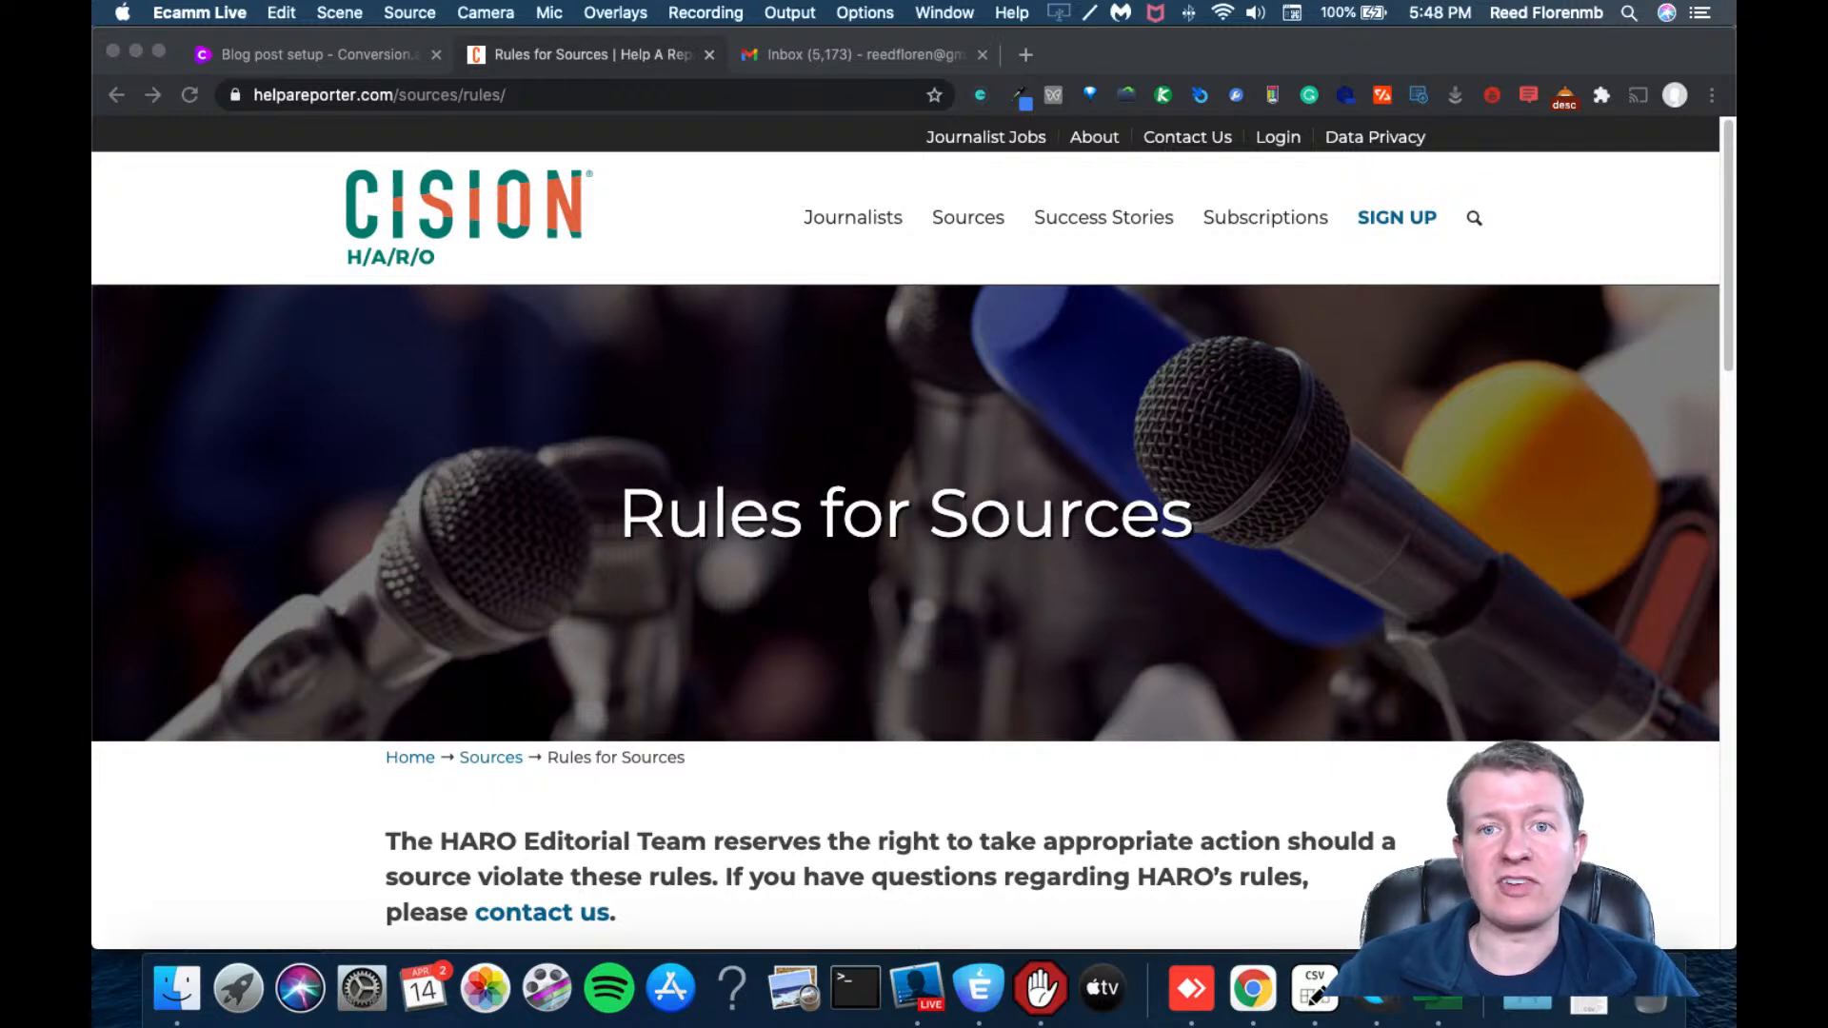
Search Gmail for mail sent from helpareporter.com
click(1249, 990)
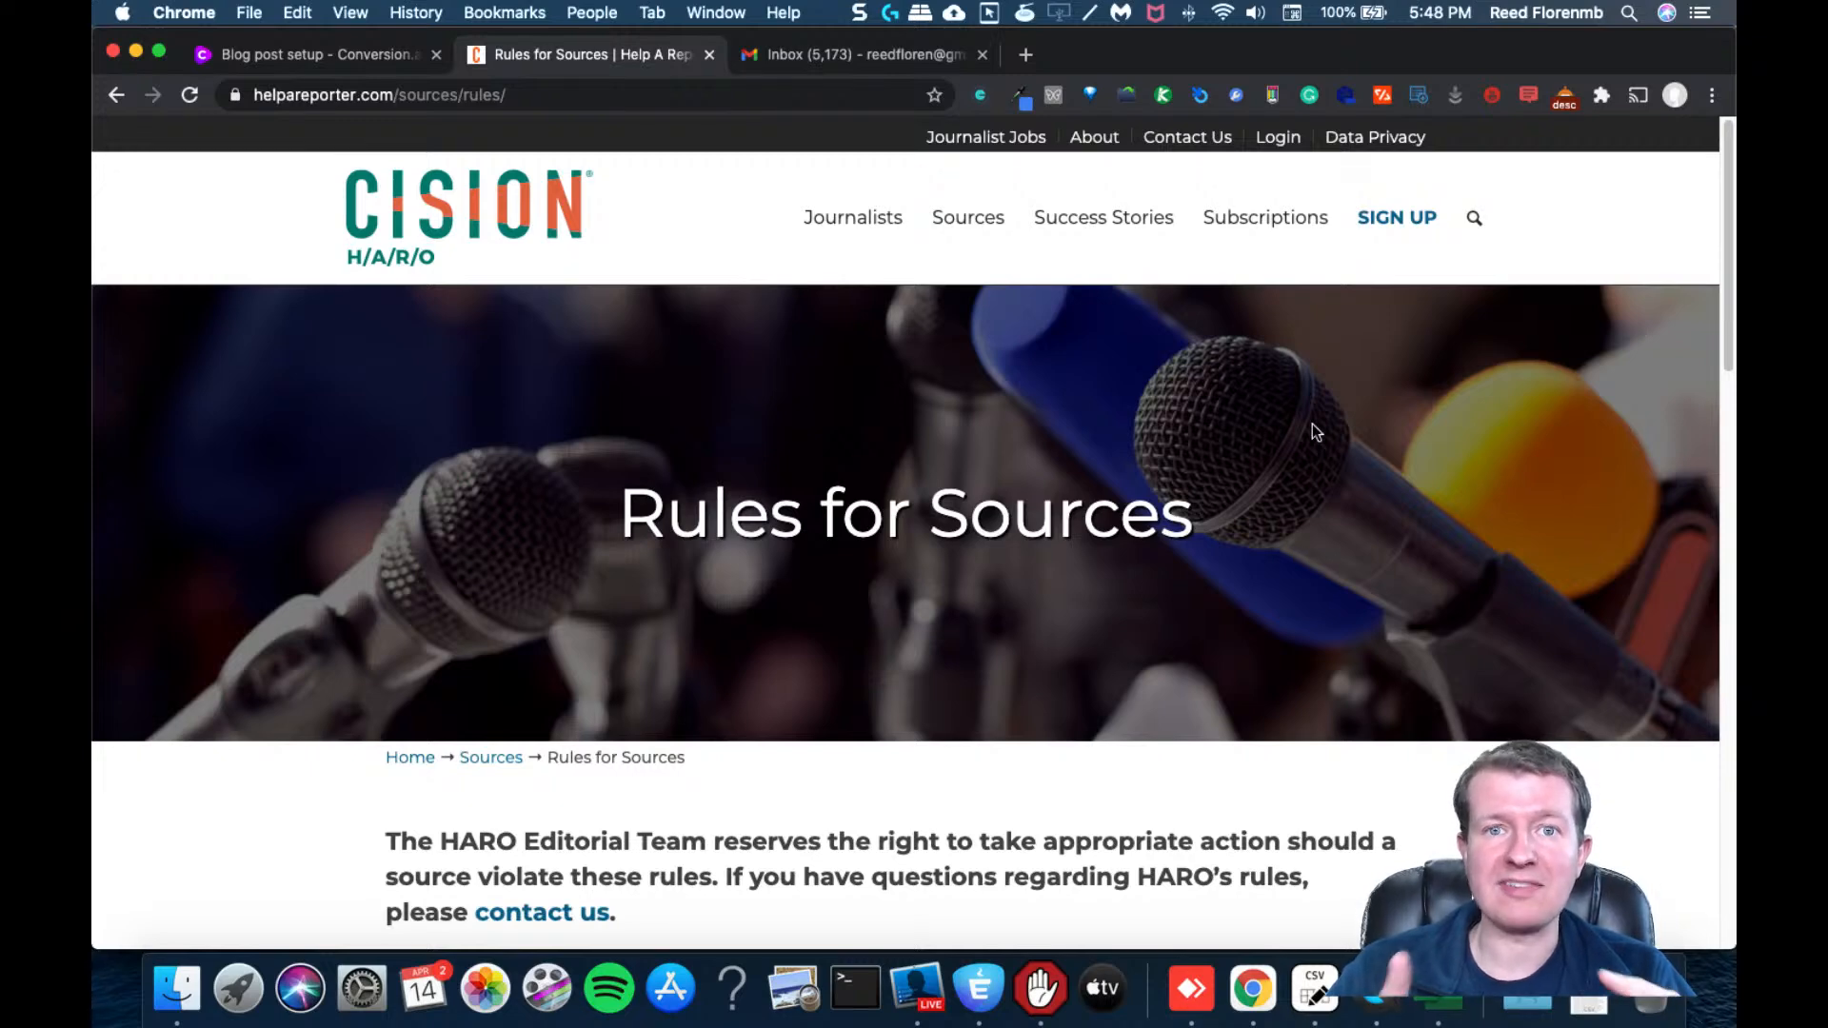
mouse_move(1218, 316)
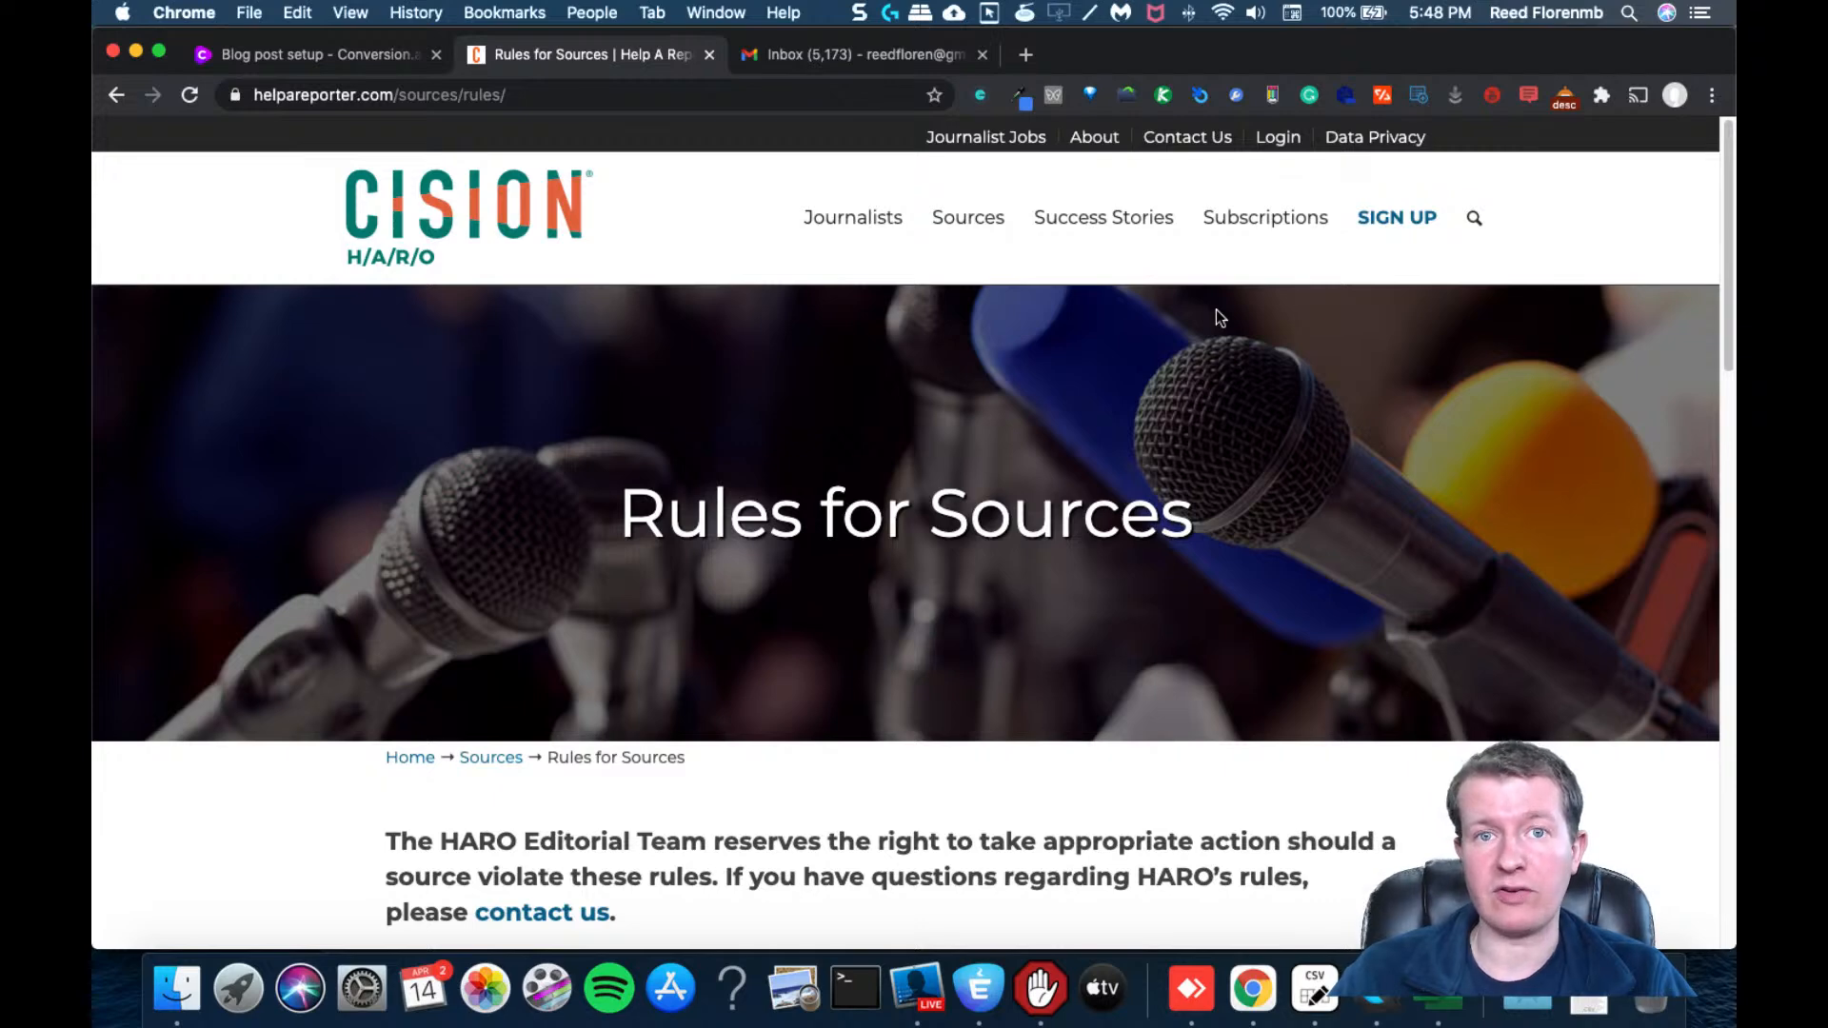
click(834, 53)
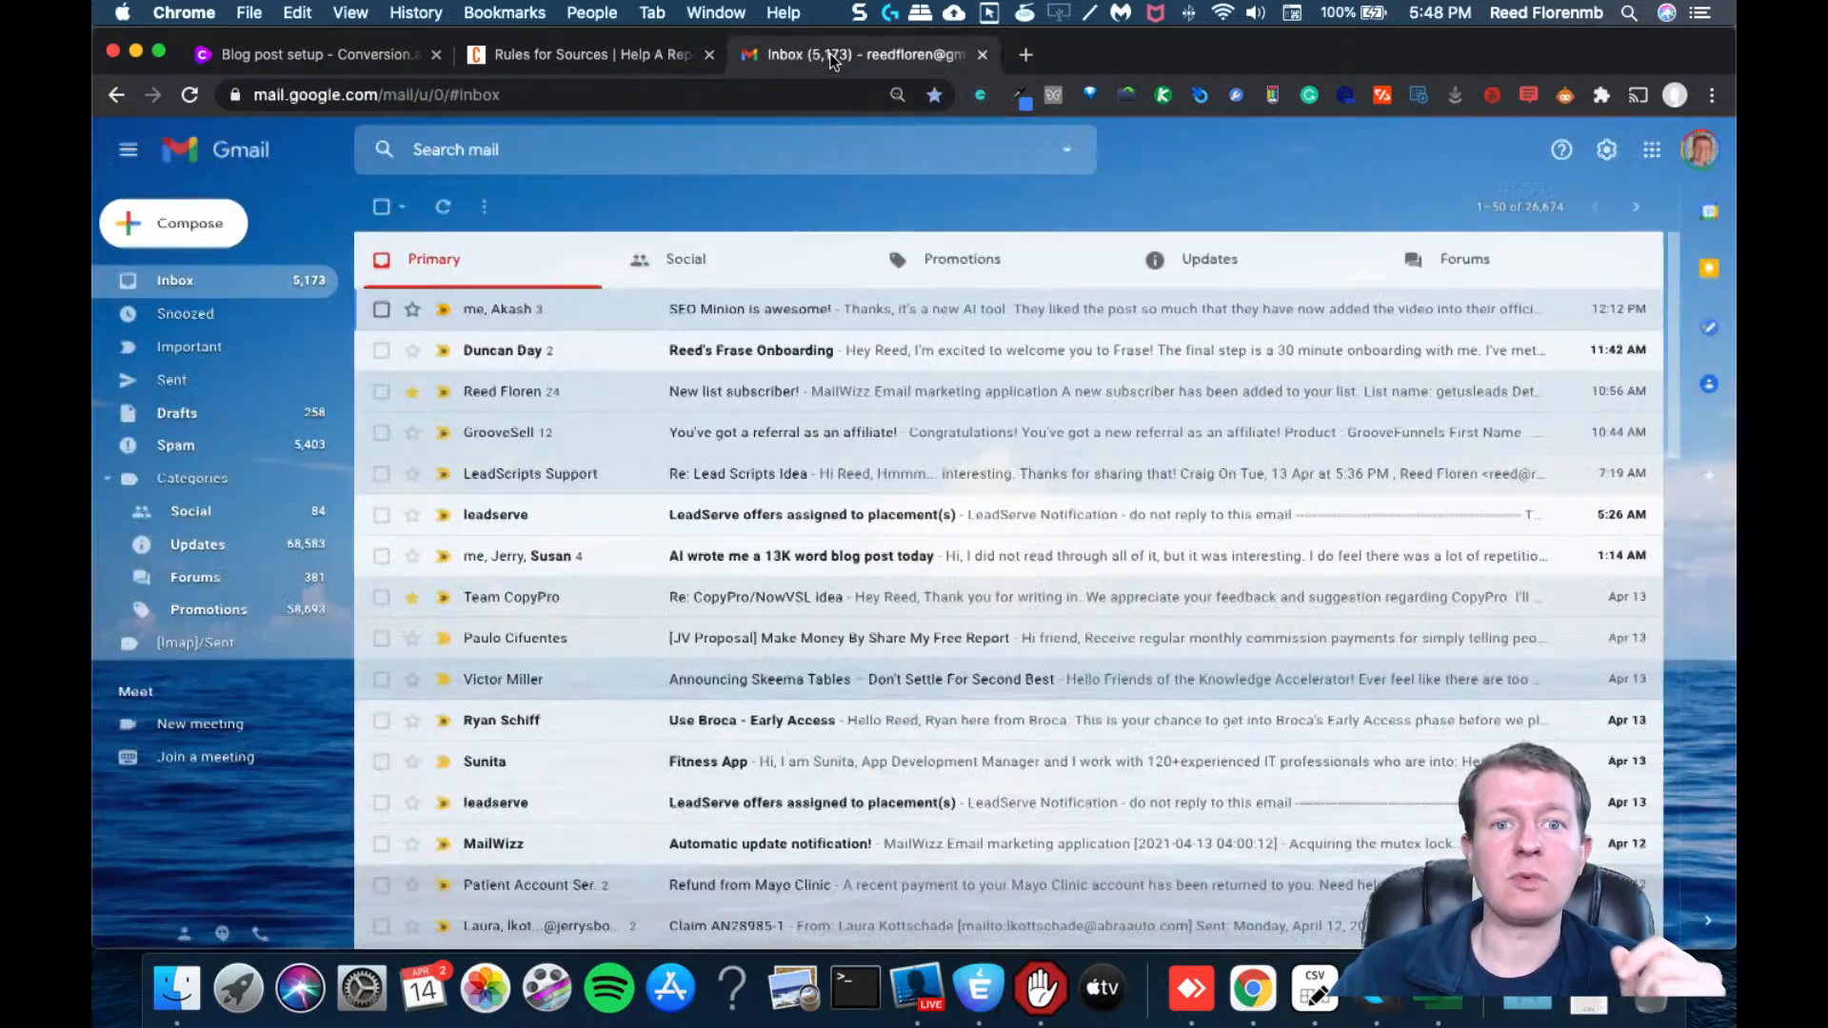
mouse_move(1066, 153)
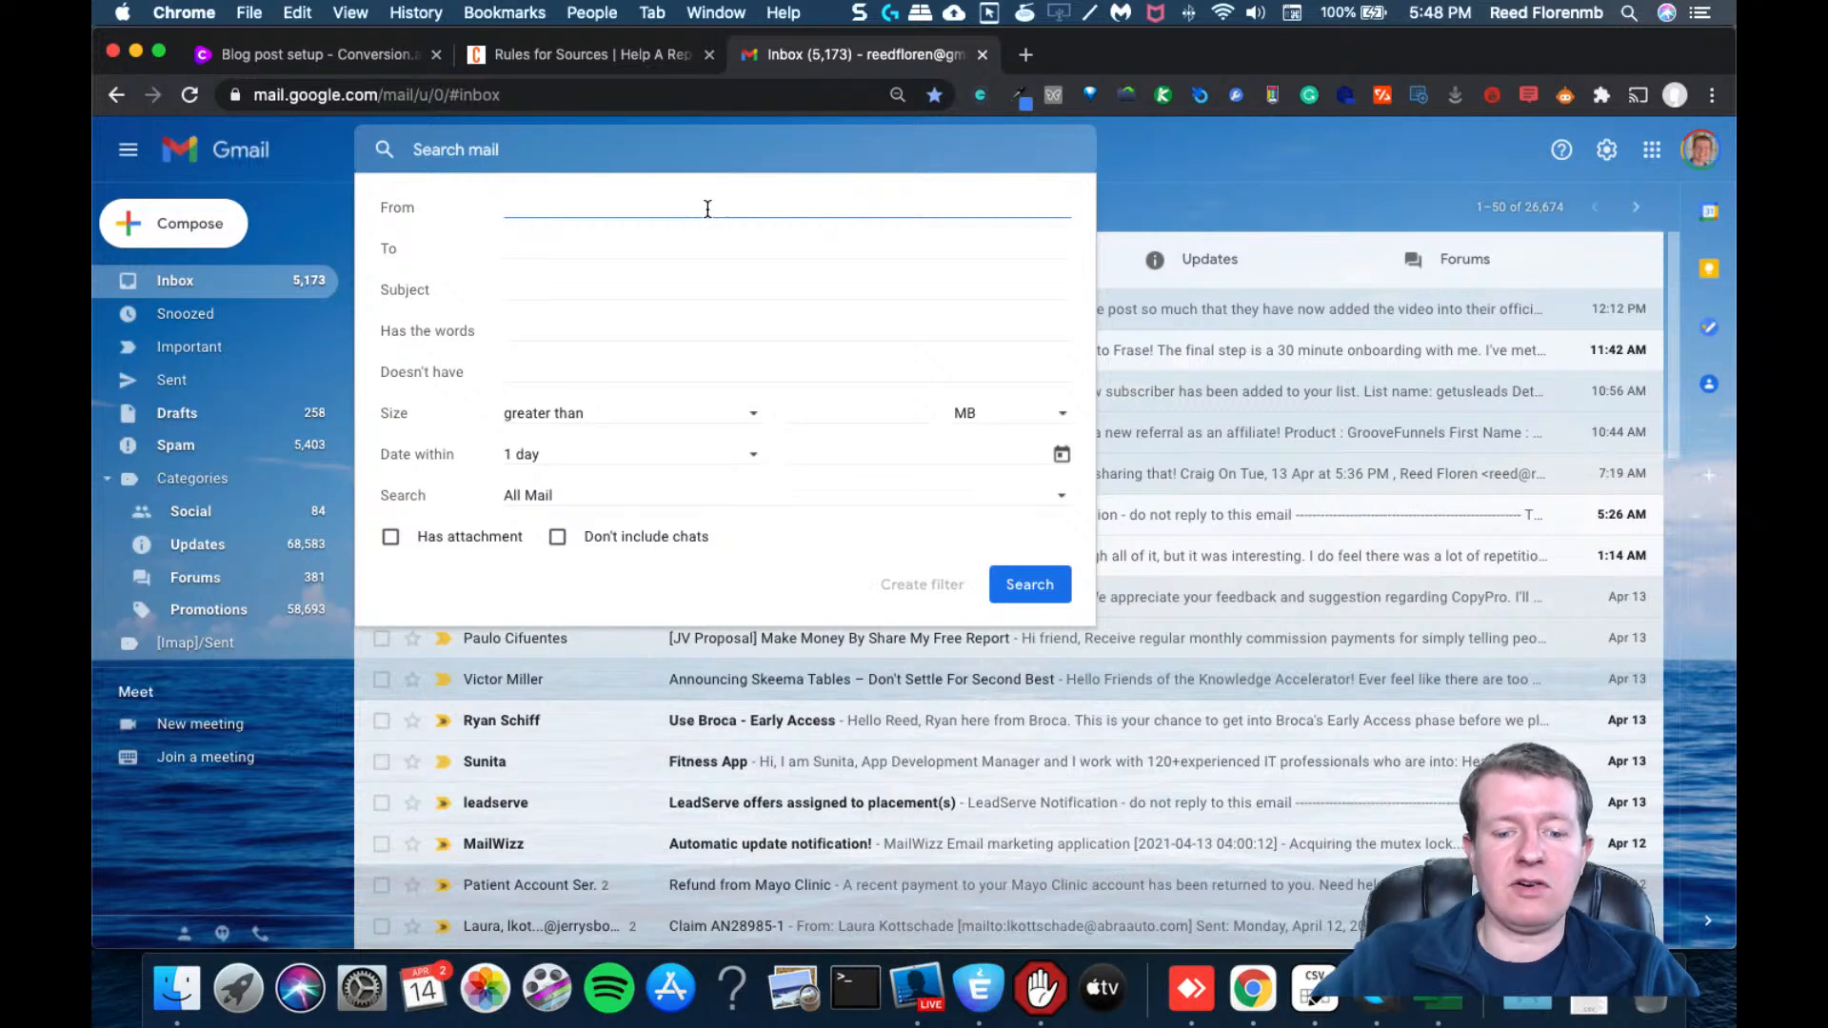
text(helpareporter.com)
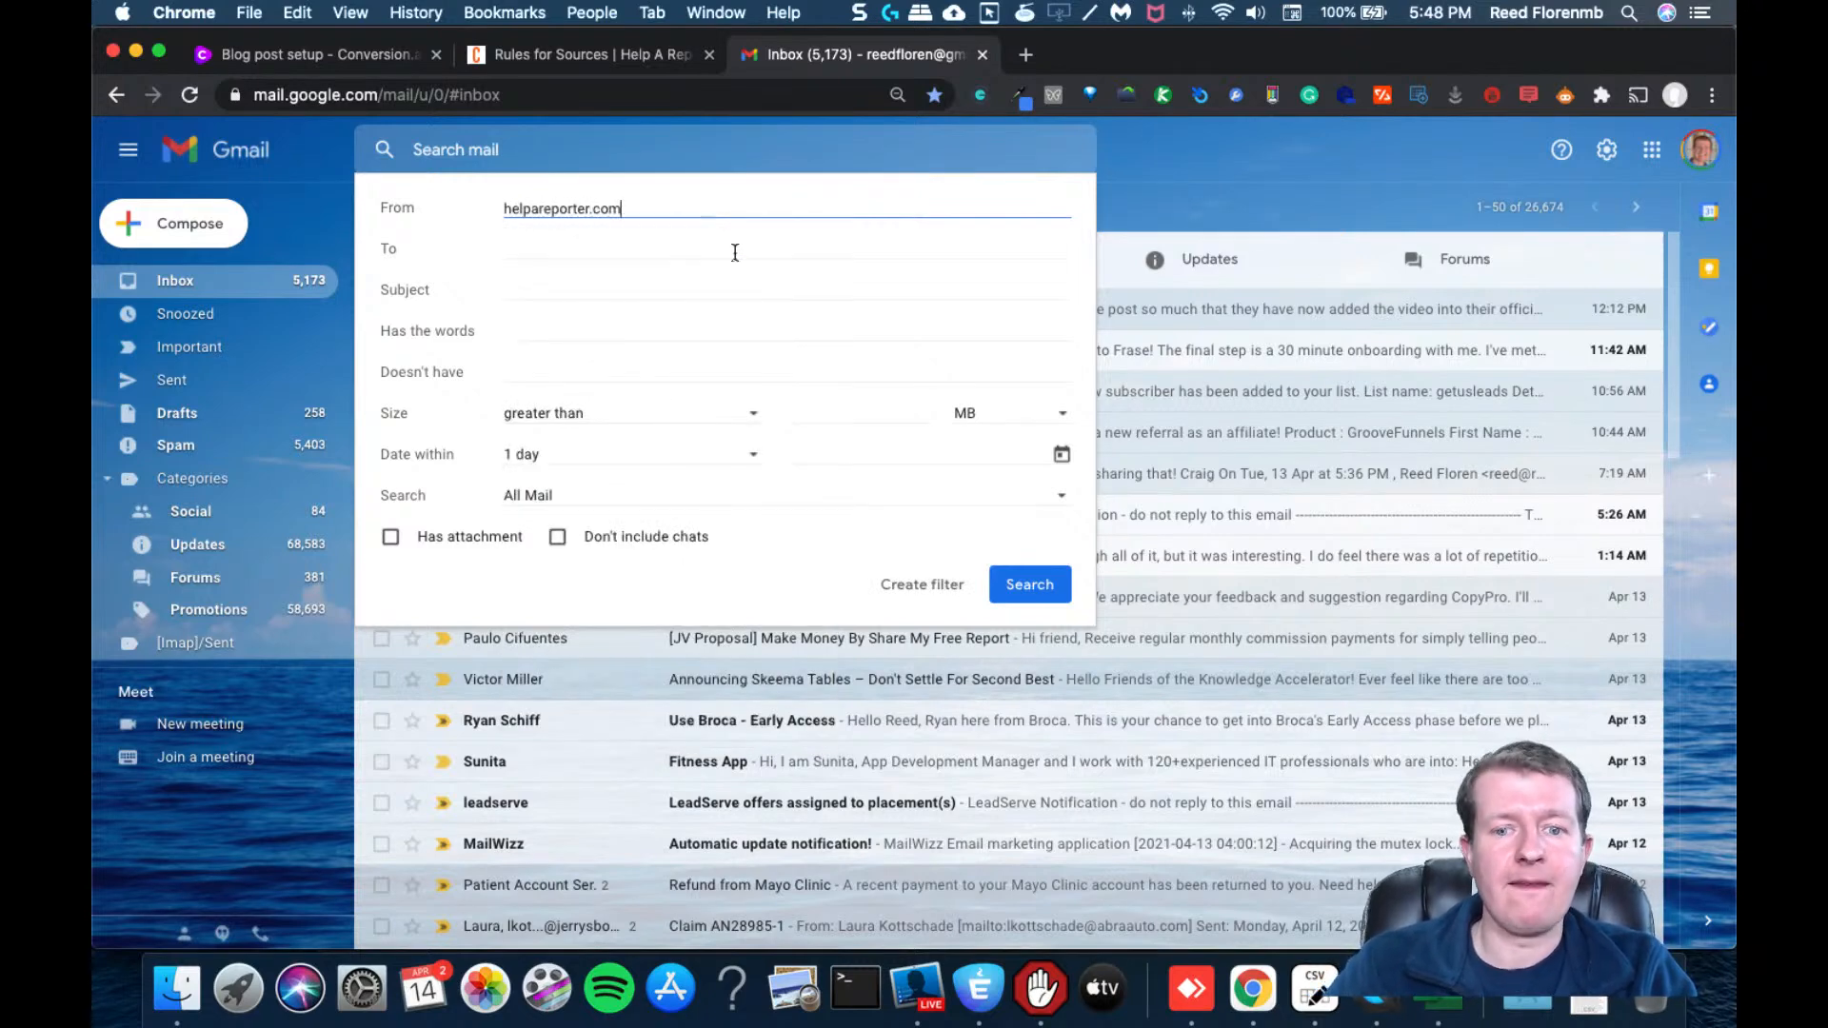
click(1028, 584)
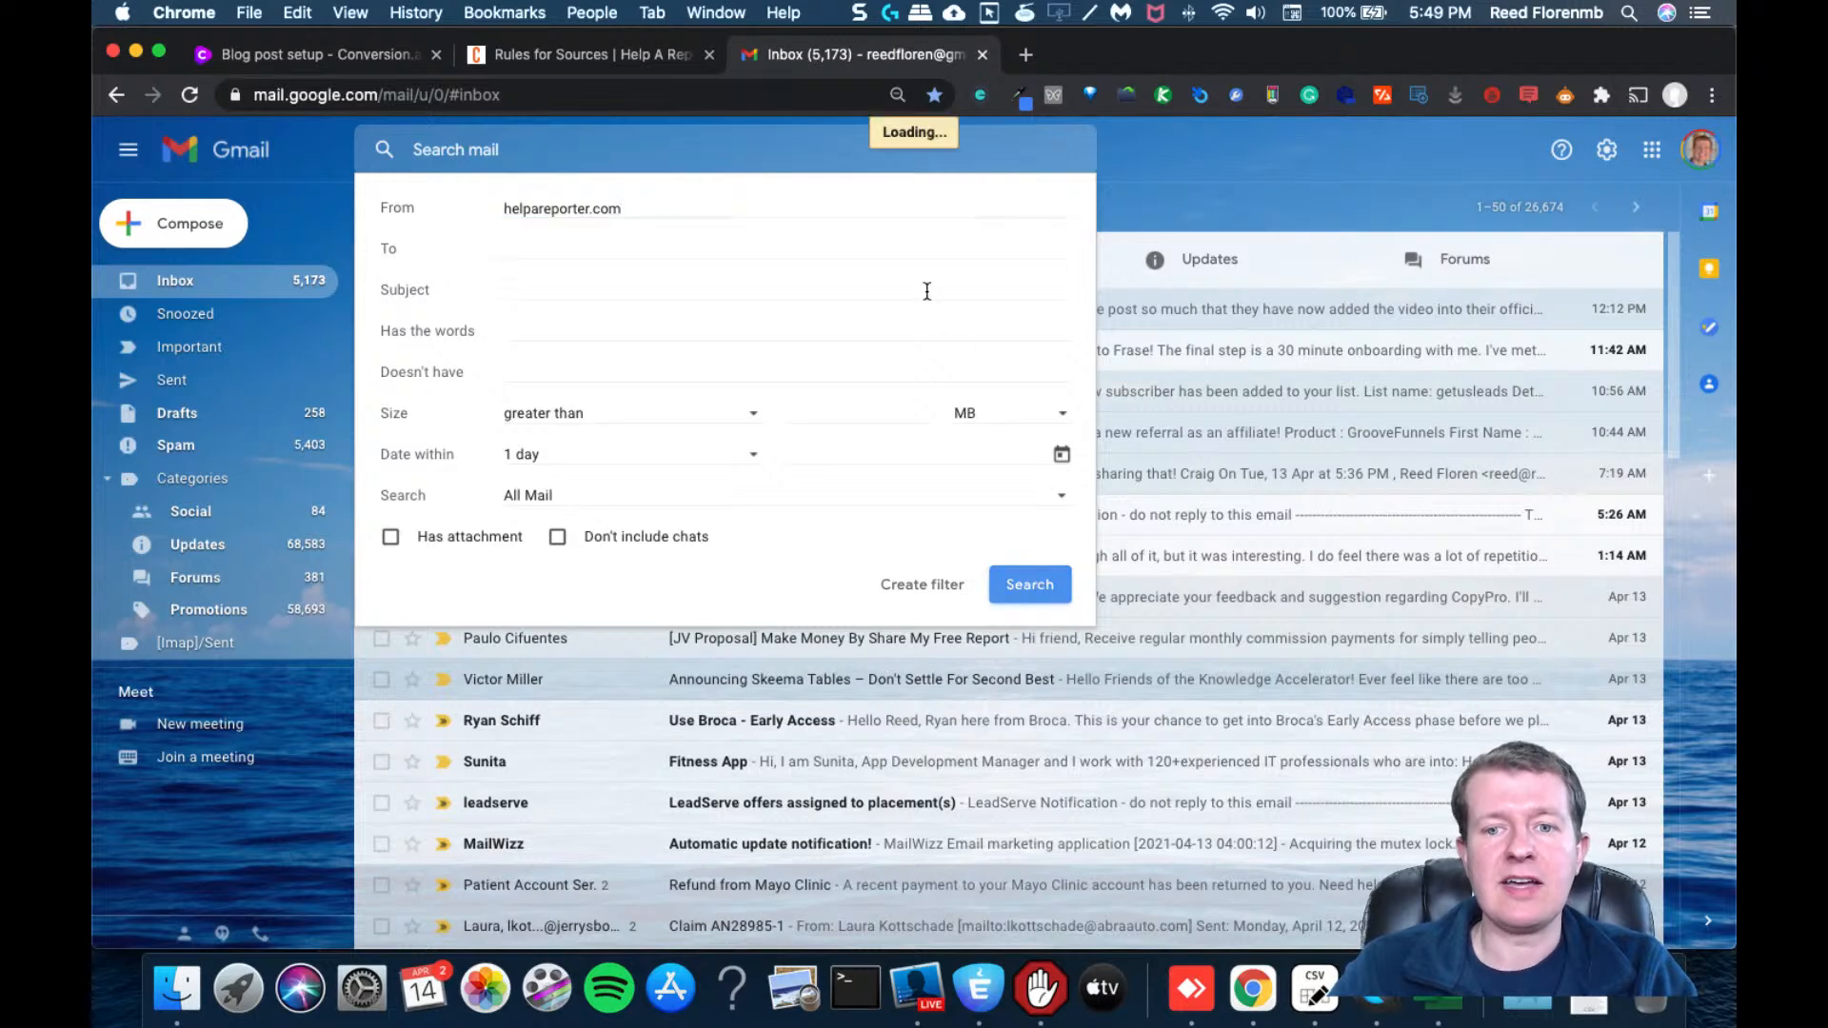
click(1029, 585)
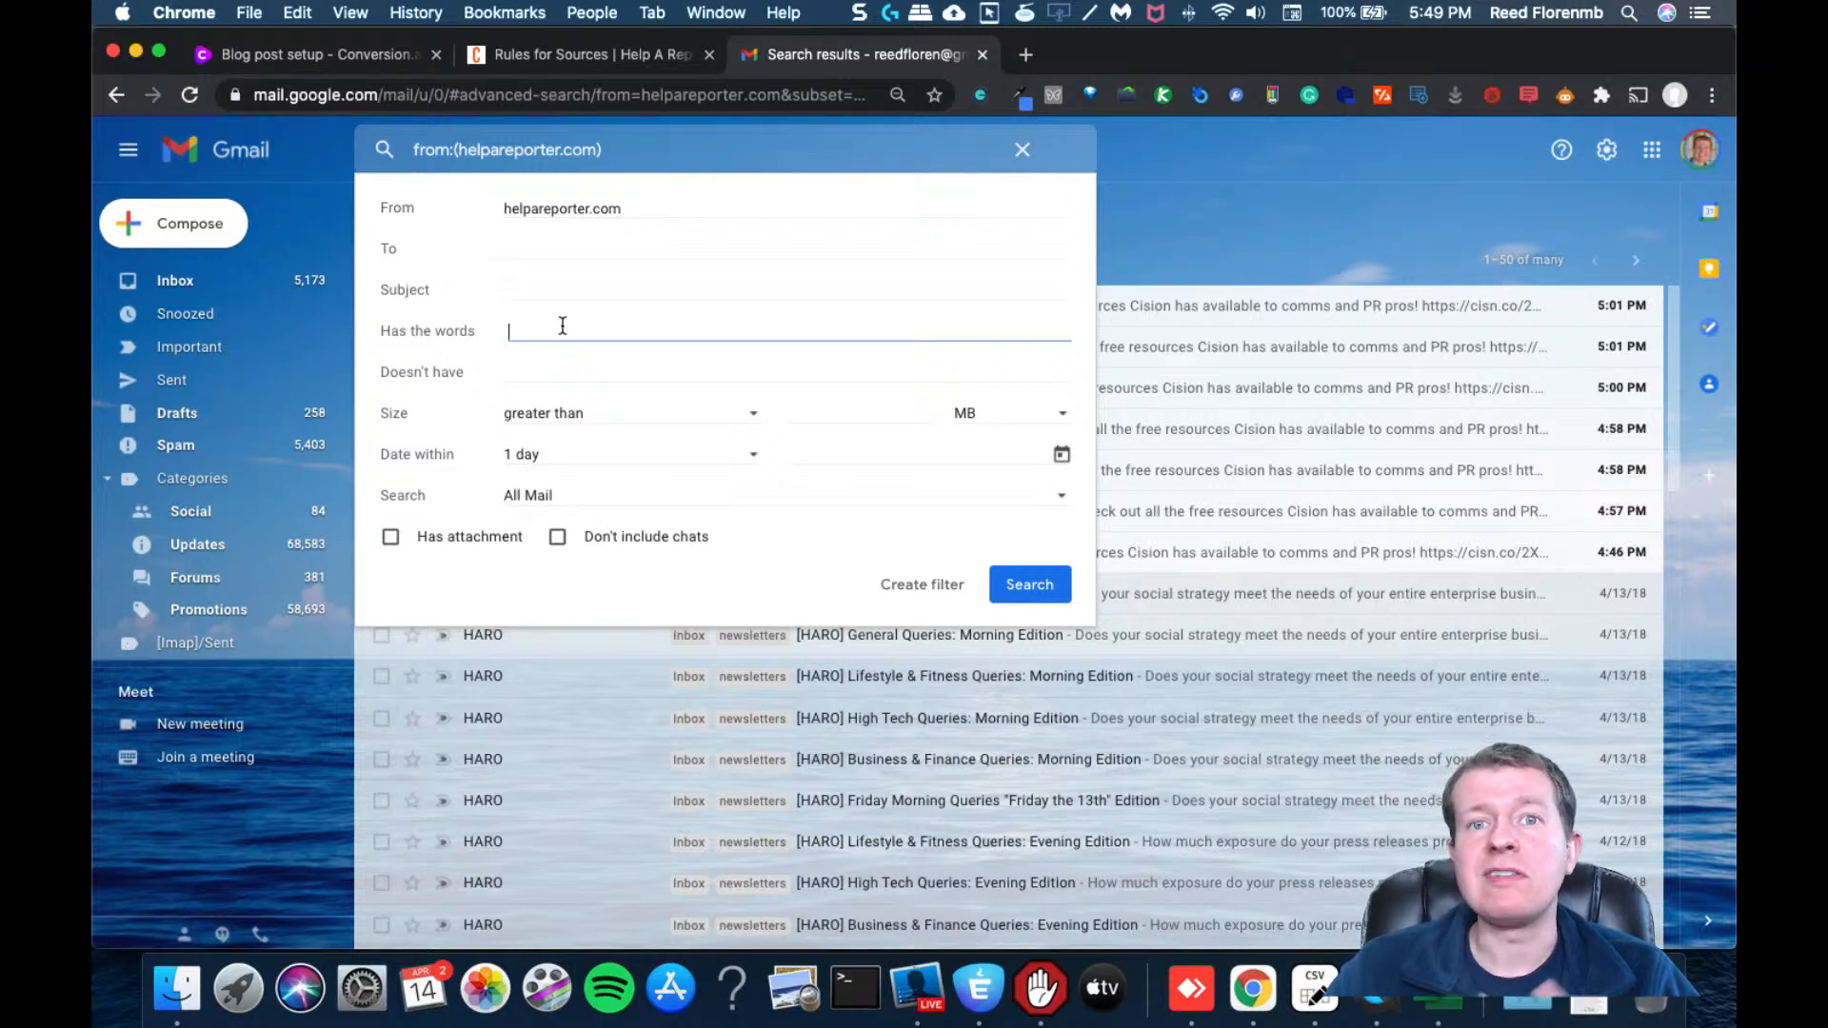
Narrow the HARO search to messages containing 'declutering' and reopen the criteria
text(declutering)
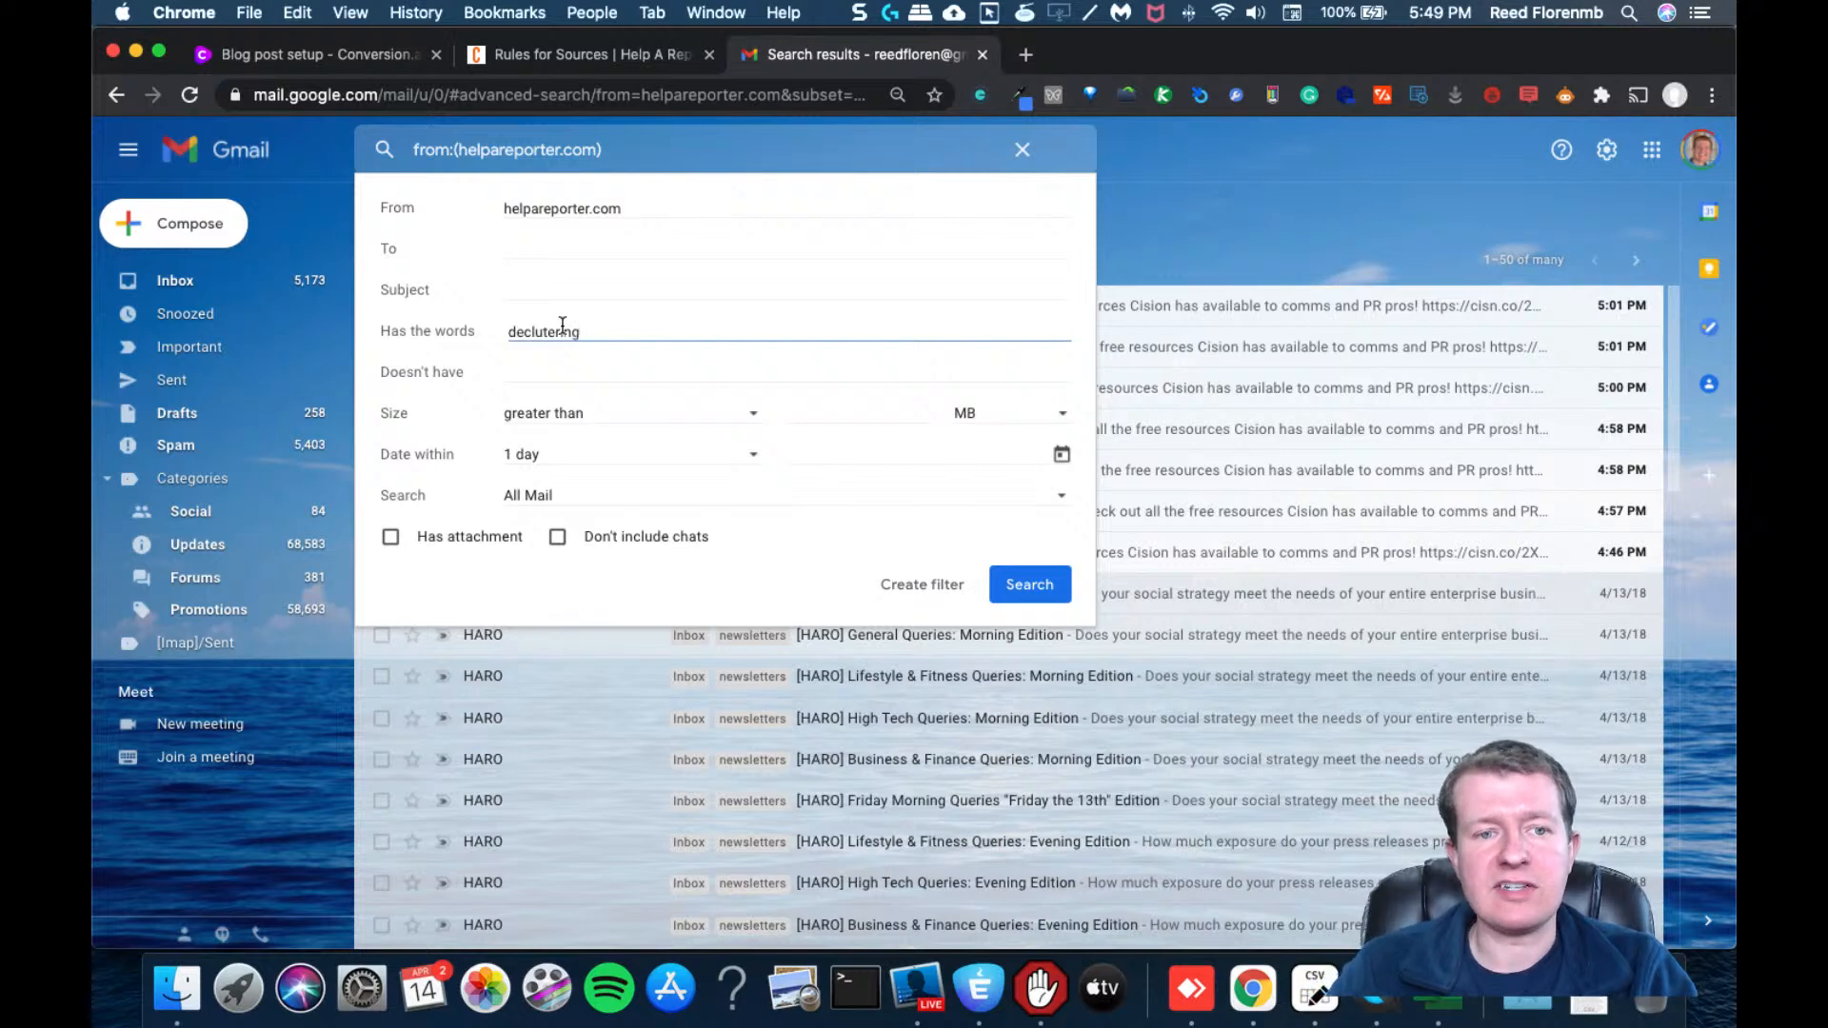
mouse_move(1038, 589)
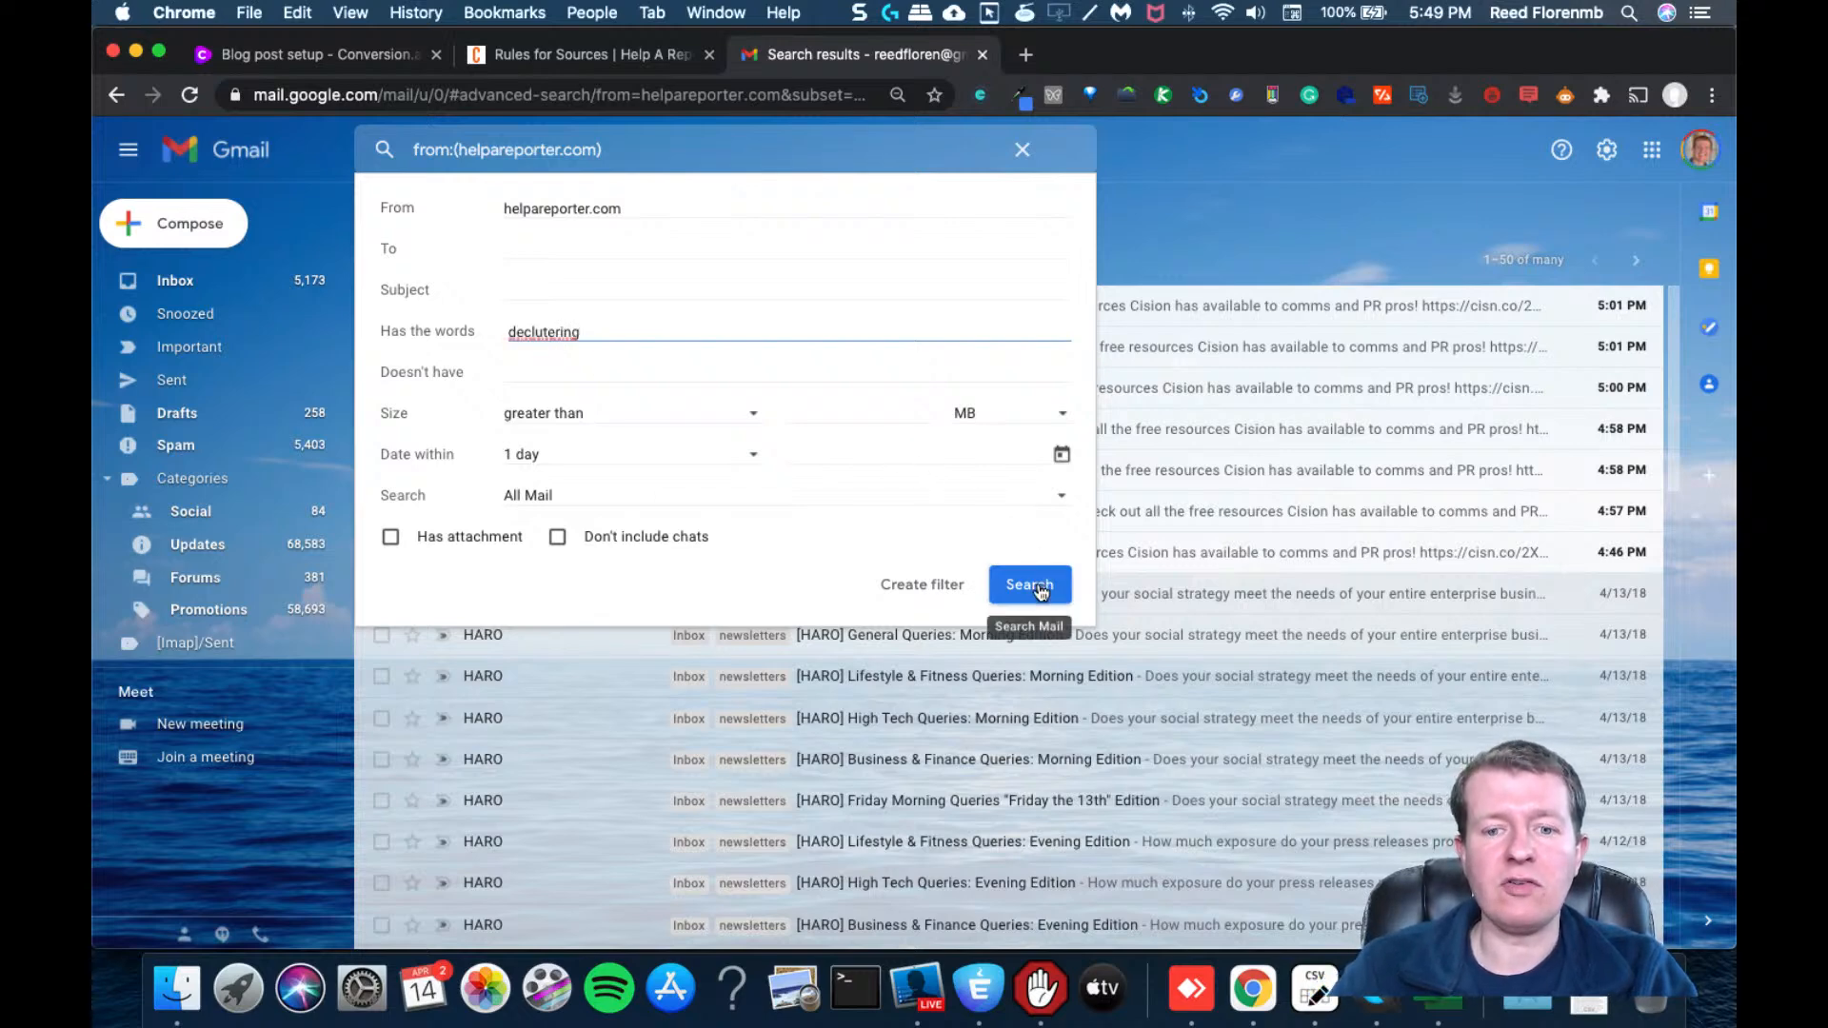
click(1028, 585)
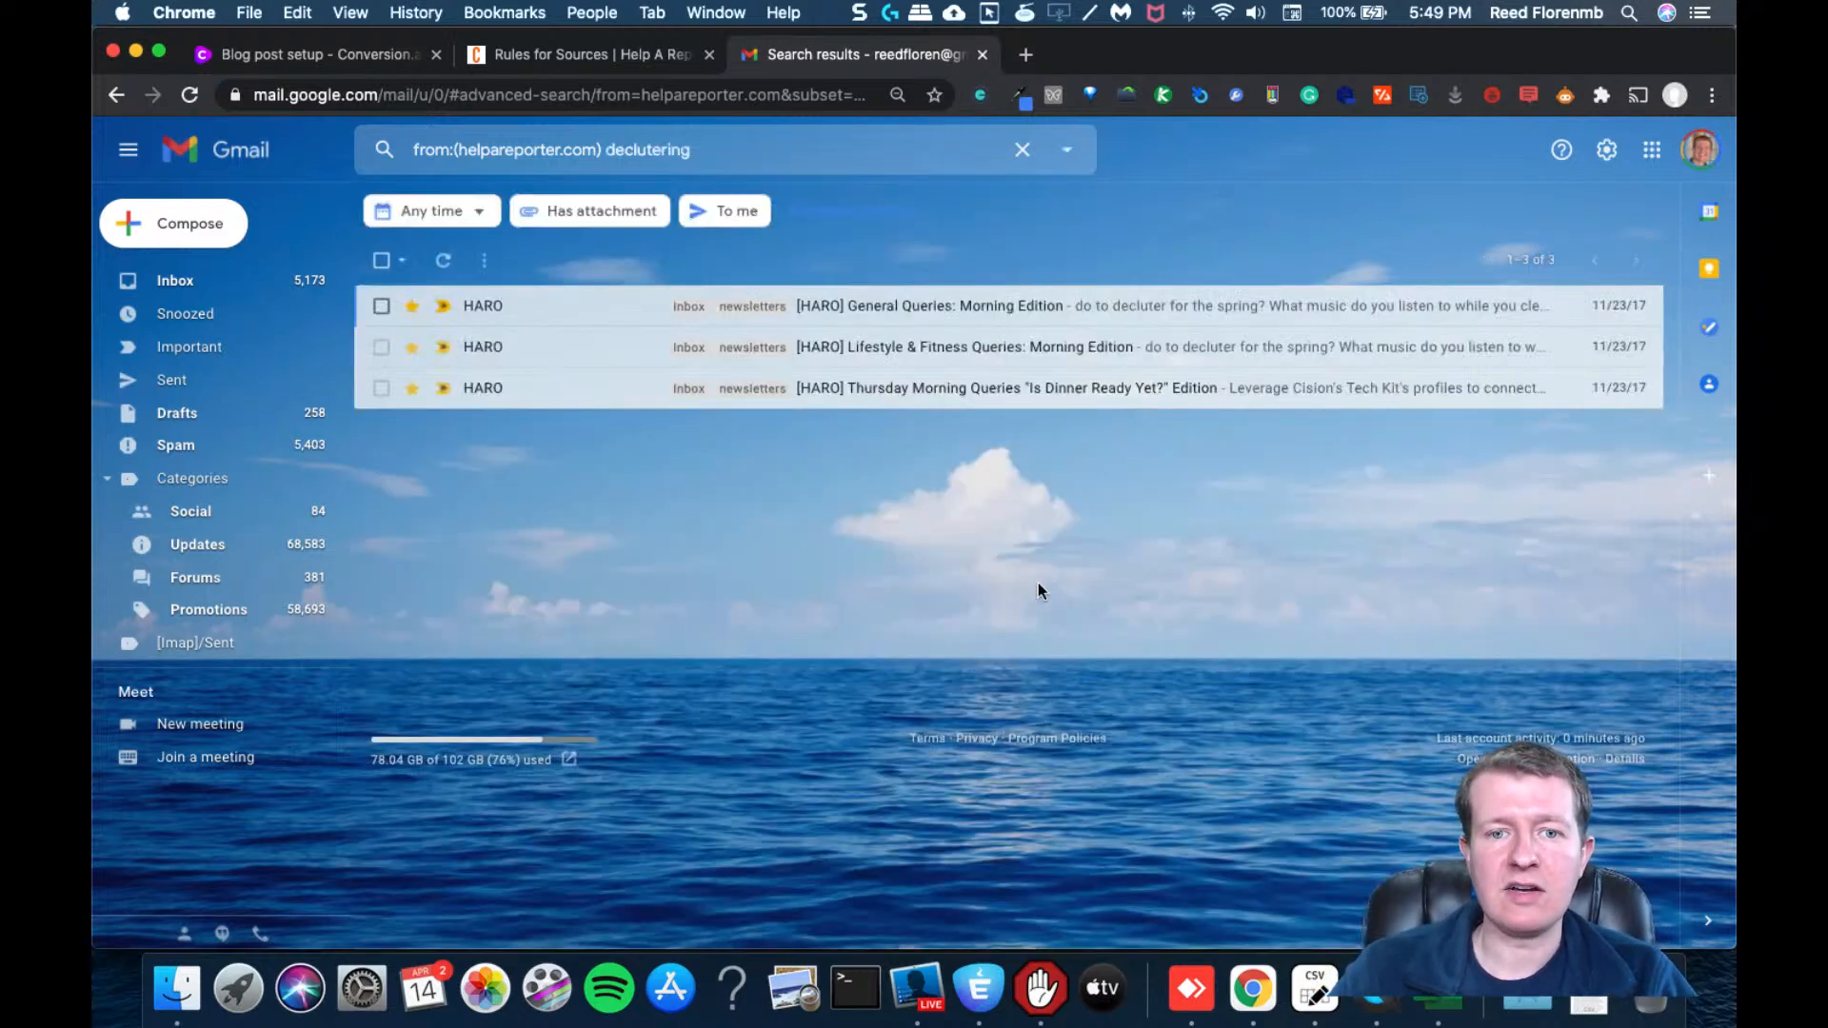
mouse_move(884, 221)
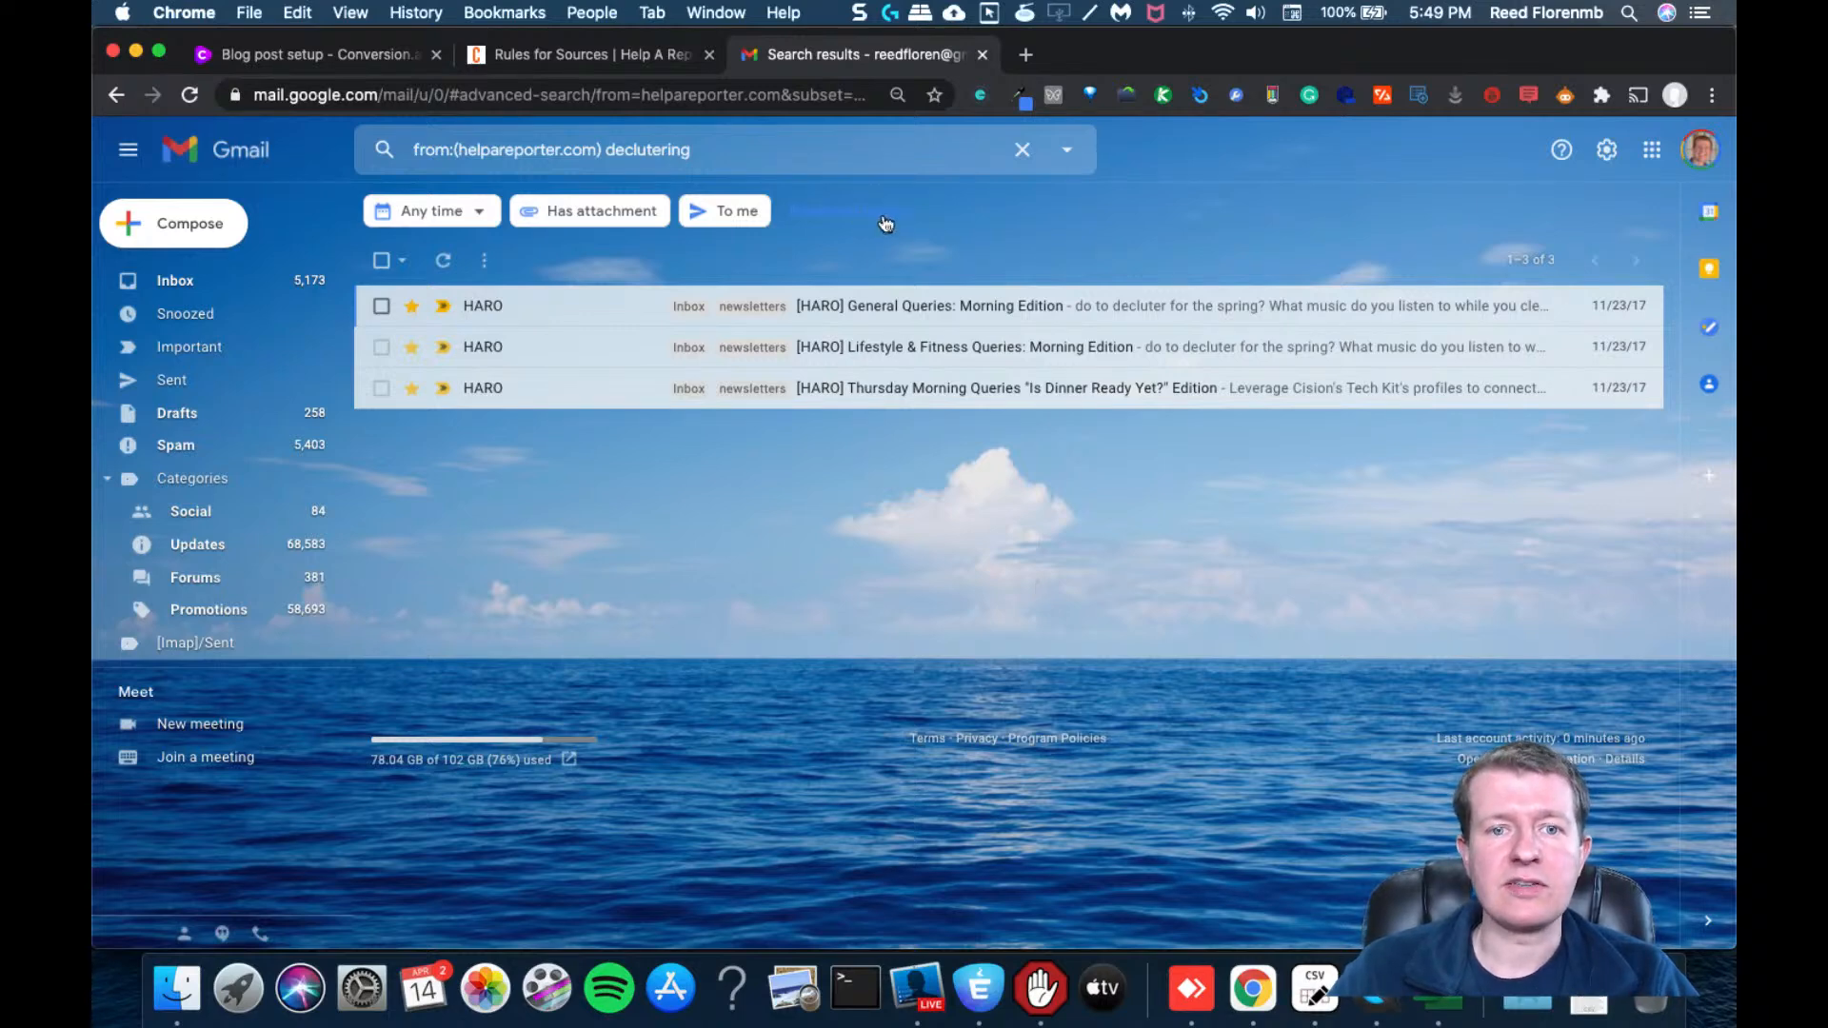
click(1066, 148)
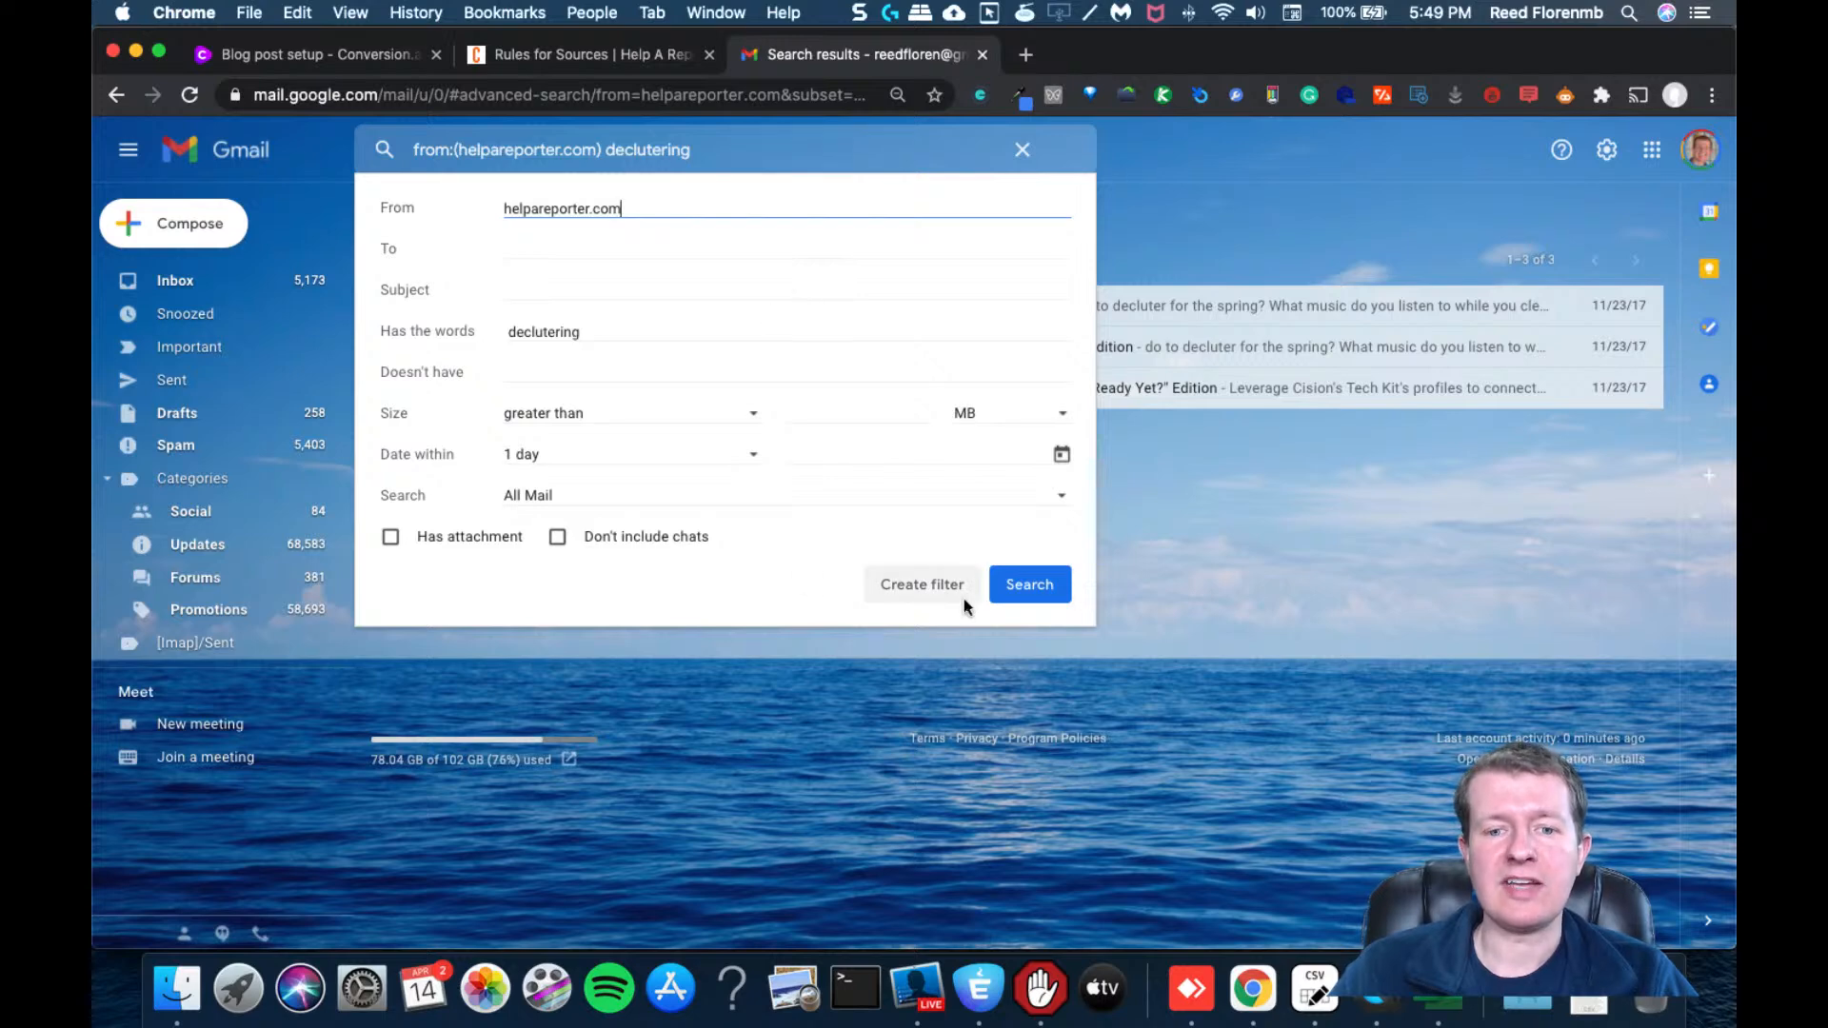
Correct the search word to 'decluttering', rerun it and start a filter from the criteria
click(922, 584)
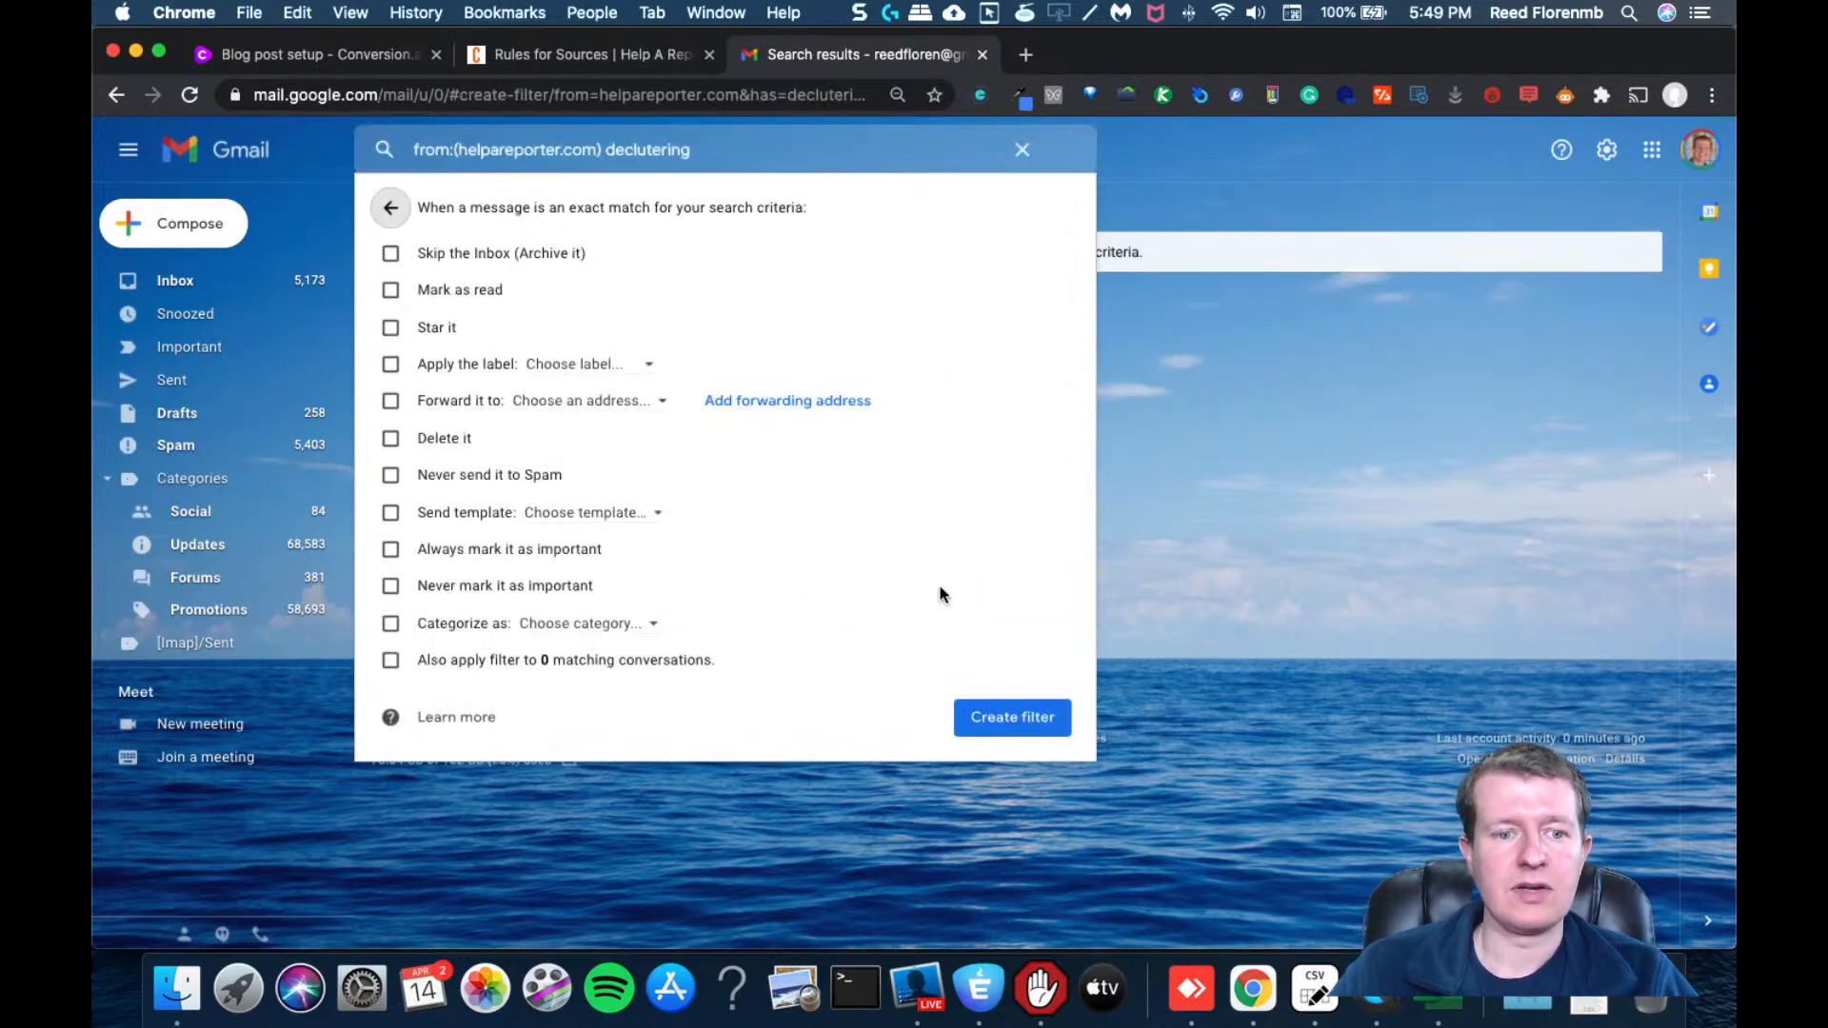
mouse_move(1436, 389)
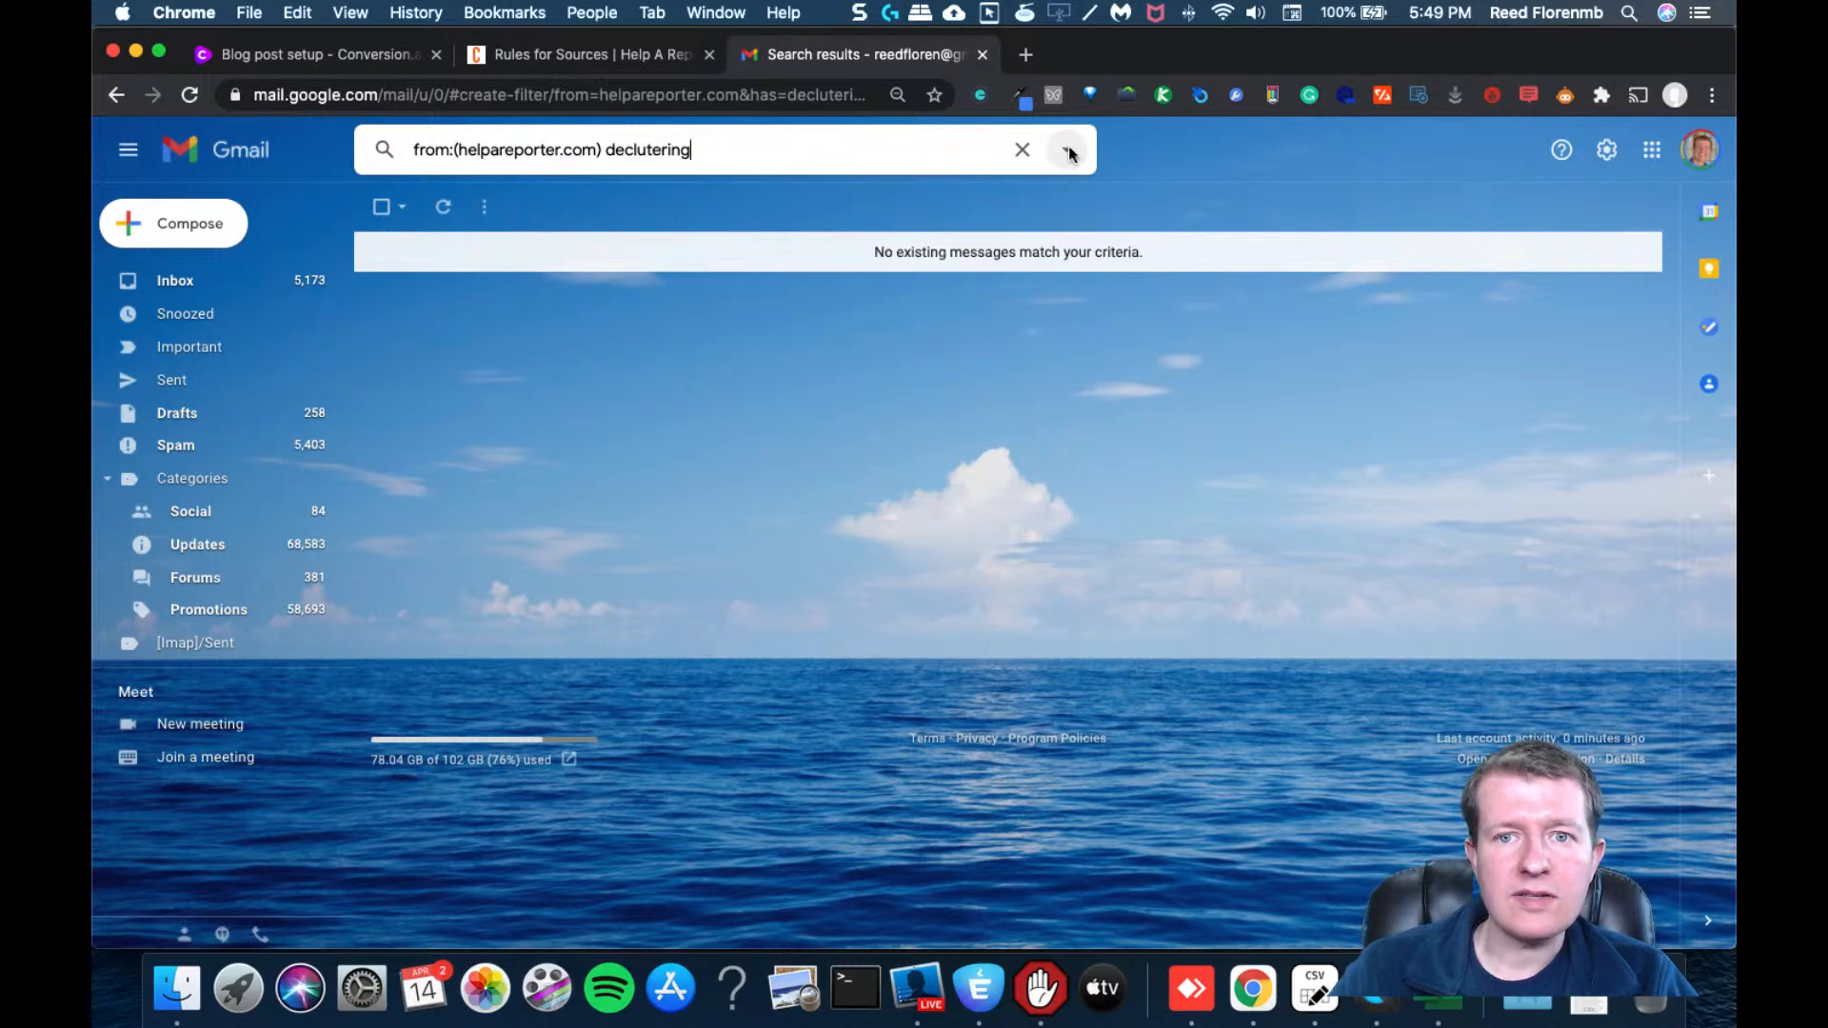
click(1070, 150)
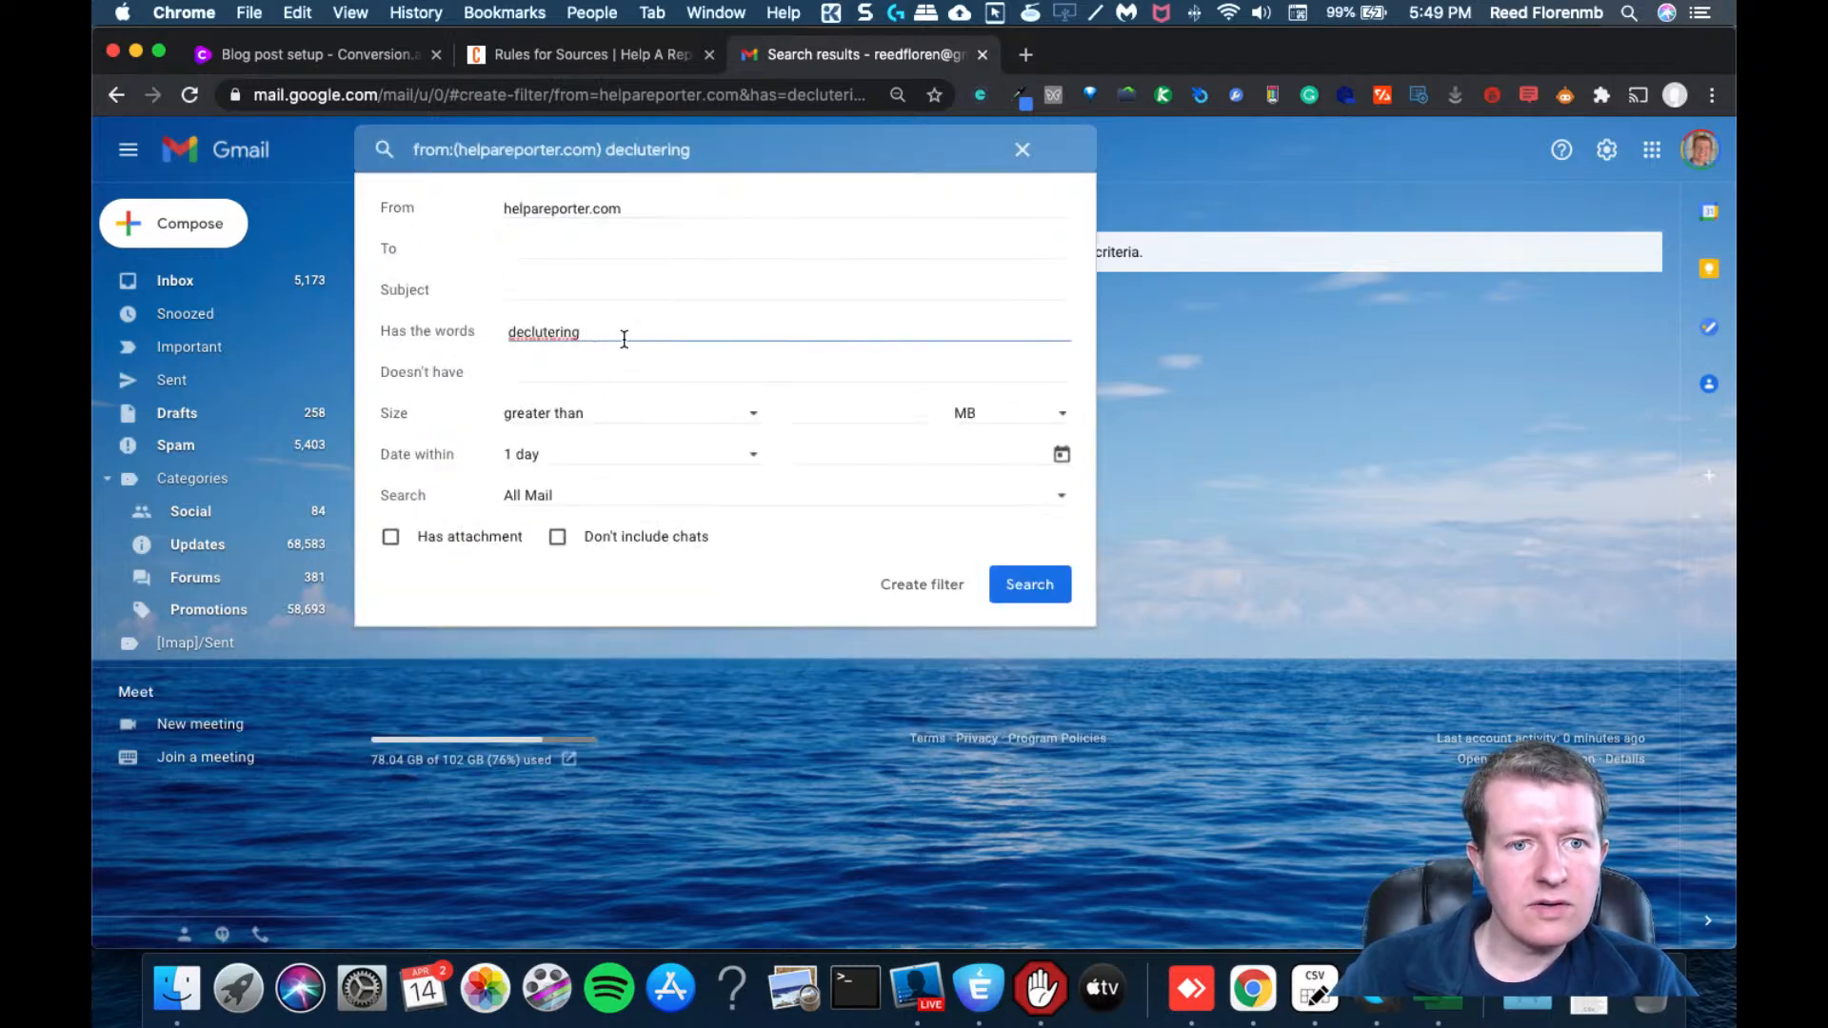
key(Backspace)
text(t)
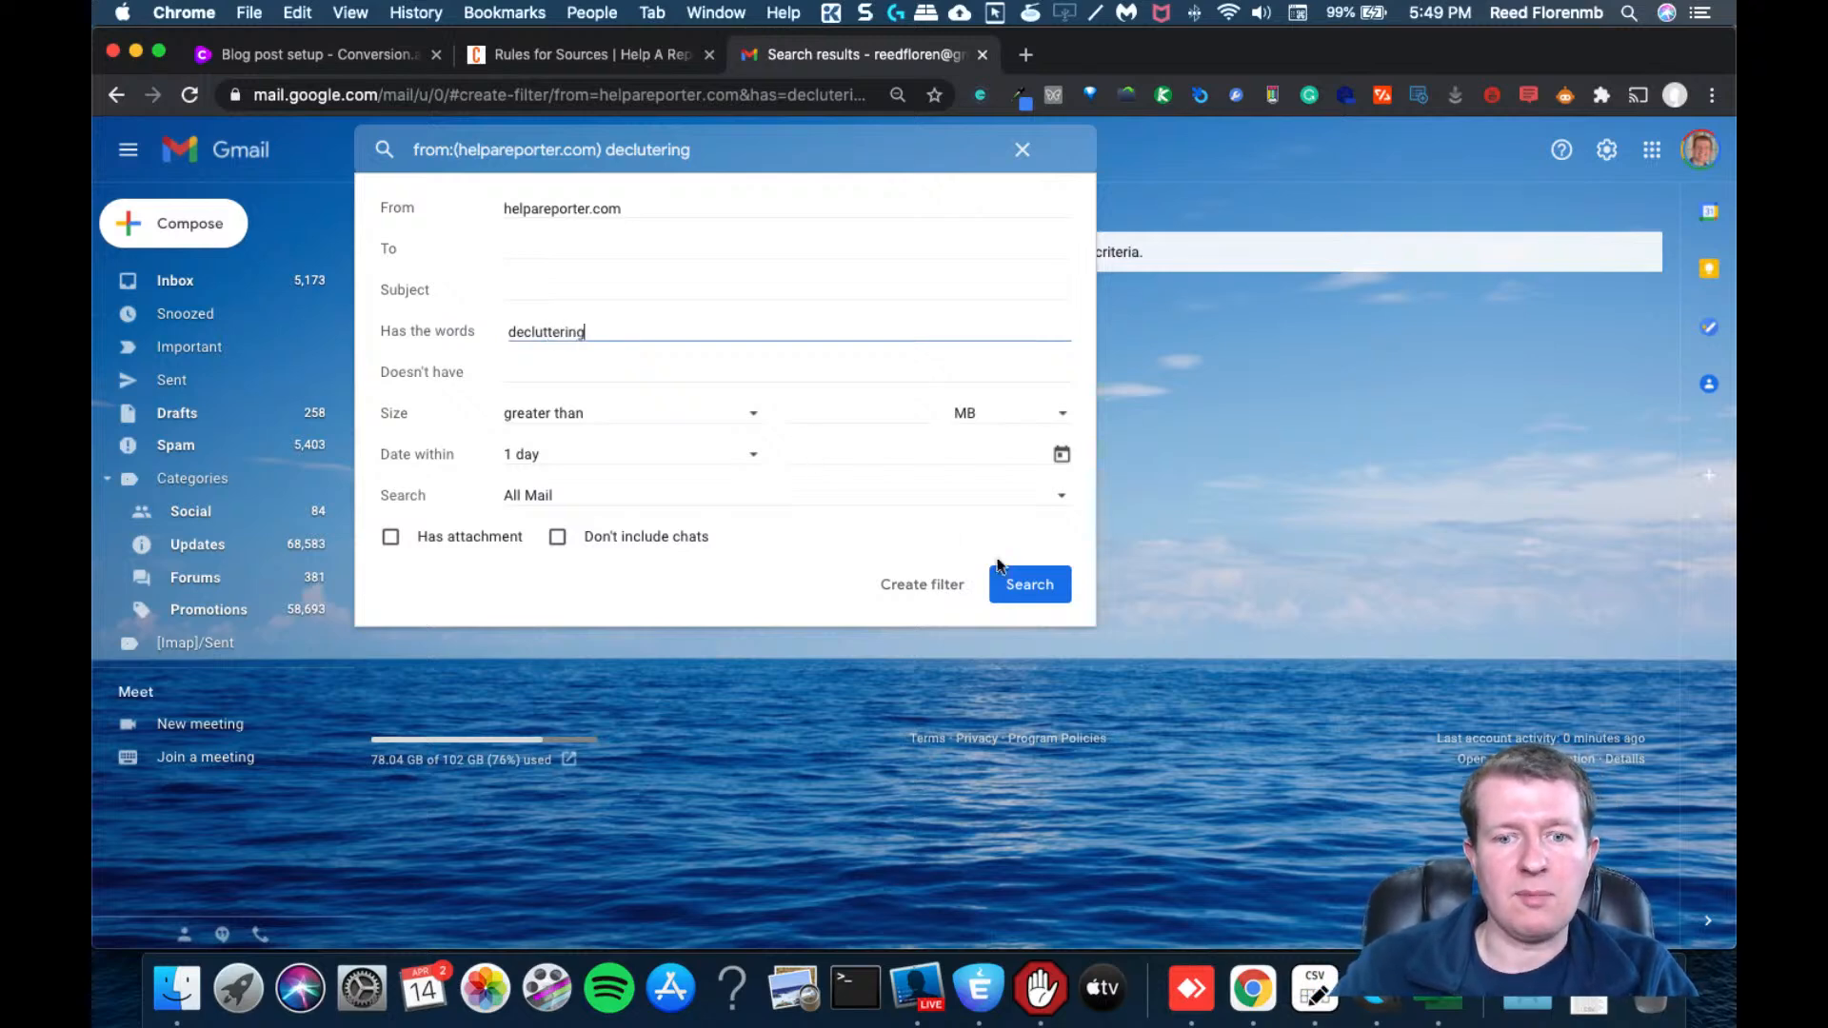
click(1028, 585)
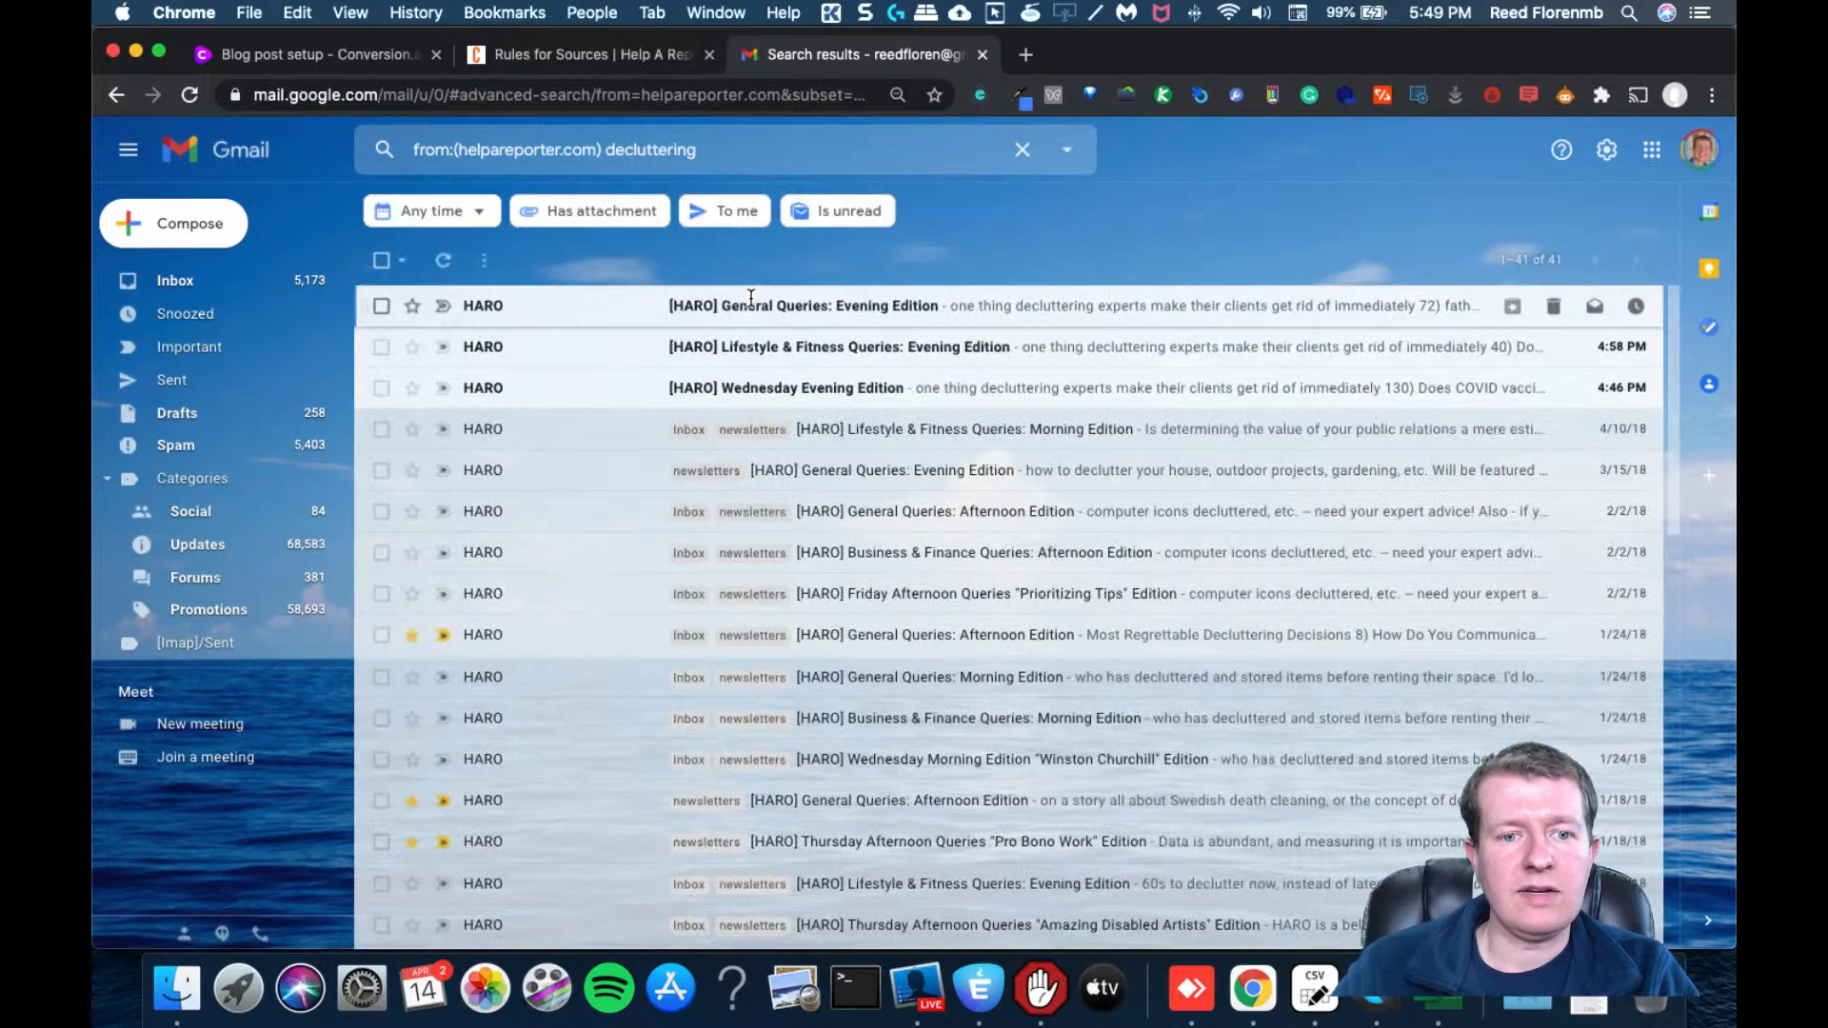
click(1067, 149)
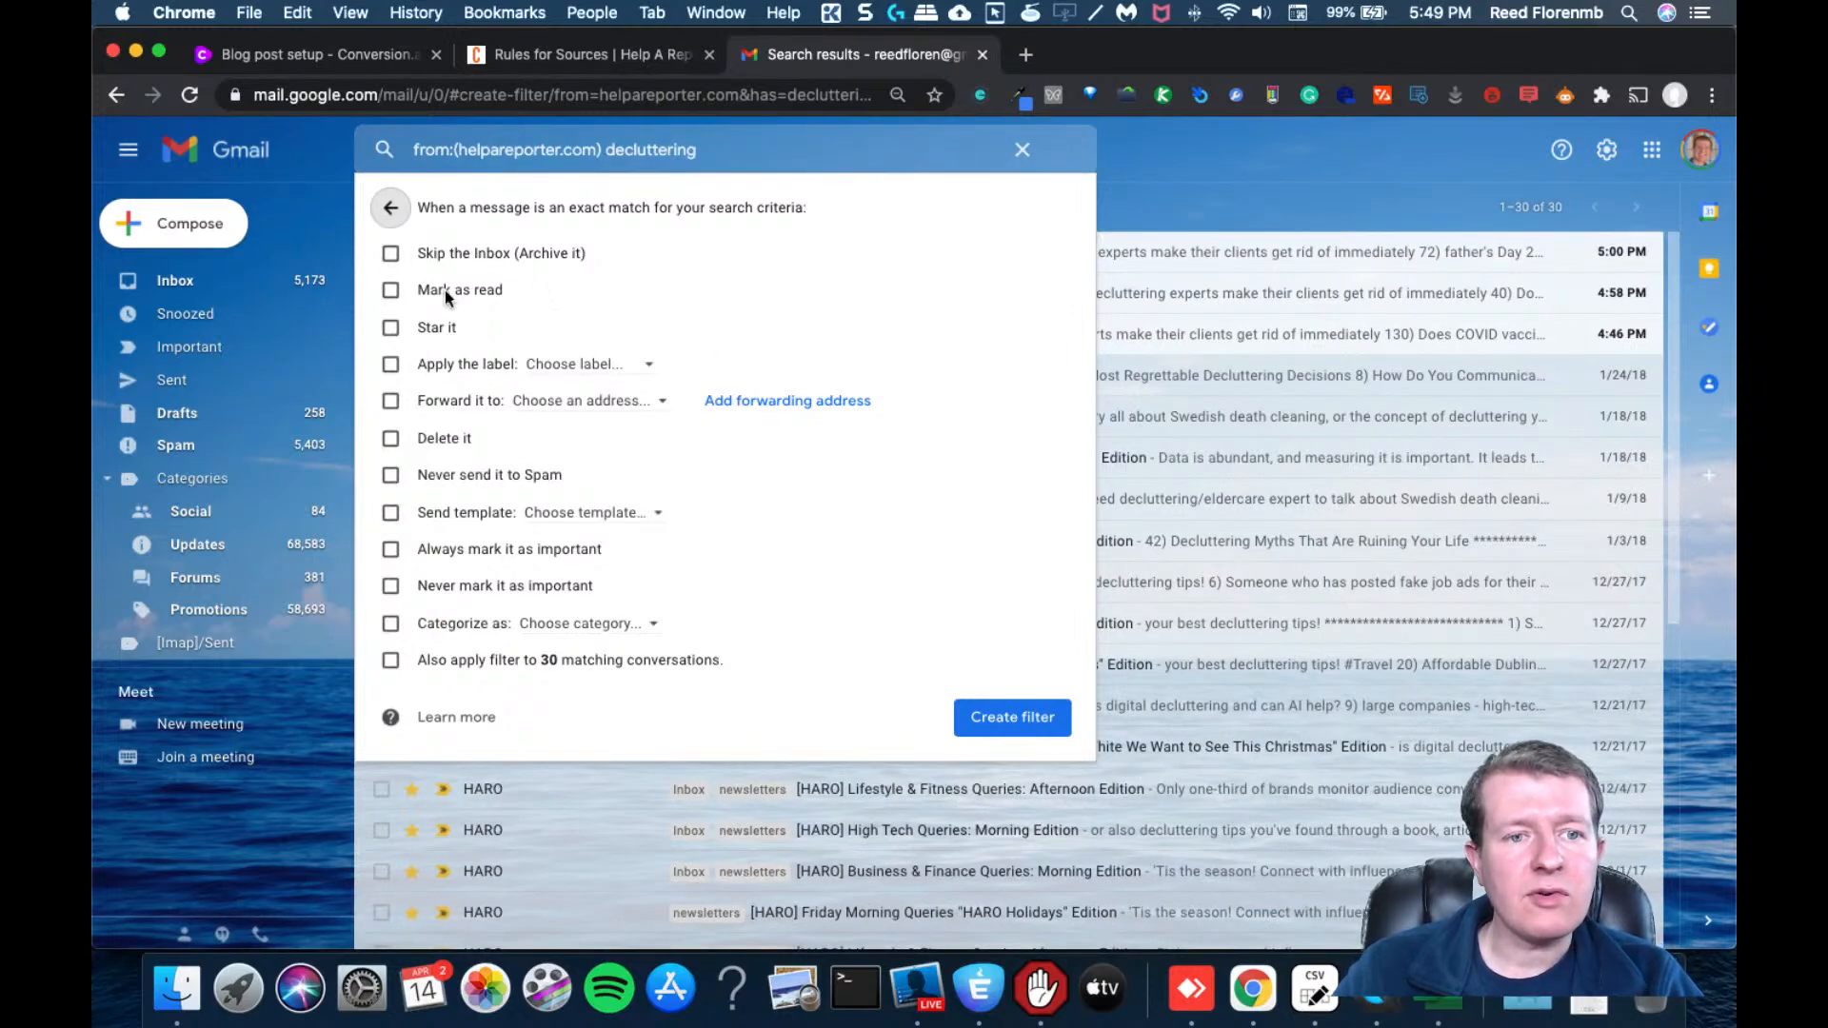
Set the filter to star matches and apply a new label 'HARO - Decluttering'
click(390, 328)
text(HARO - Declutte)
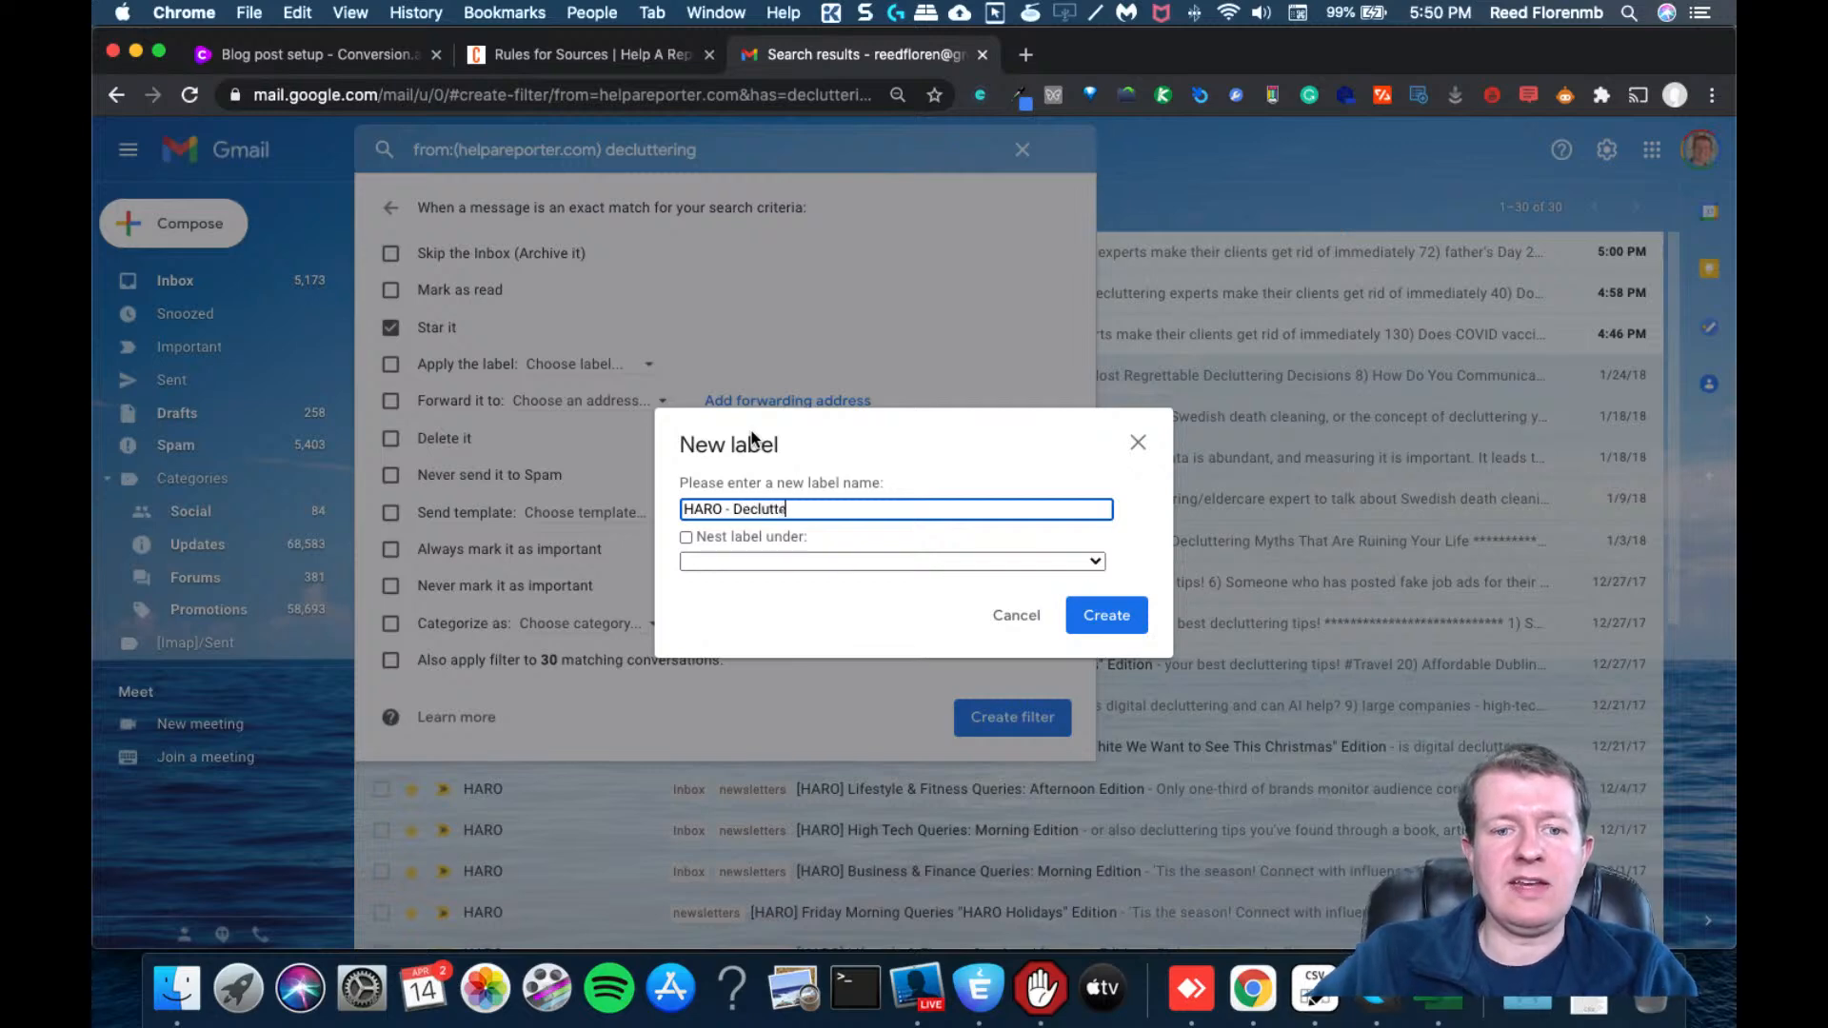
text(ring)
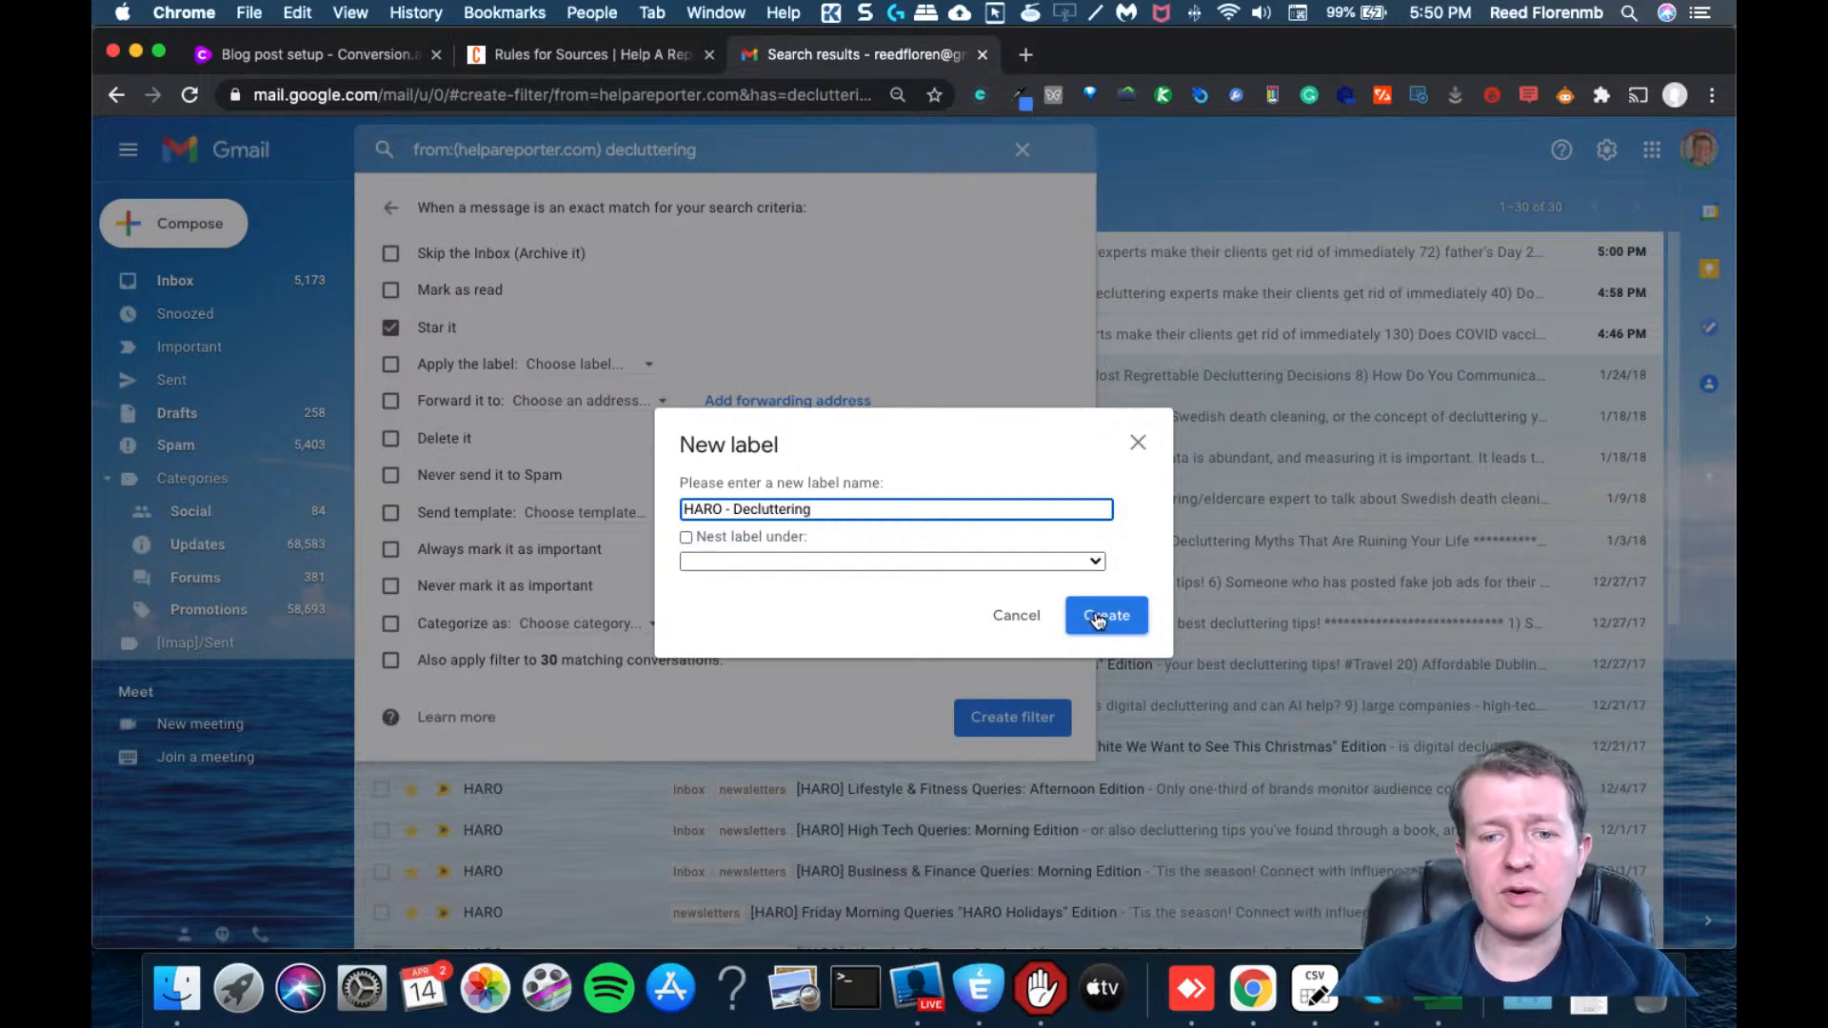
click(1104, 615)
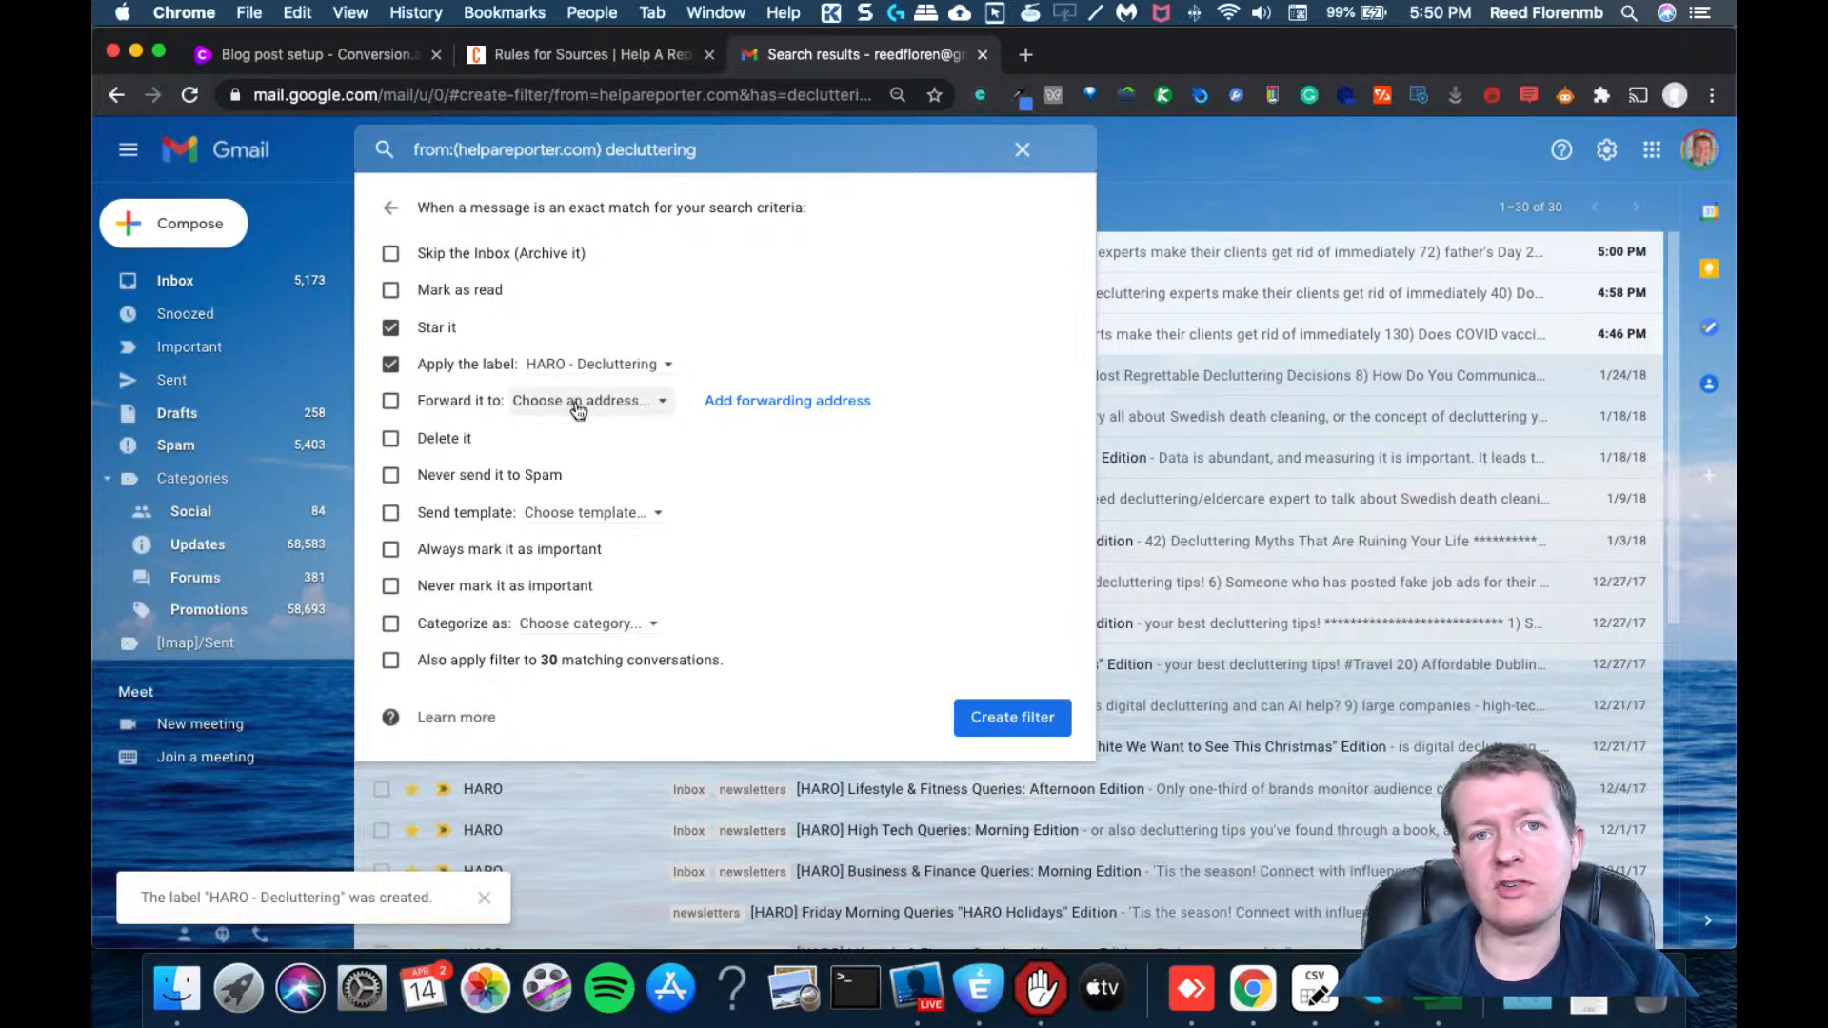
mouse_move(606, 415)
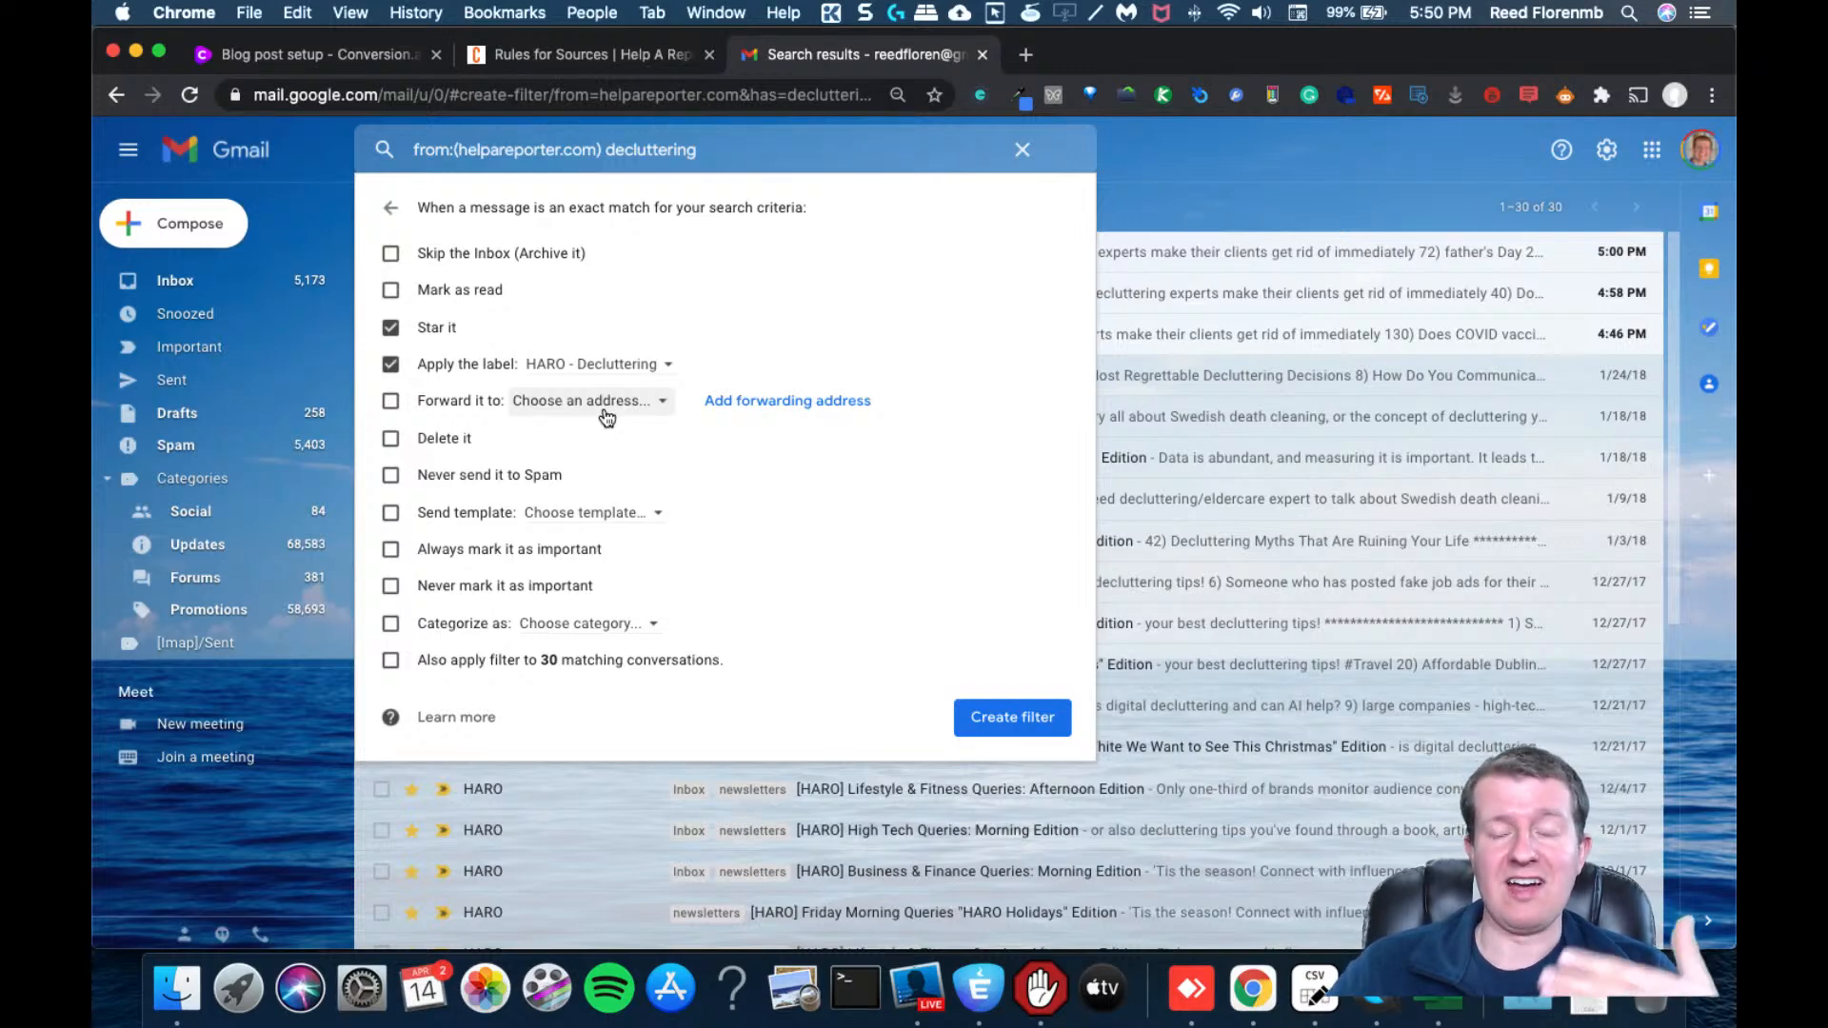
mouse_move(606, 438)
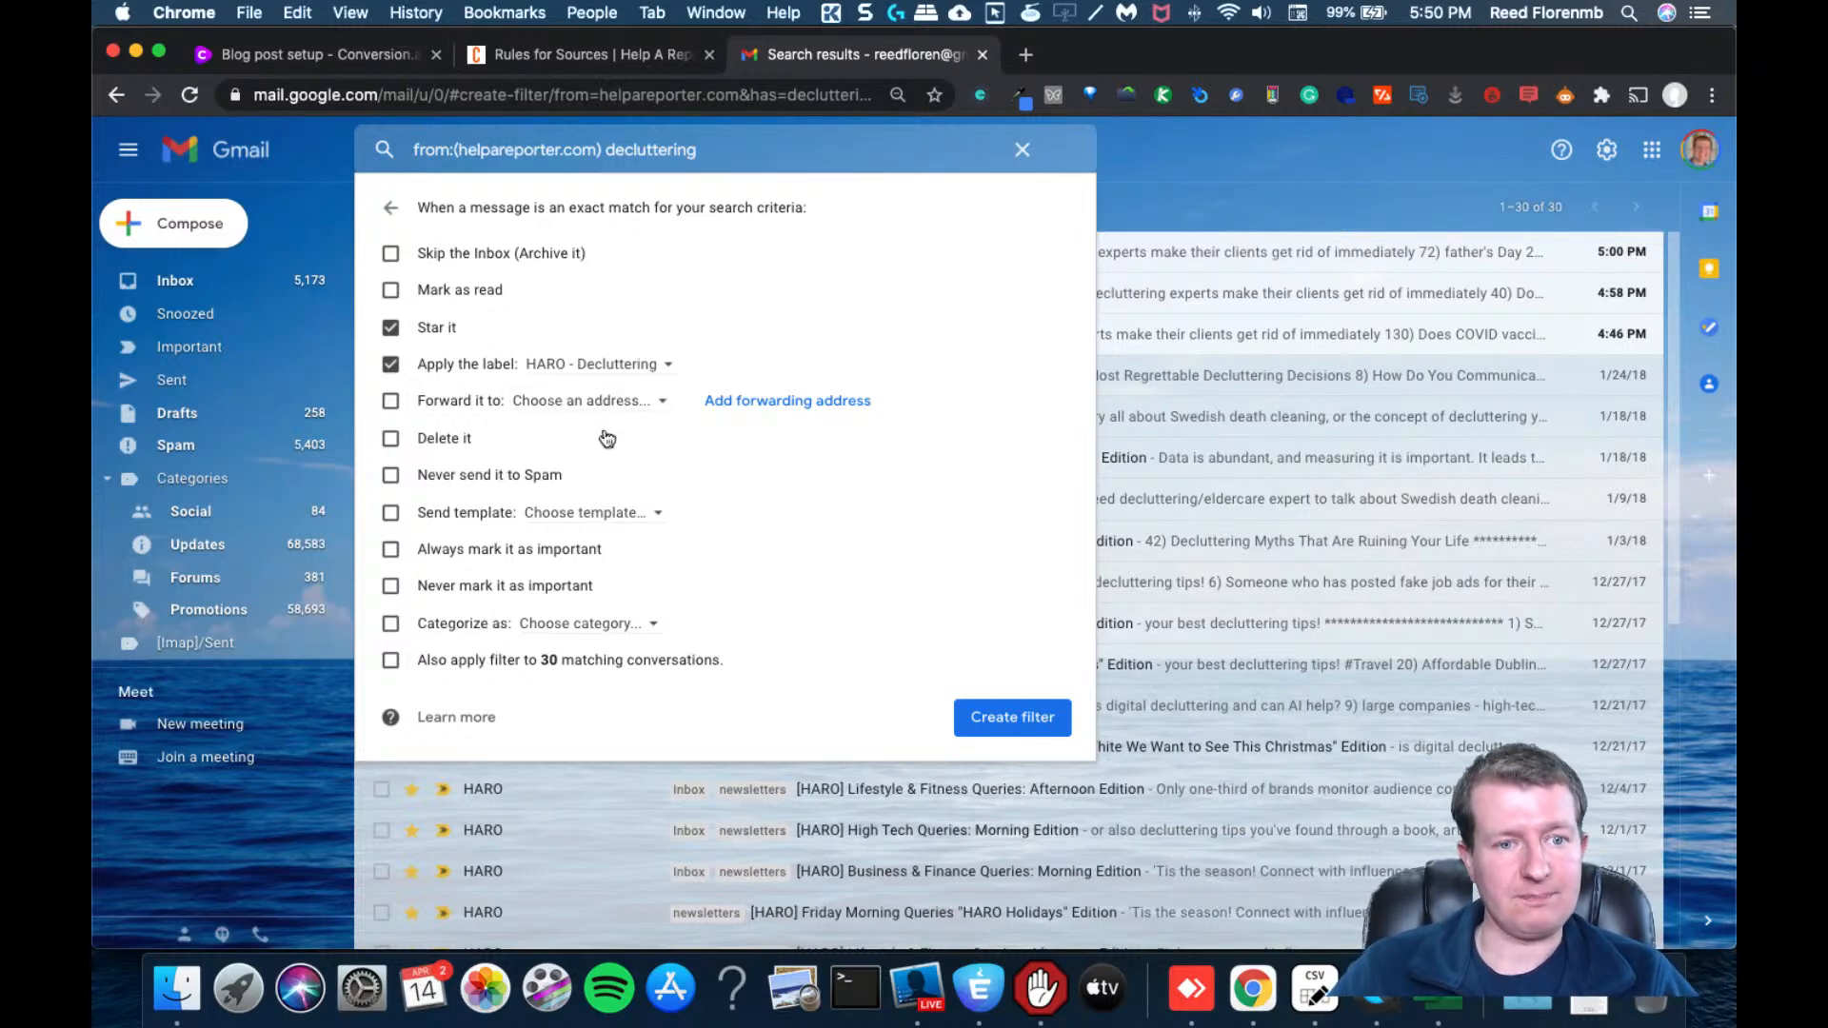
Add never spam, mark important, Primary category, apply to 30 existing conversations, and create the filter
click(390, 476)
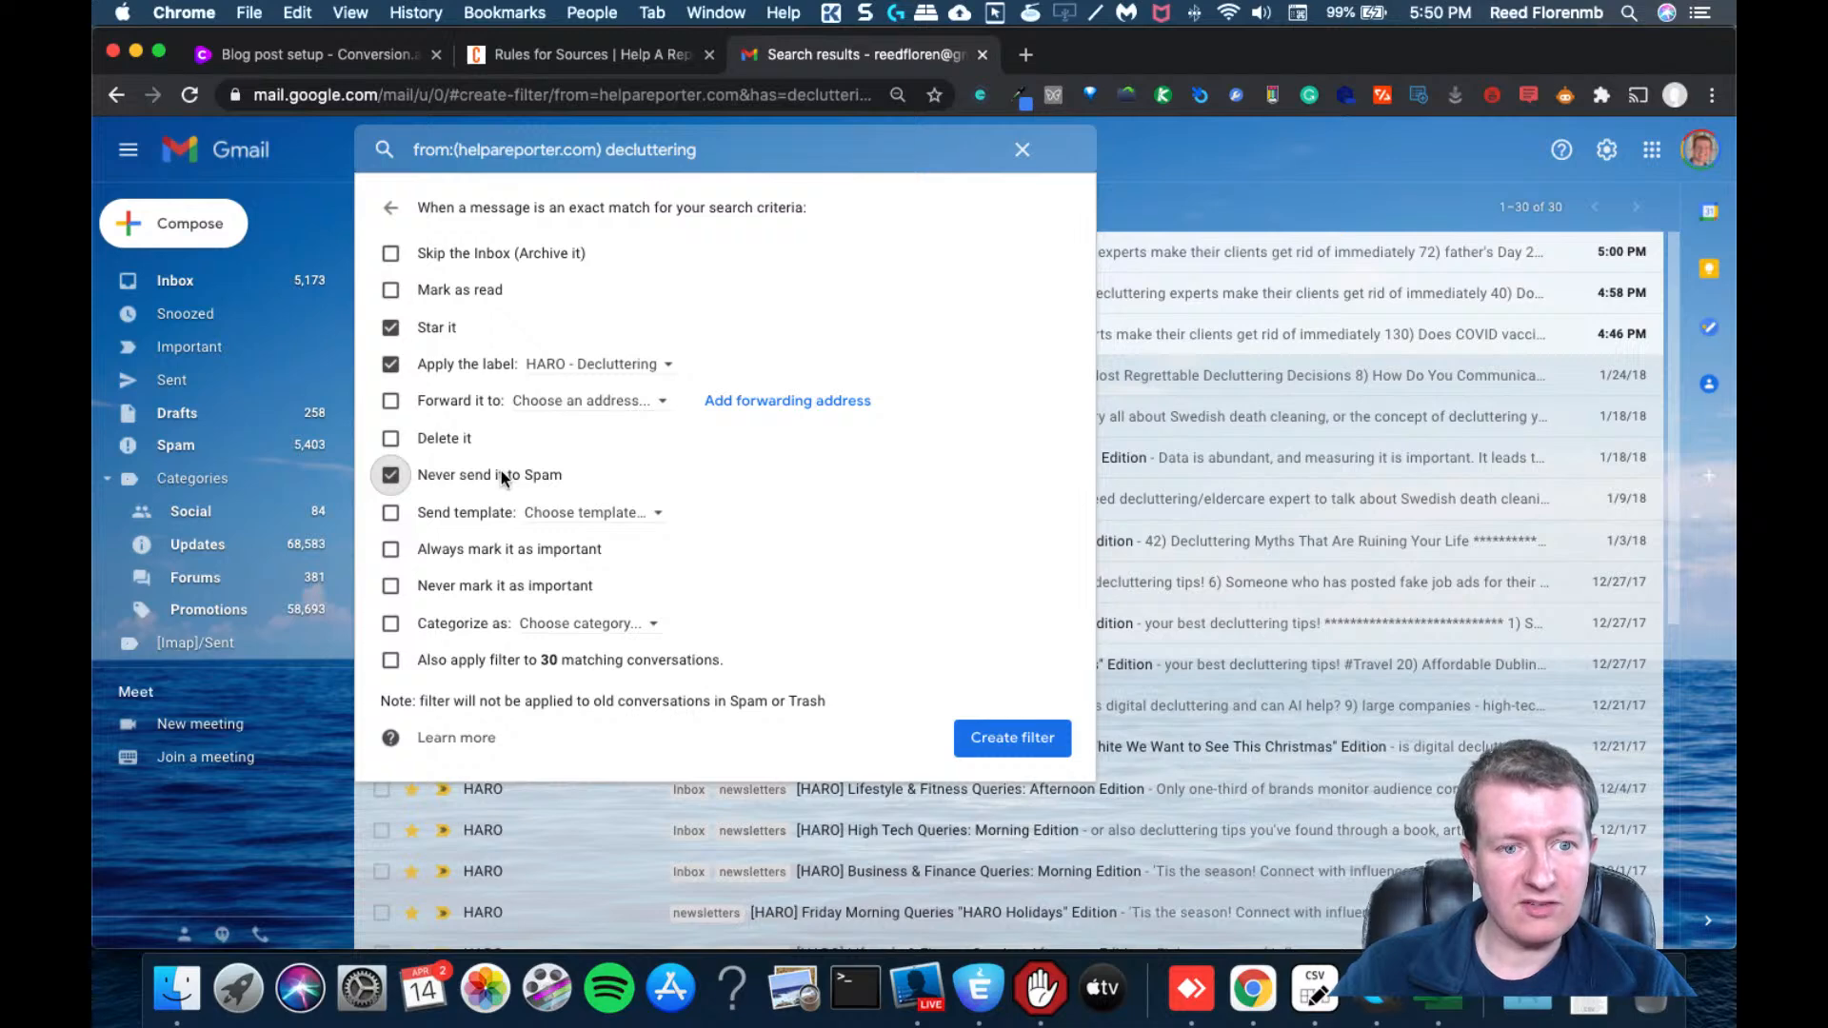
click(390, 549)
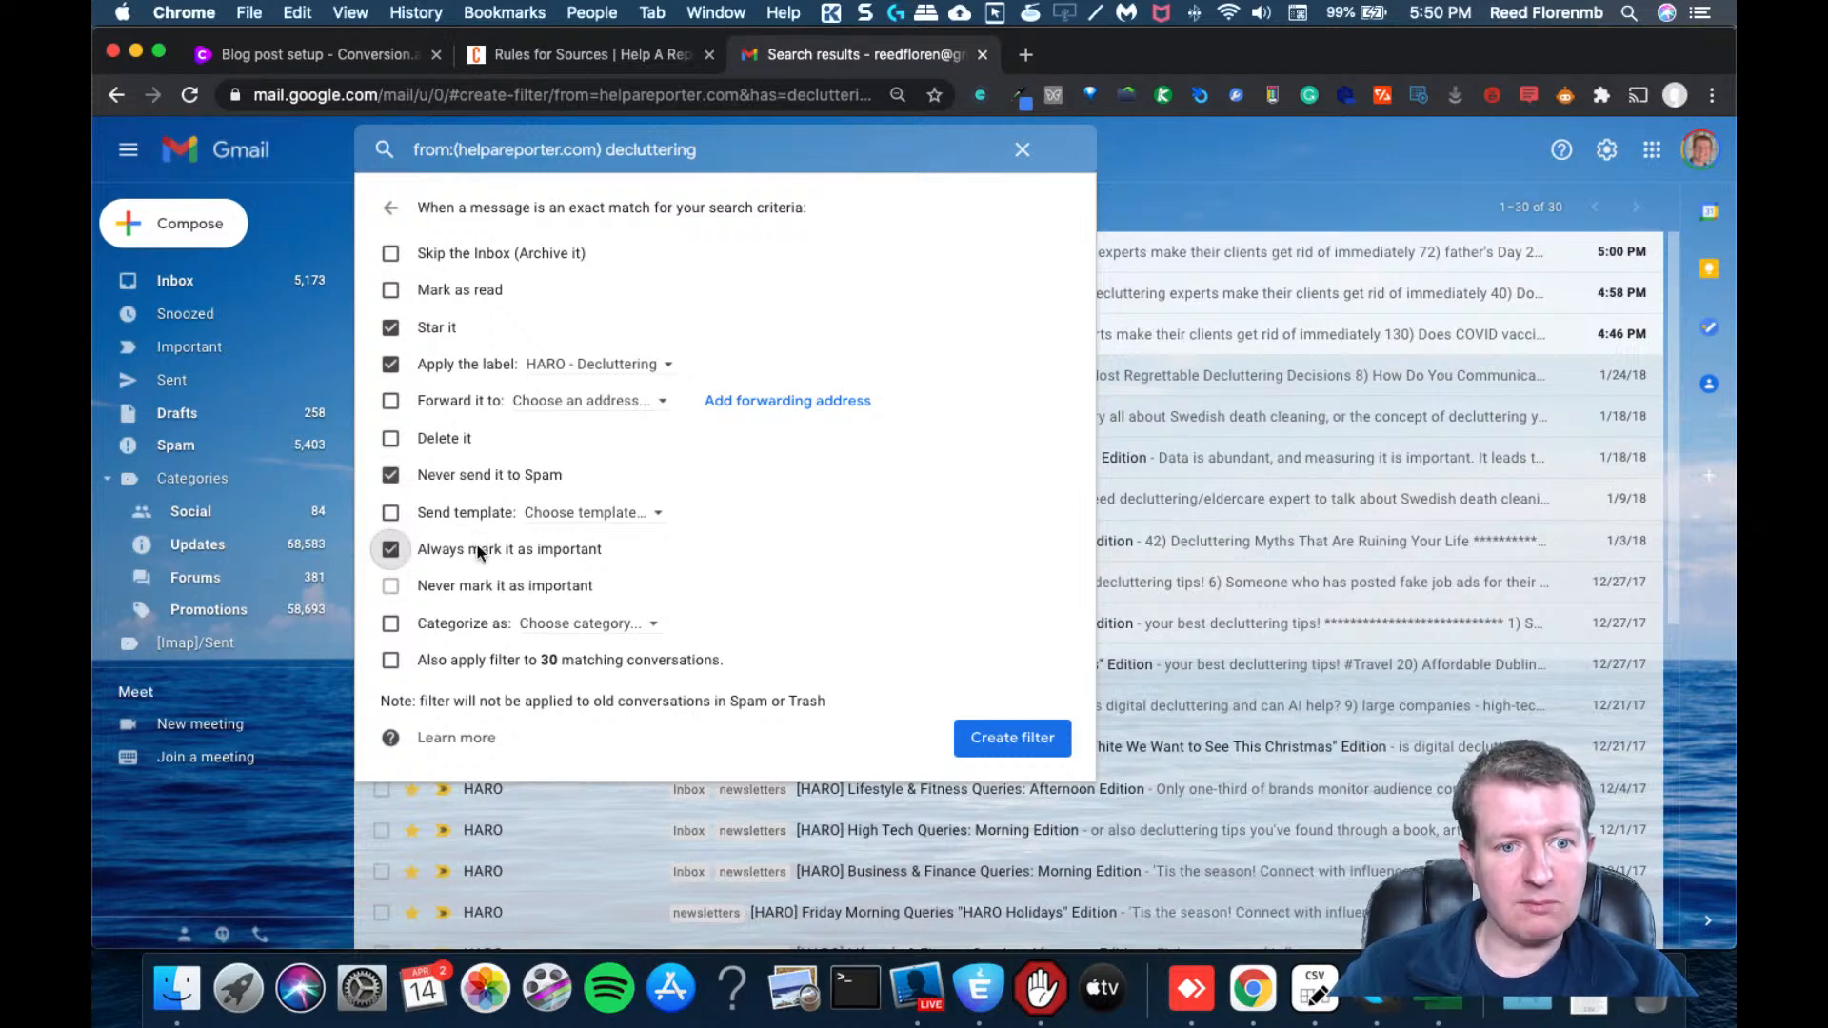
click(391, 623)
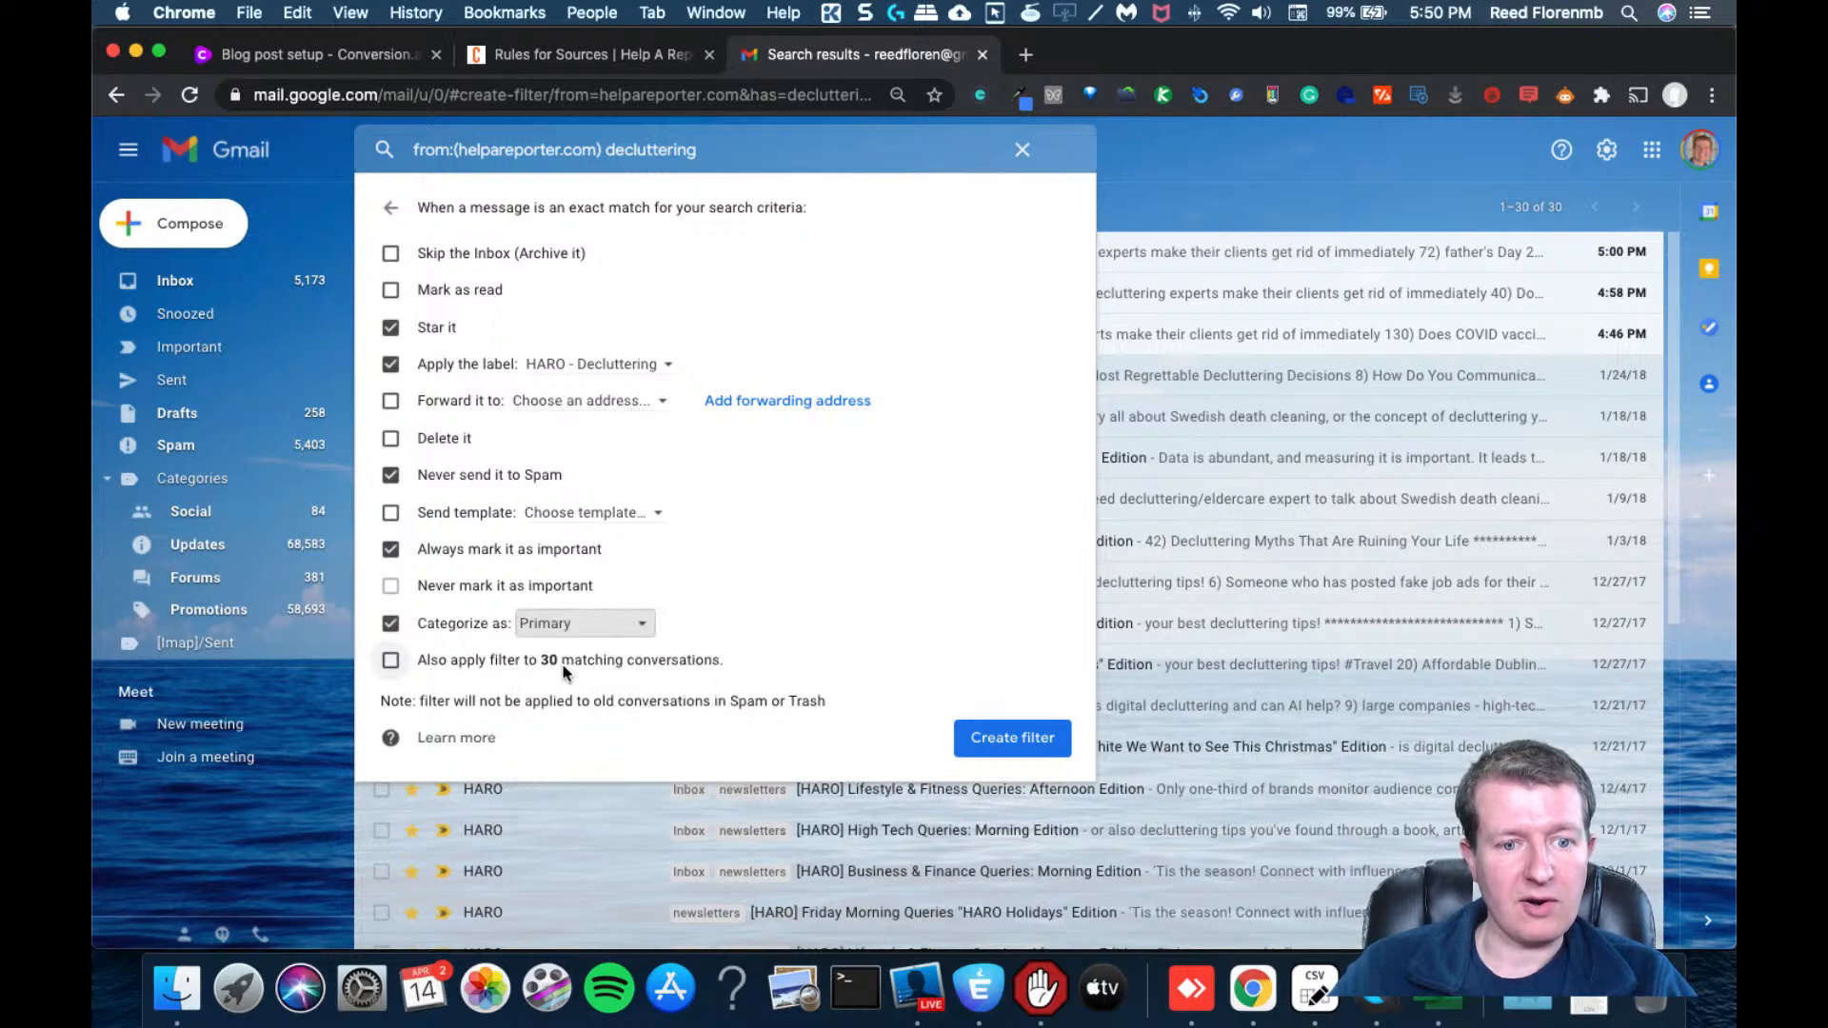
click(391, 659)
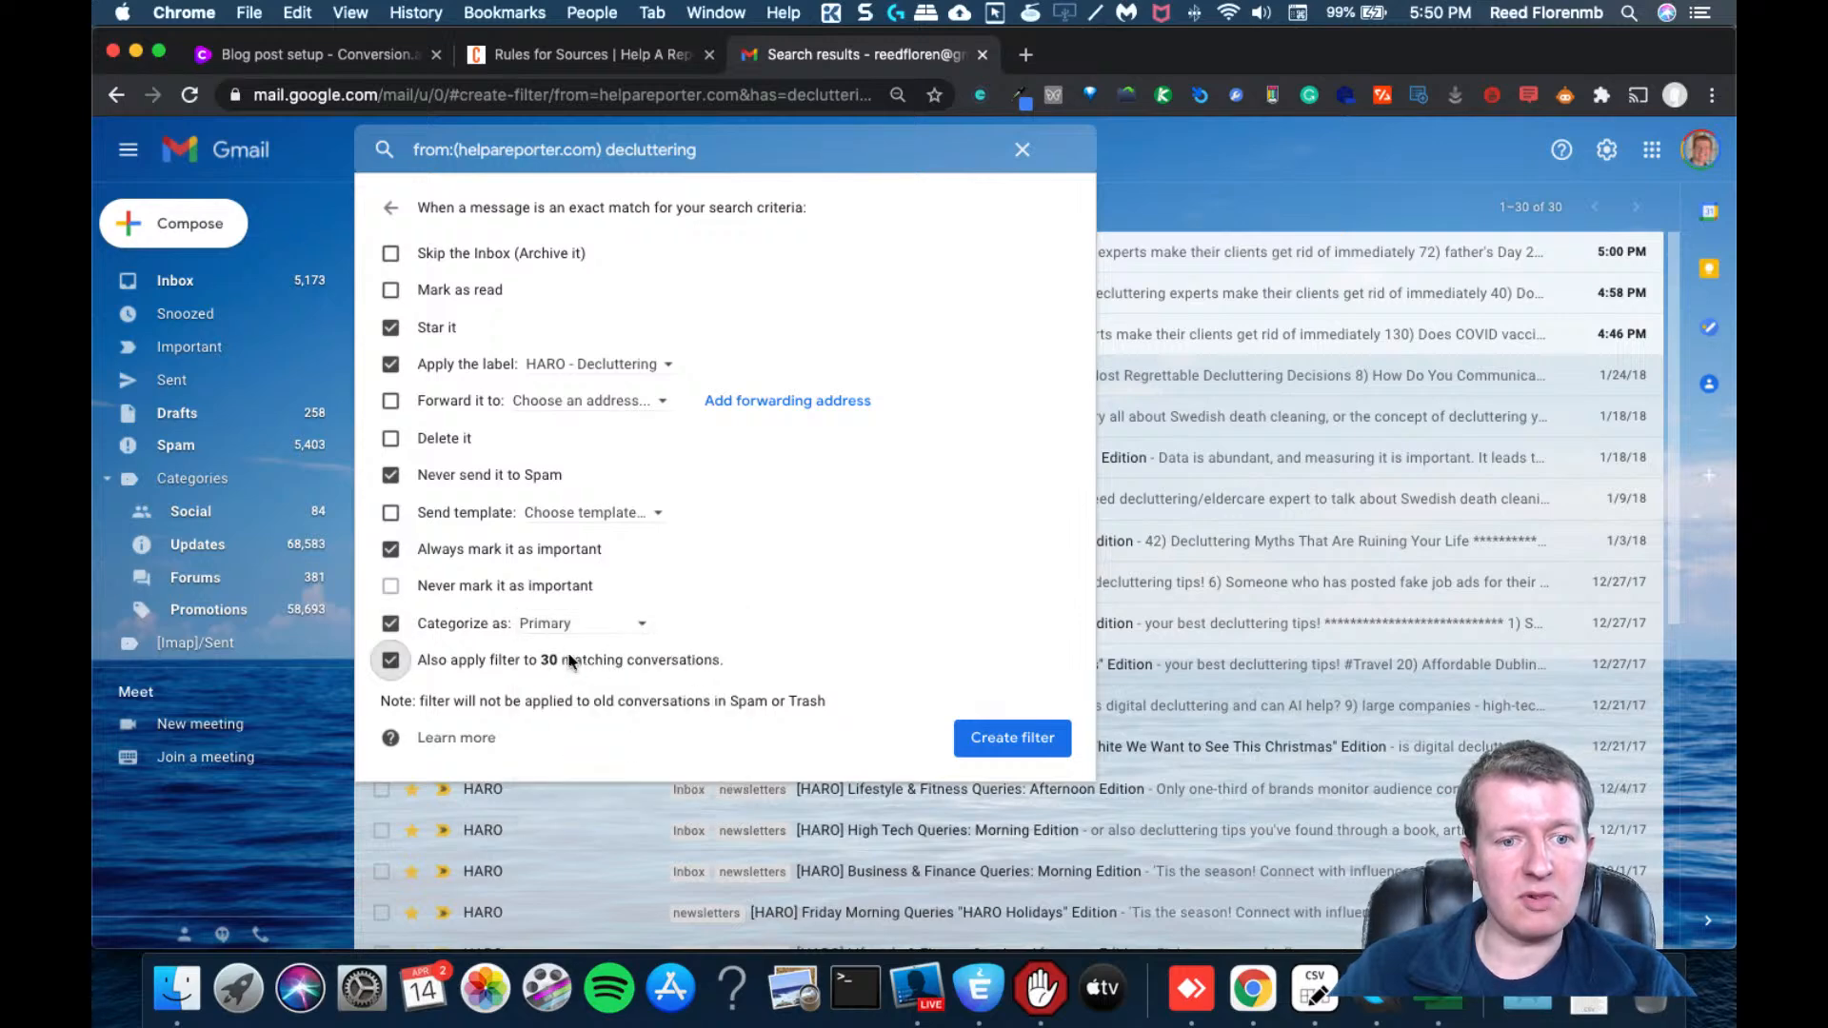
mouse_move(682, 636)
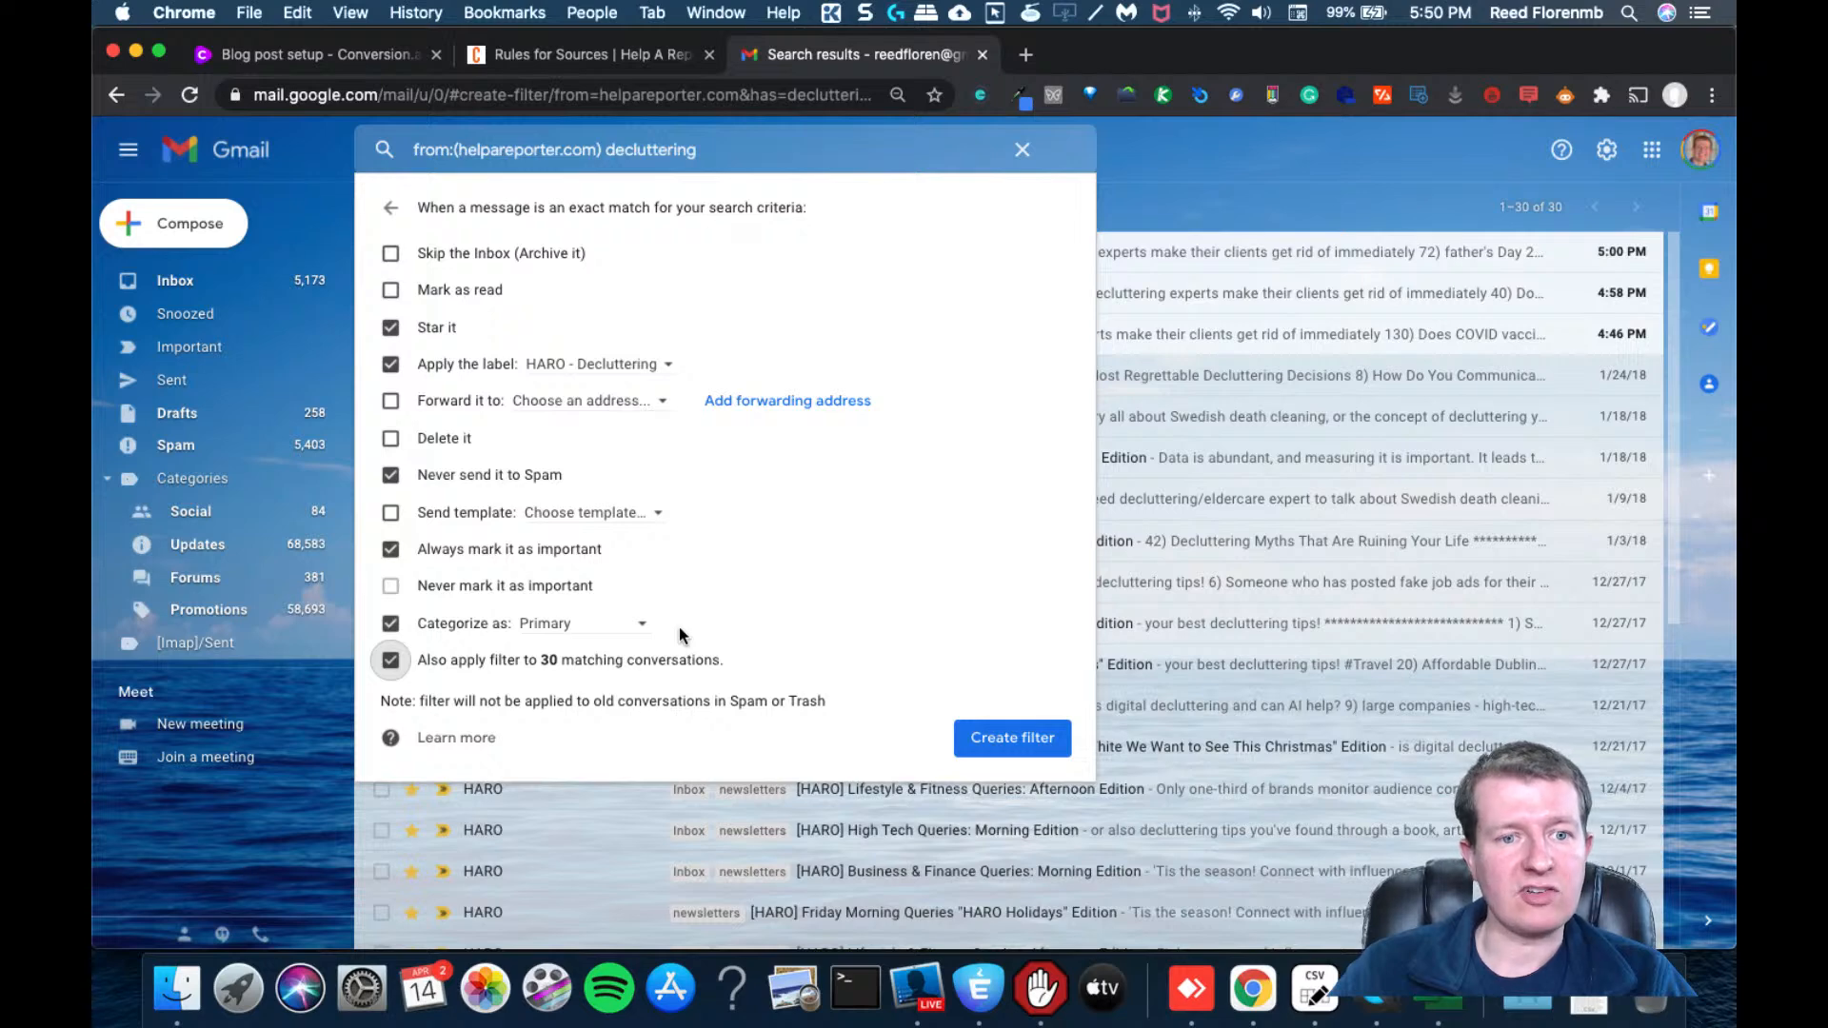
mouse_move(1017, 754)
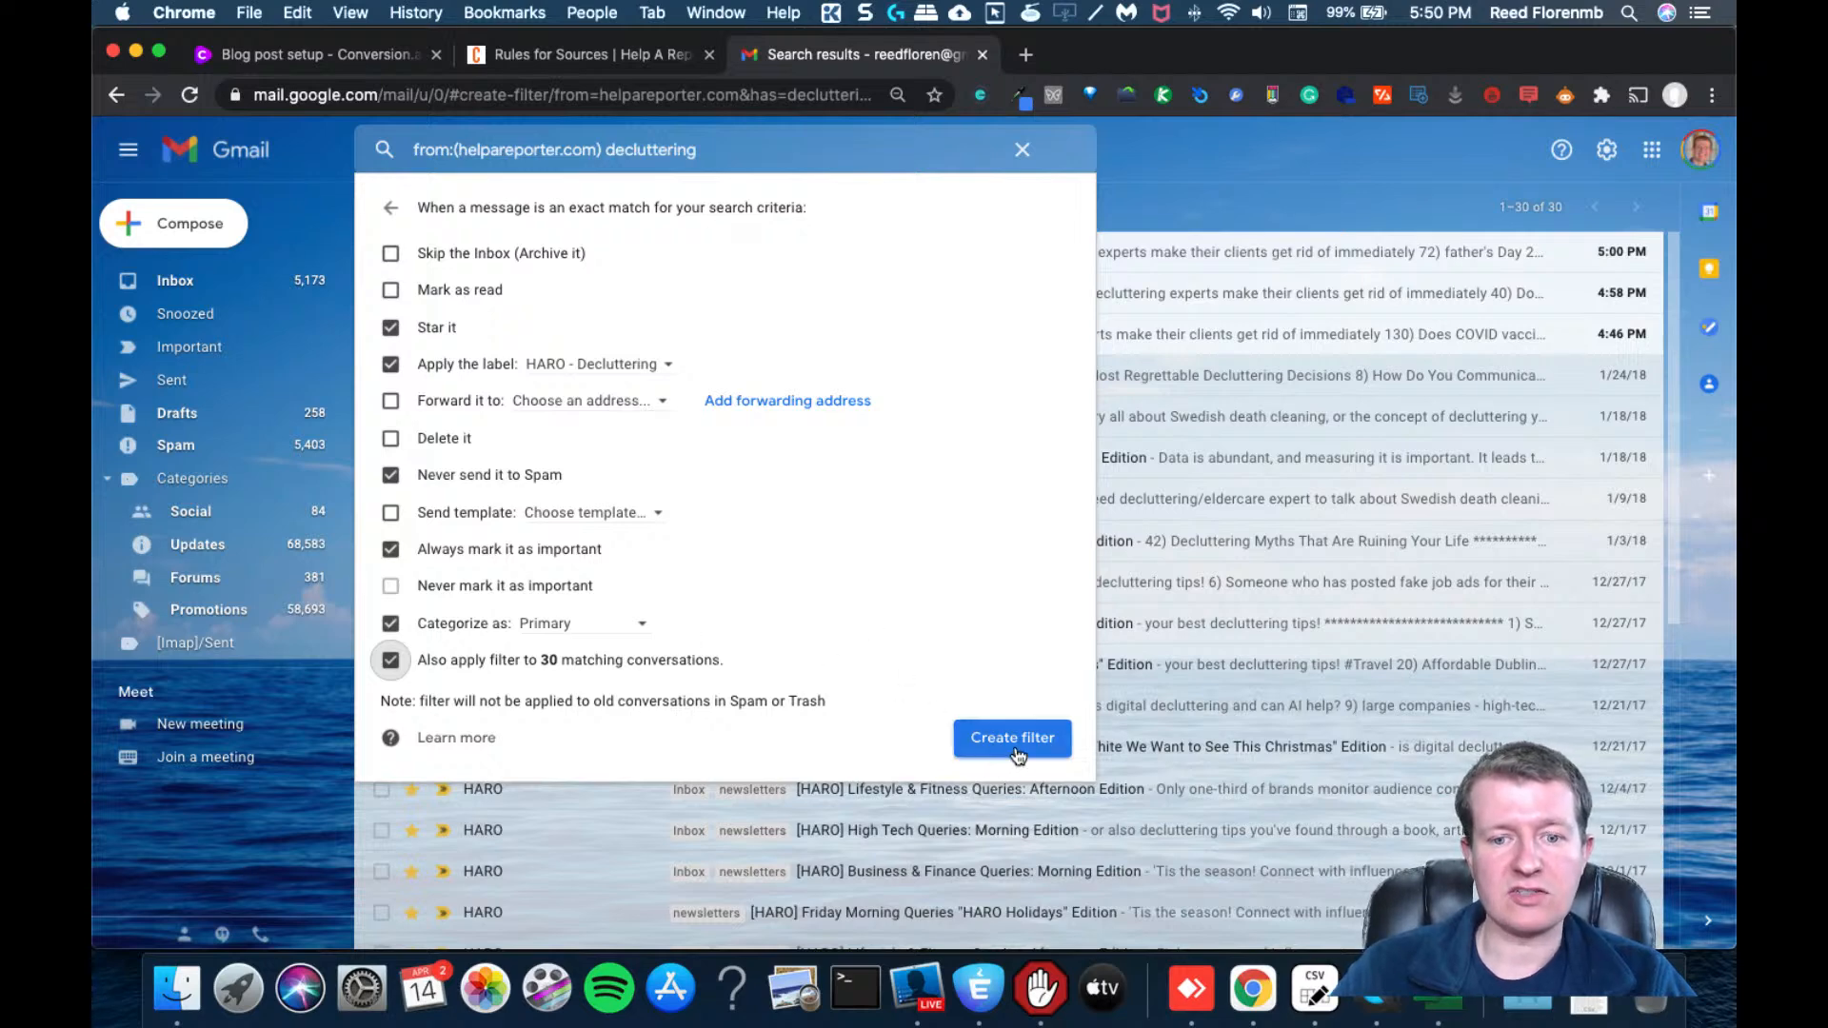
click(1013, 739)
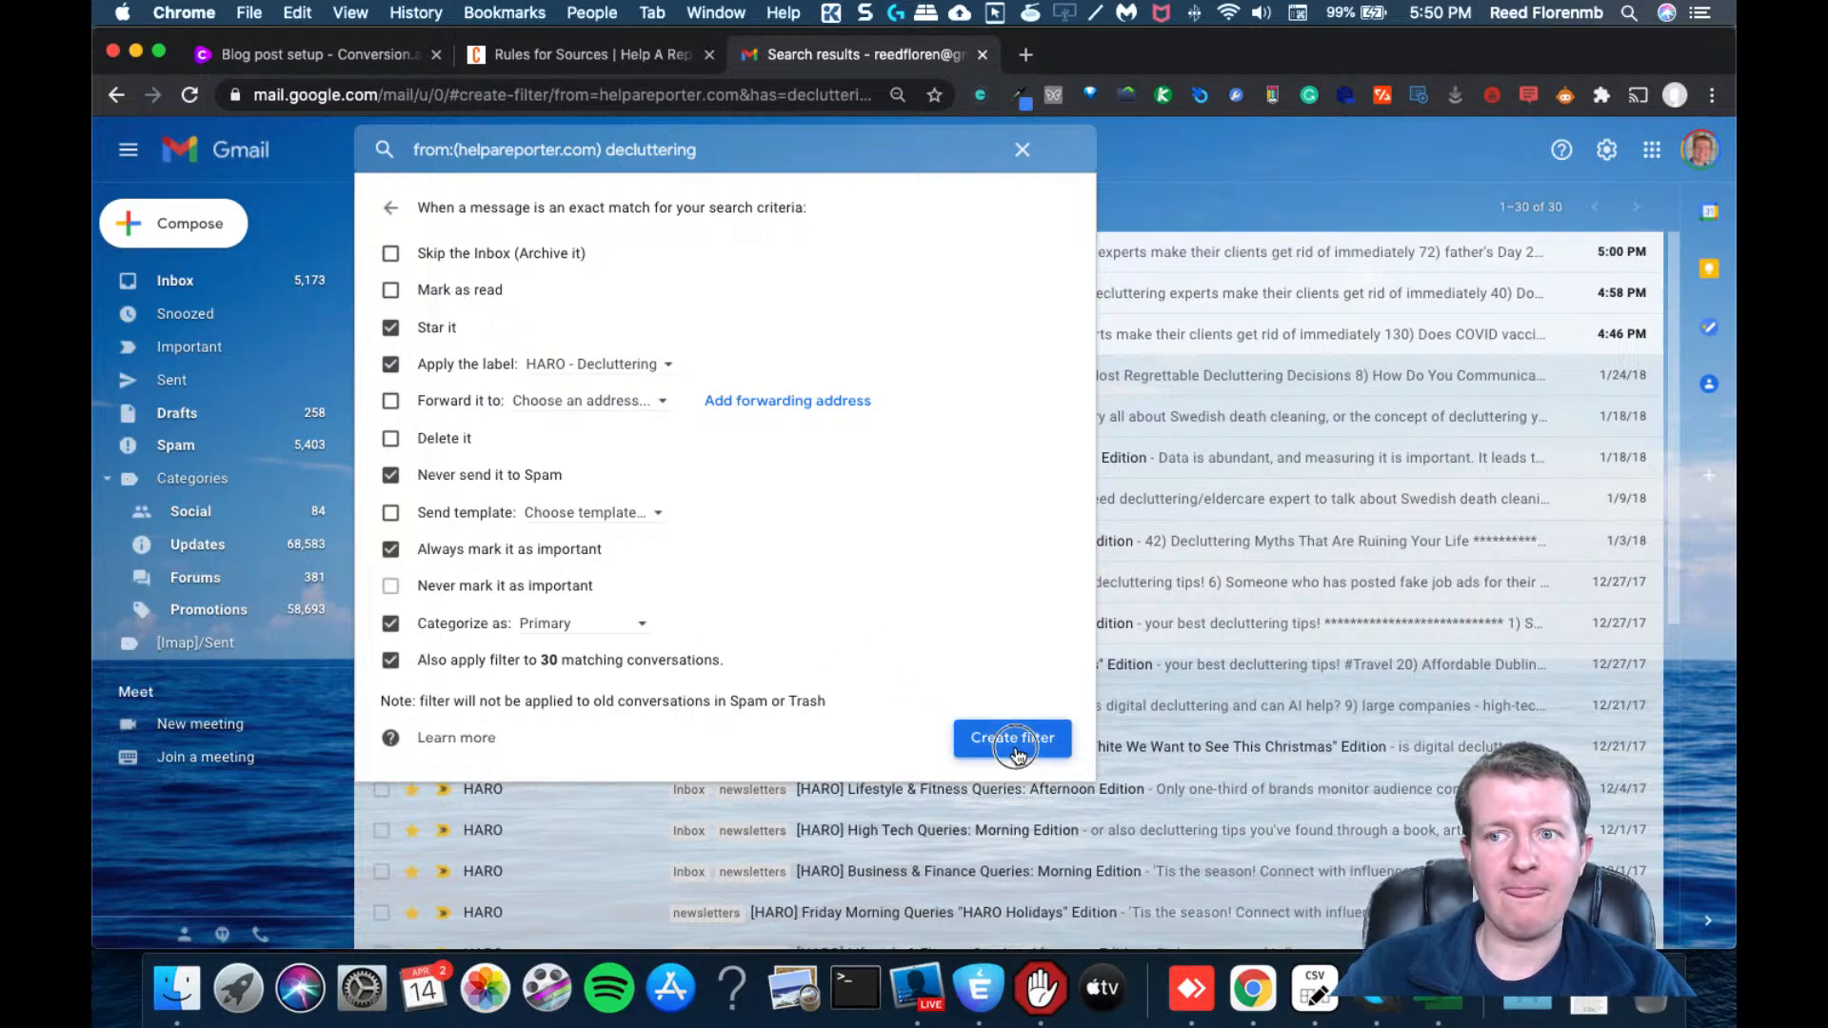
Refresh the inbox and list the starred conversations under the HARO - Decluttering label
click(1013, 738)
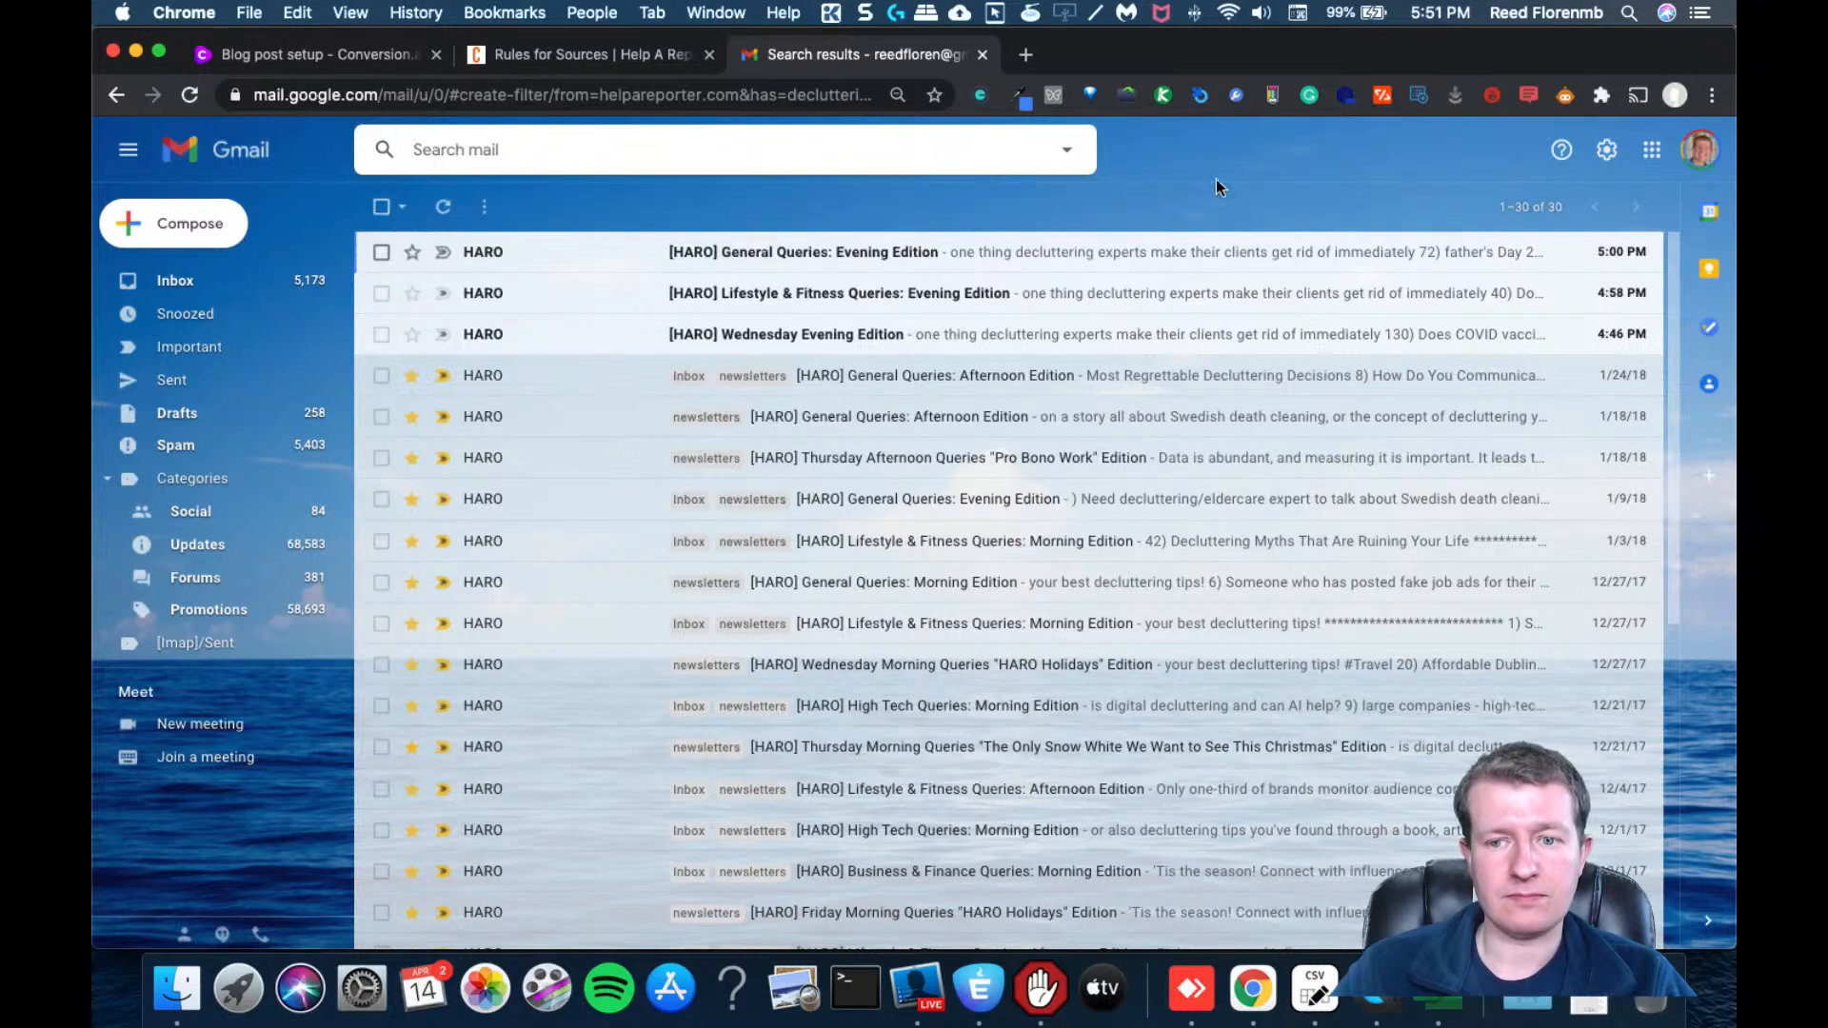
mouse_move(693, 195)
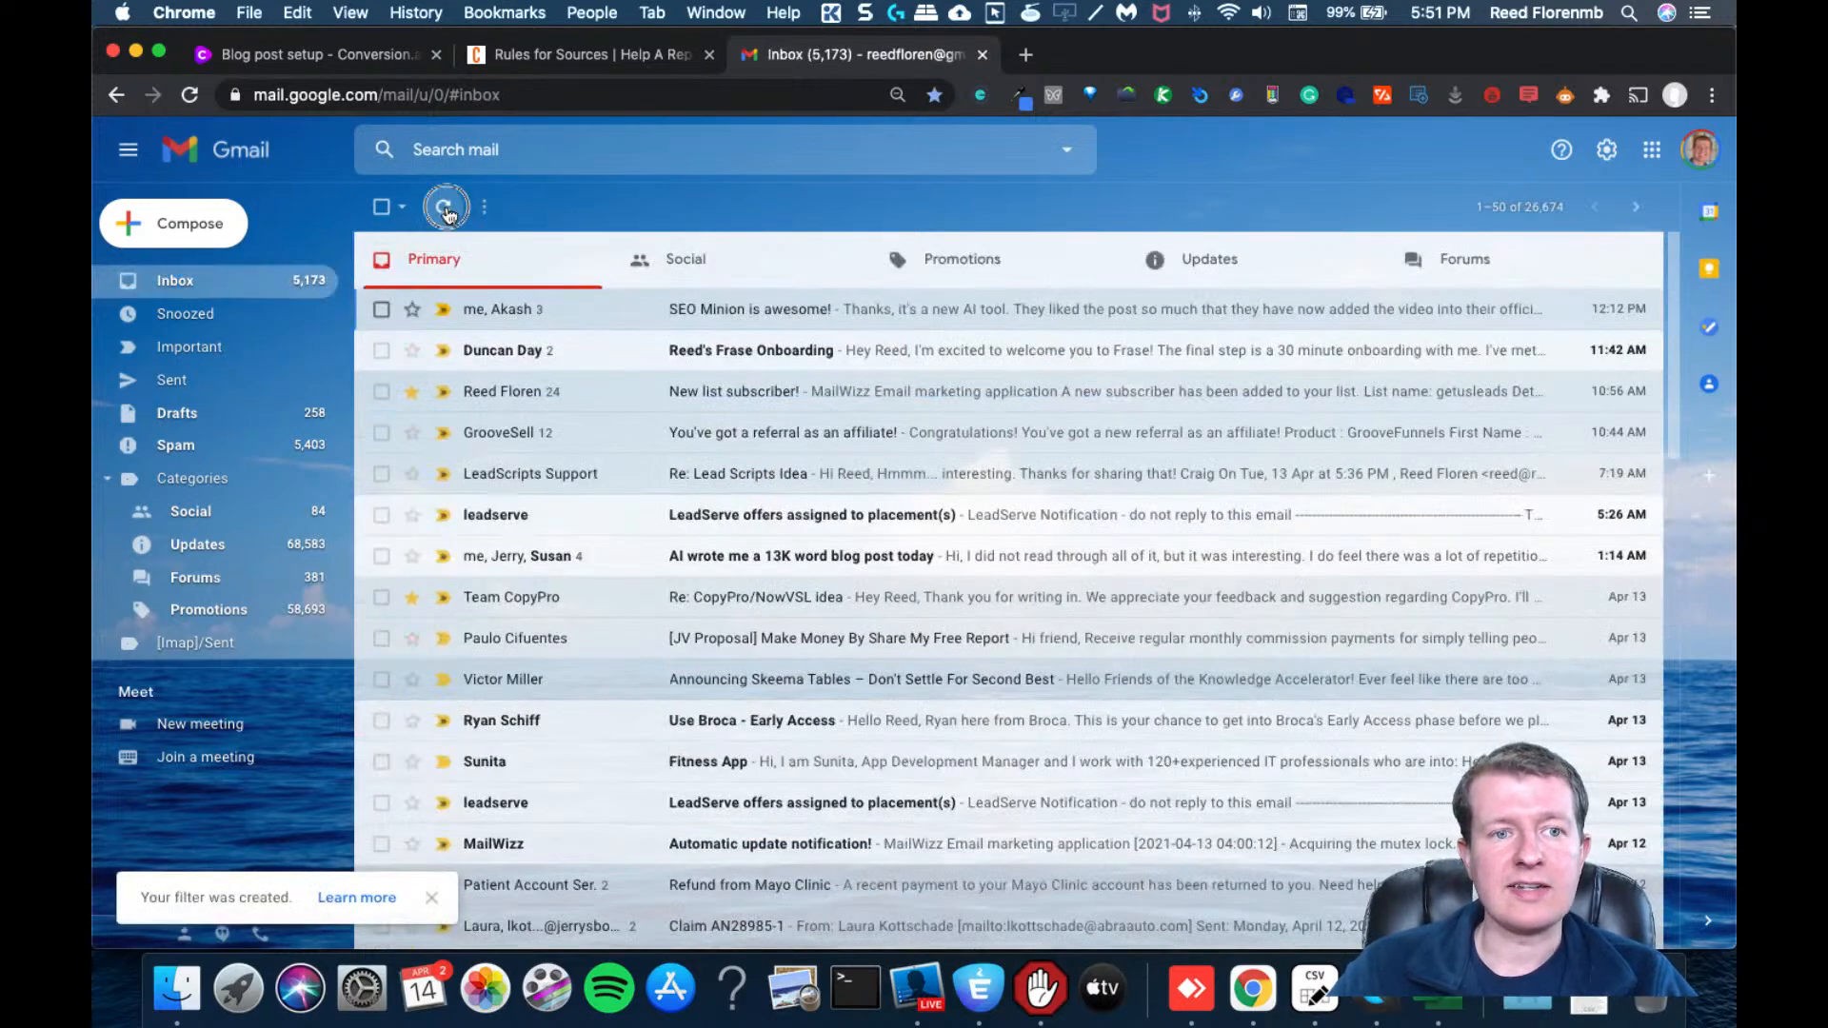
click(443, 206)
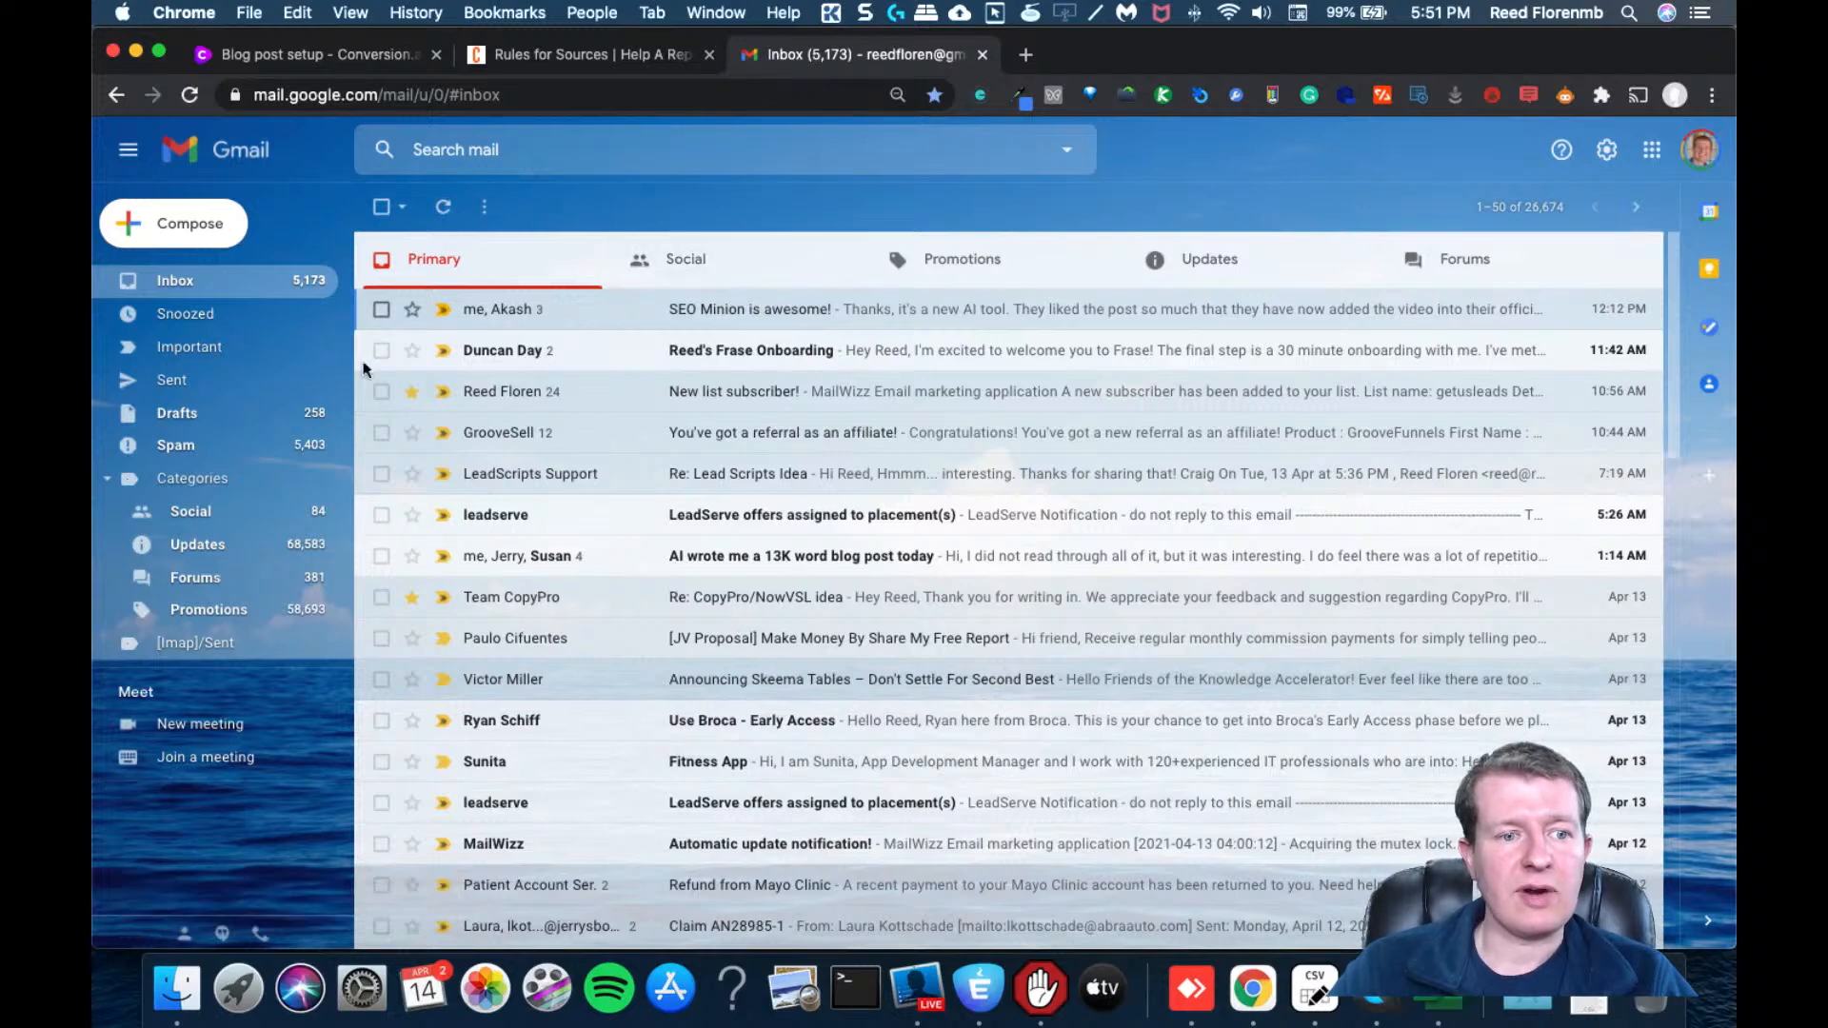
scroll(down, 3)
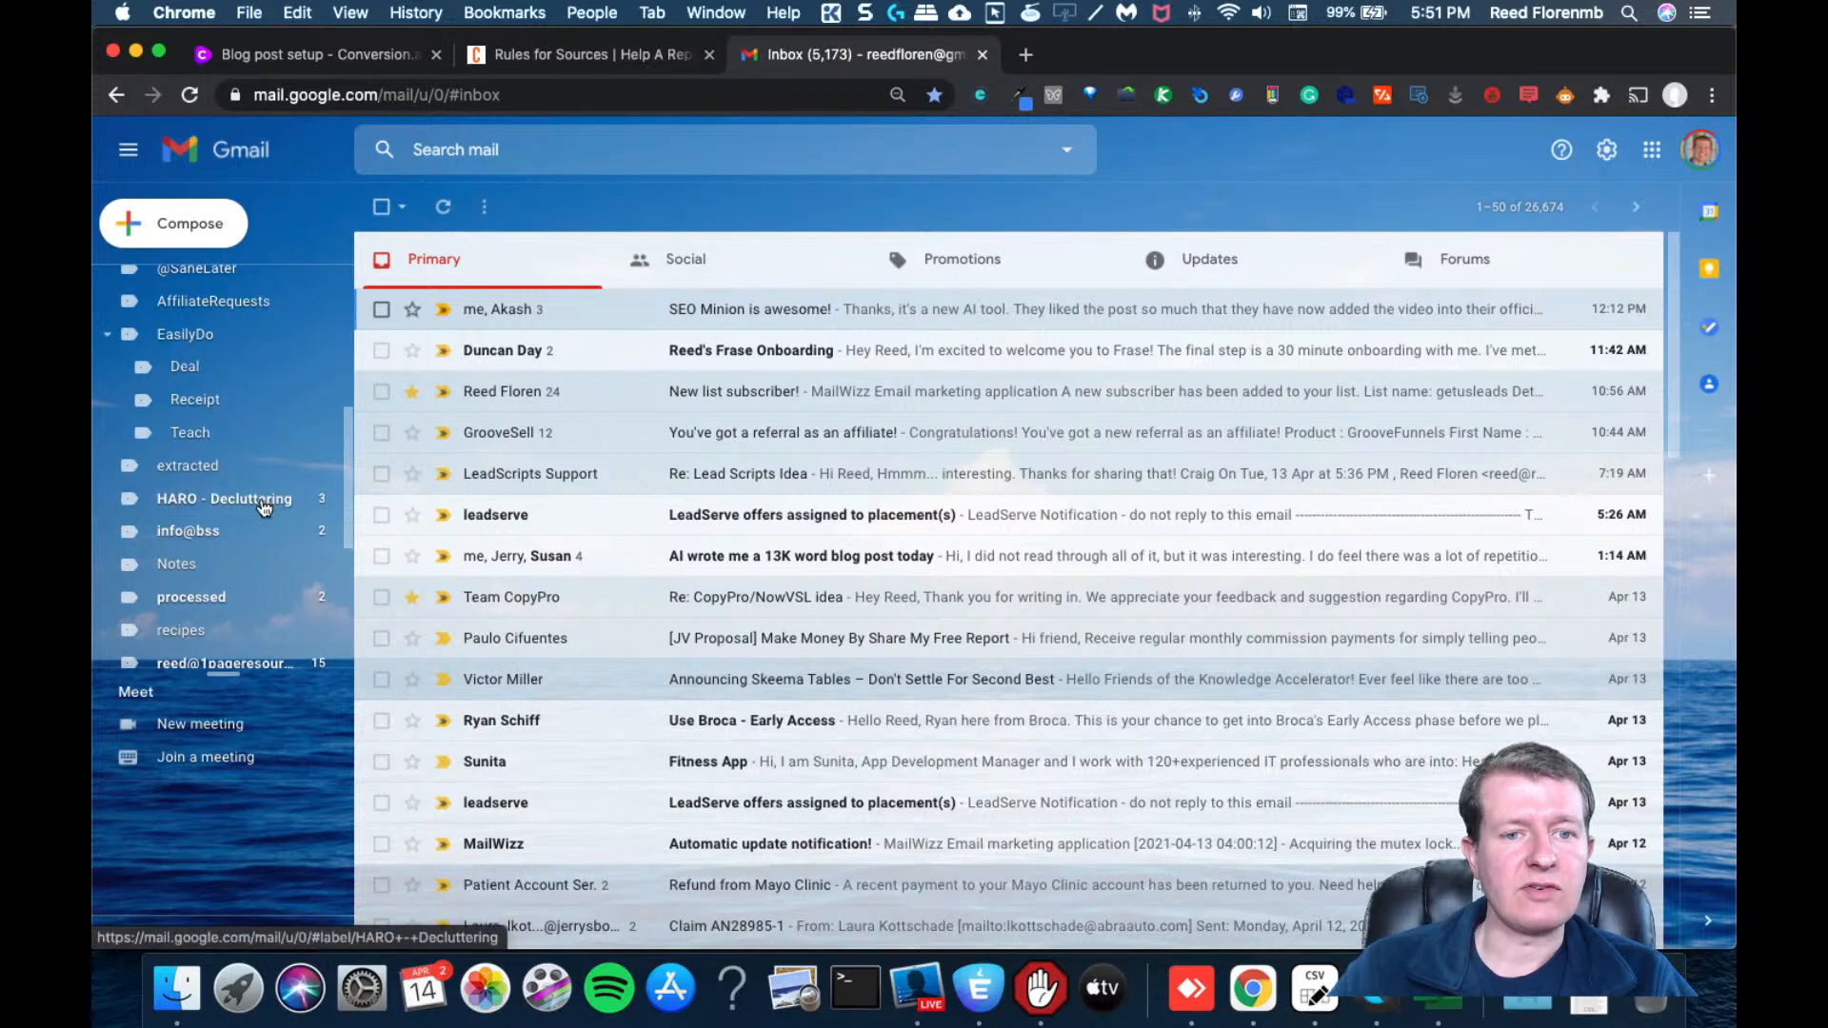
click(224, 499)
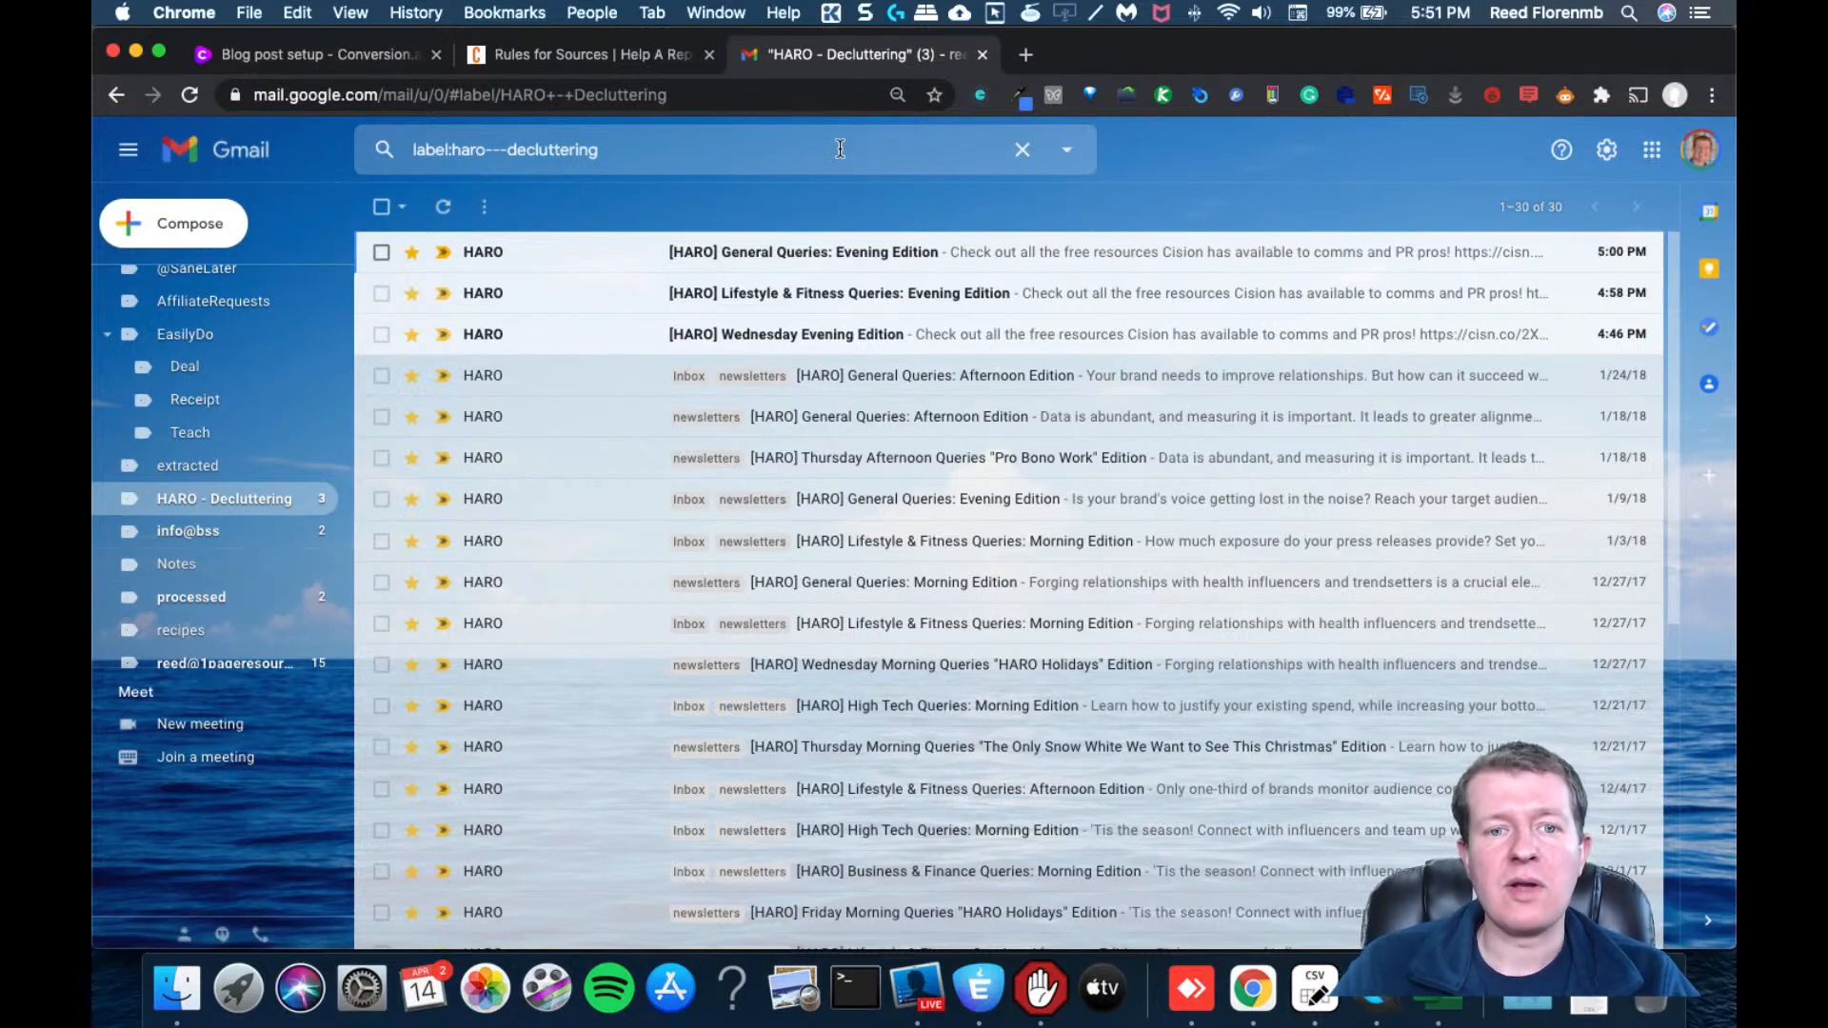
mouse_move(860, 251)
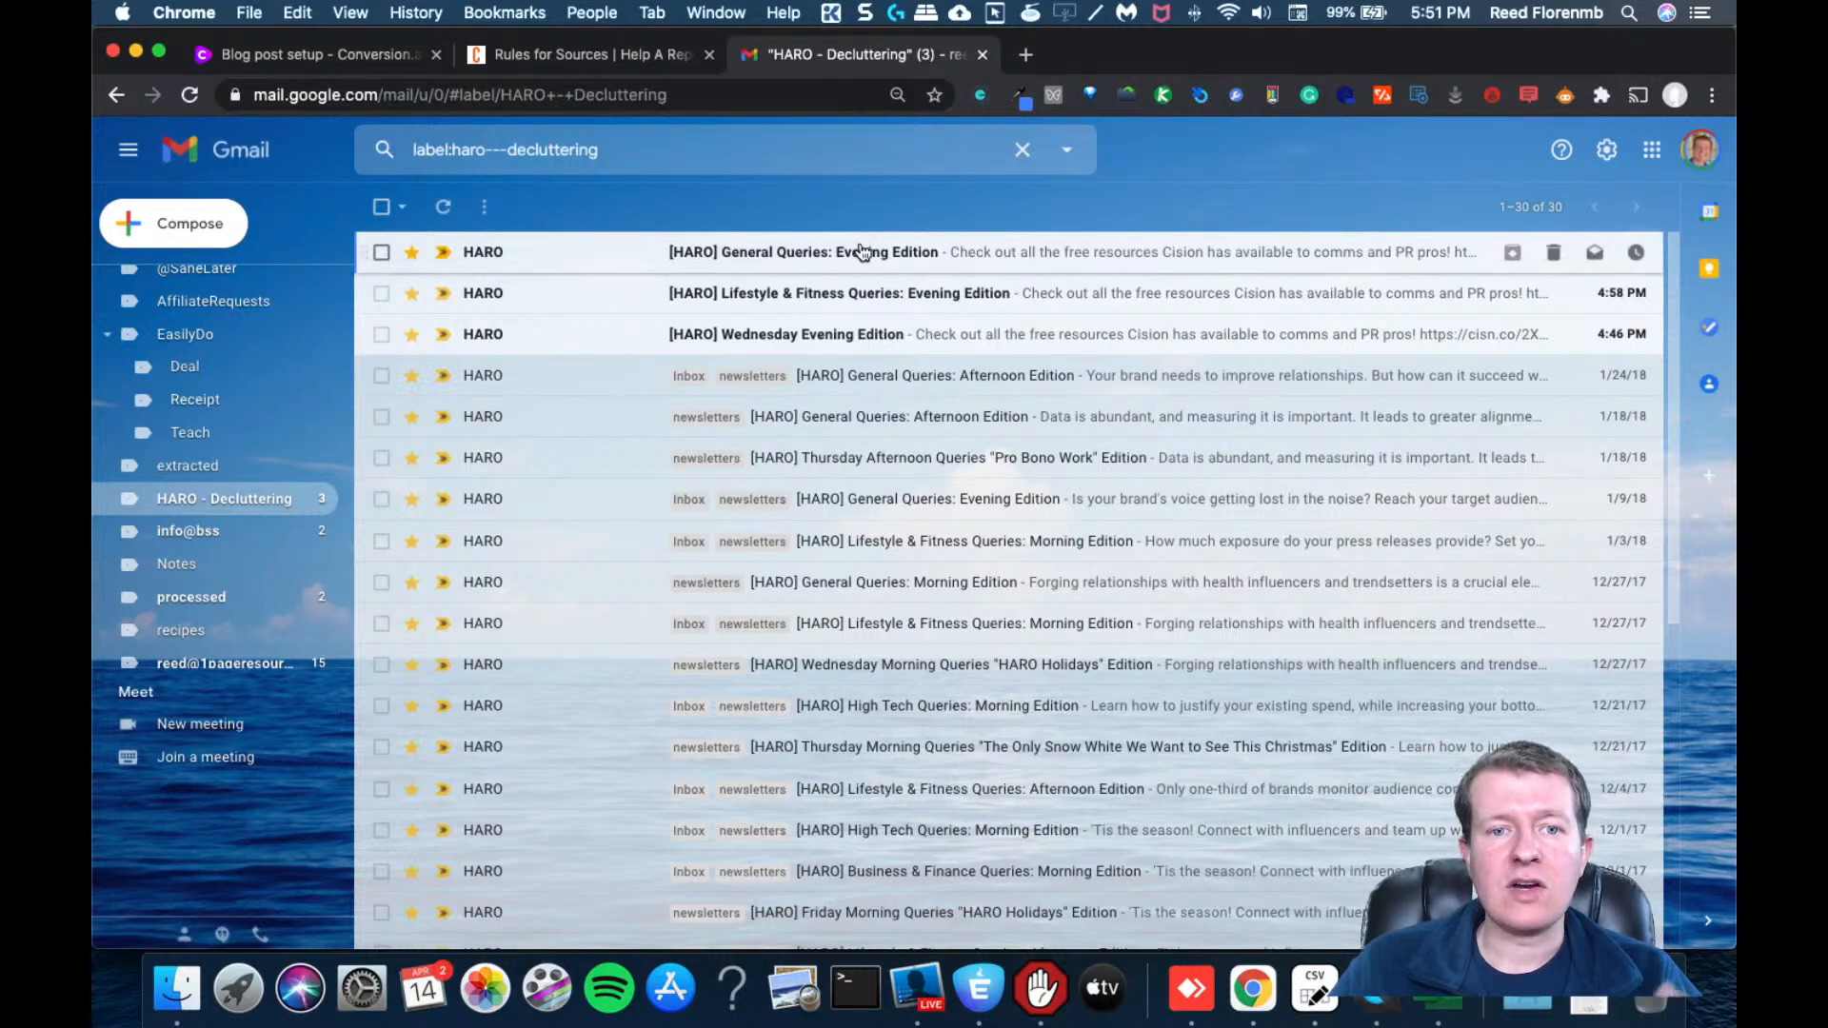
Open the latest Evening Edition, find 'dec' and jump to query 71 on decluttering experts
click(860, 251)
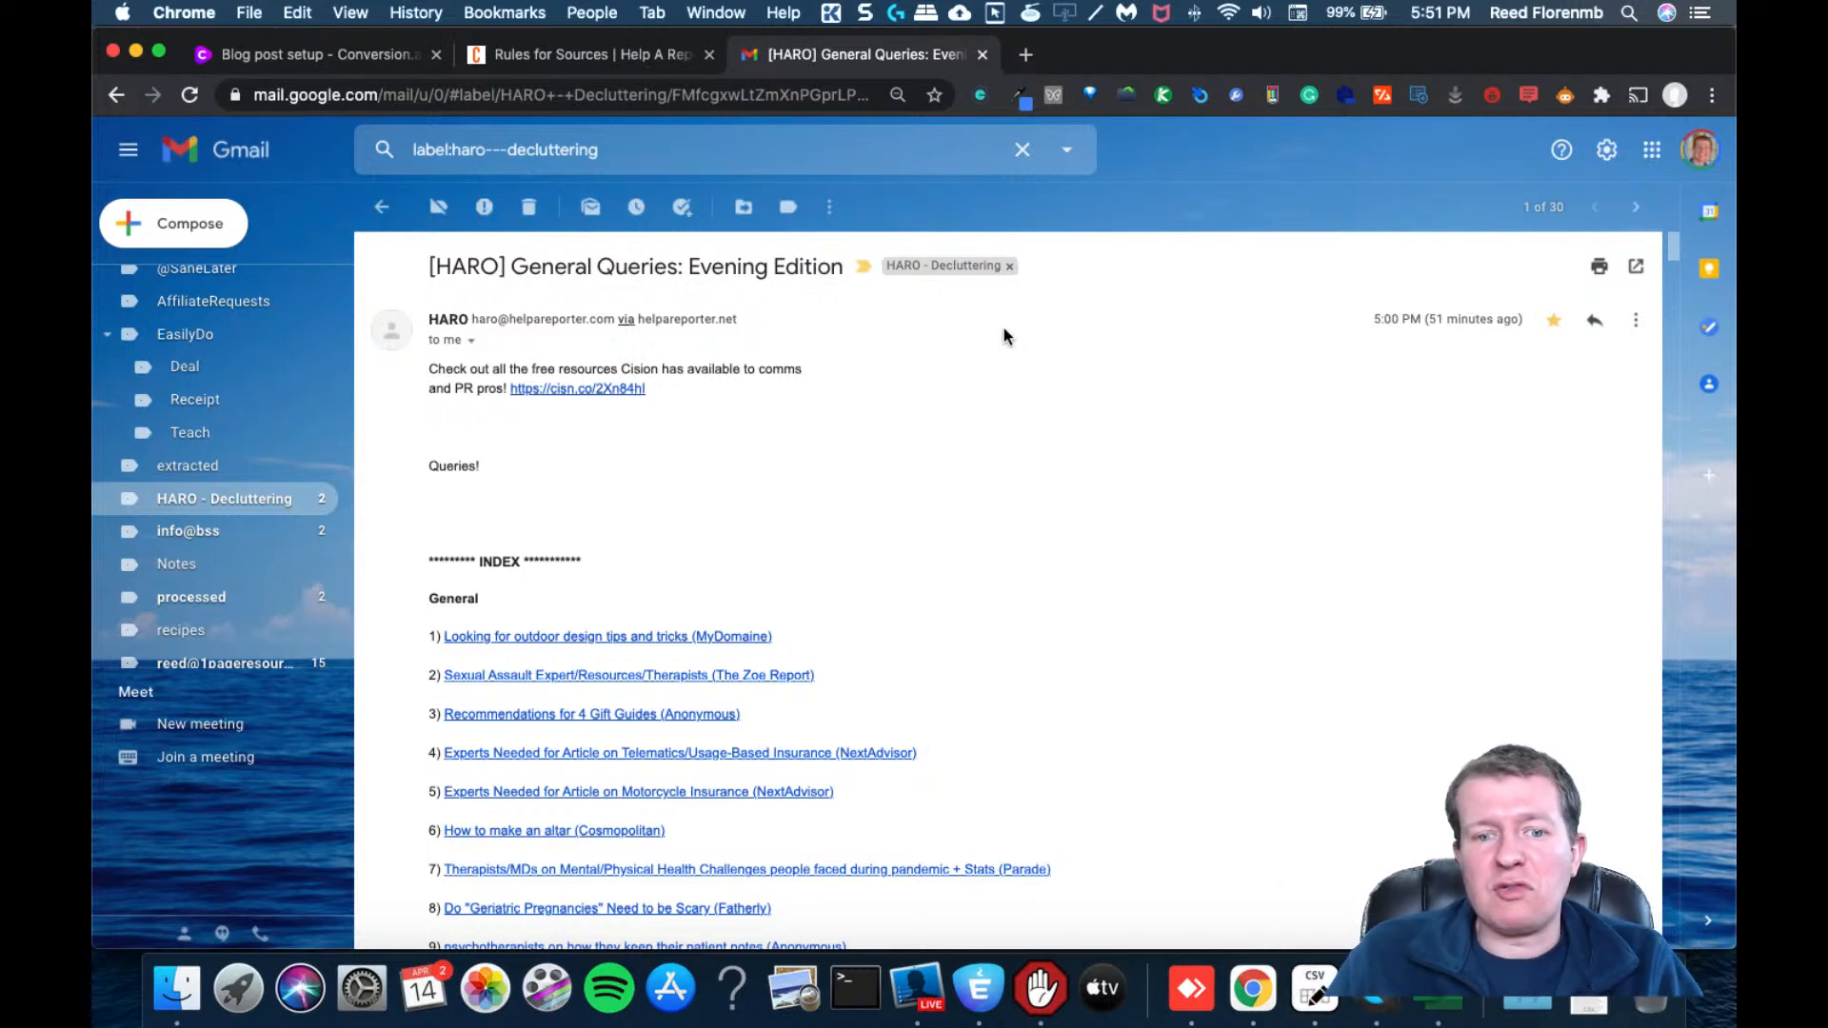
text(decluttering)
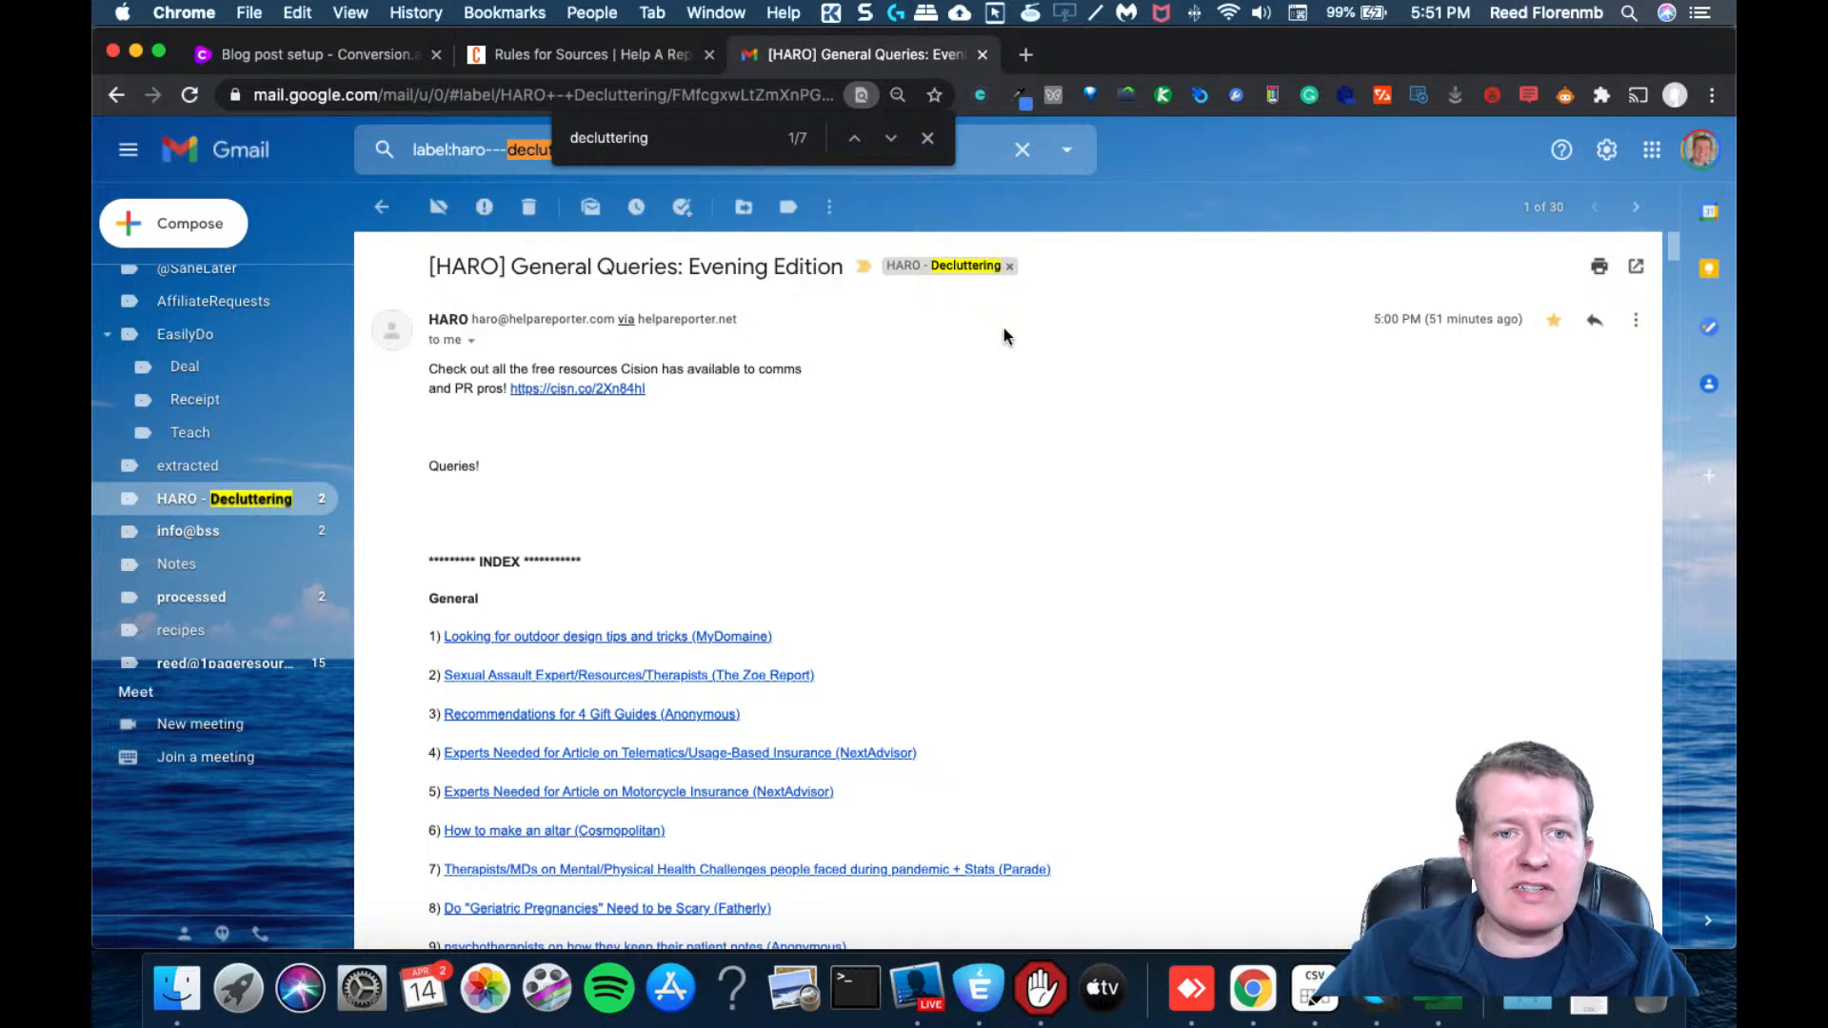
click(853, 137)
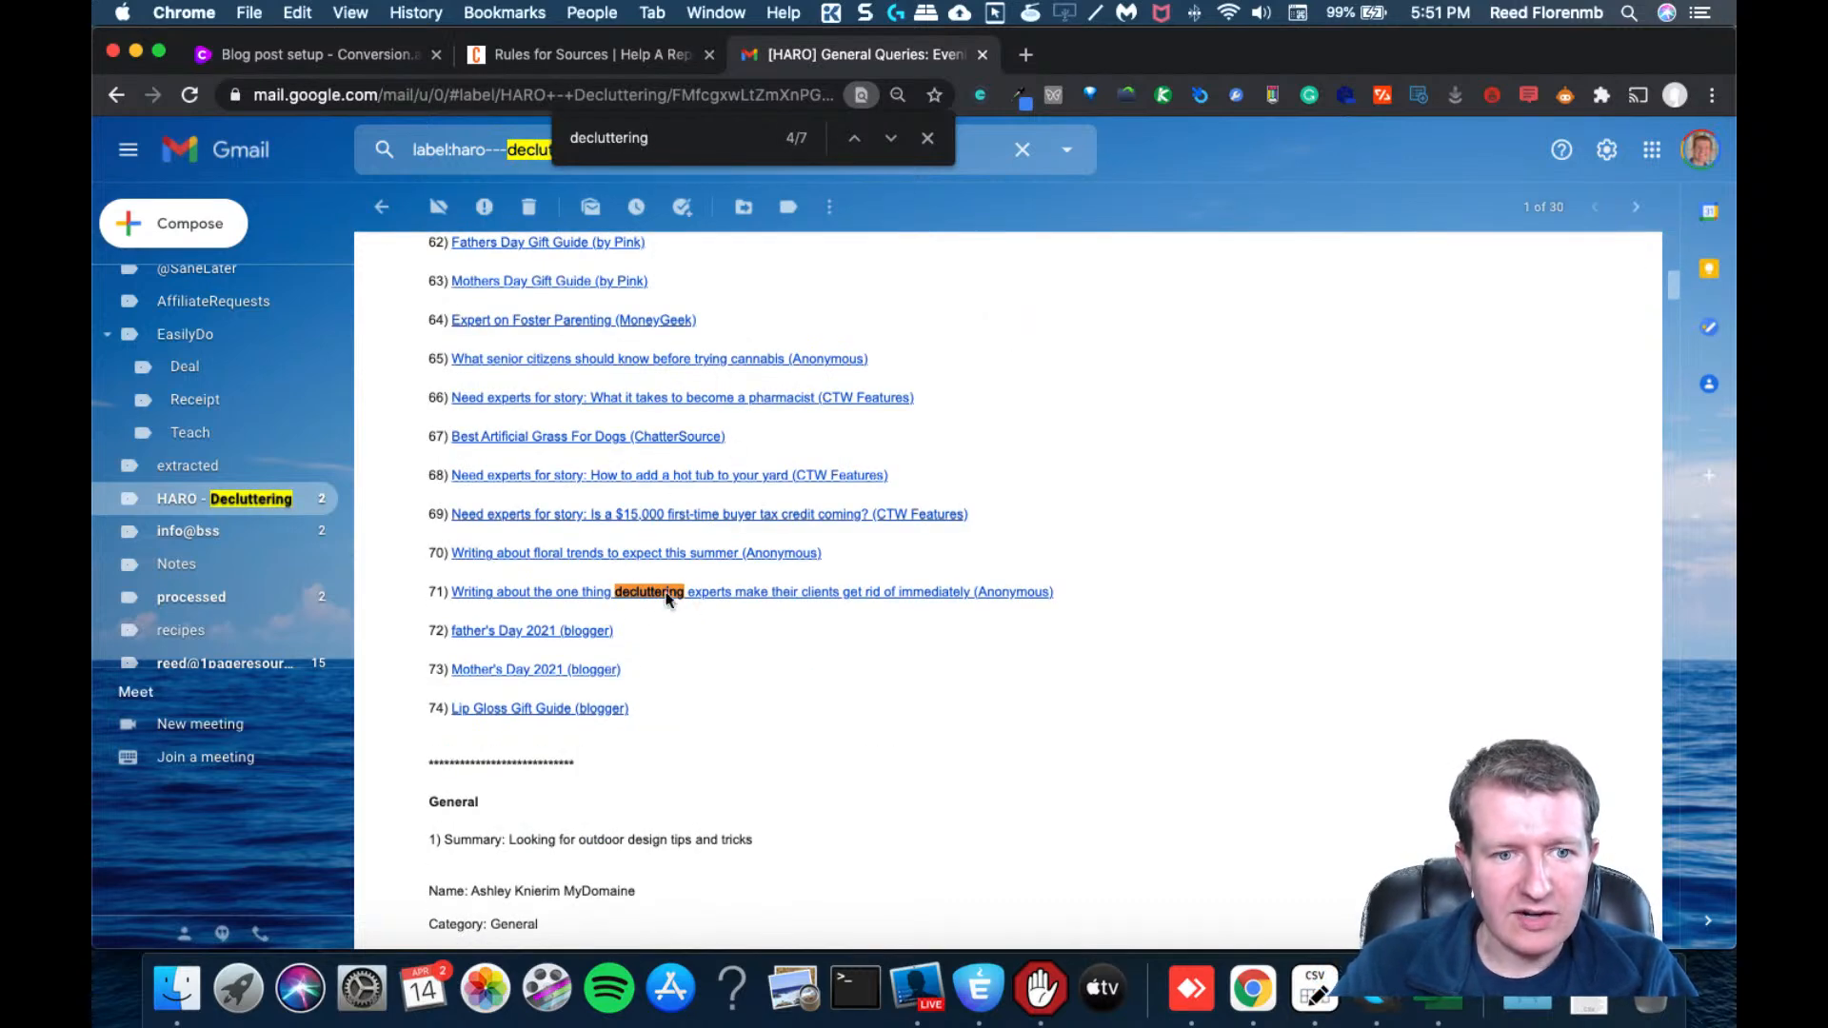
click(648, 592)
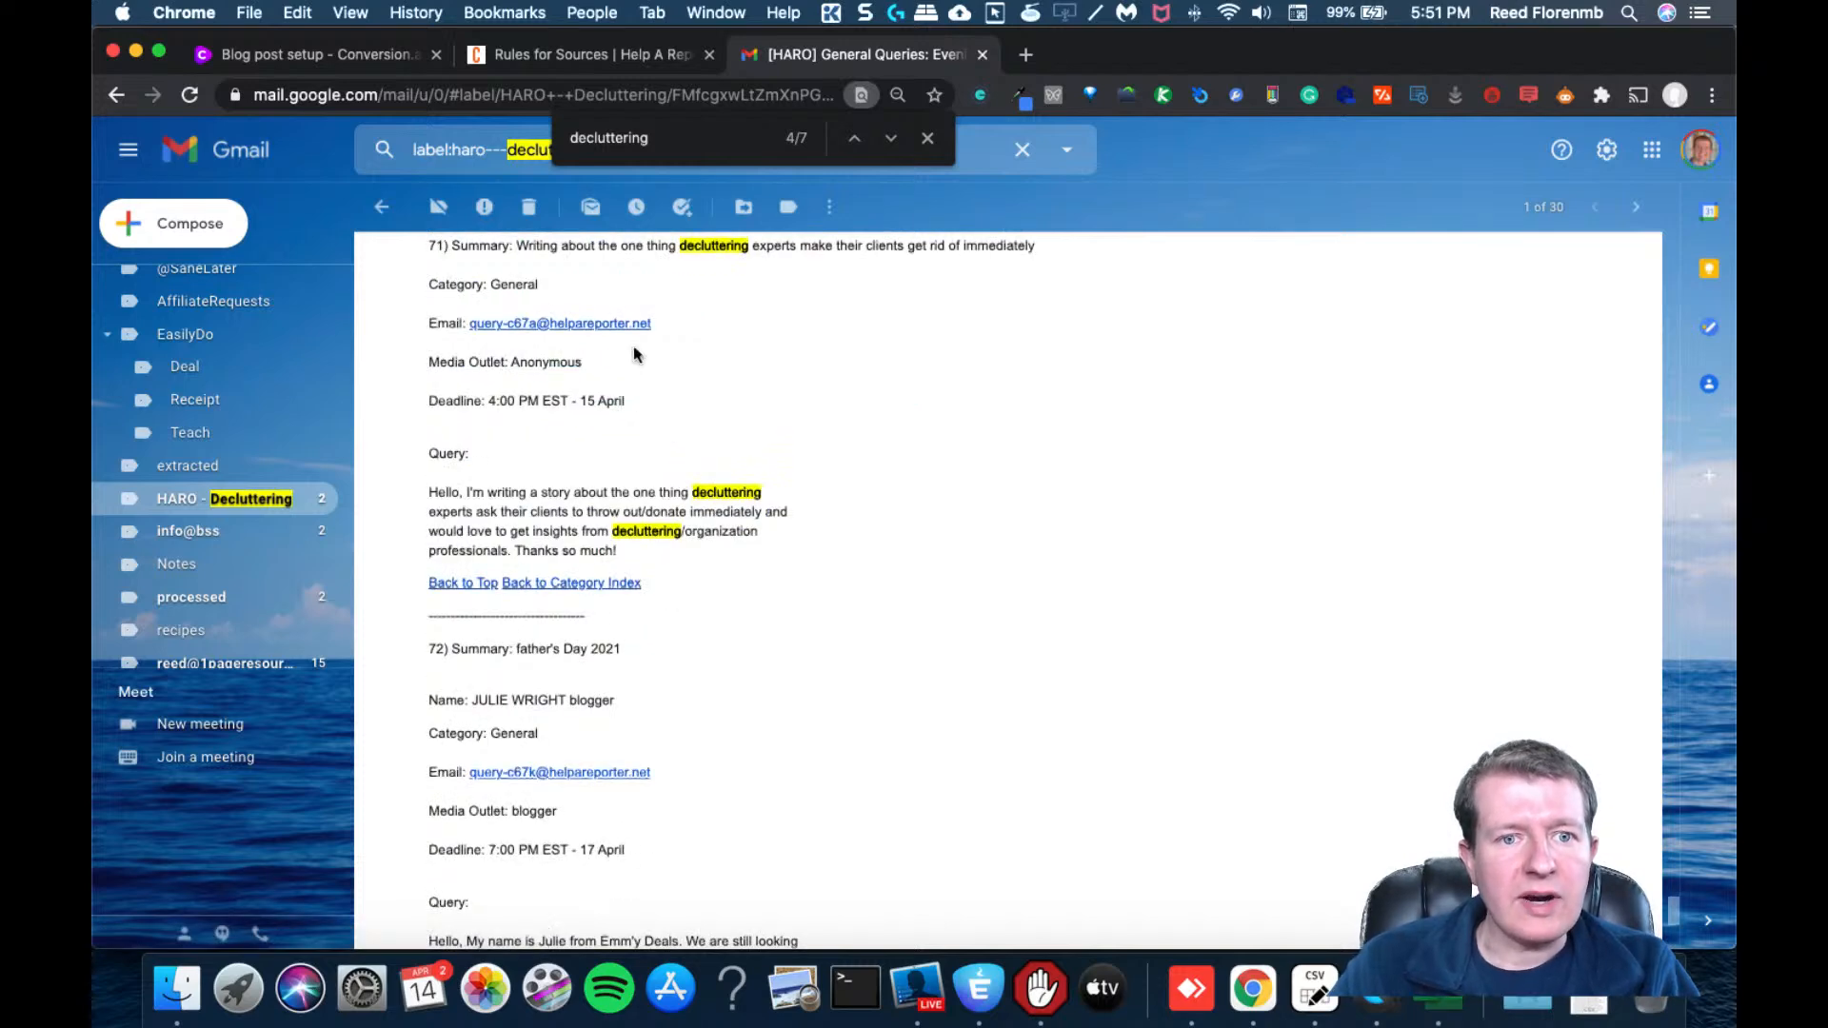
mouse_move(782, 271)
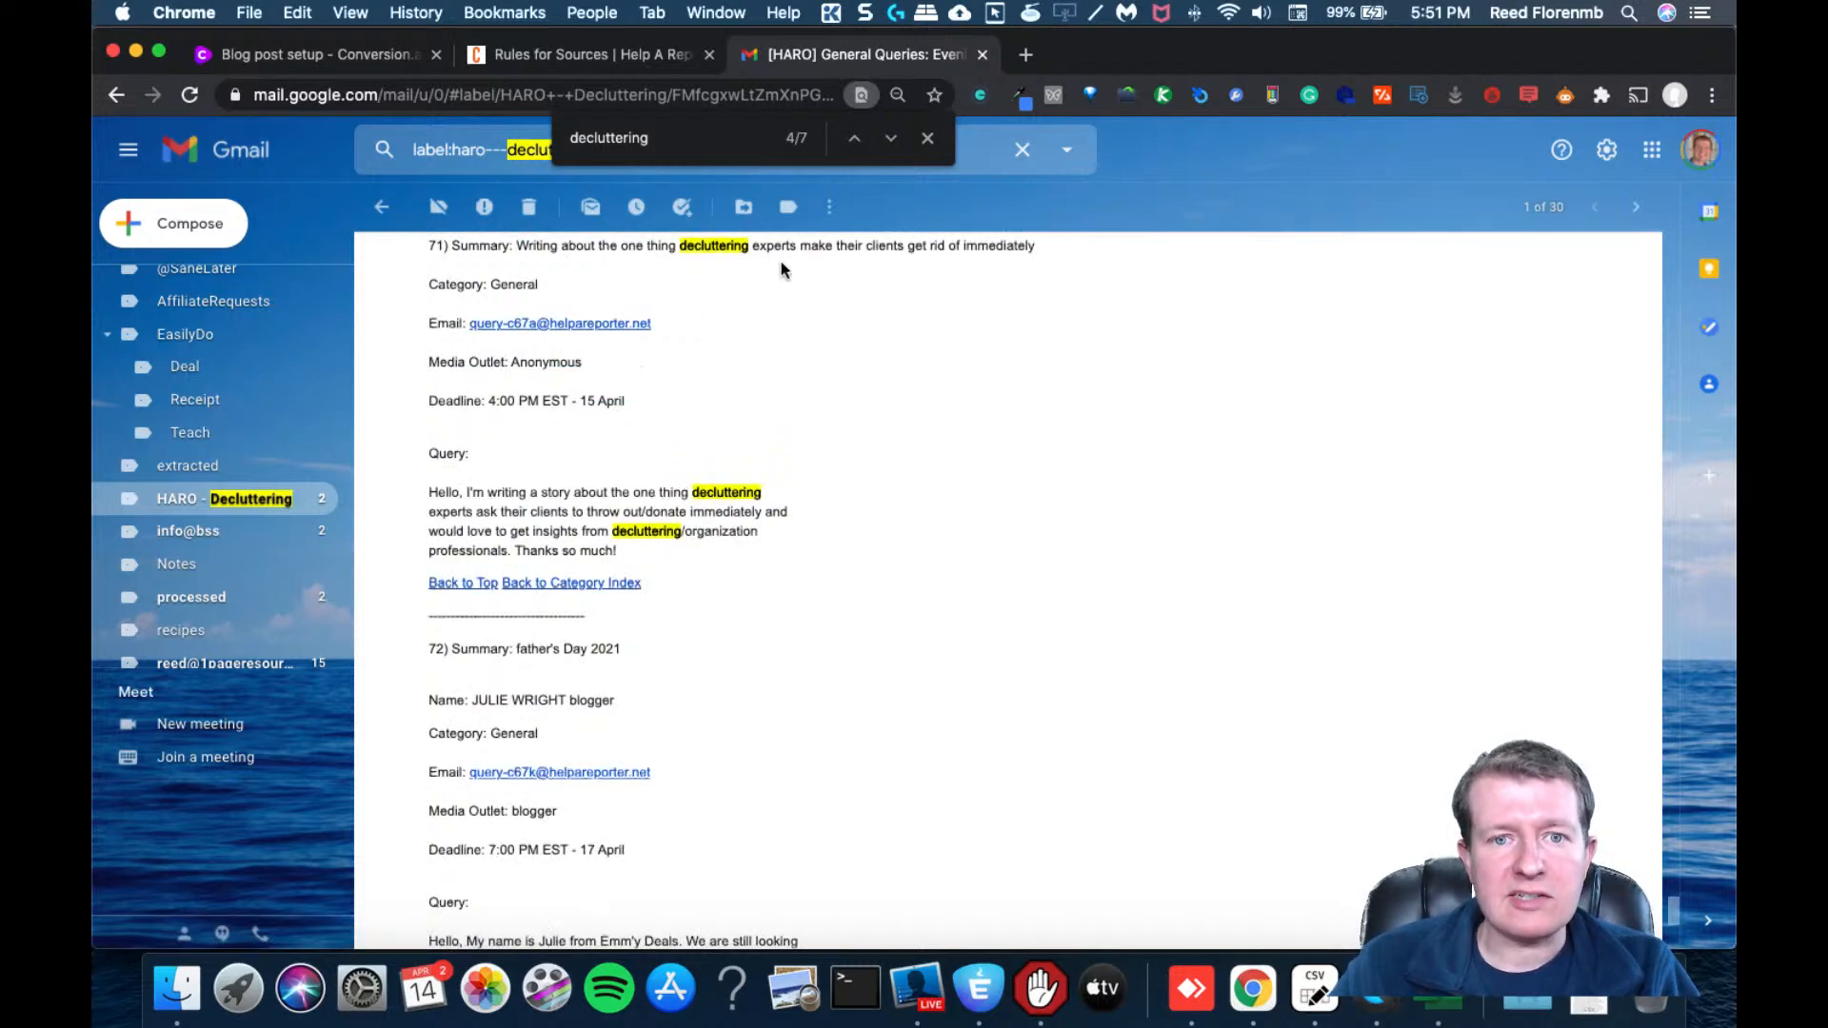
mouse_move(537, 249)
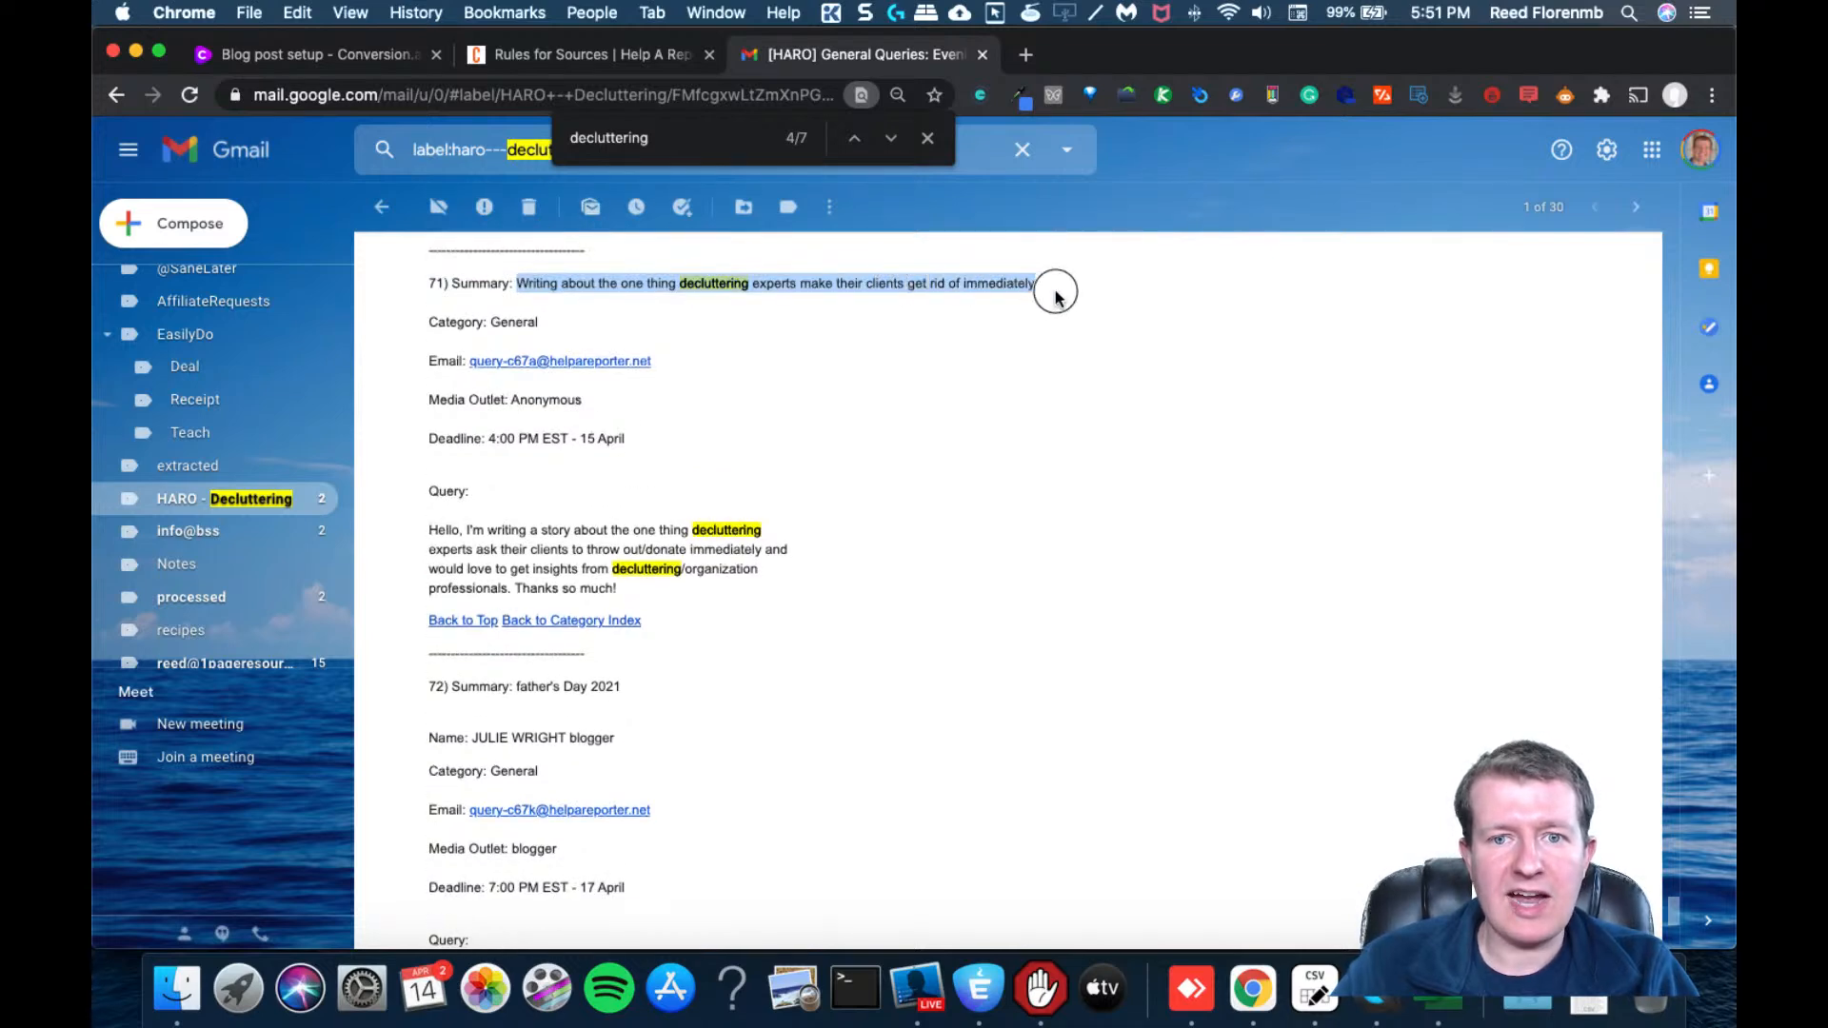
Describe the content as writing about the one thing decluttering experts make clients discard immediately, and save it
click(314, 53)
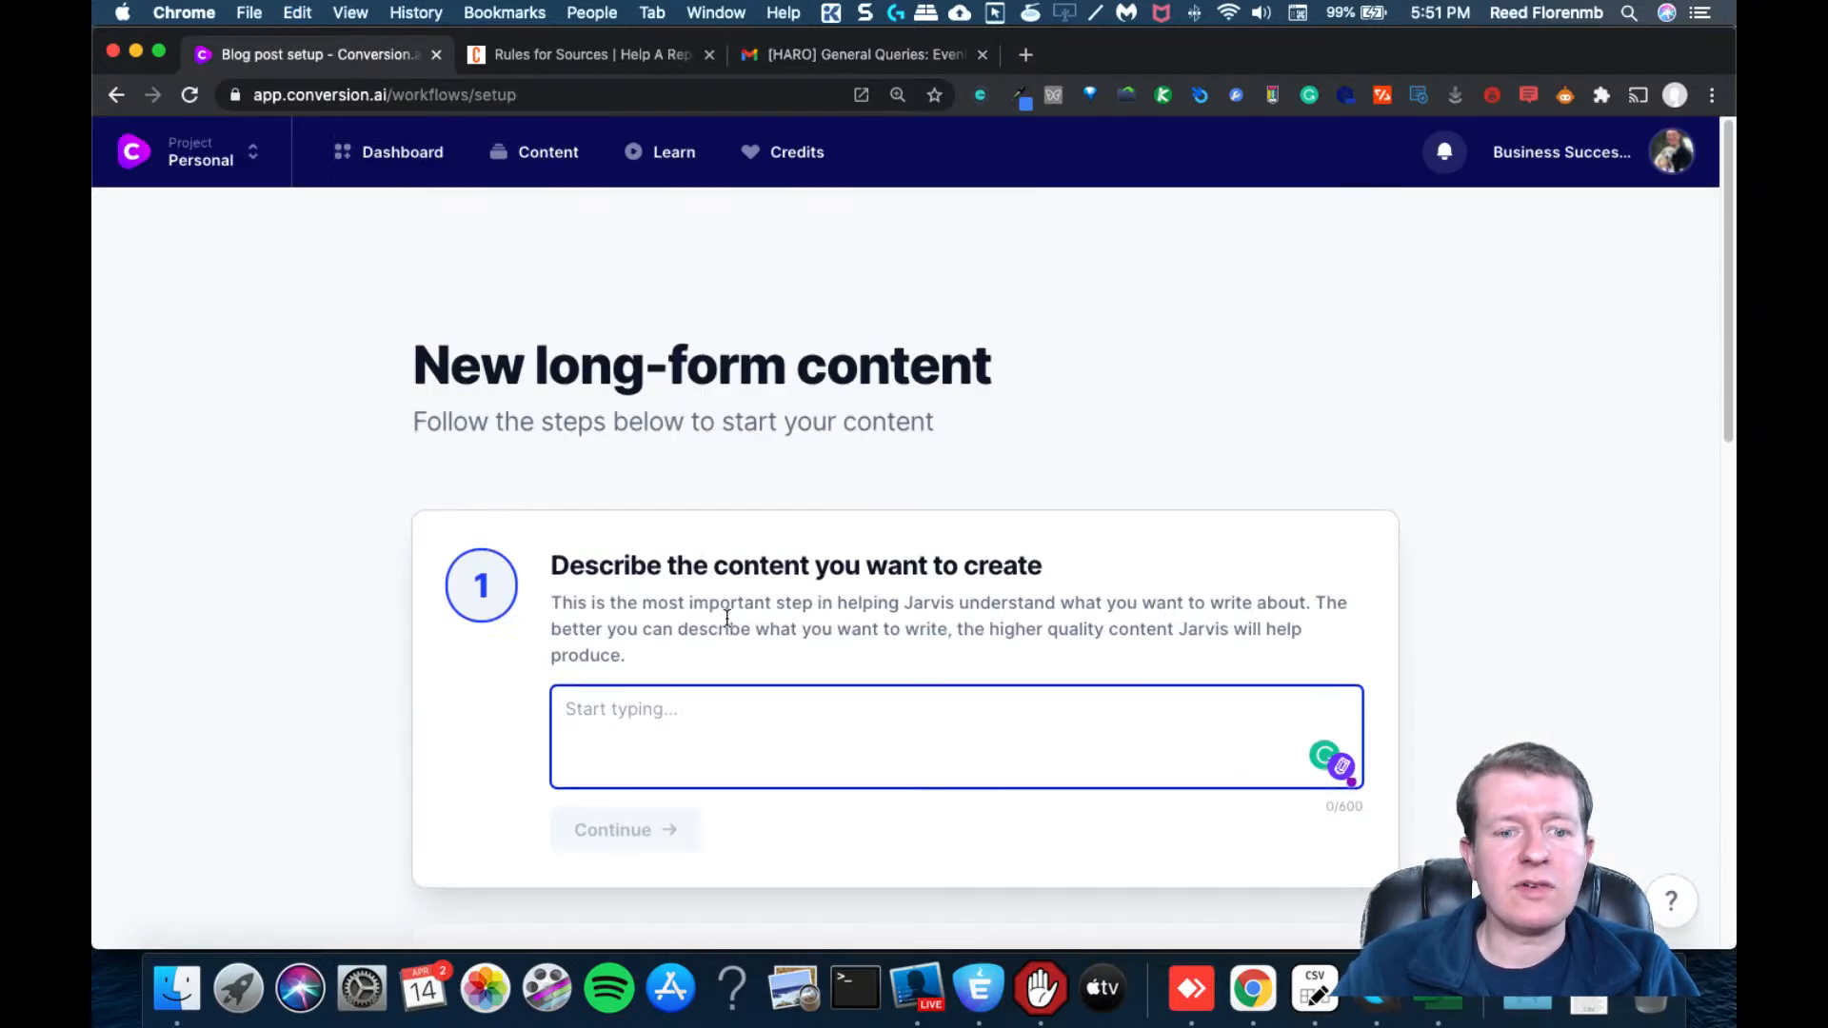
text(Writing about the one thing decluttering experts make their clients get rid of immediately)
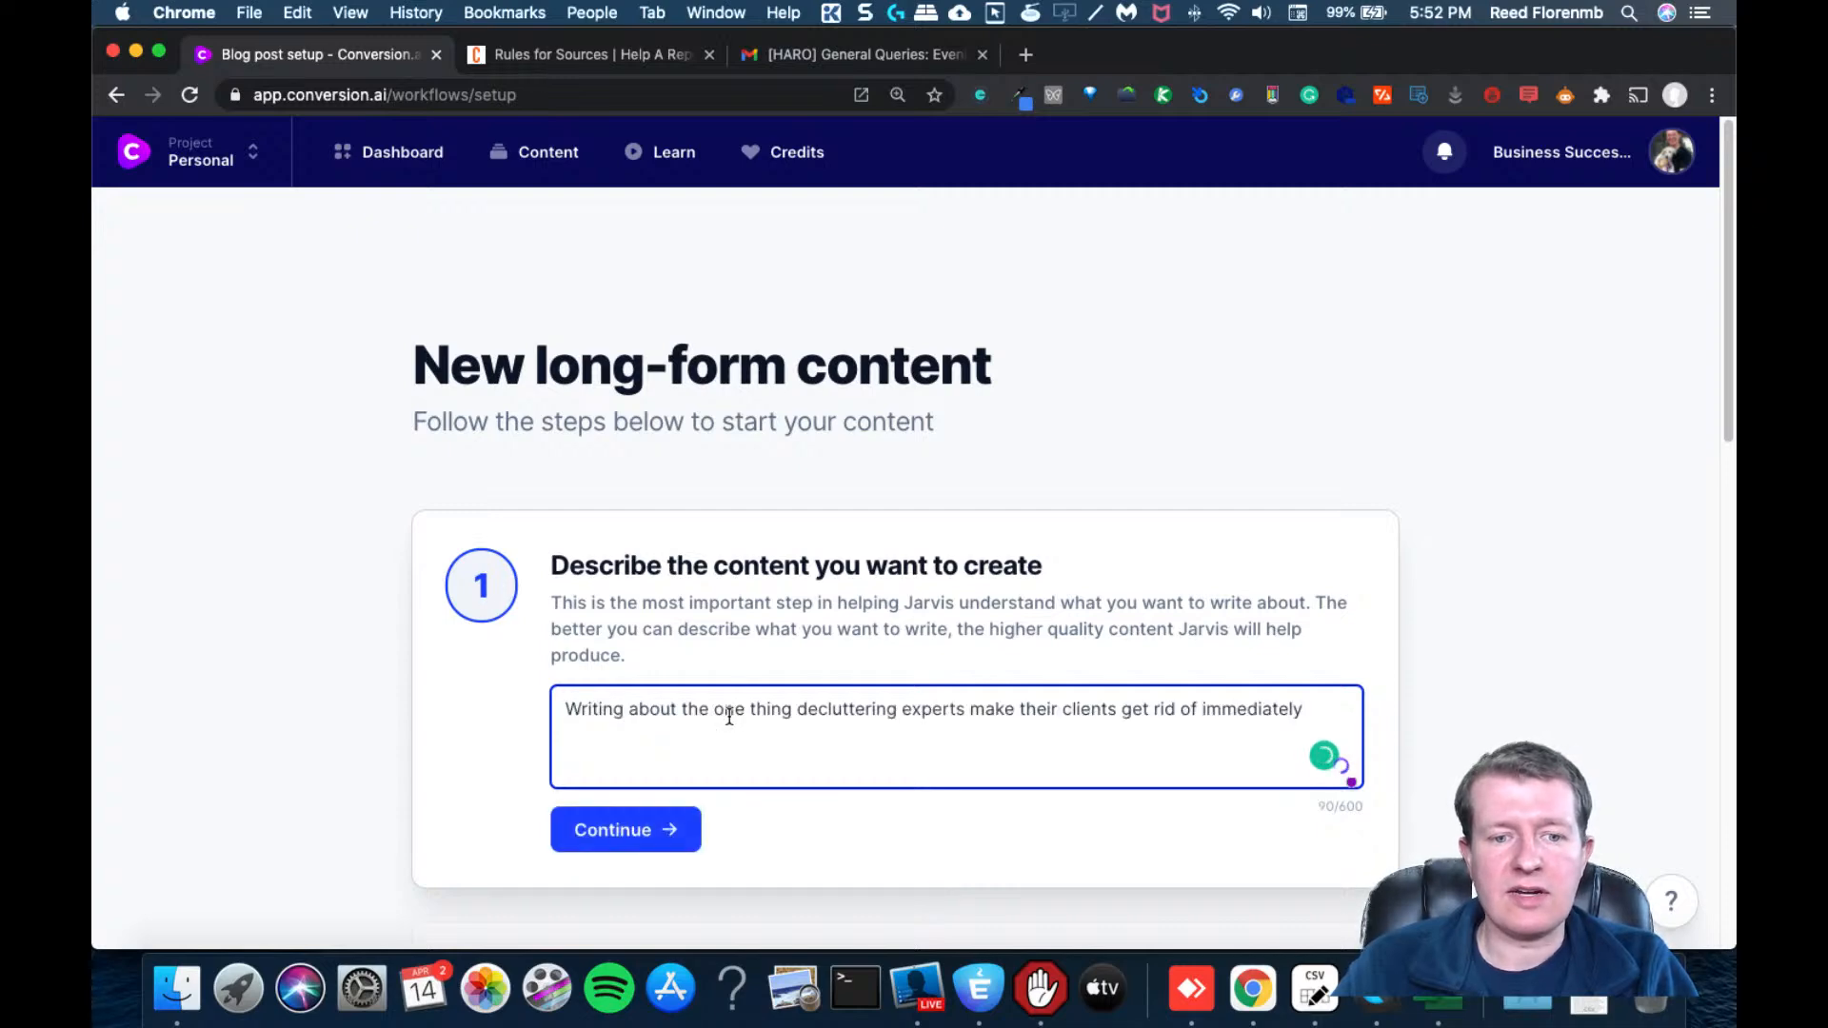
click(624, 831)
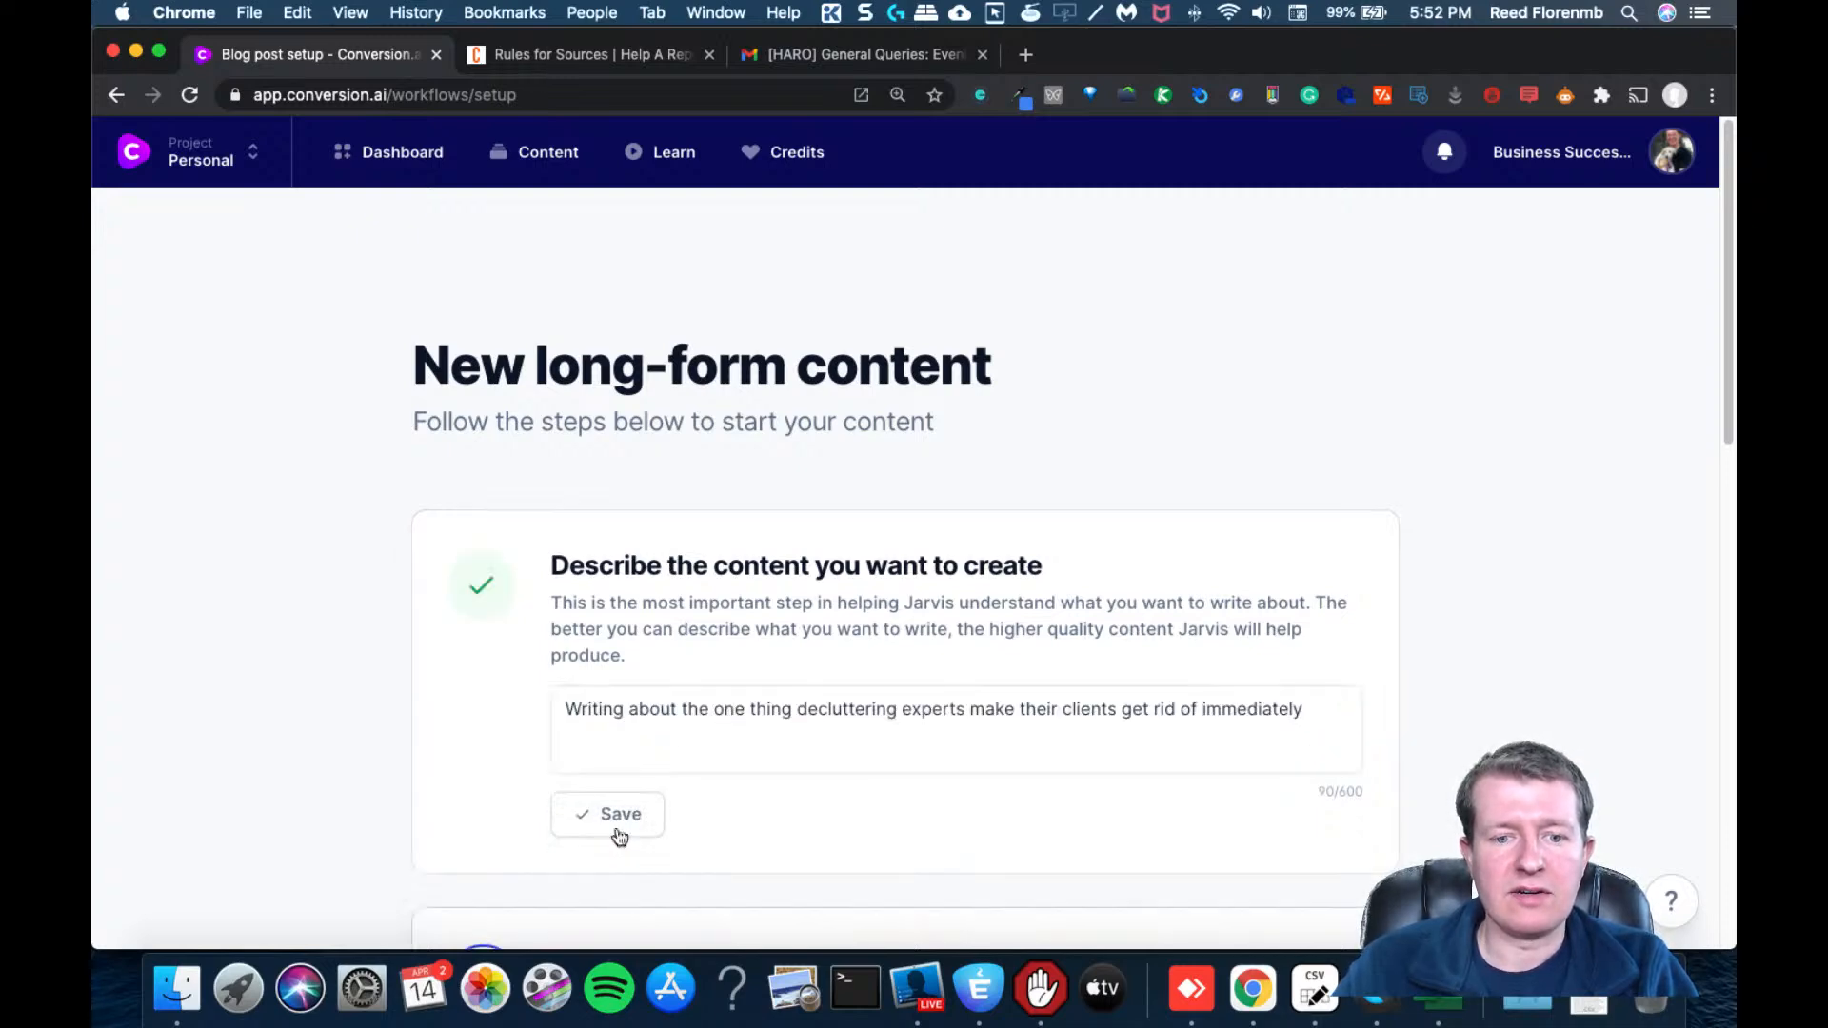
click(608, 814)
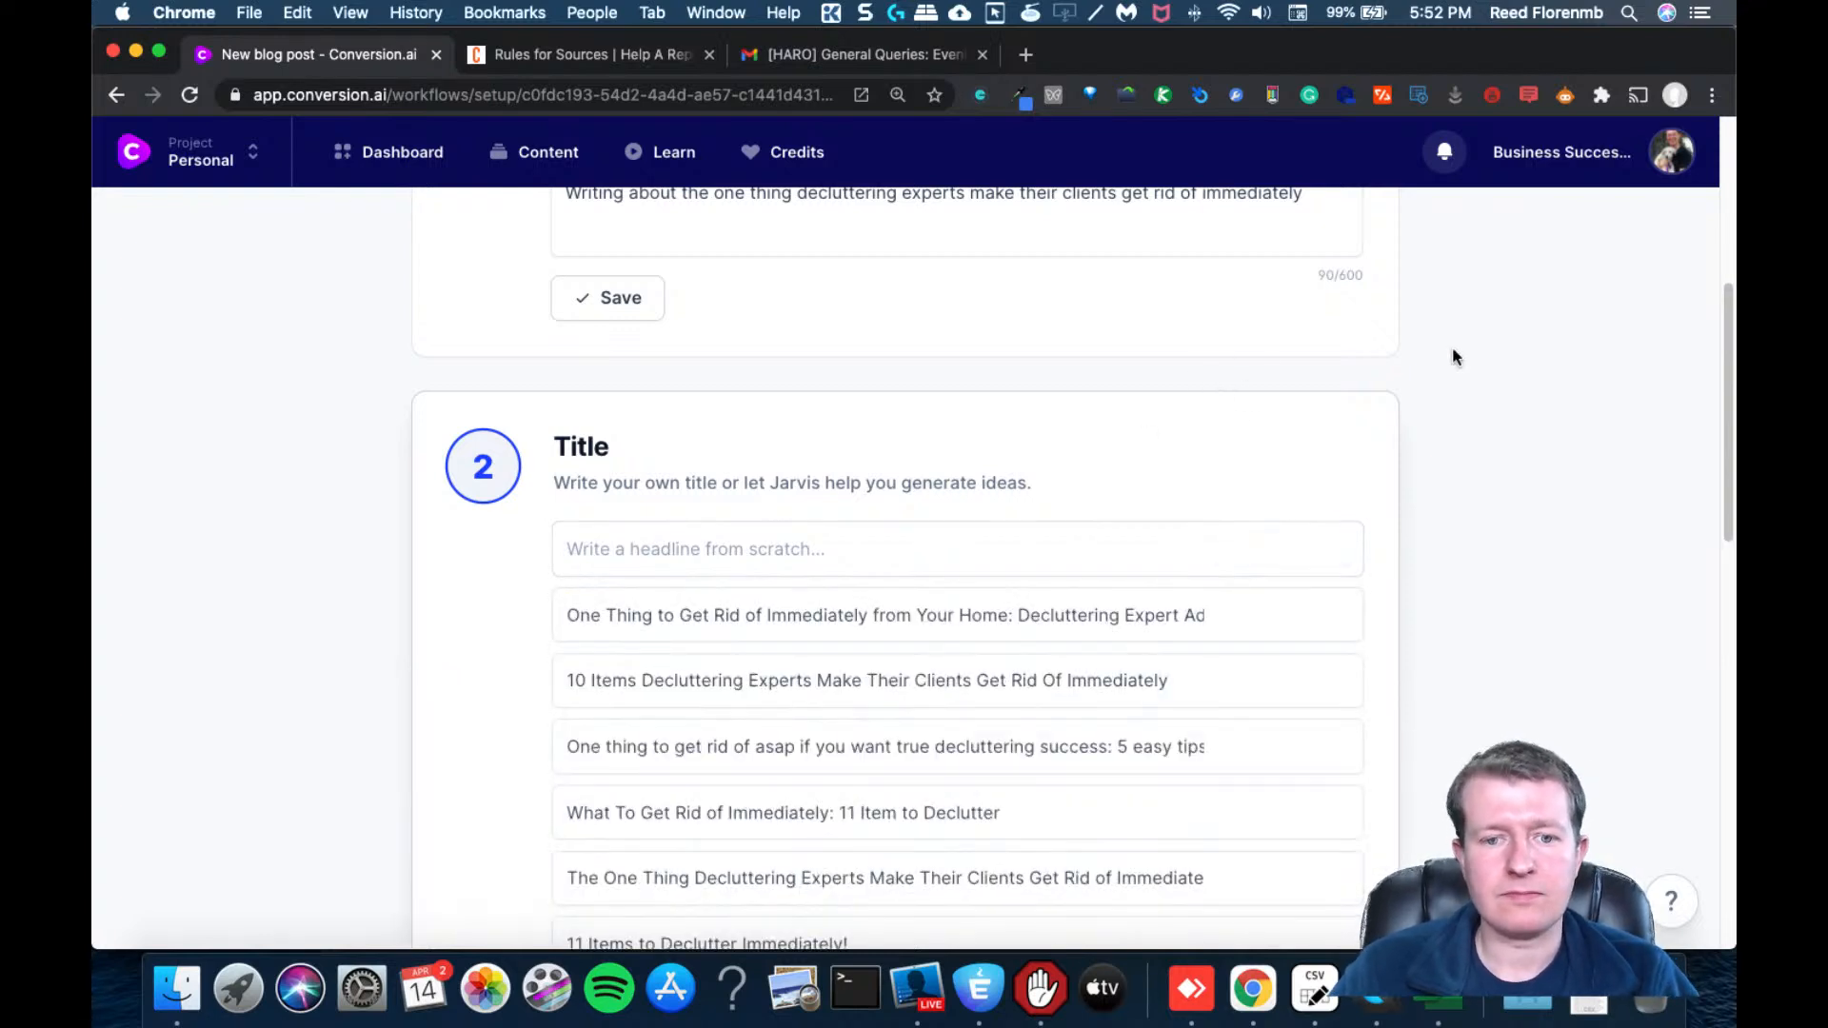
Generate intro paragraph ideas for the post, then return to the HARO query email
scroll(down, 3)
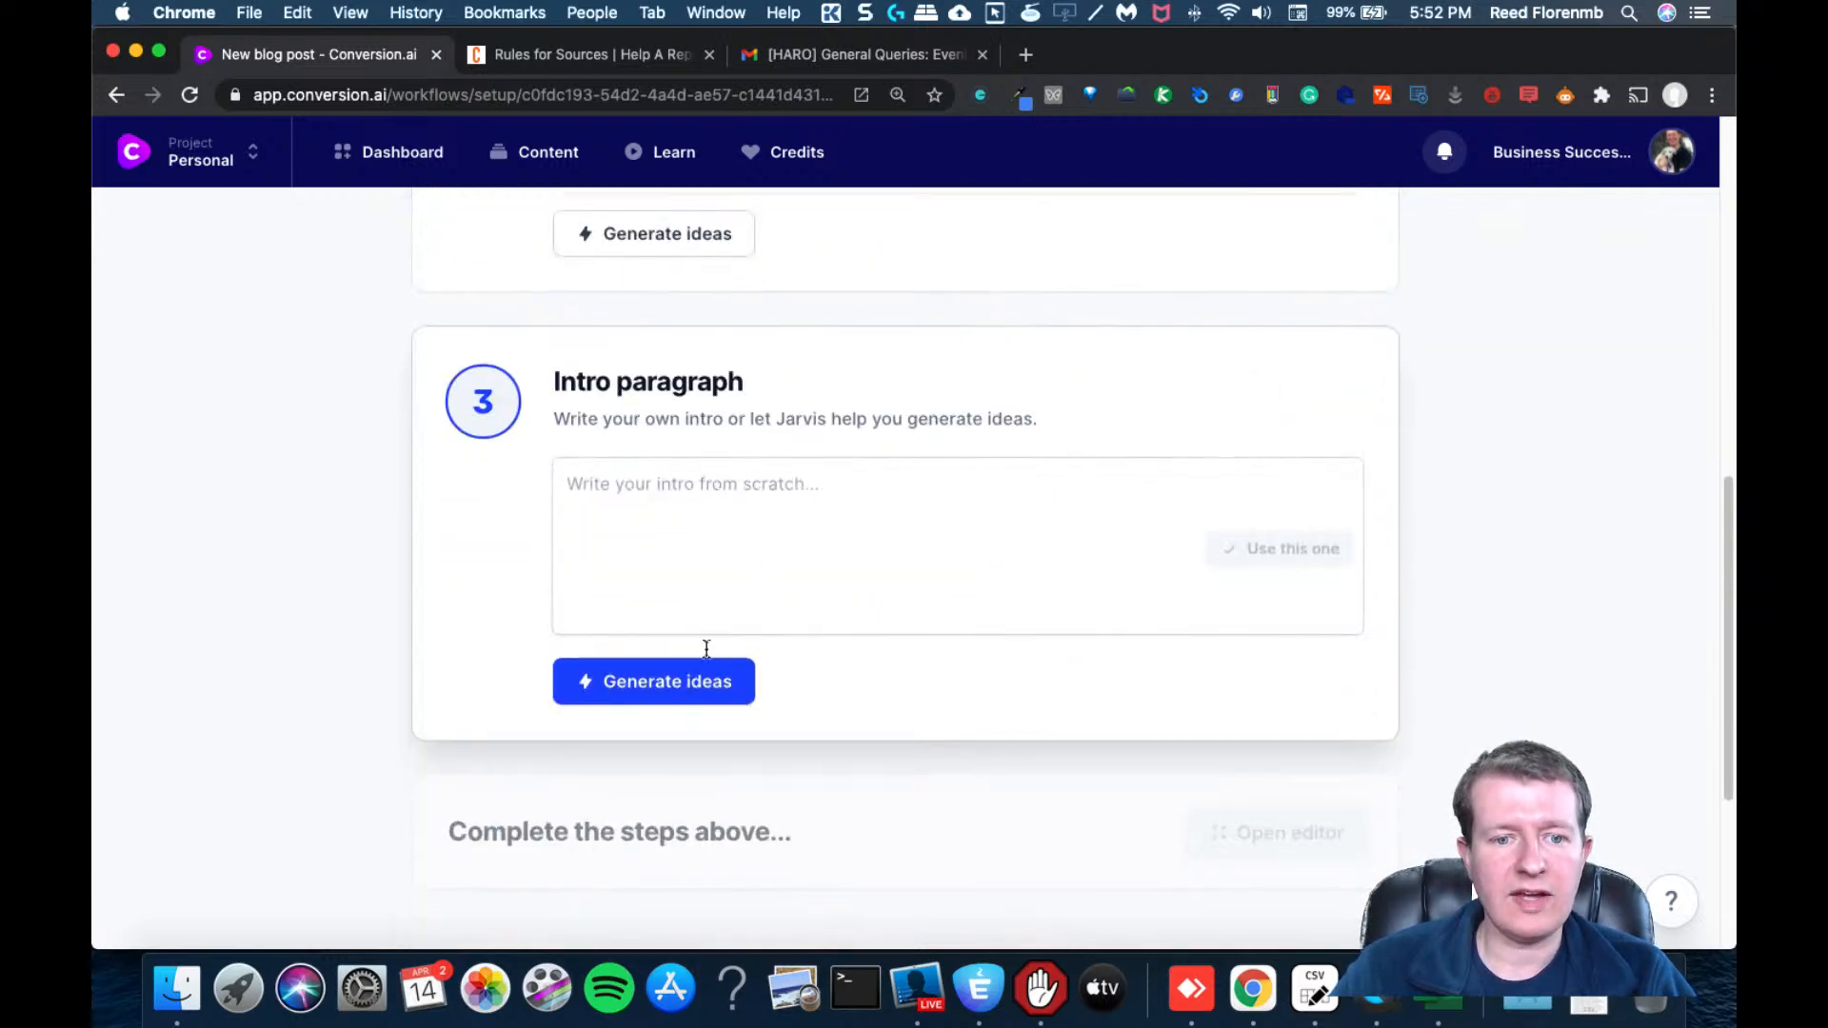
click(657, 679)
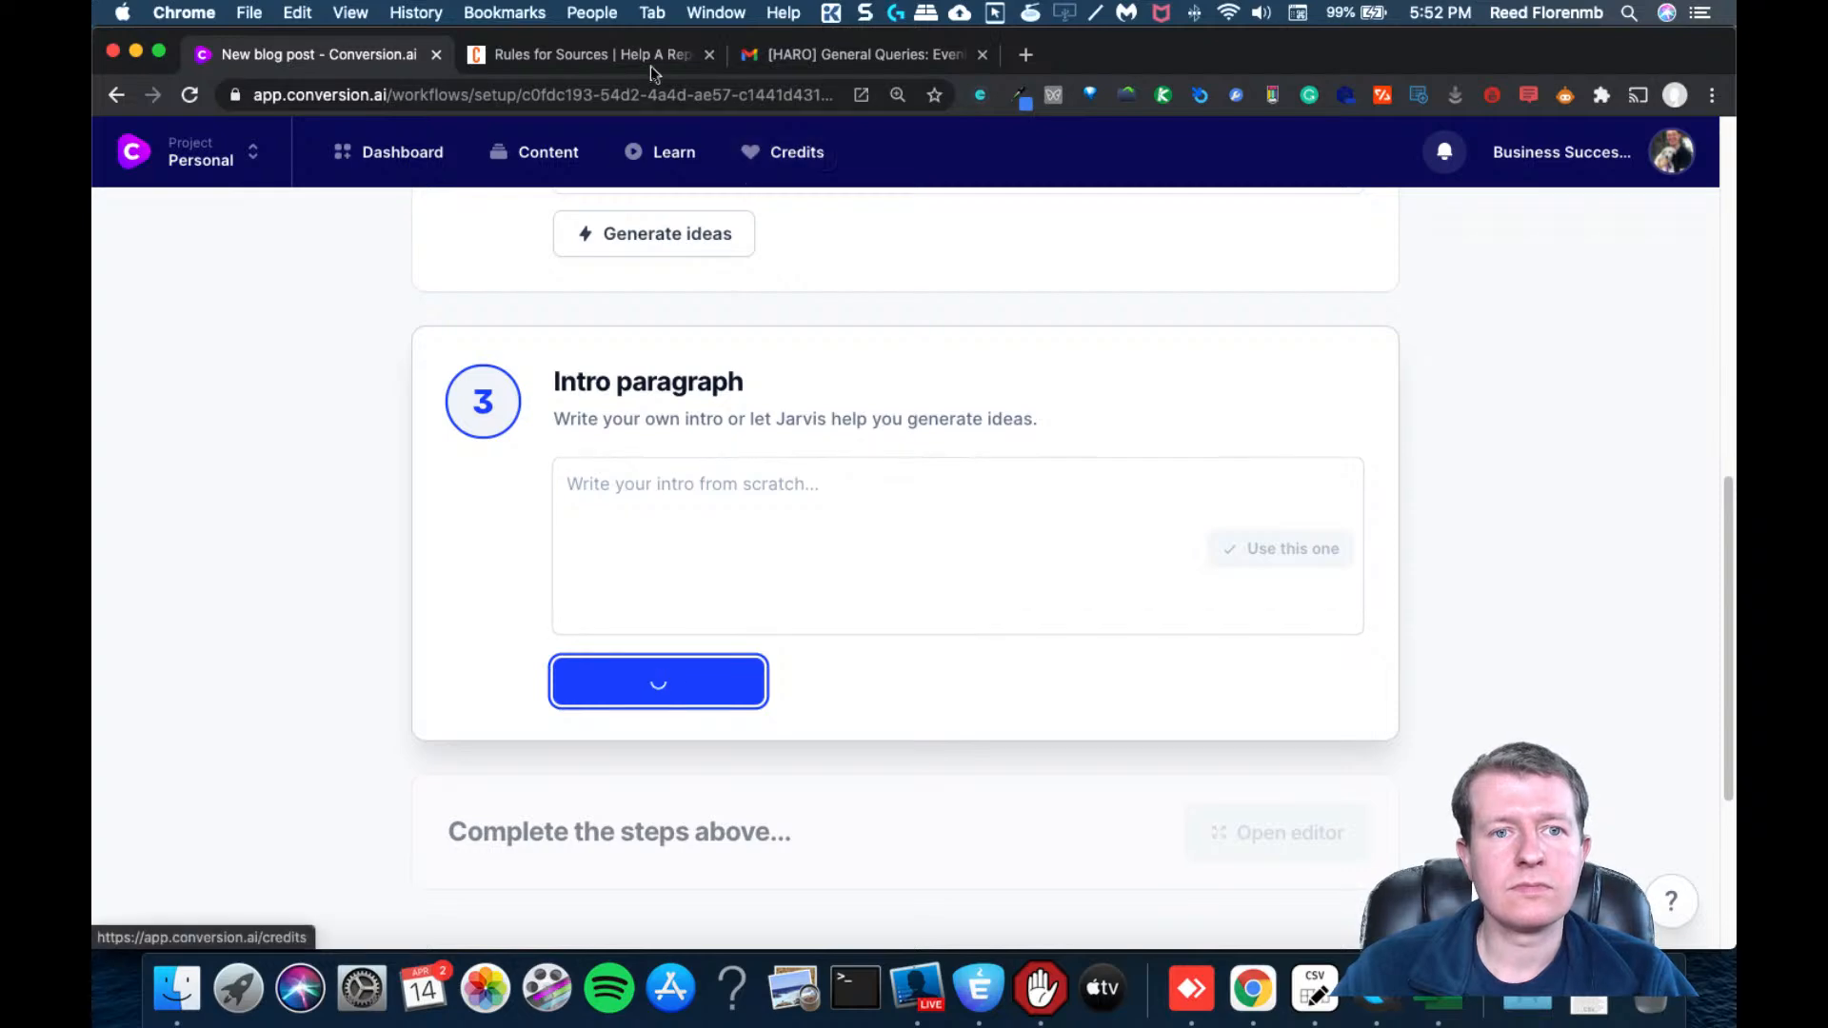
click(863, 54)
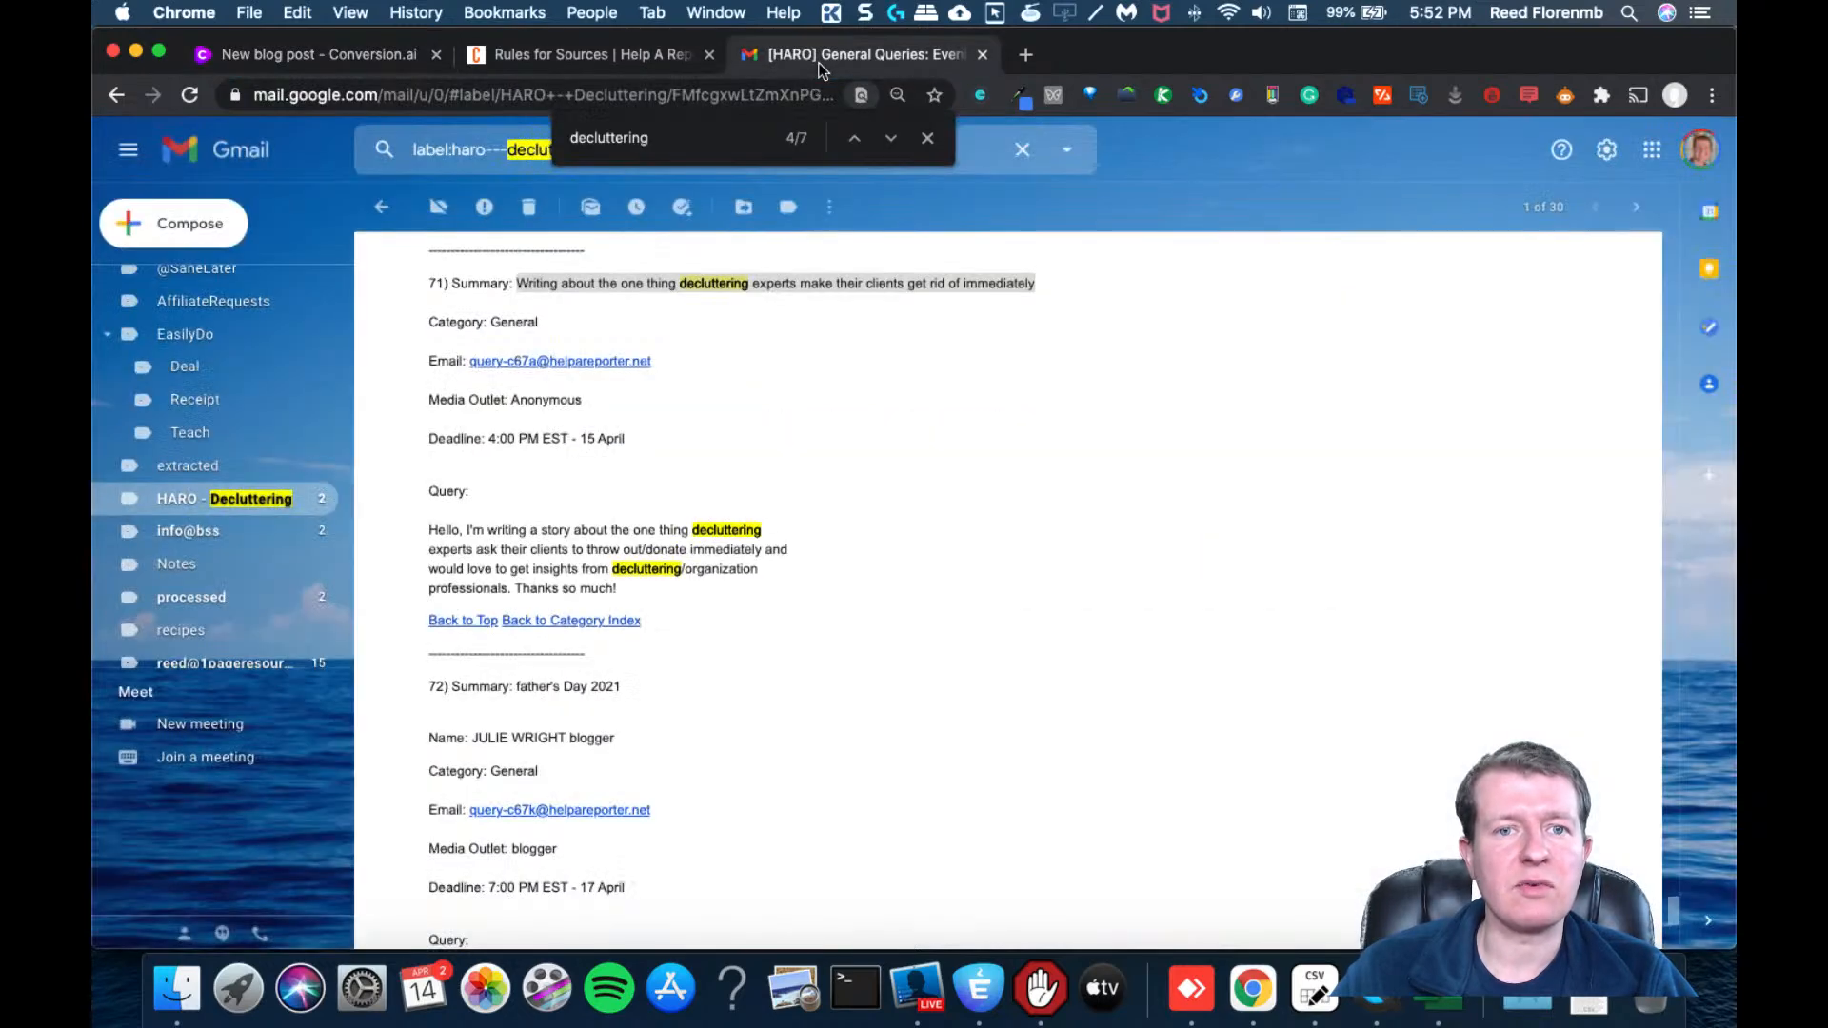
mouse_move(630, 537)
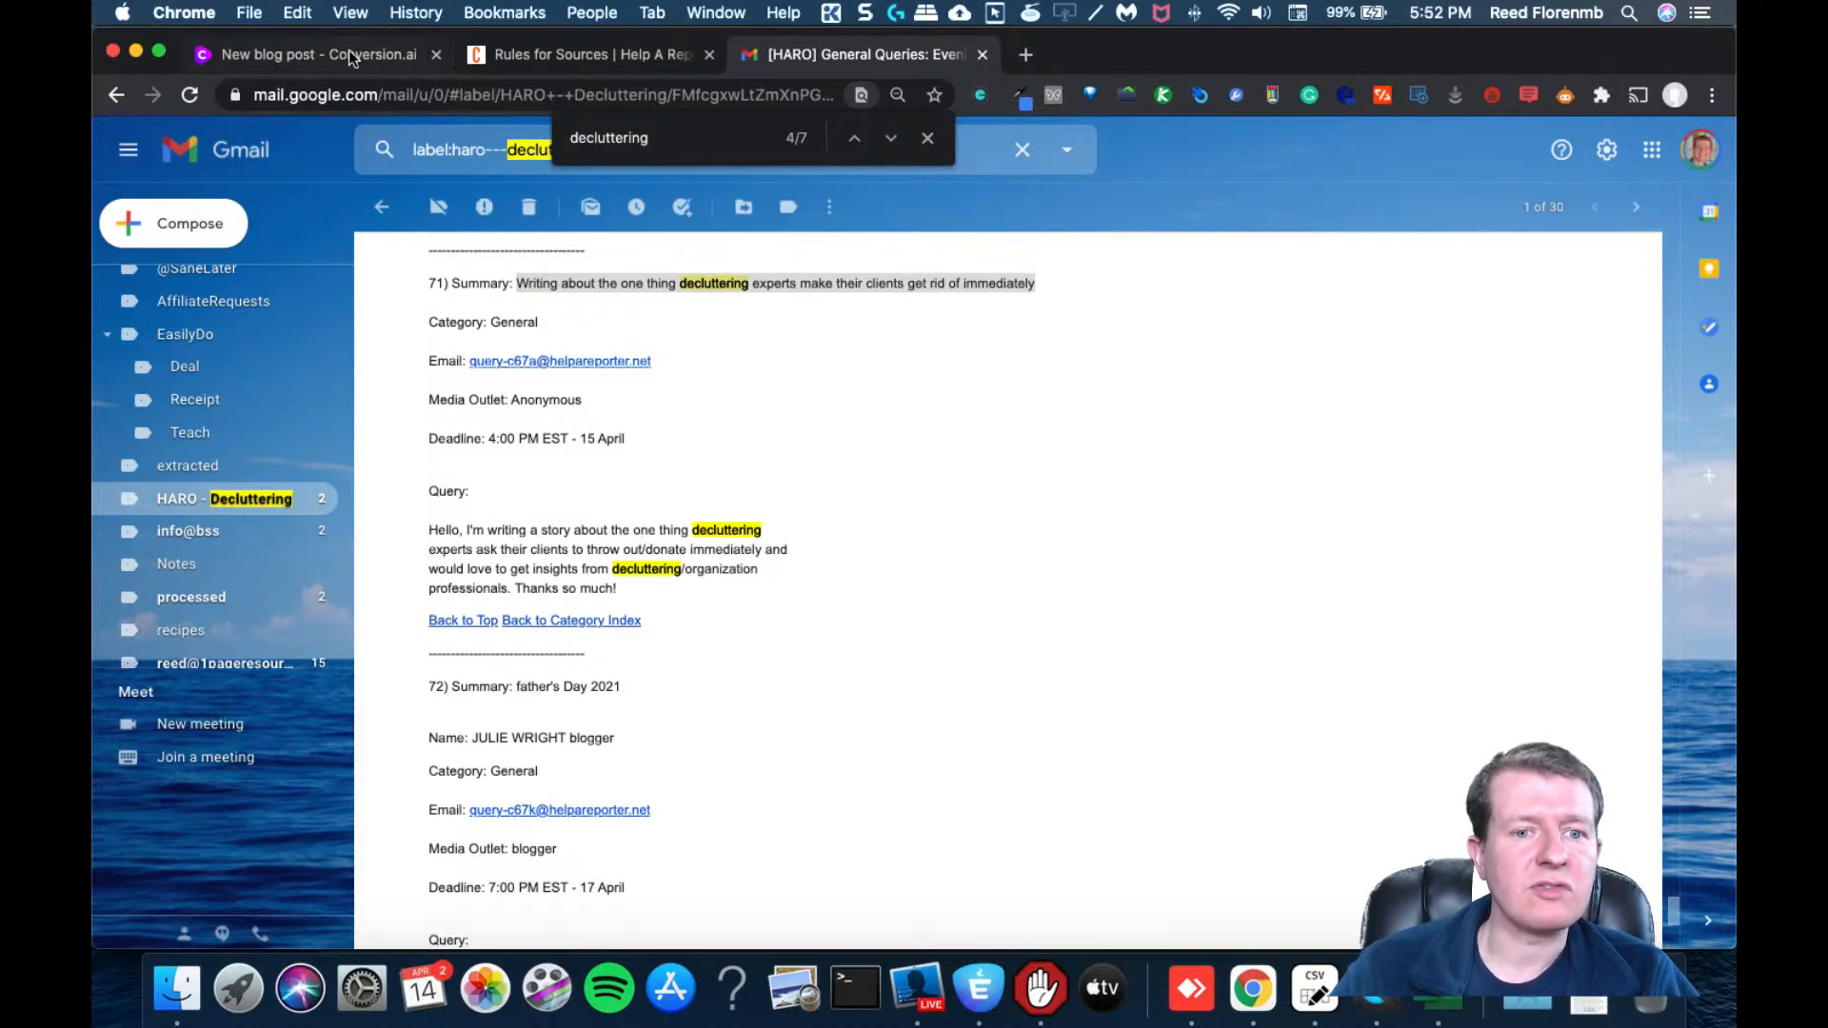
Use the third intro idea, about a home feeling cluttered and overwhelming
click(312, 53)
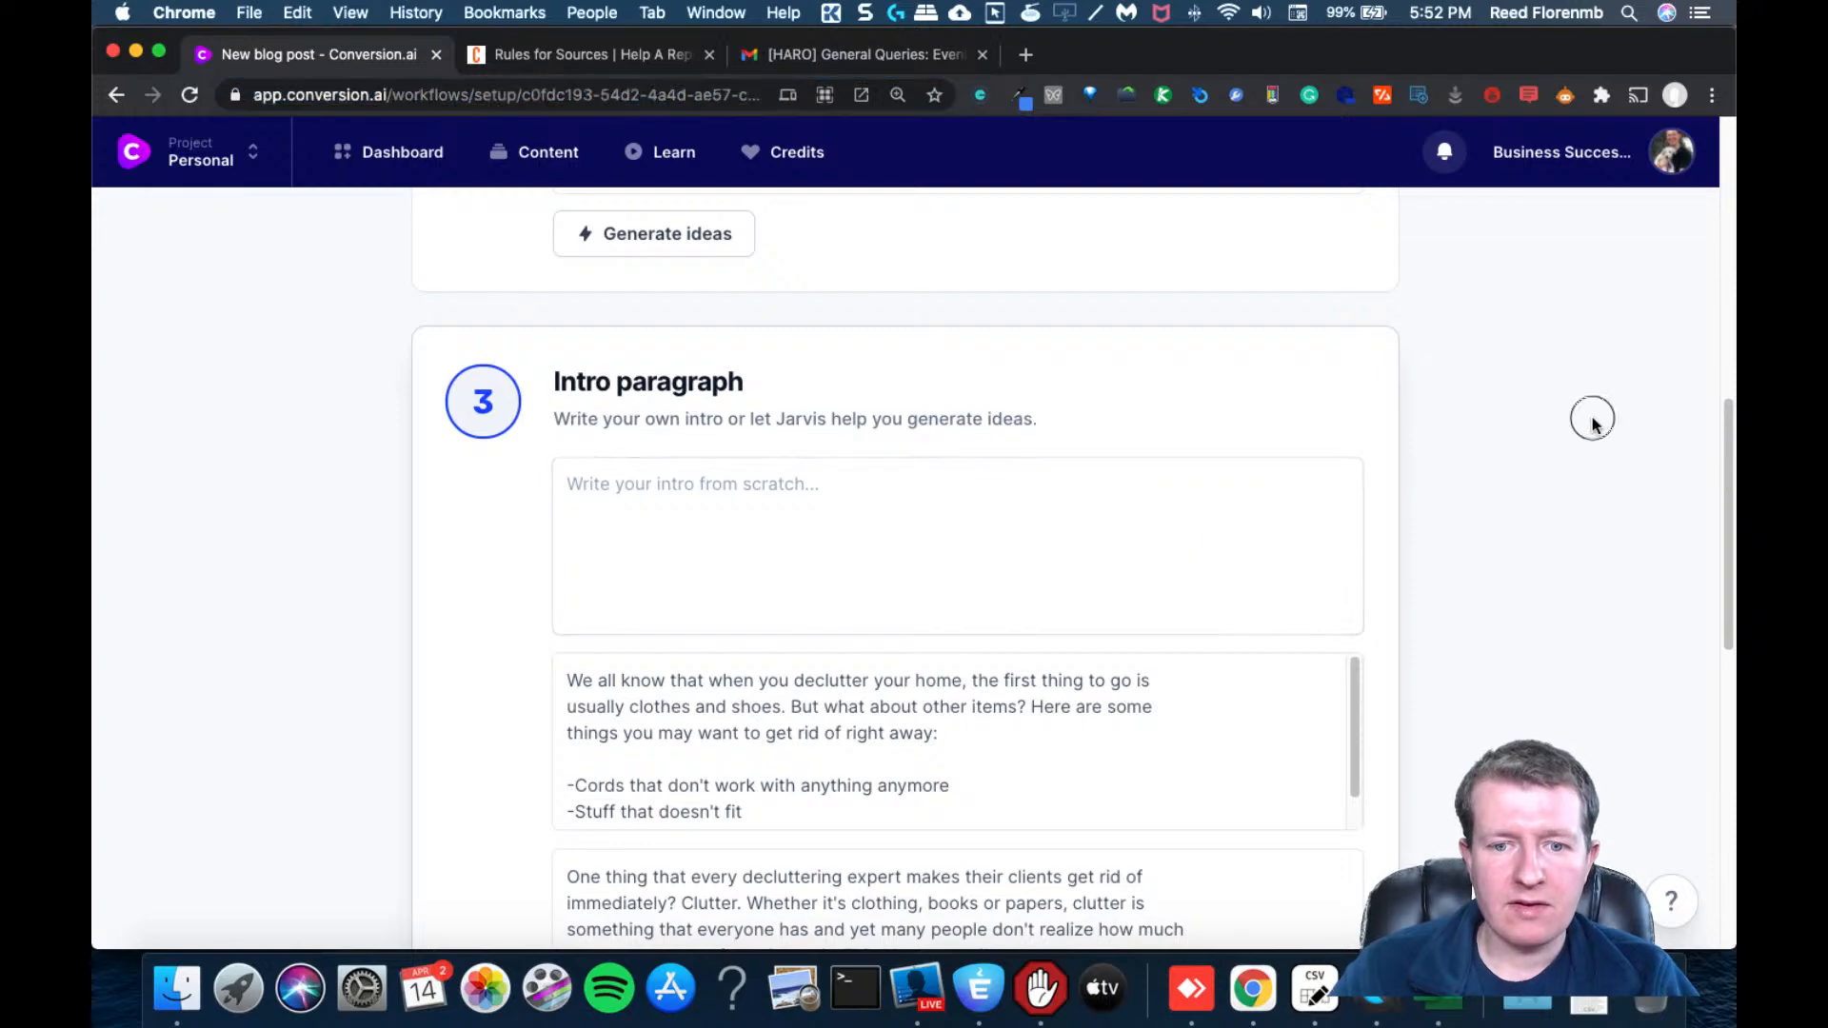
scroll(down, 3)
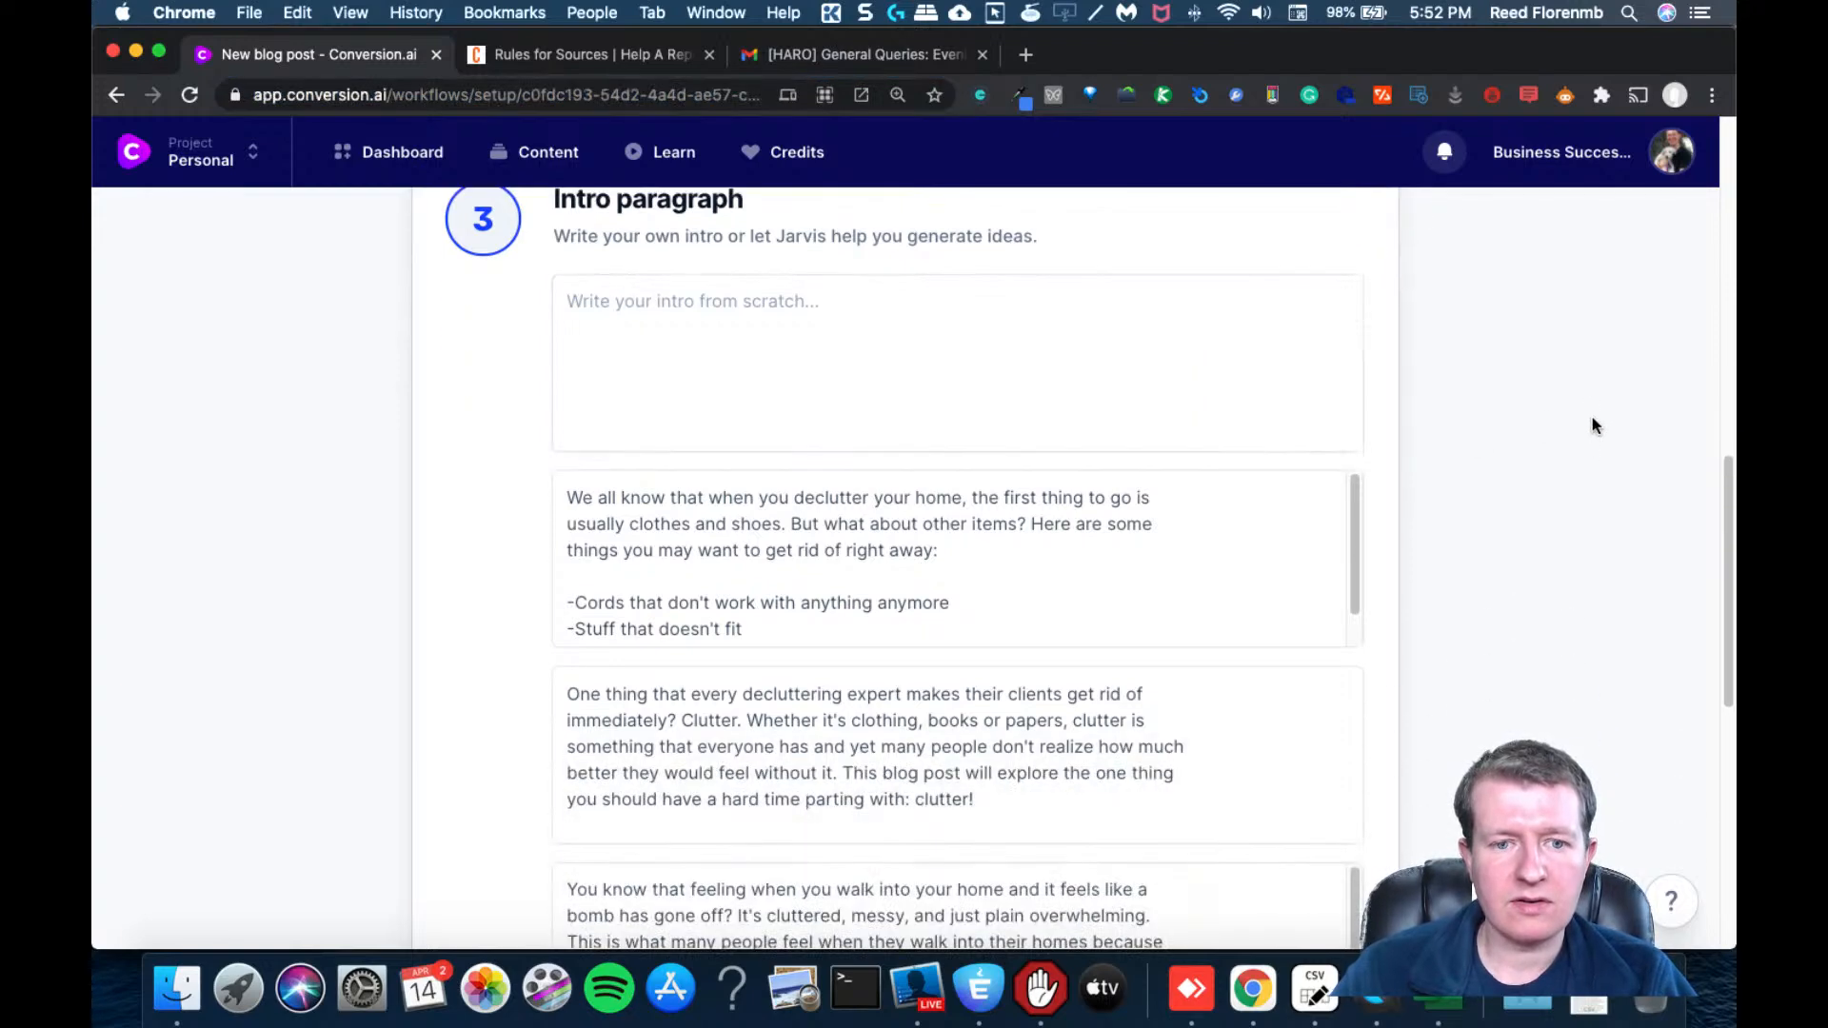
scroll(down, 3)
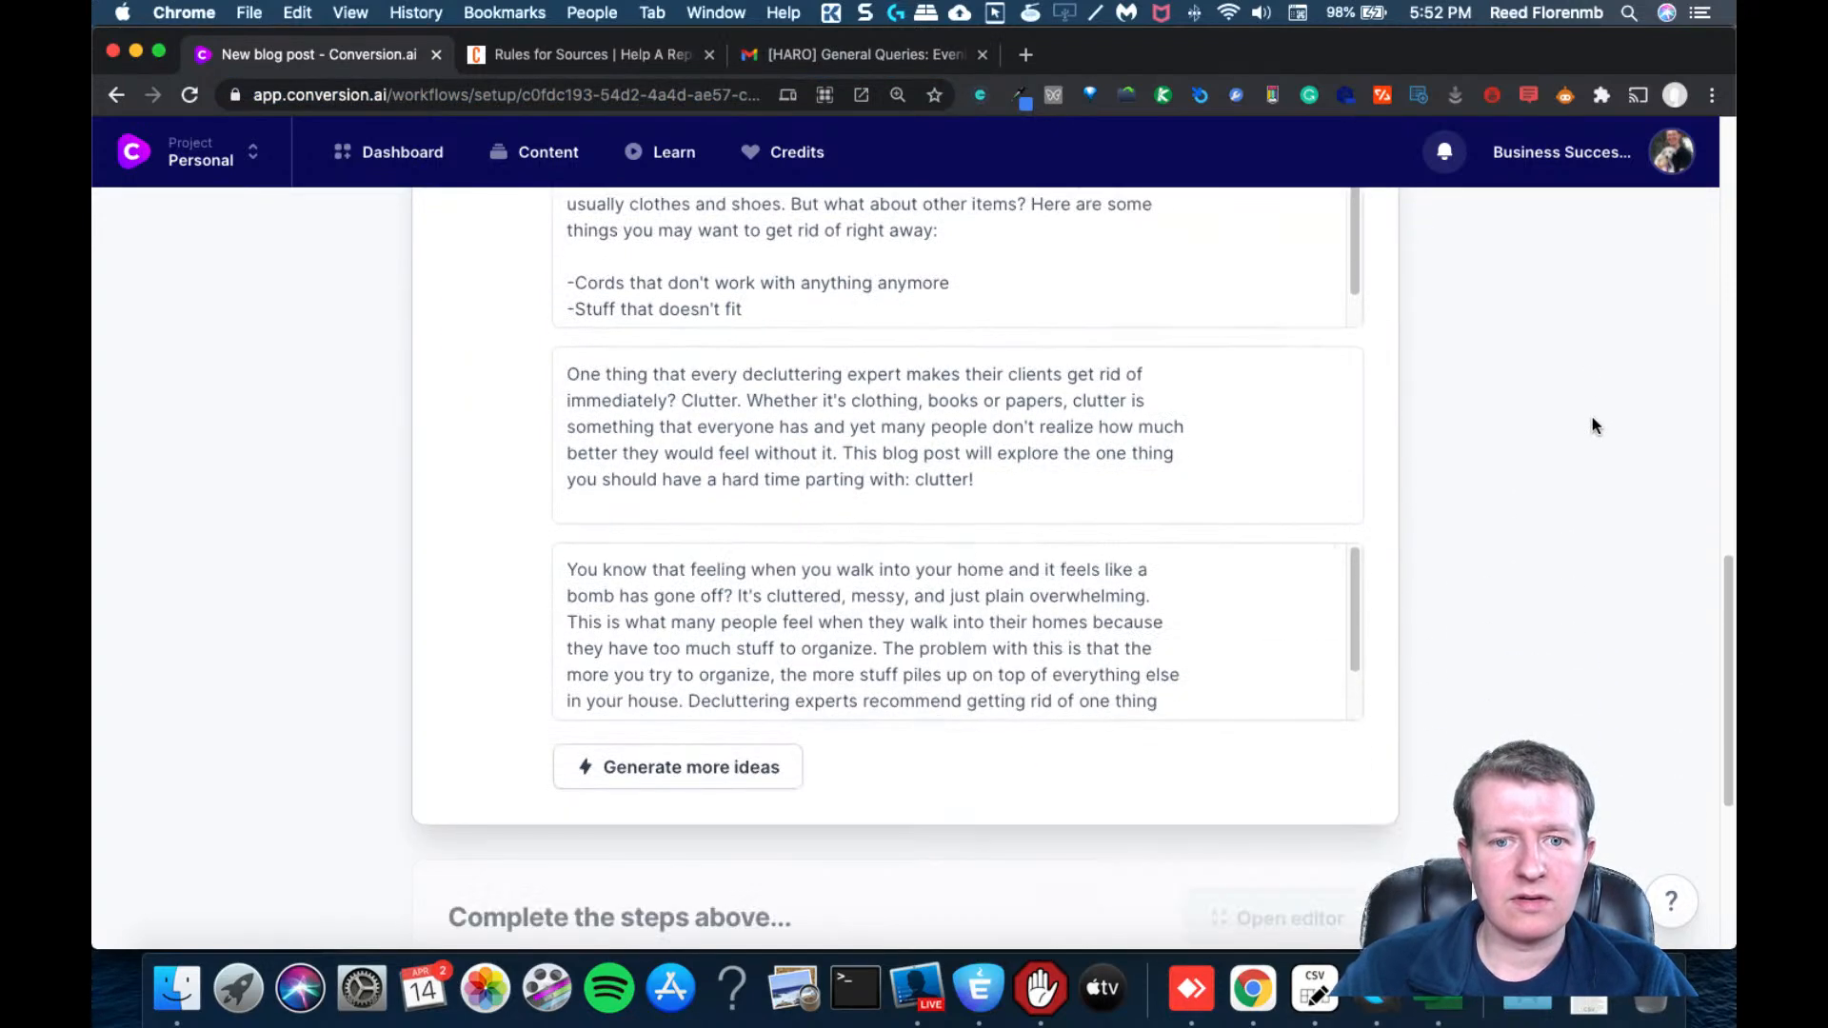
scroll(down, 3)
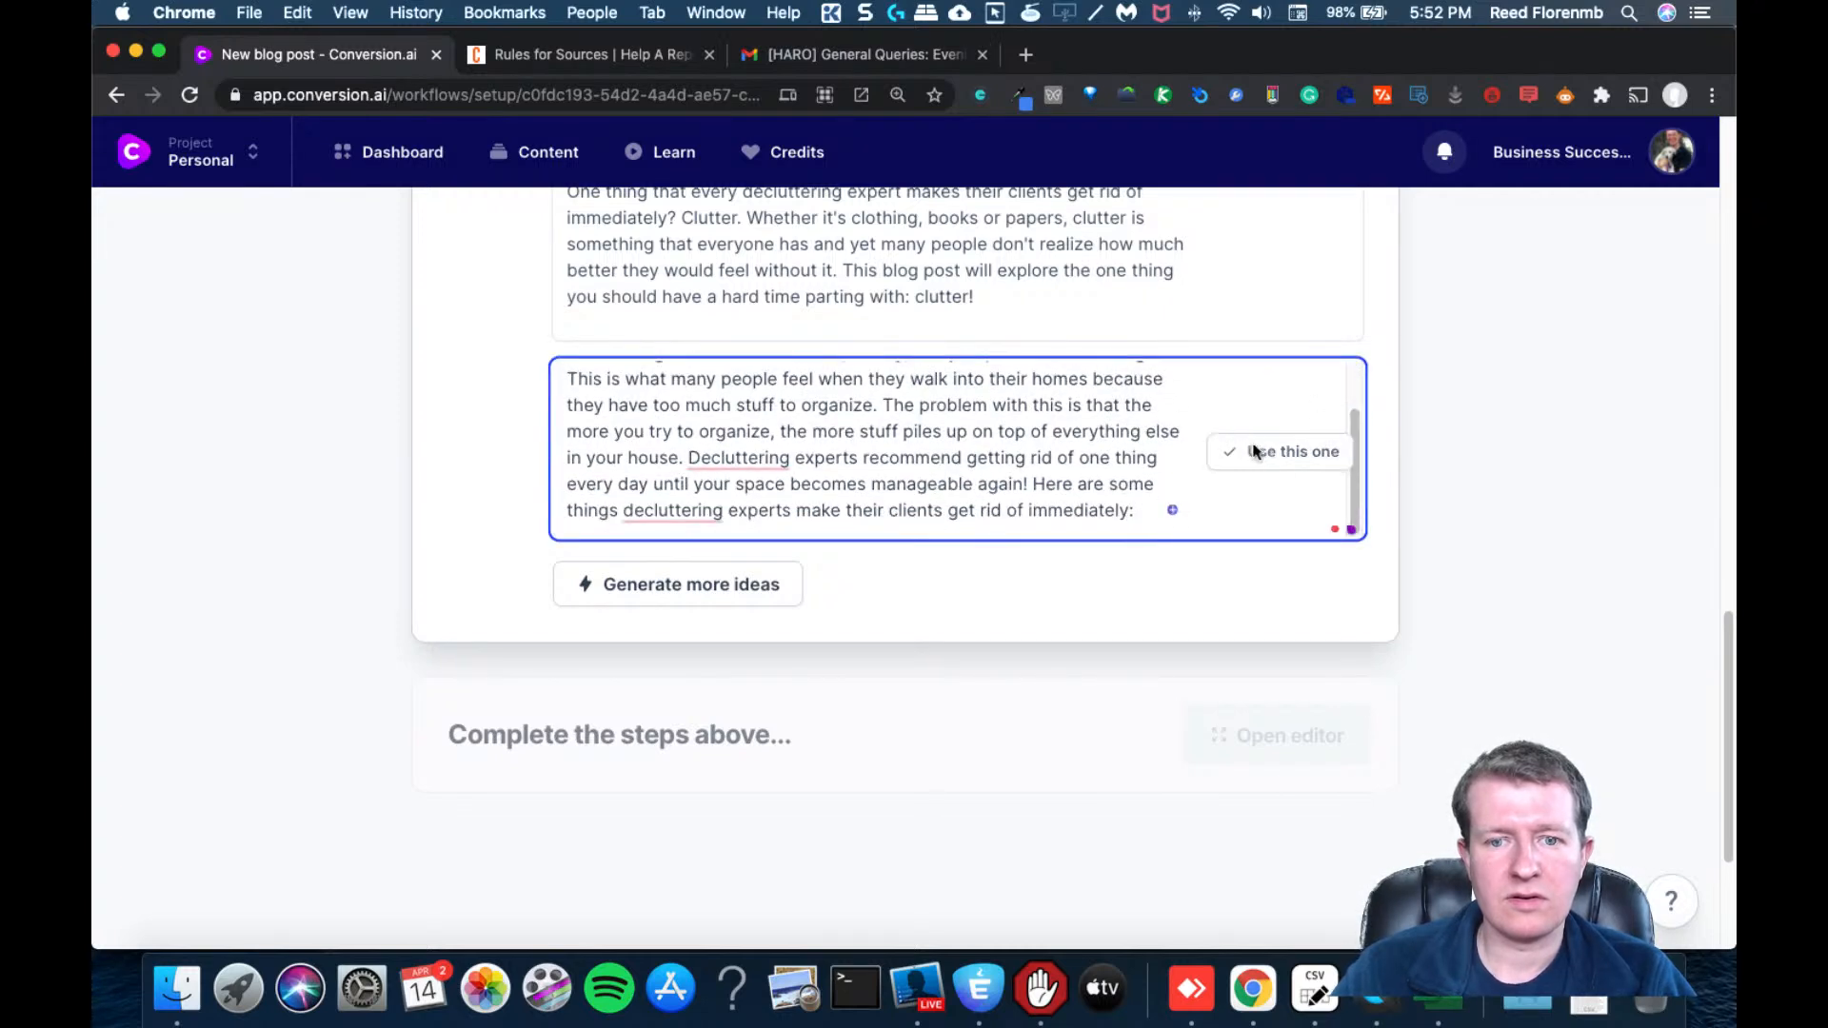
click(1279, 451)
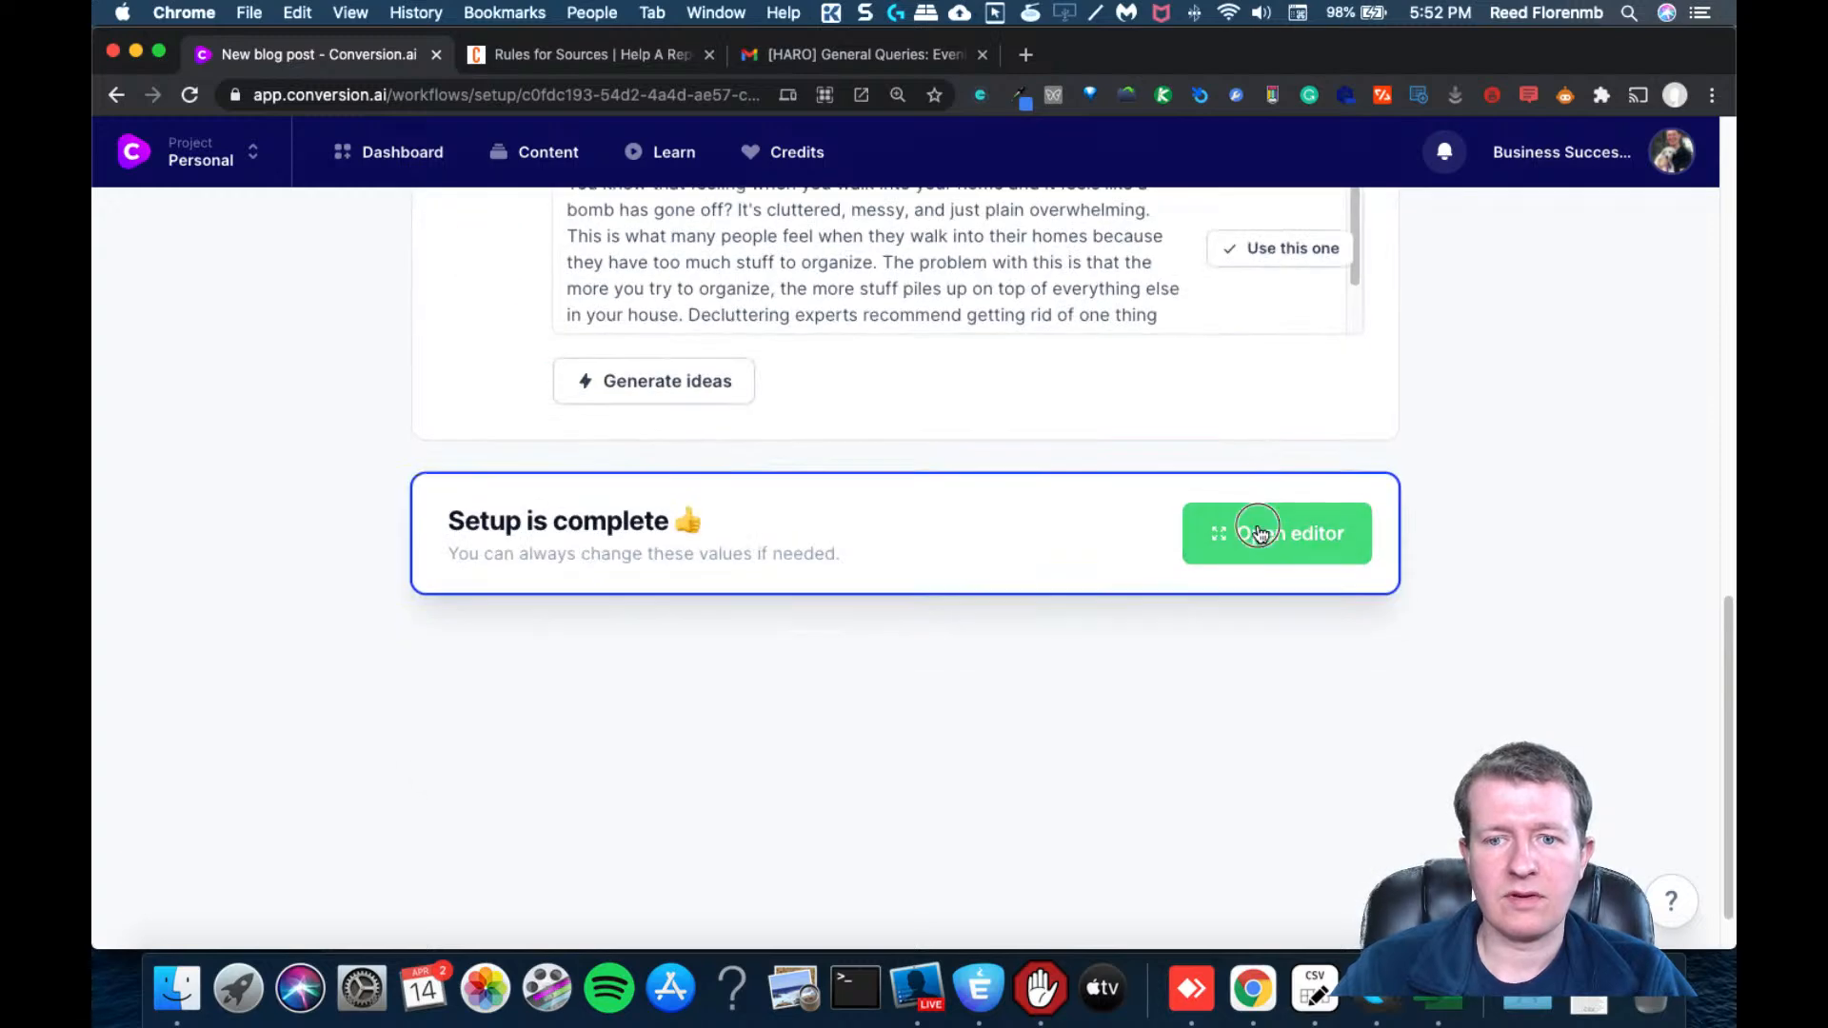
Open the draft and dismiss the spelling flag on 'decluttering' in the closing sentence
click(1260, 533)
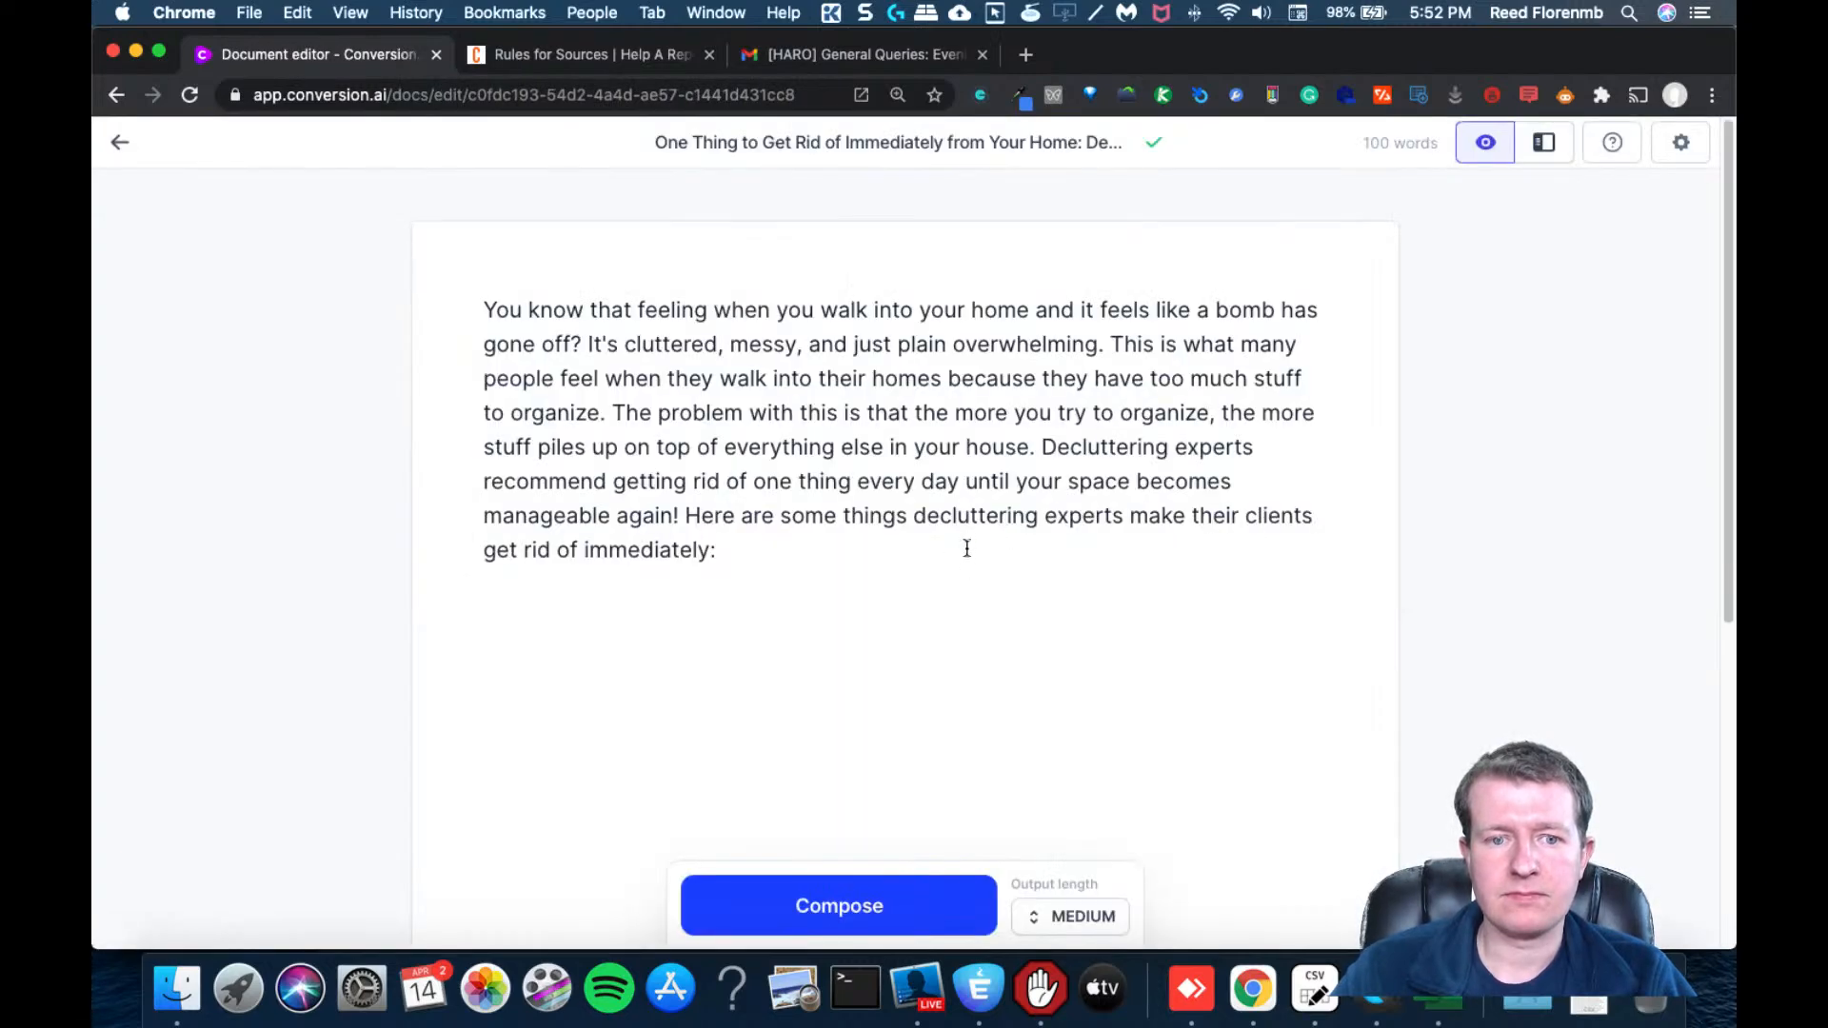
drag(685, 516, 718, 549)
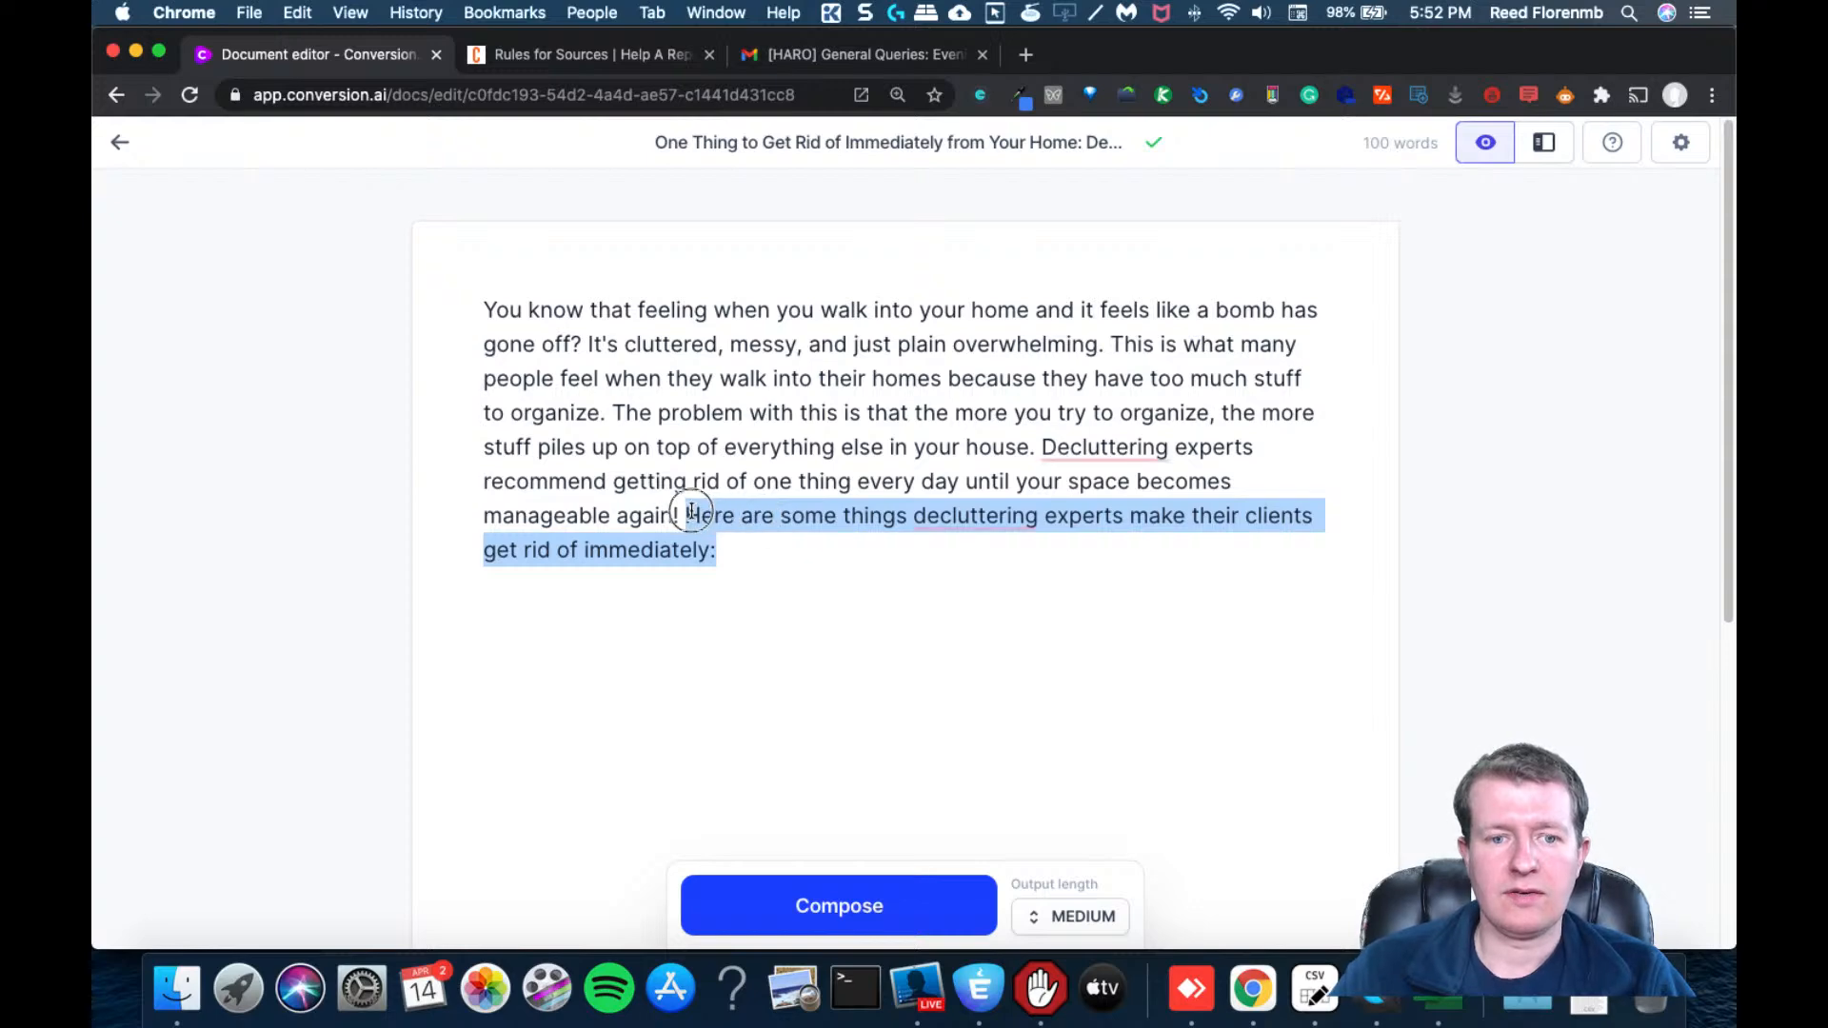
click(838, 518)
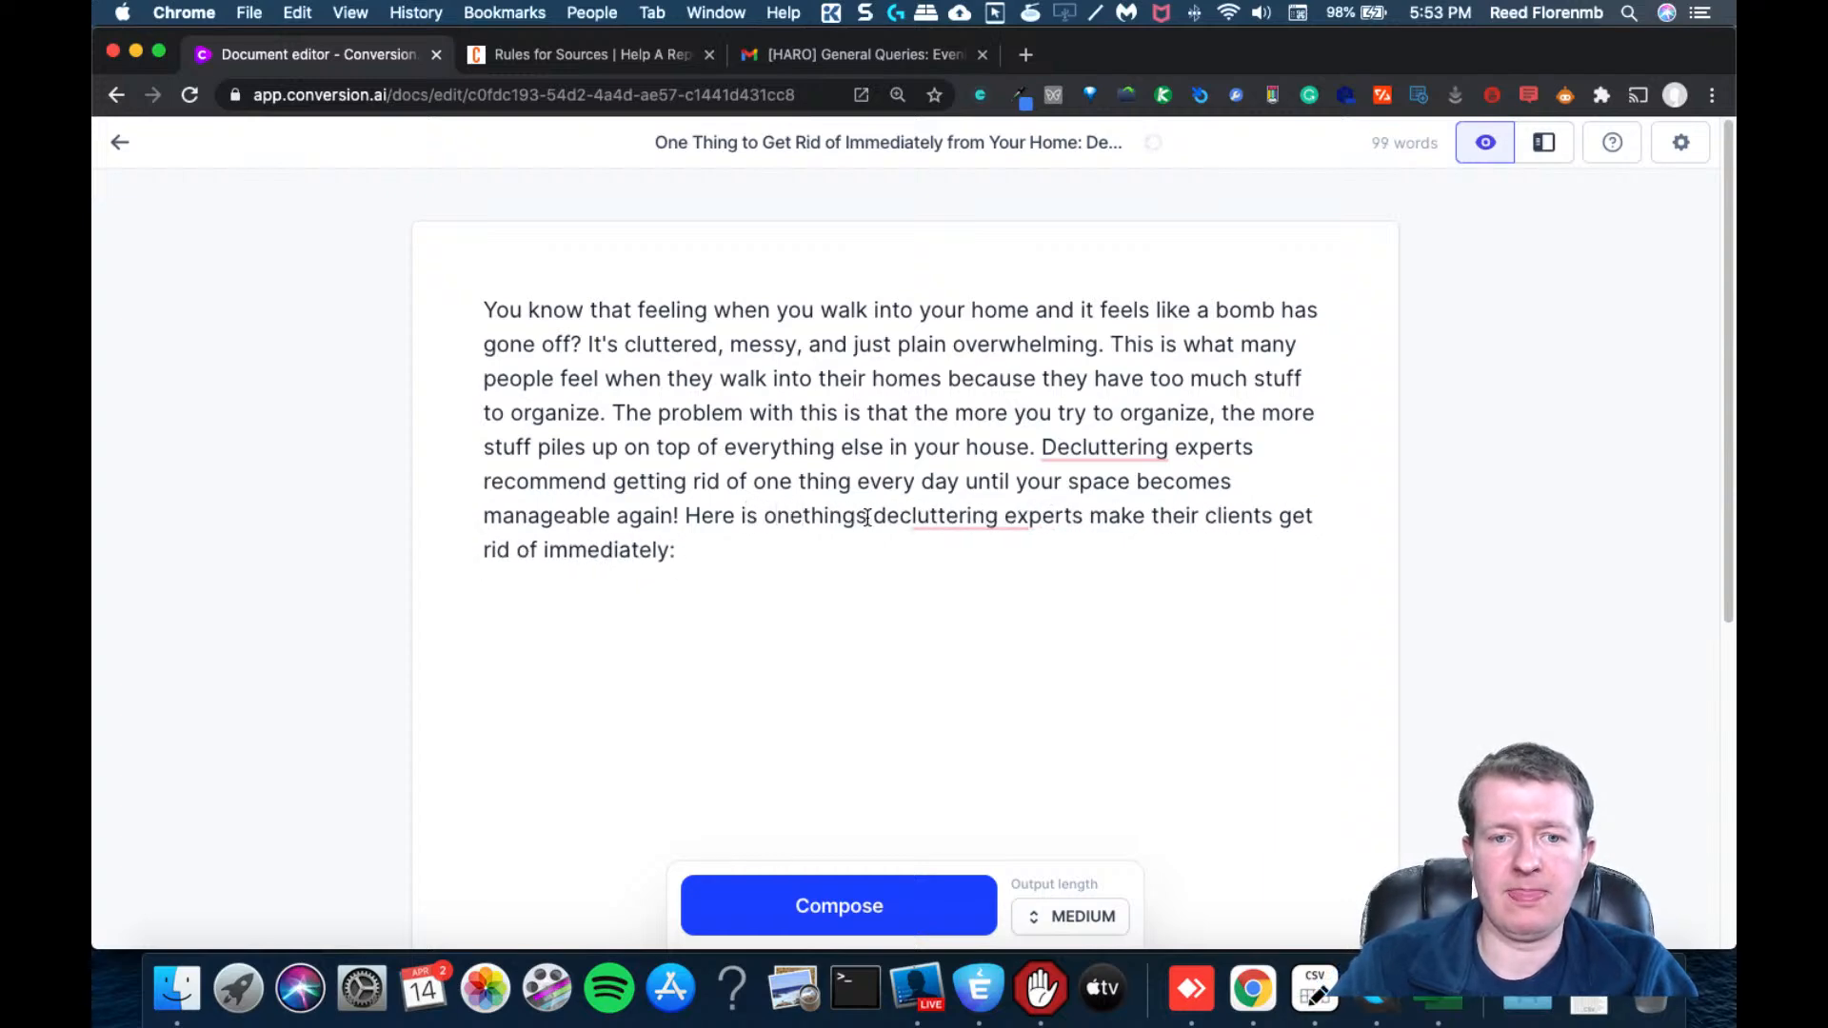
click(920, 516)
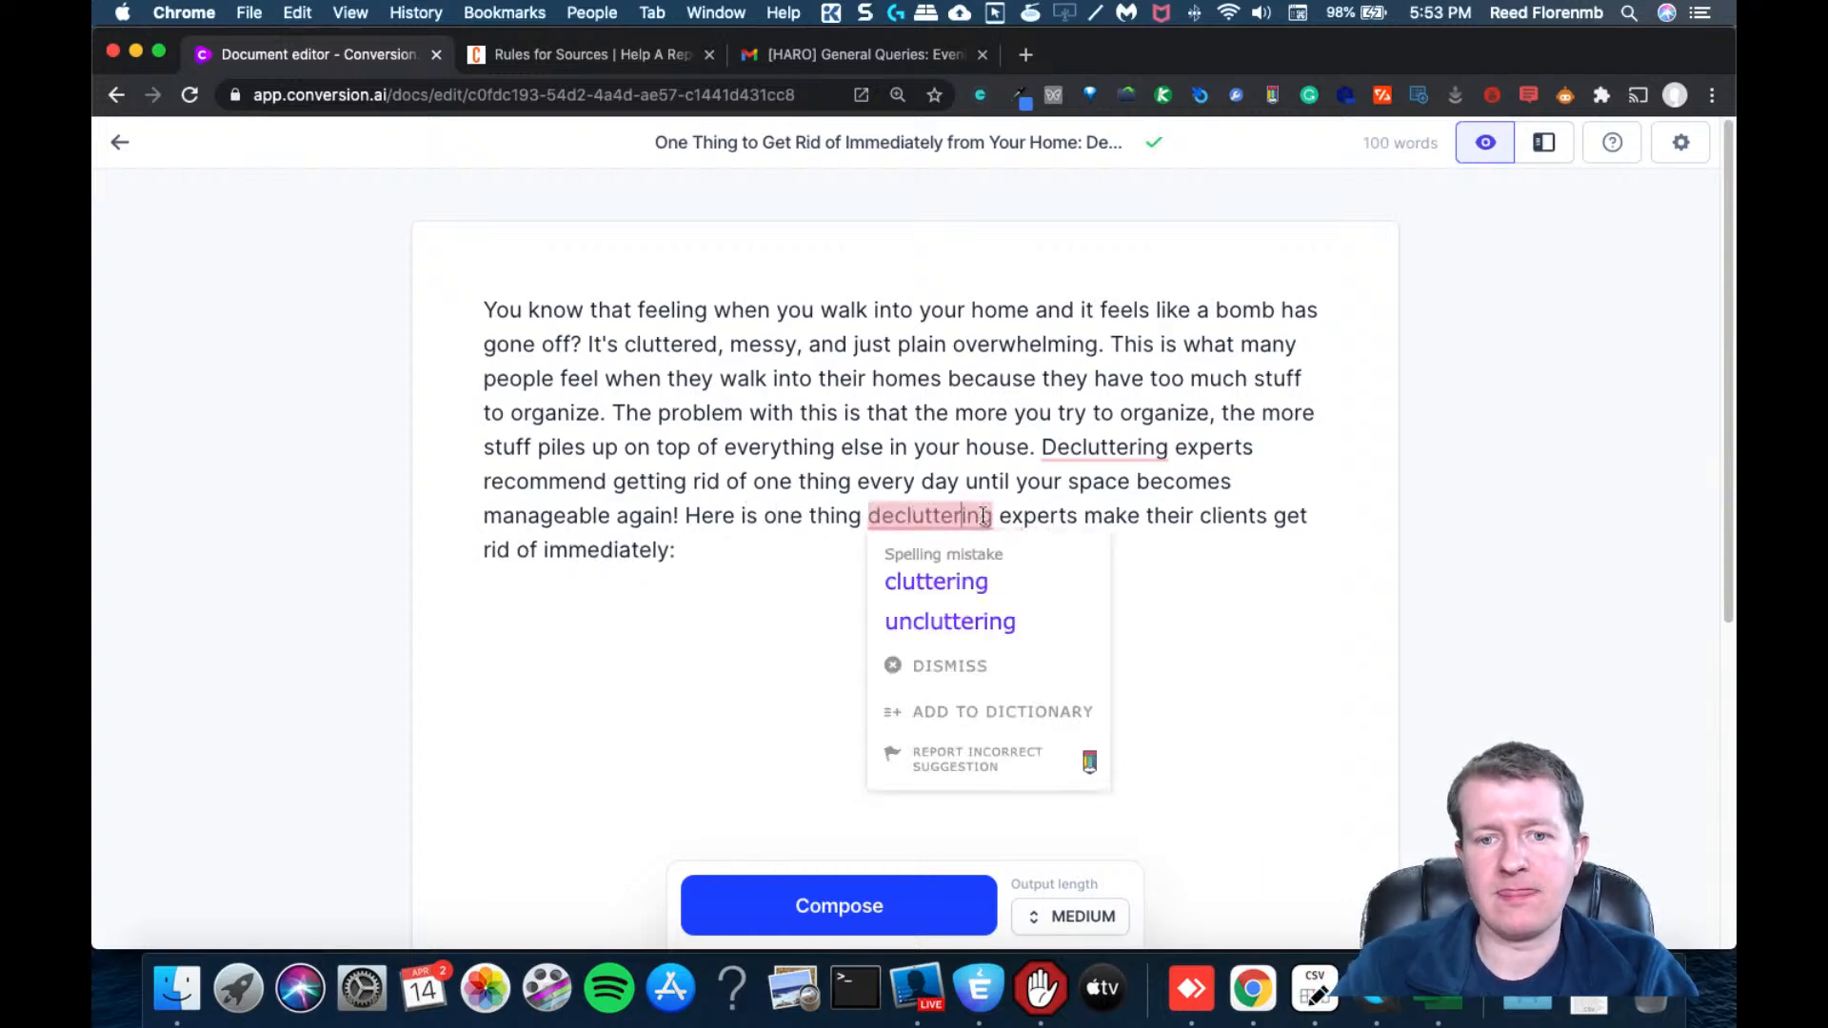
click(891, 556)
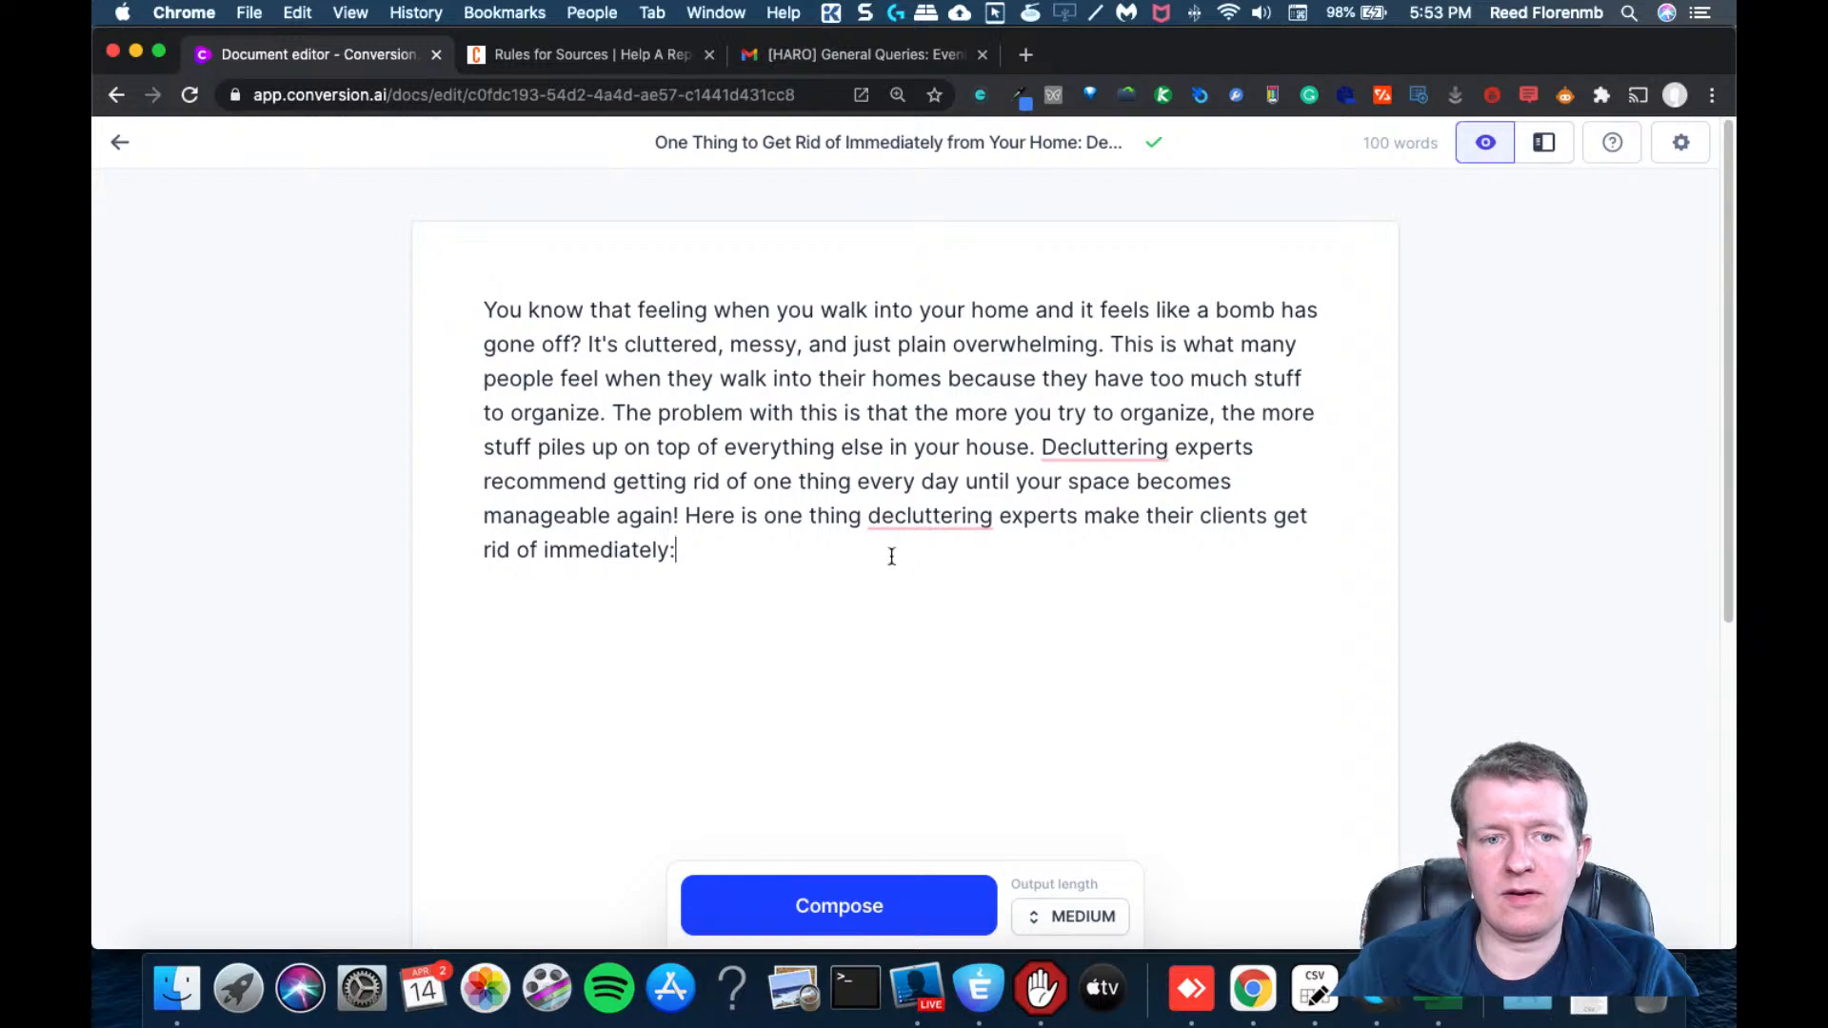
Have Jarvis compose on from the intro, yielding the Purses and Handbags item
click(1070, 916)
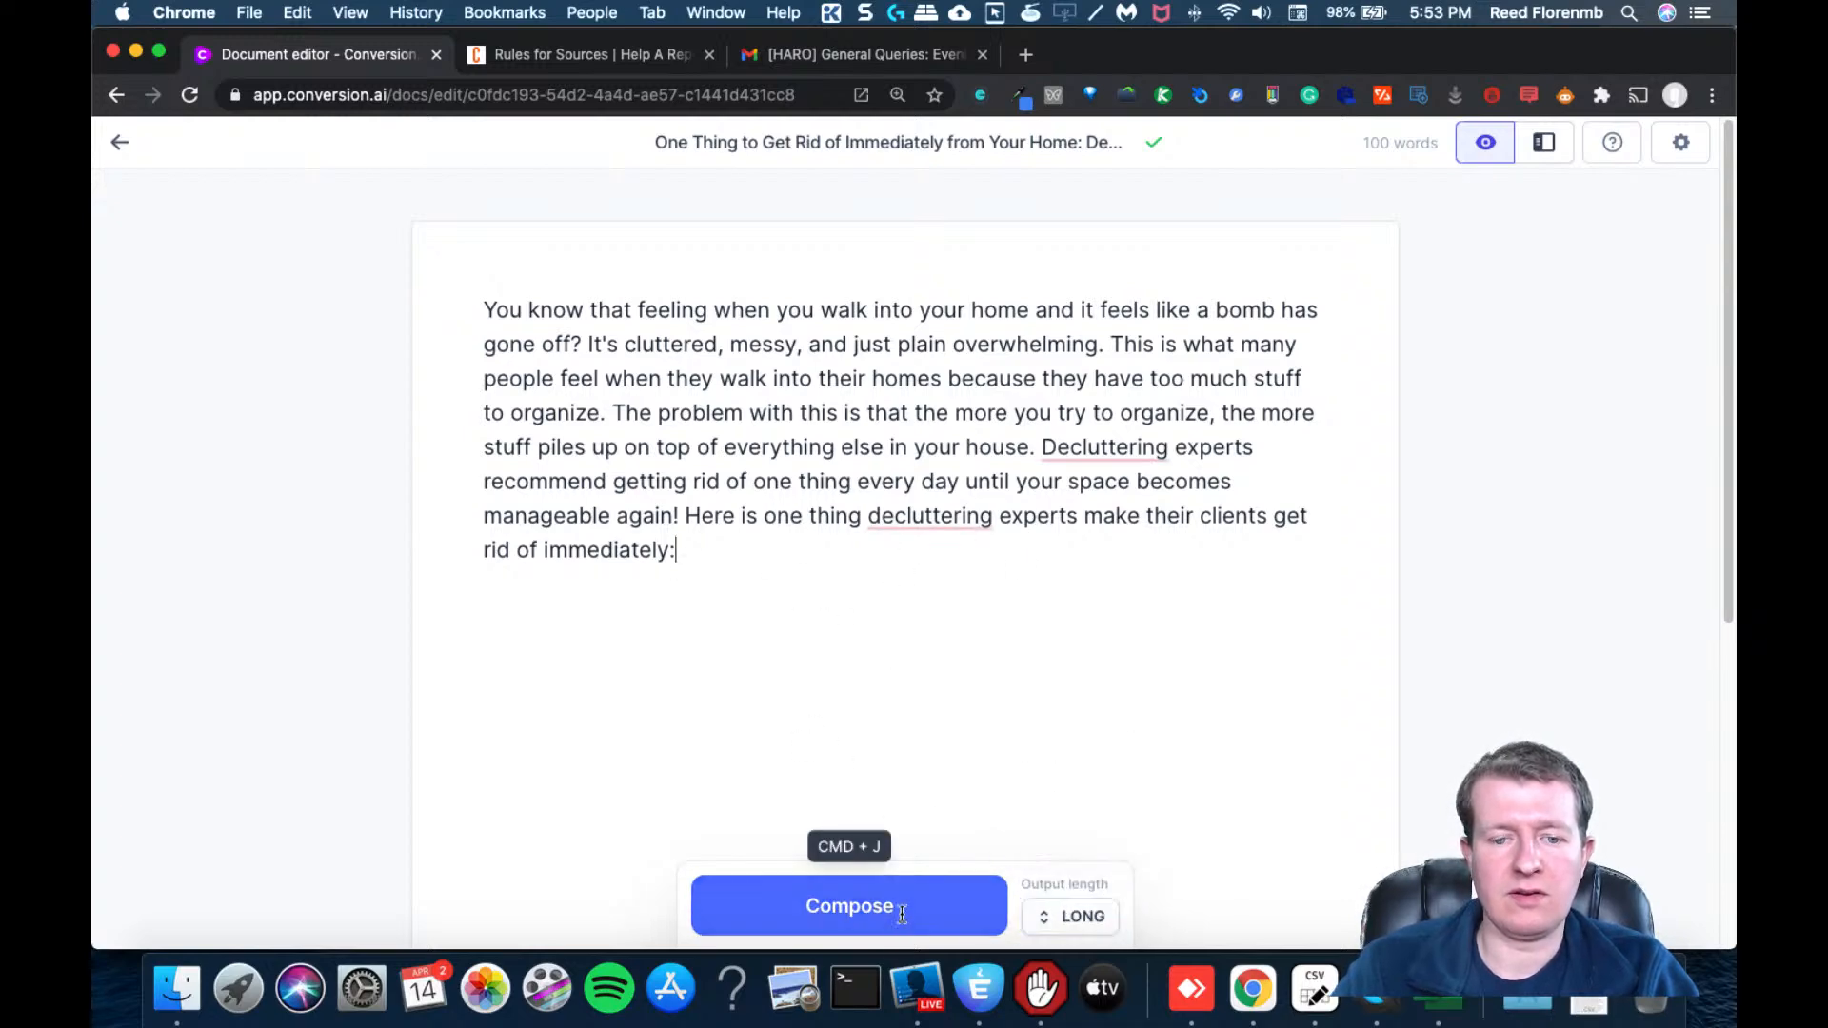
click(849, 906)
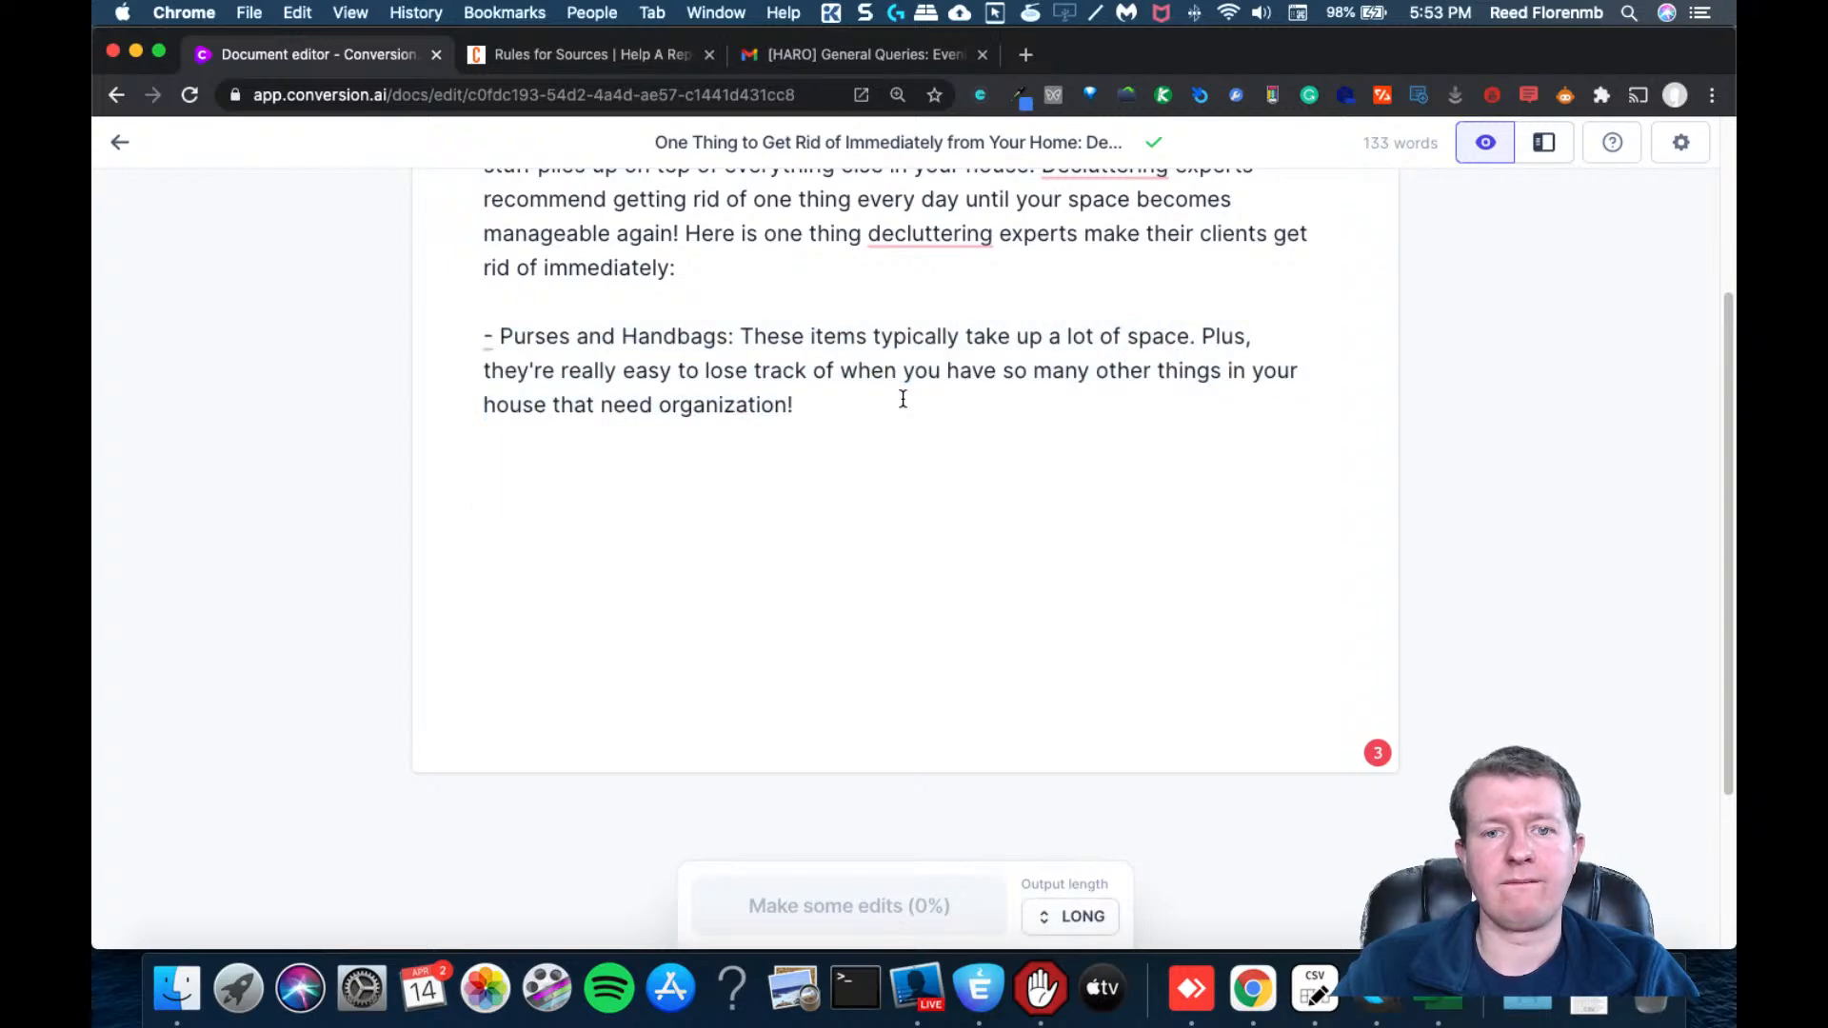
click(731, 495)
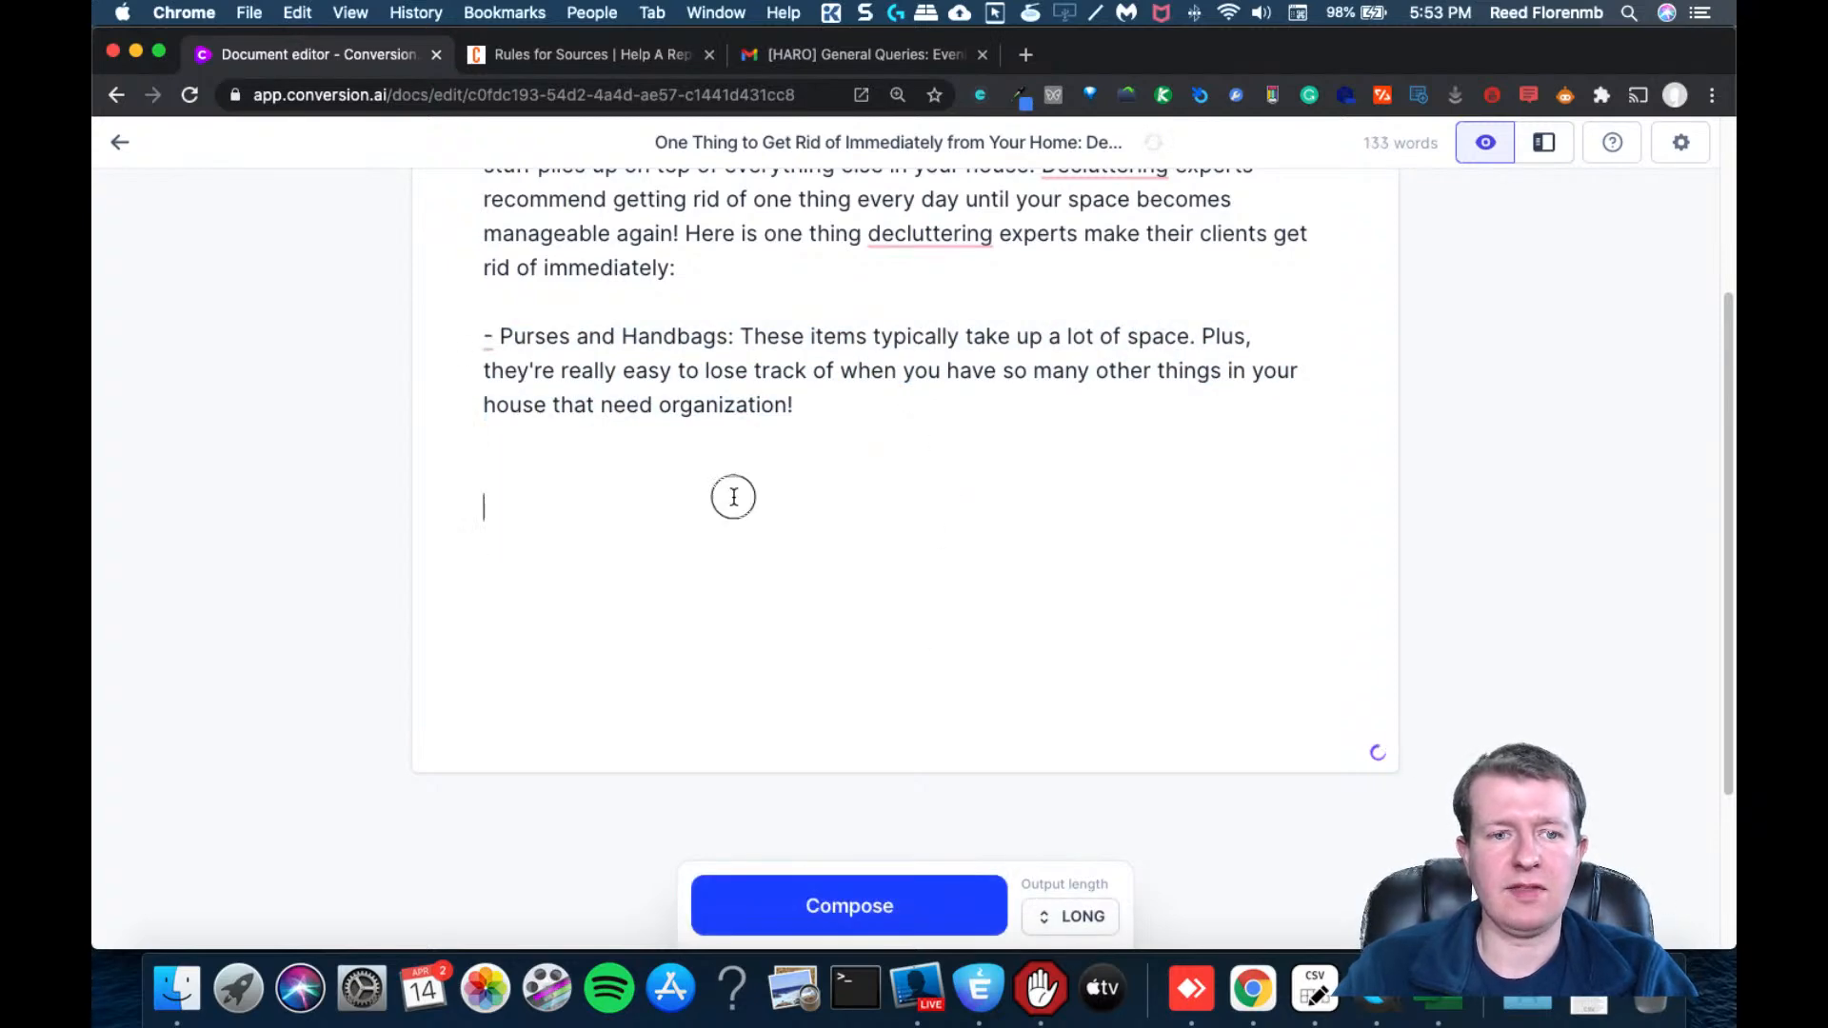
click(849, 906)
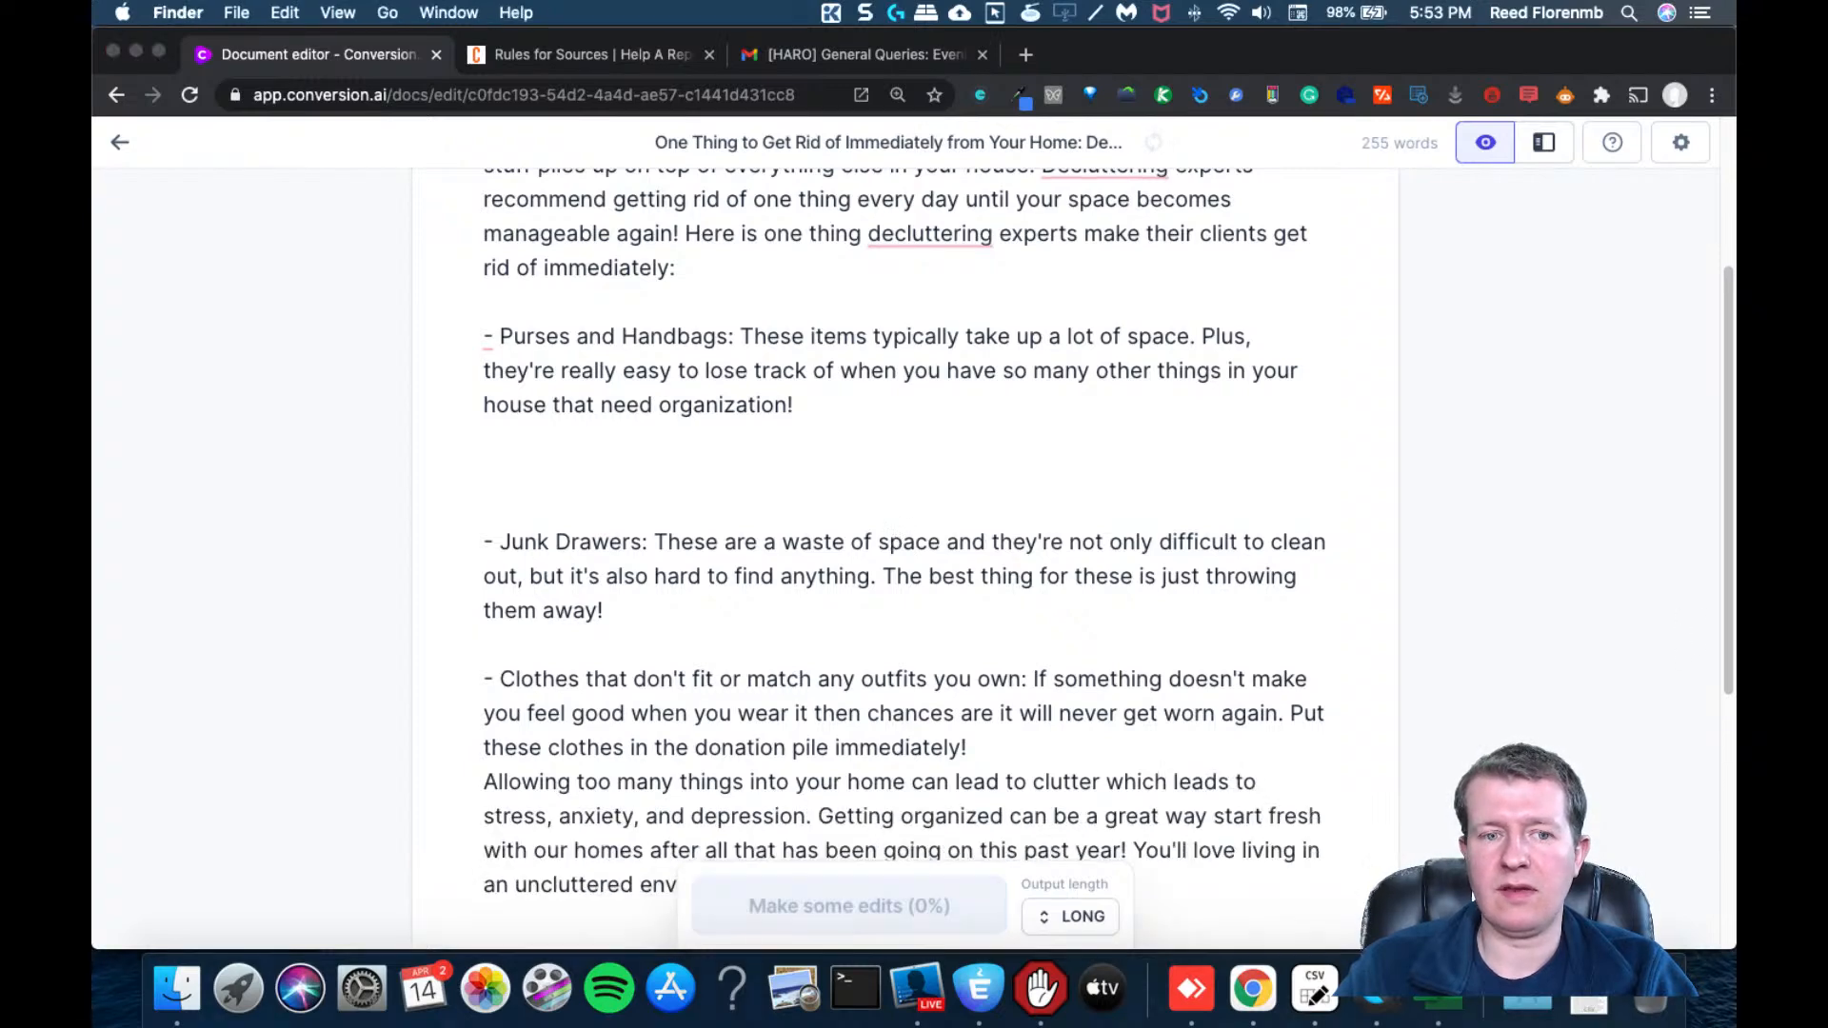
scroll(down, 3)
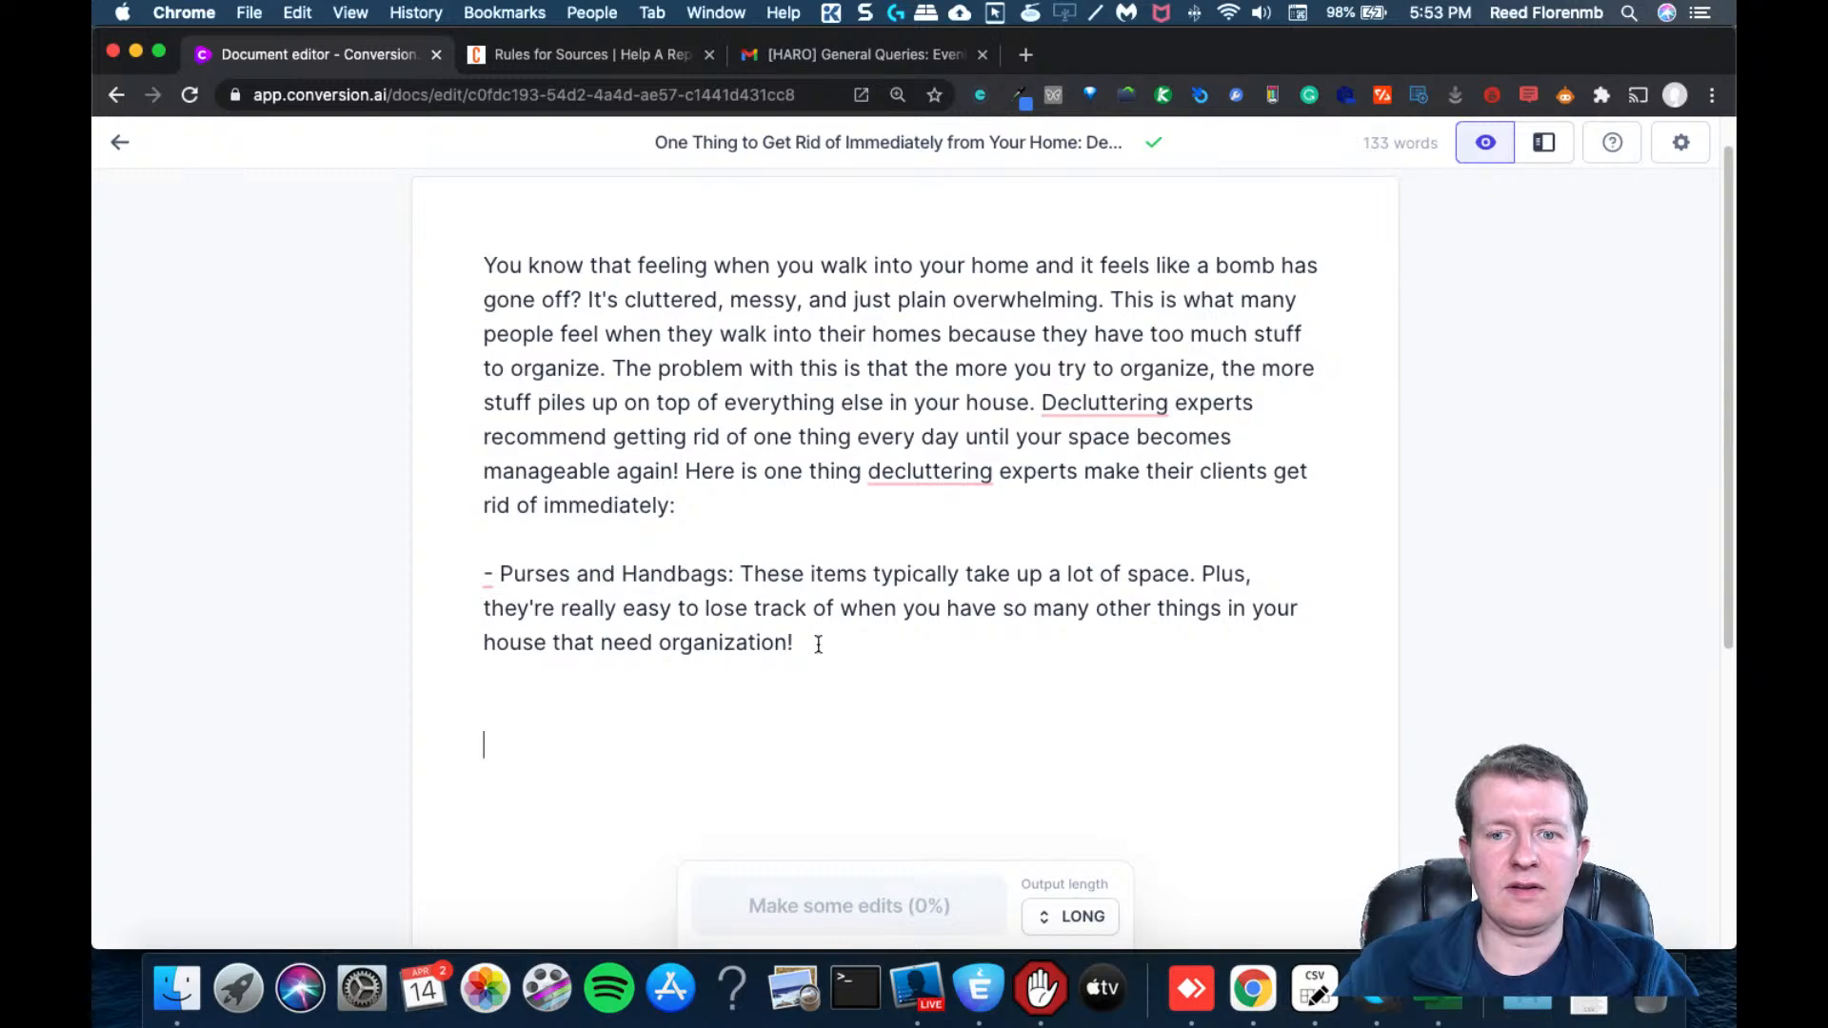
mouse_move(1546, 145)
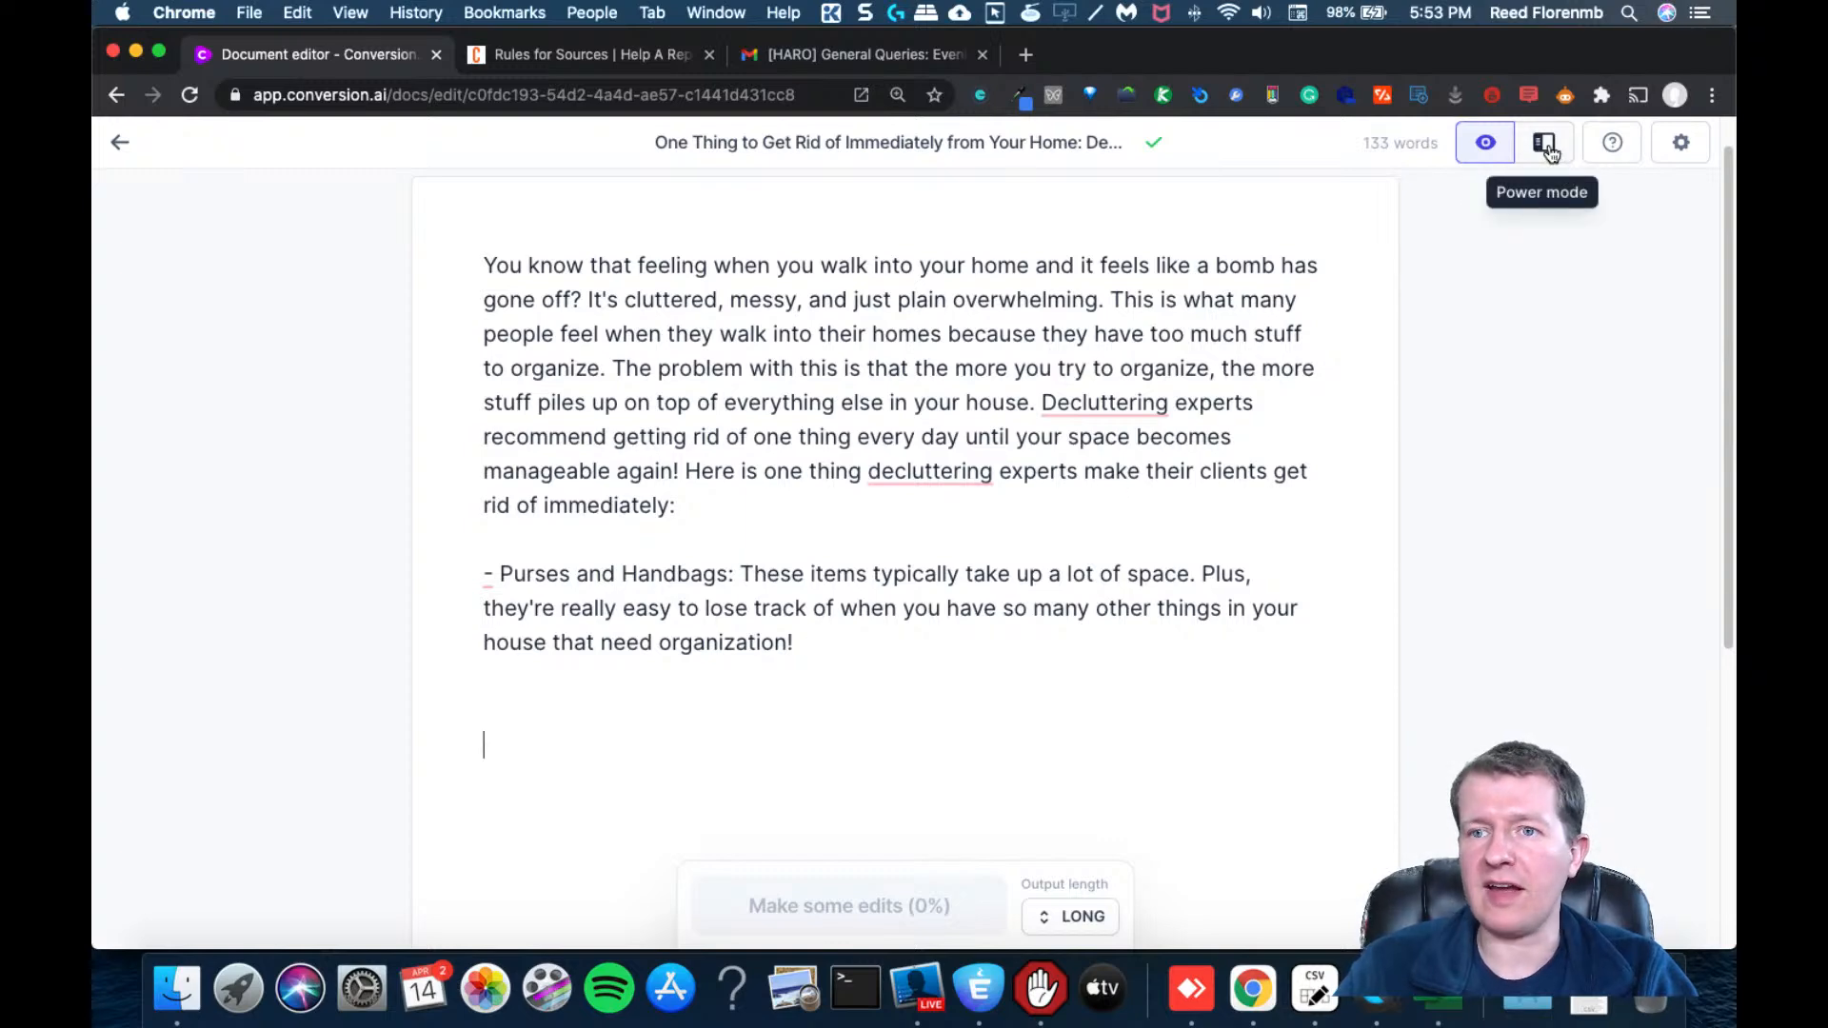
Switch to Power mode and choose the Personal Bio template
click(1542, 141)
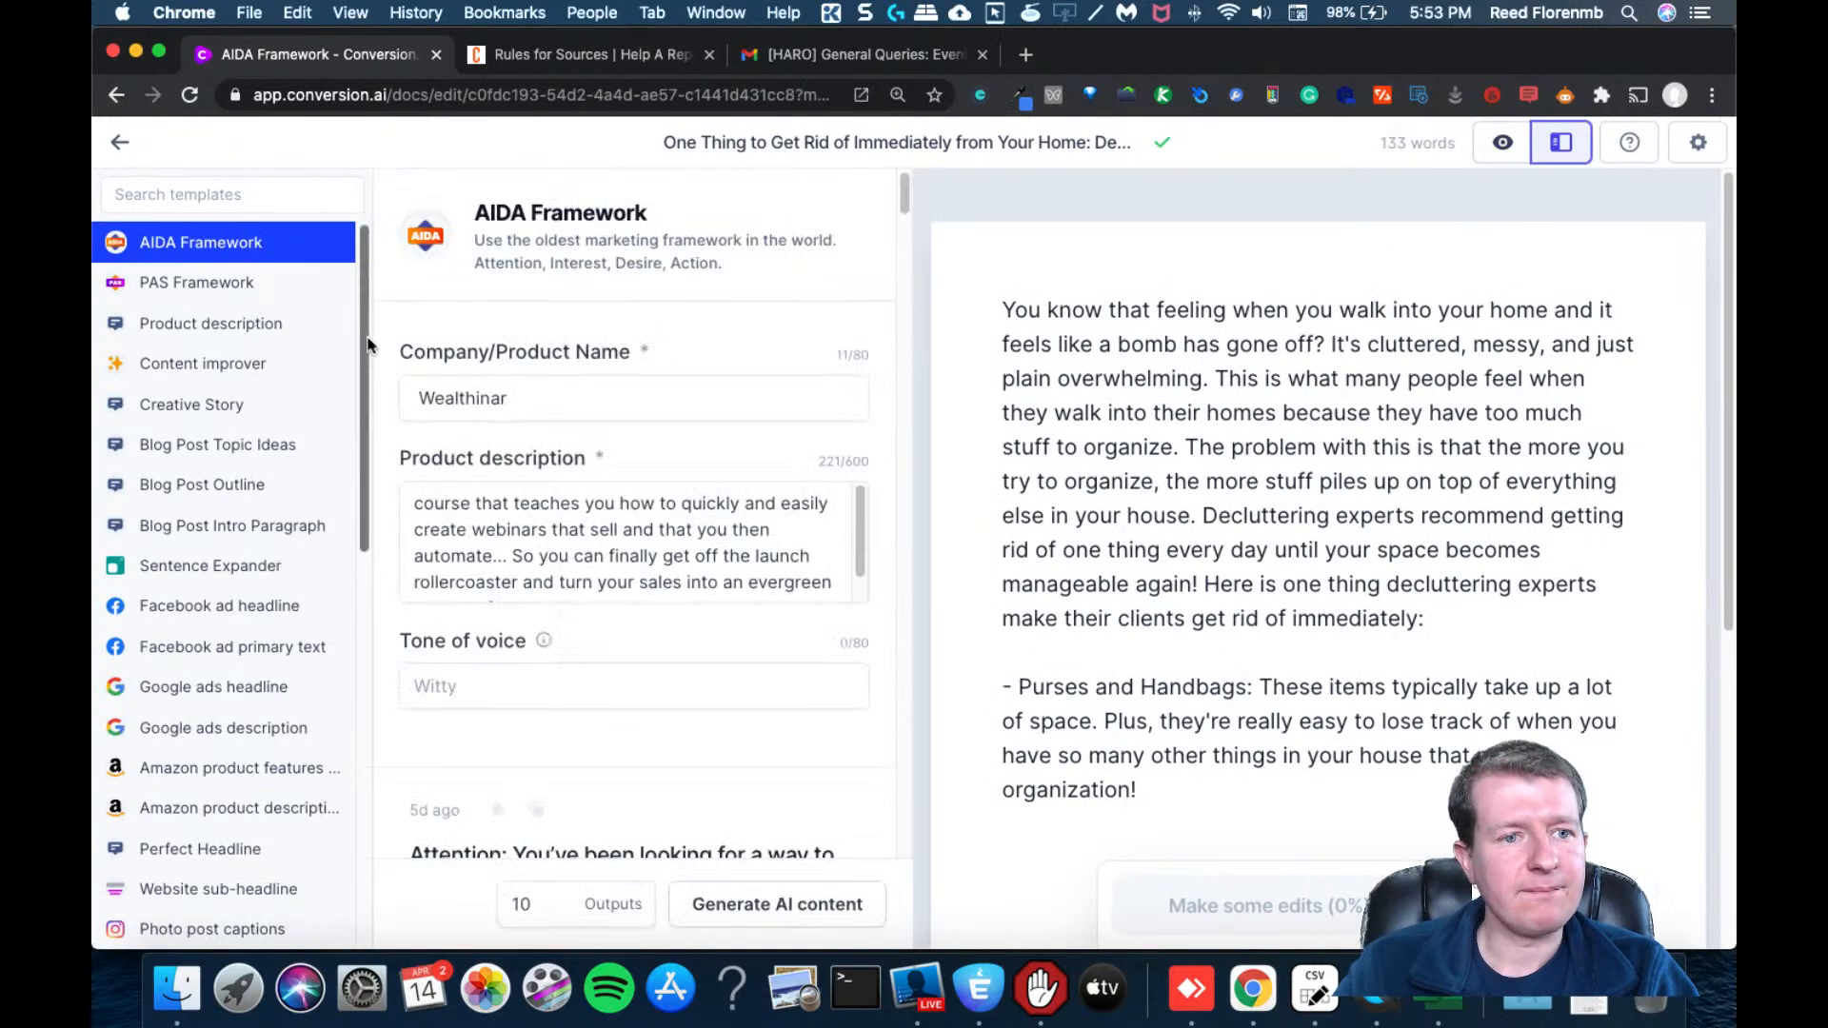
scroll(down, 3)
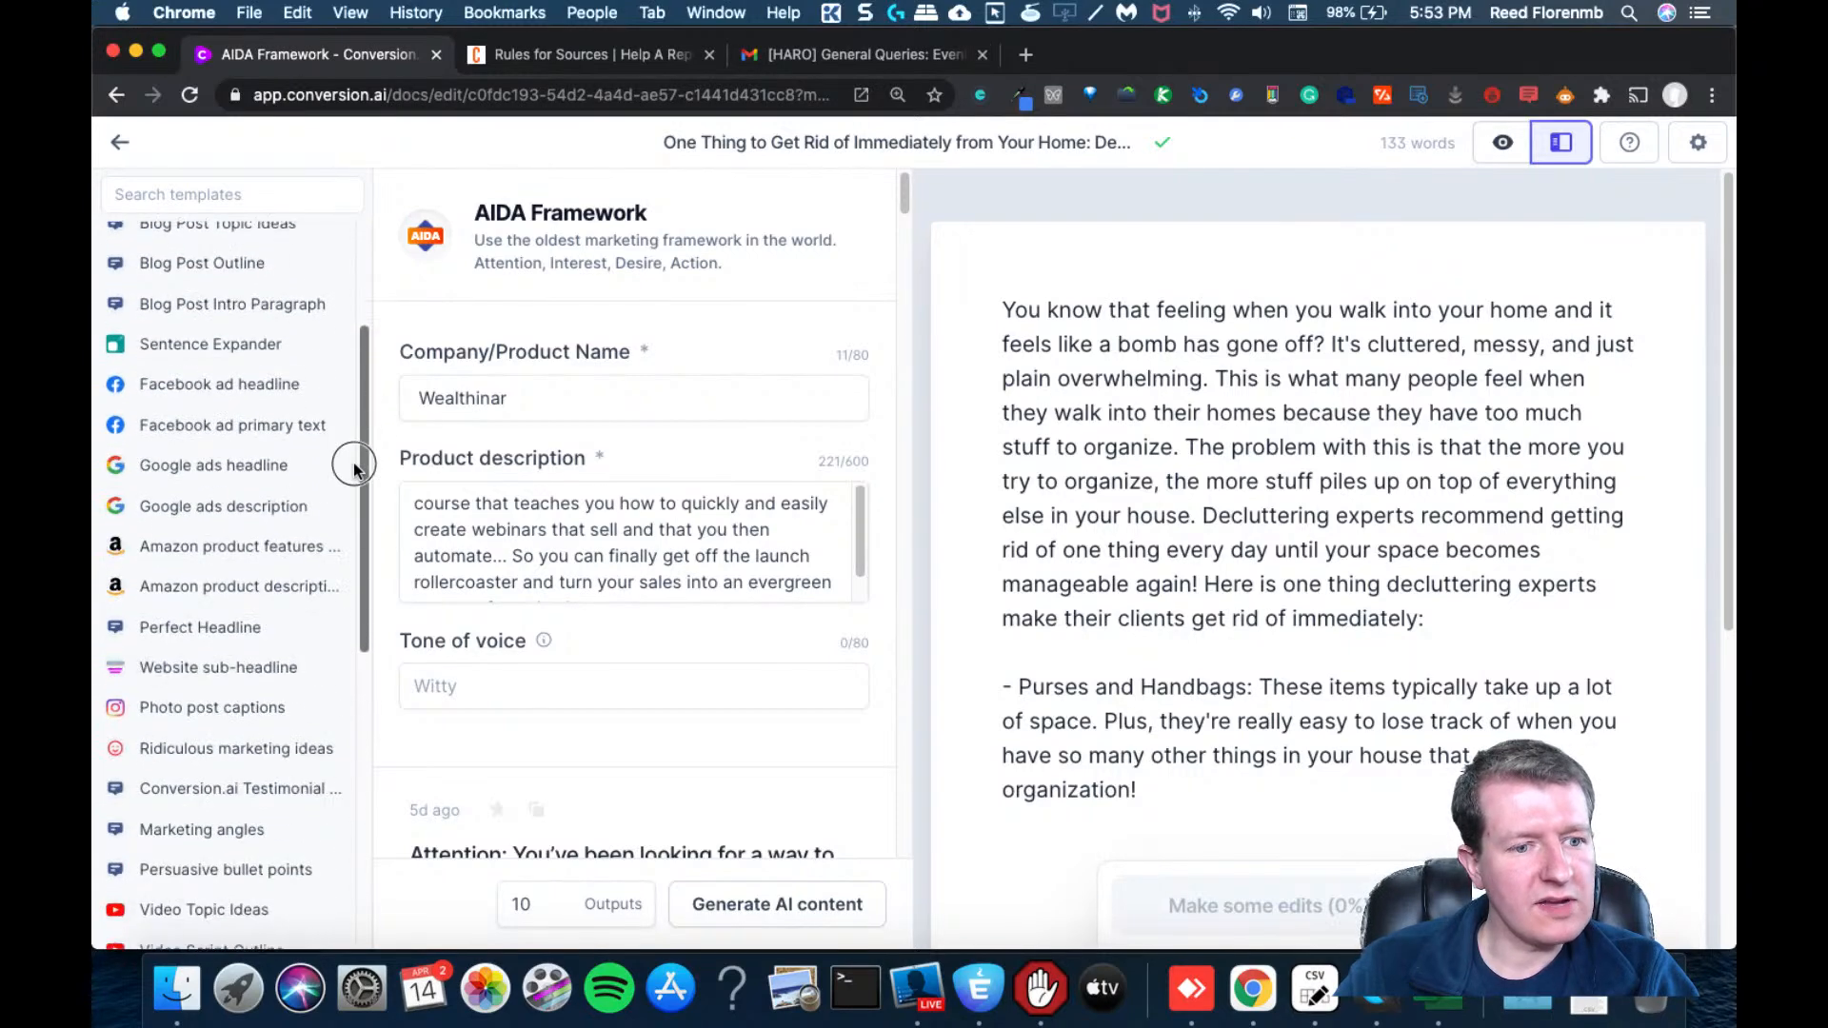
scroll(down, 3)
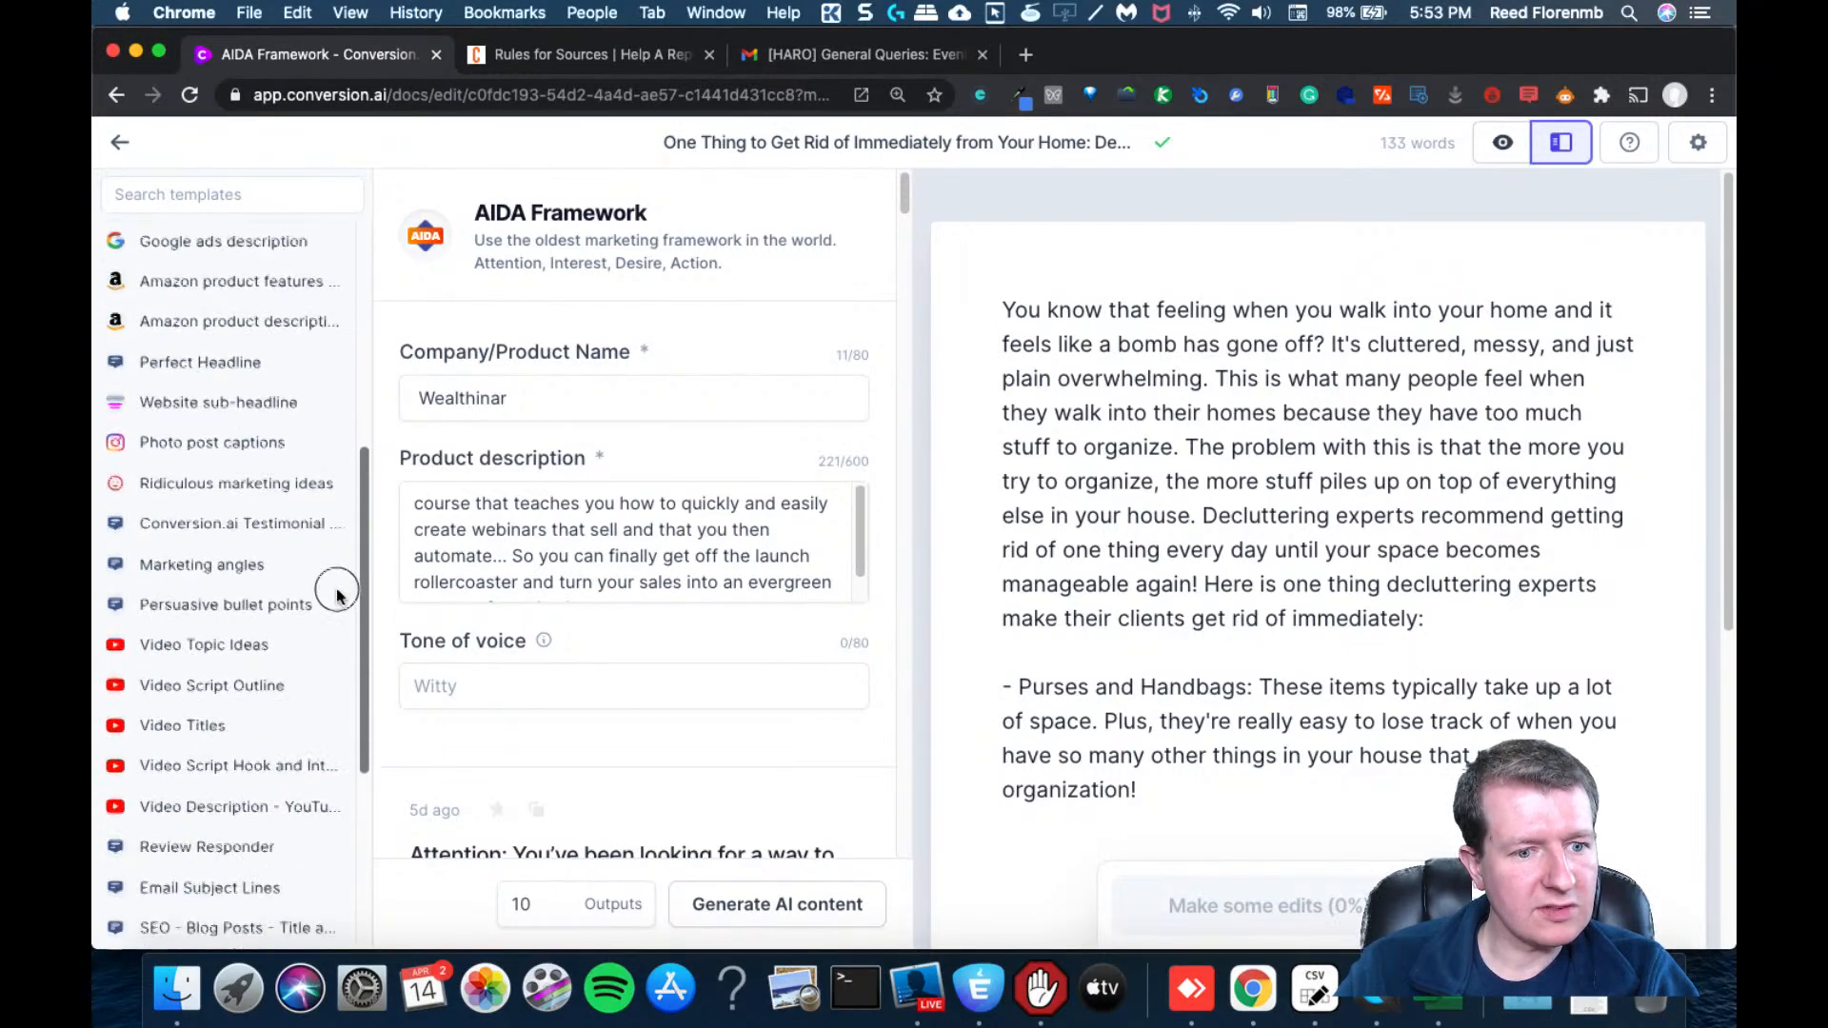
scroll(down, 3)
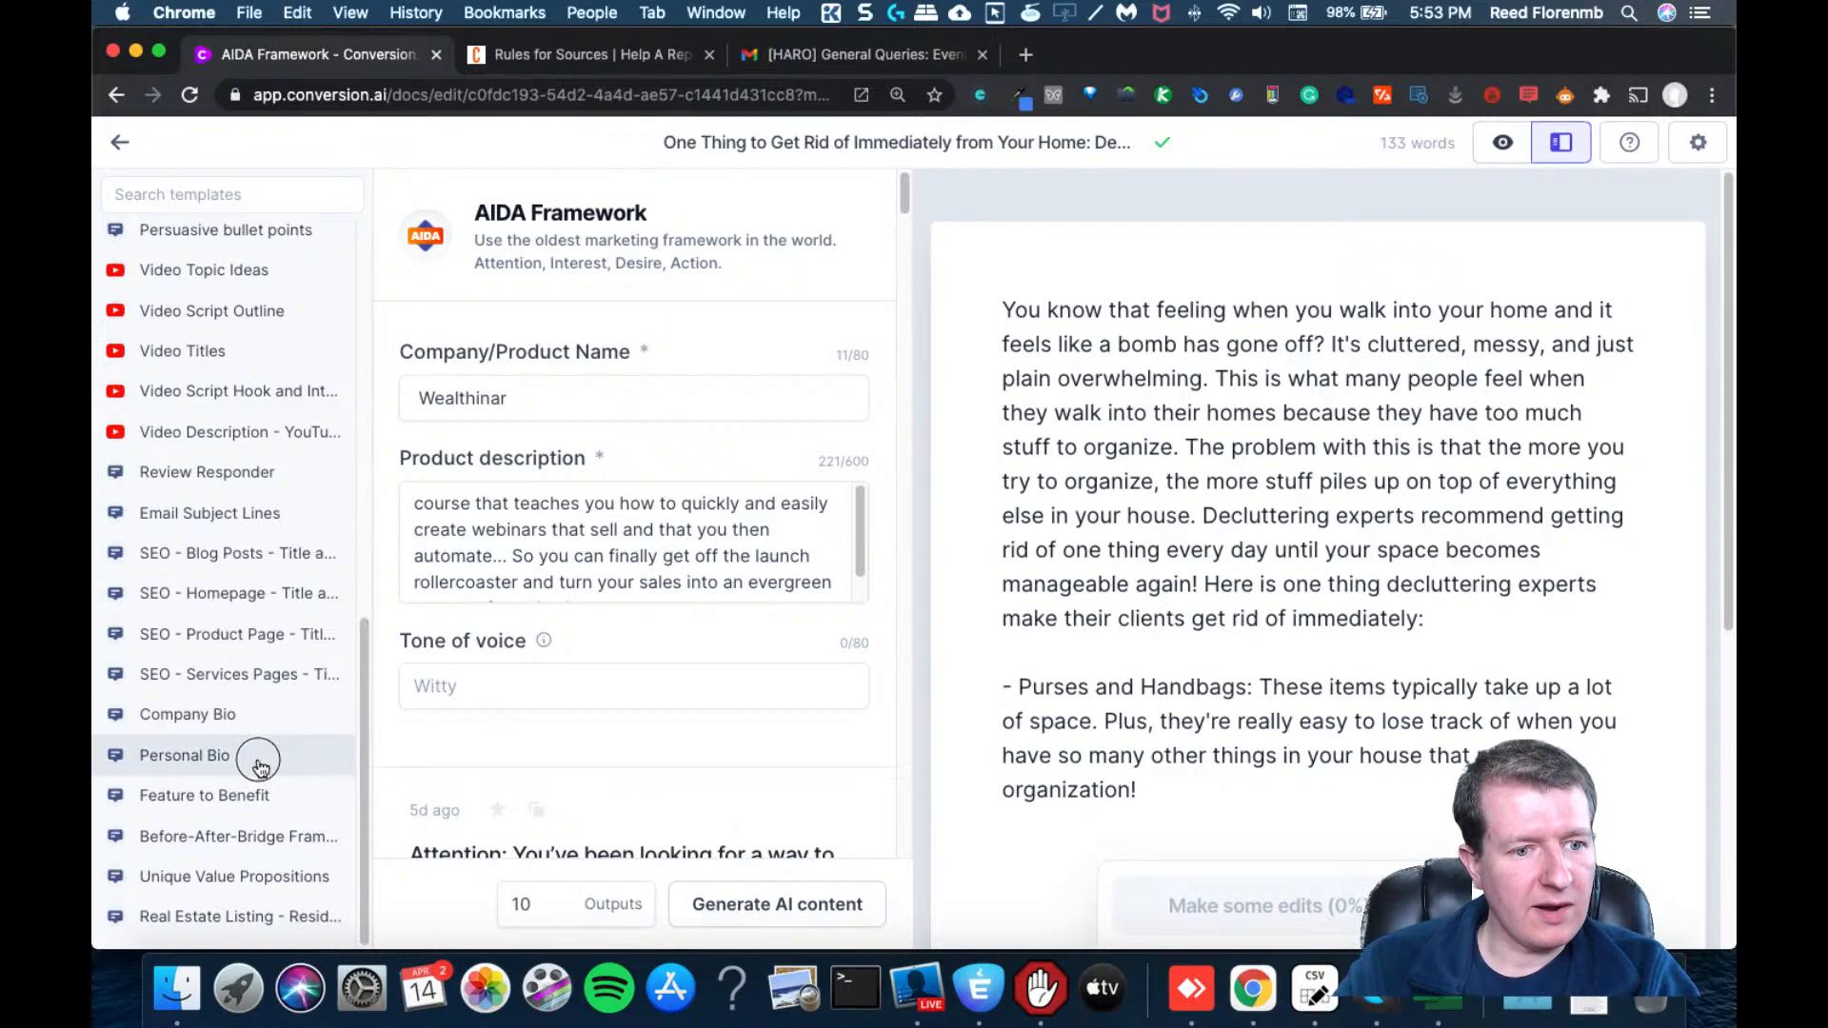
click(183, 756)
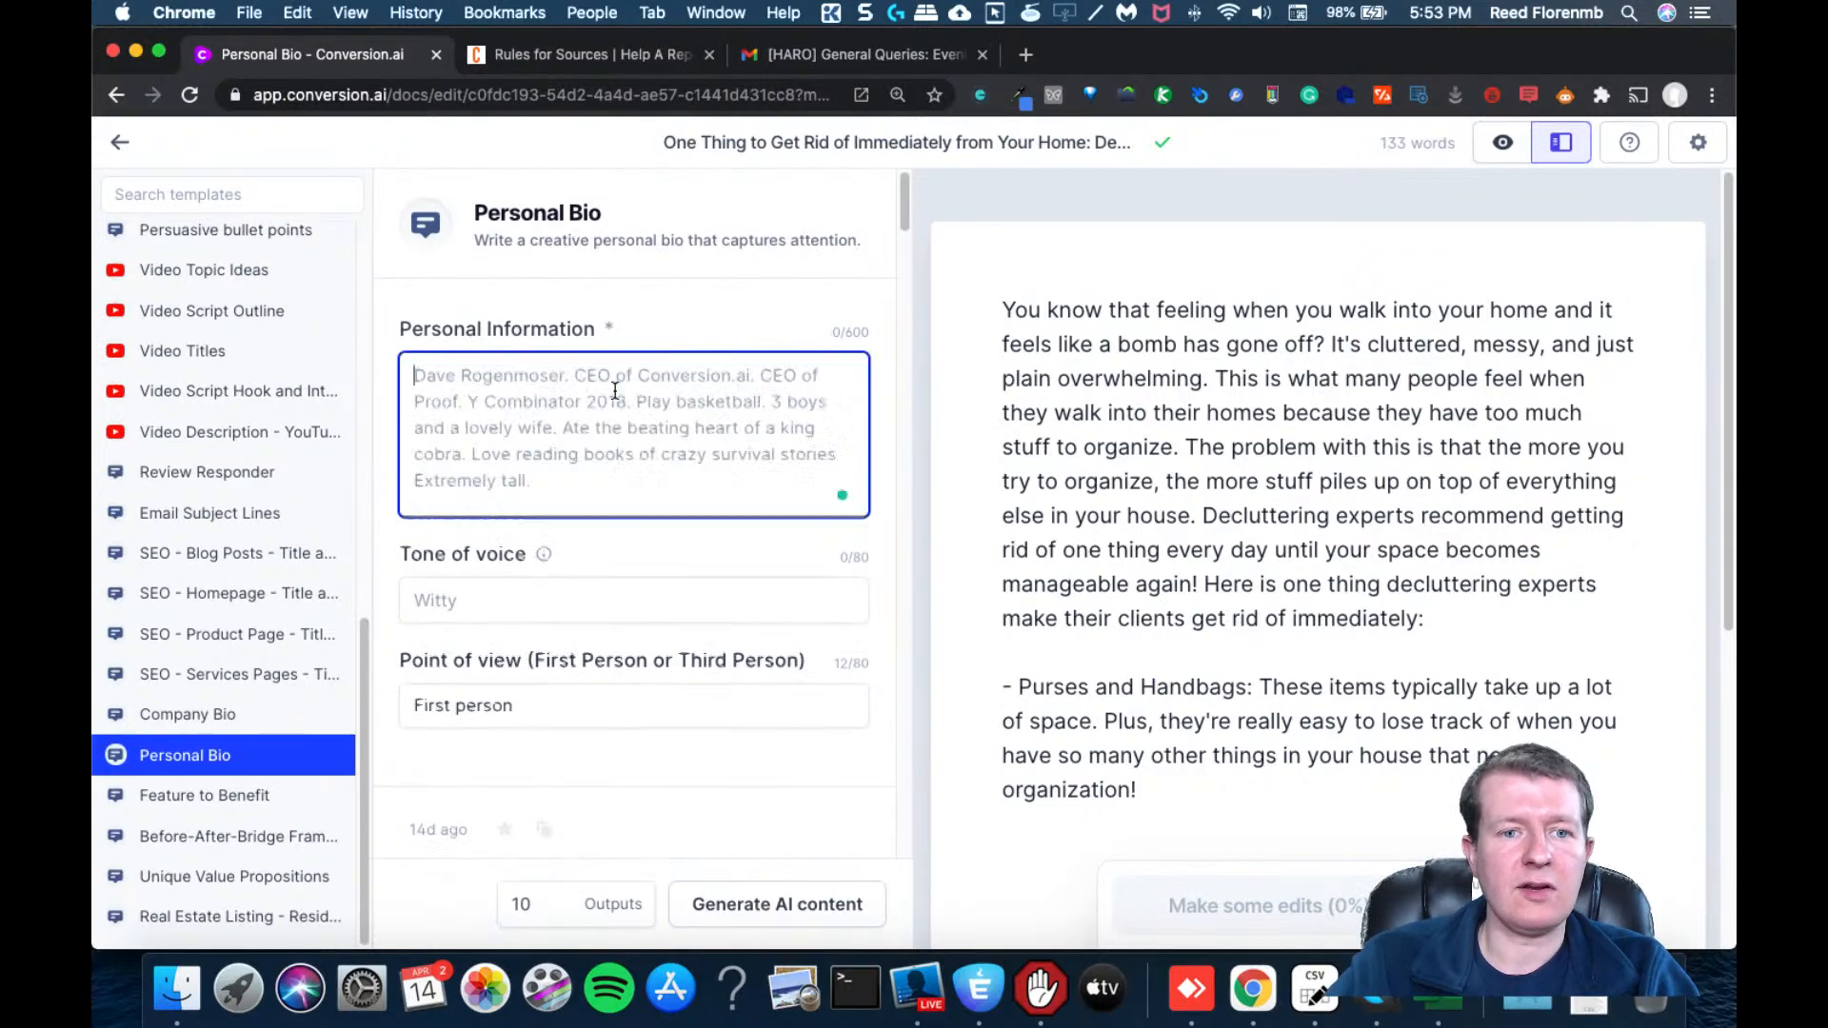
Generate 3 bios for Sally, a professional organizer with 10 years helping people declutter homes
text(Sally is)
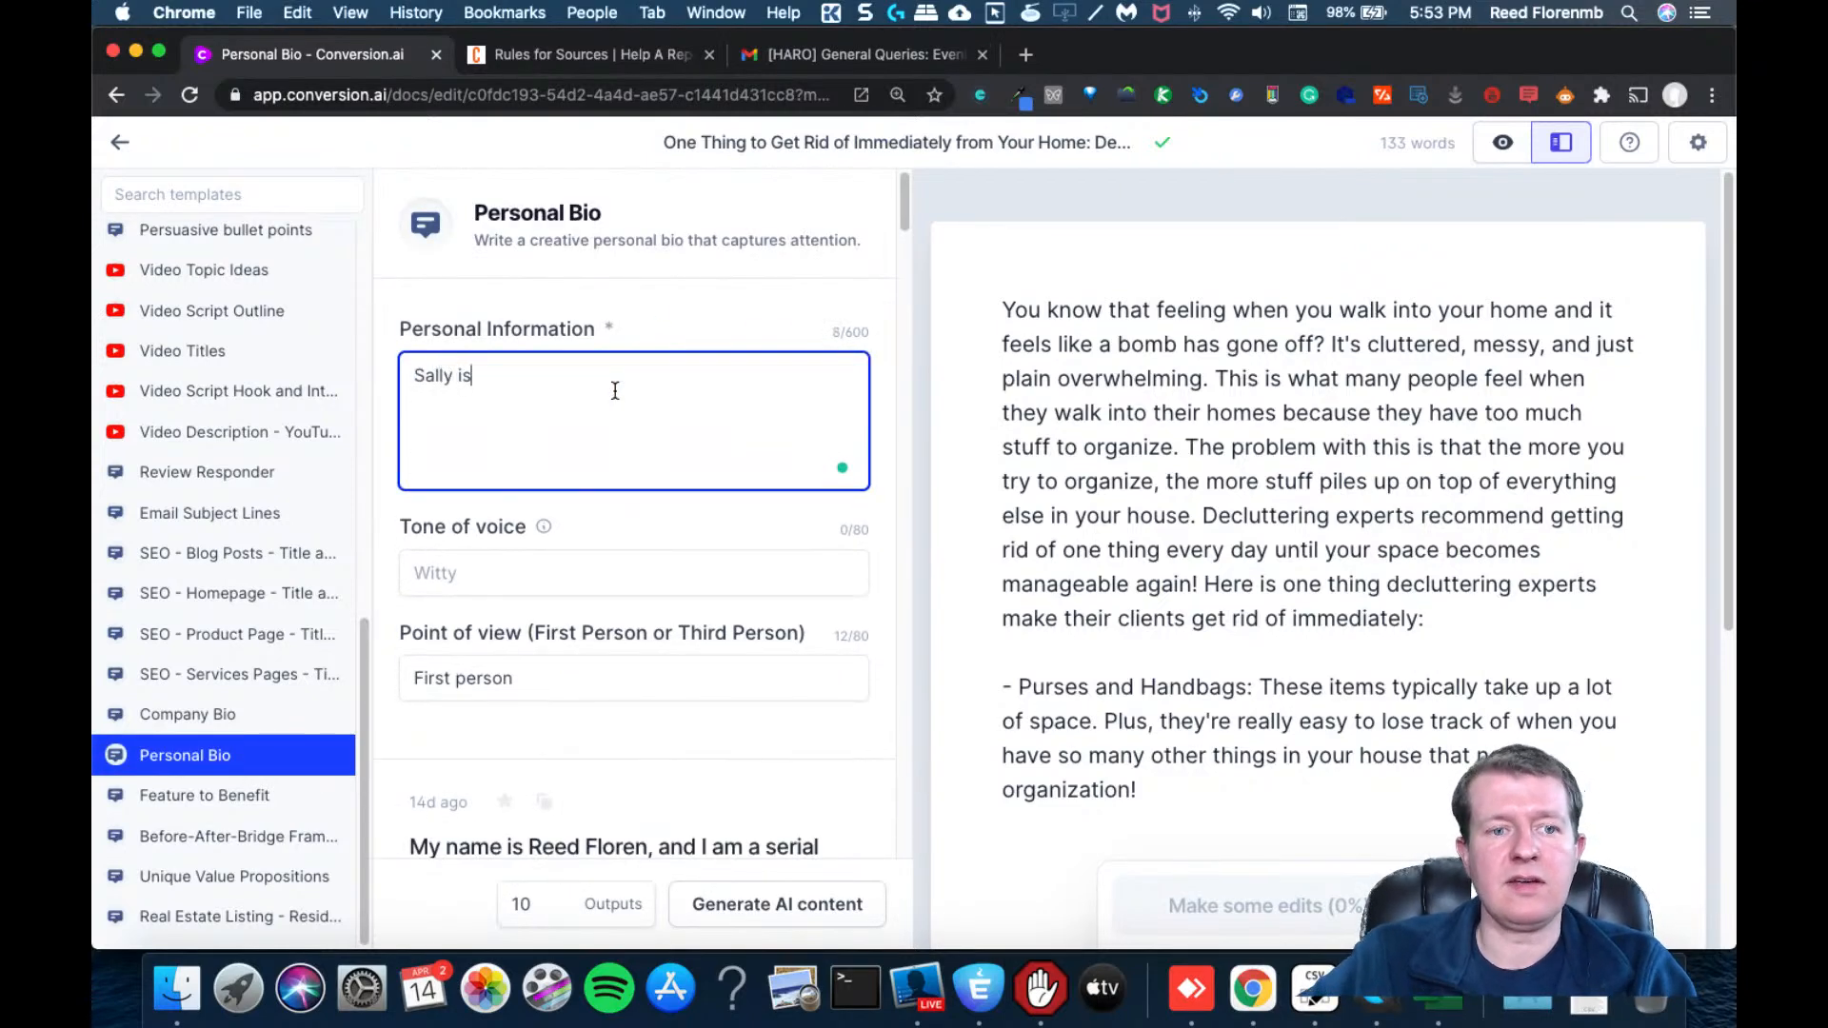
text(a professional o)
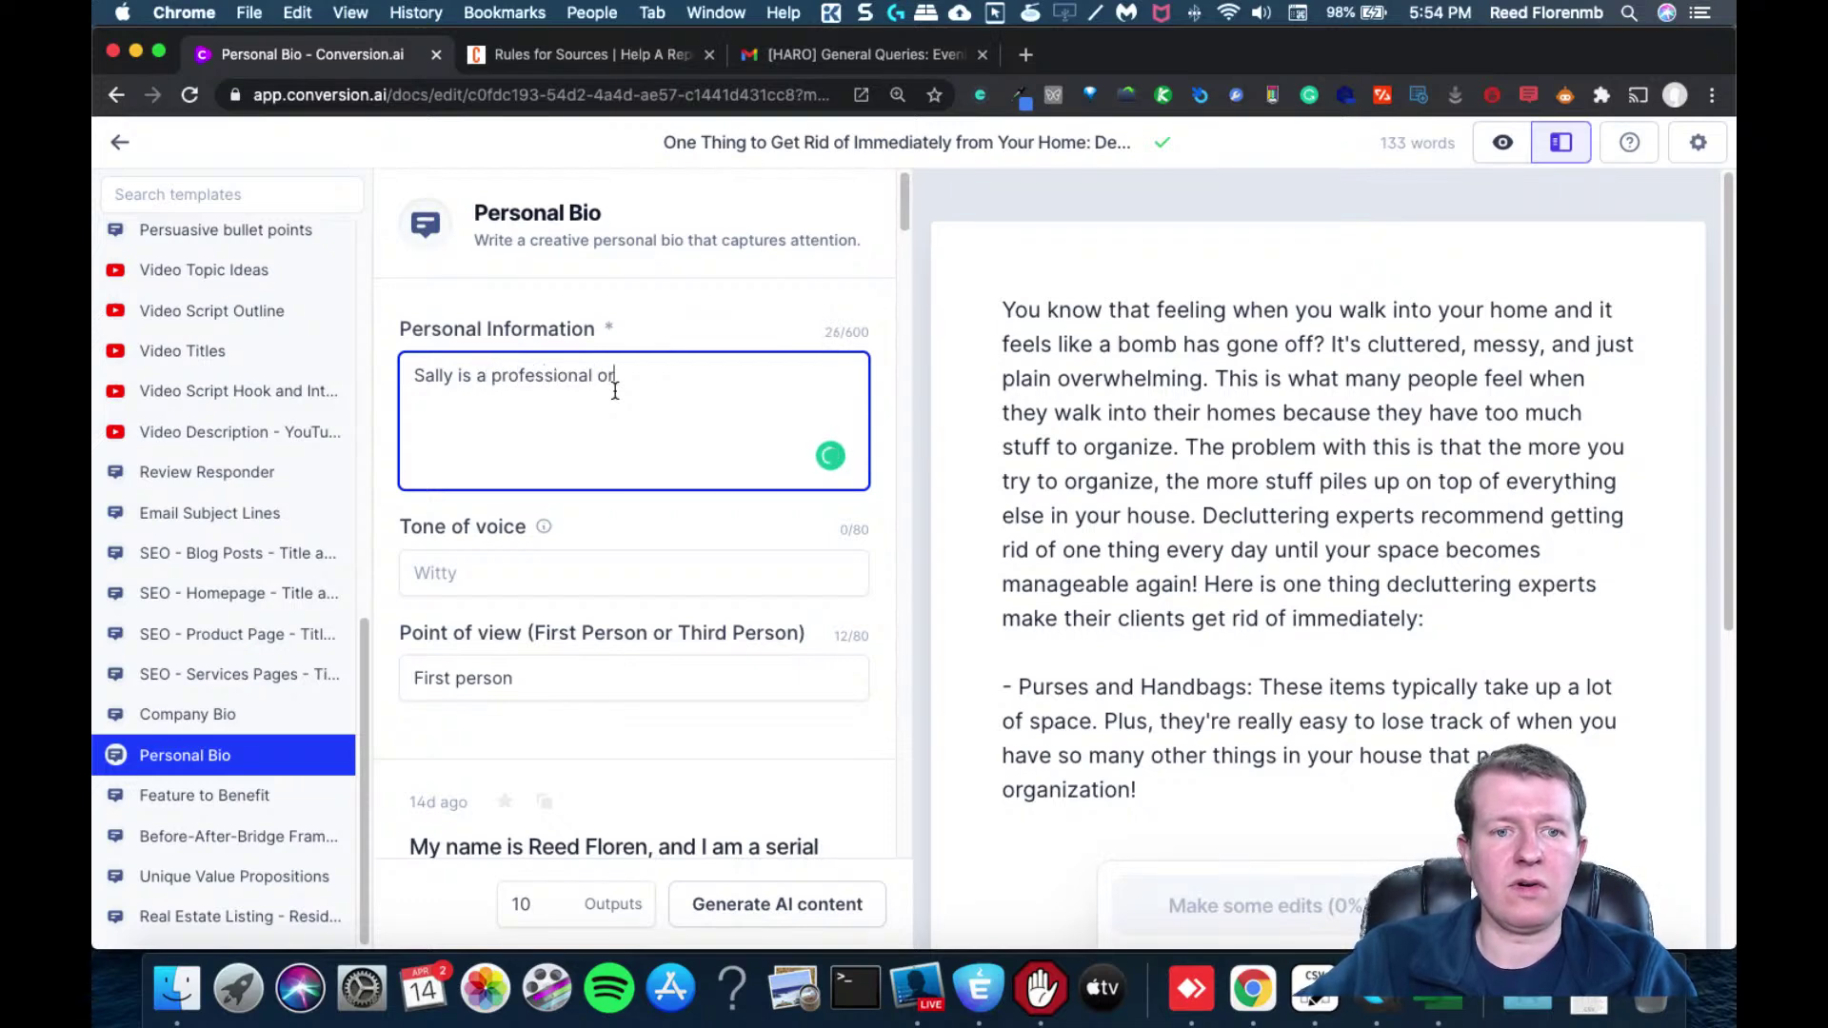
text(rganizer with 10 years of experience helping people declu)
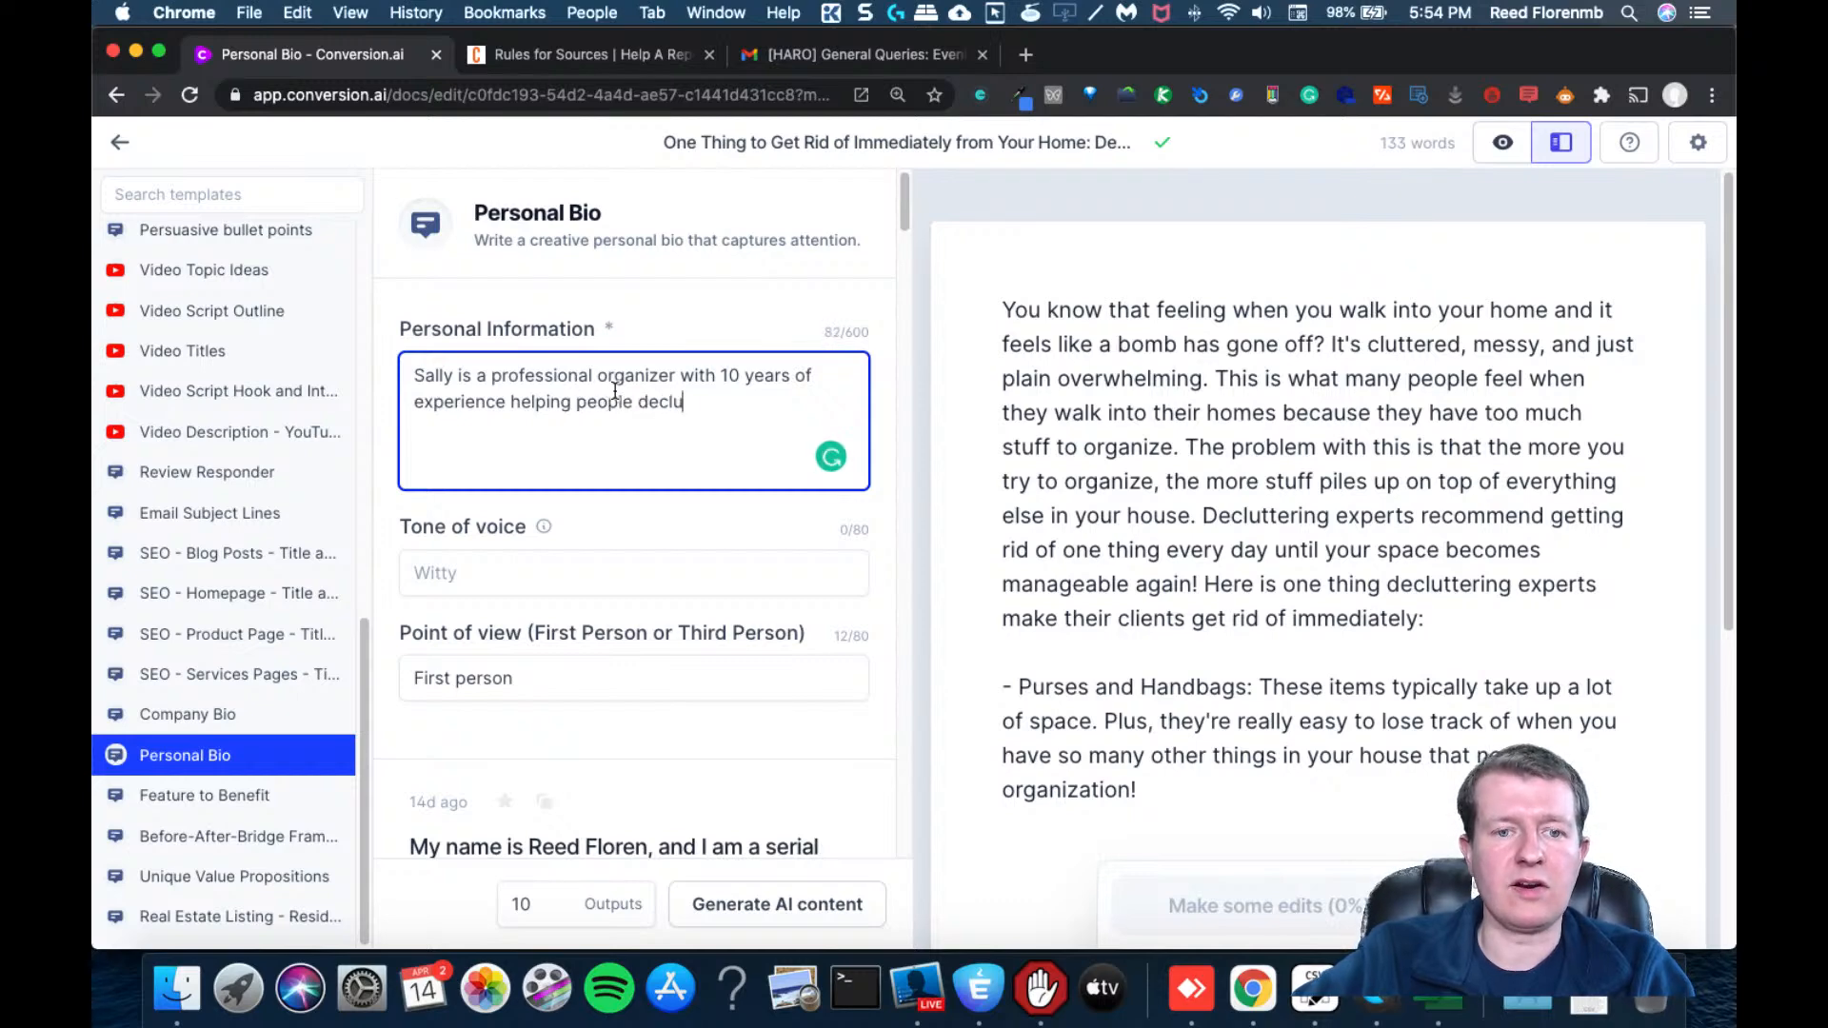
text(tter their homes)
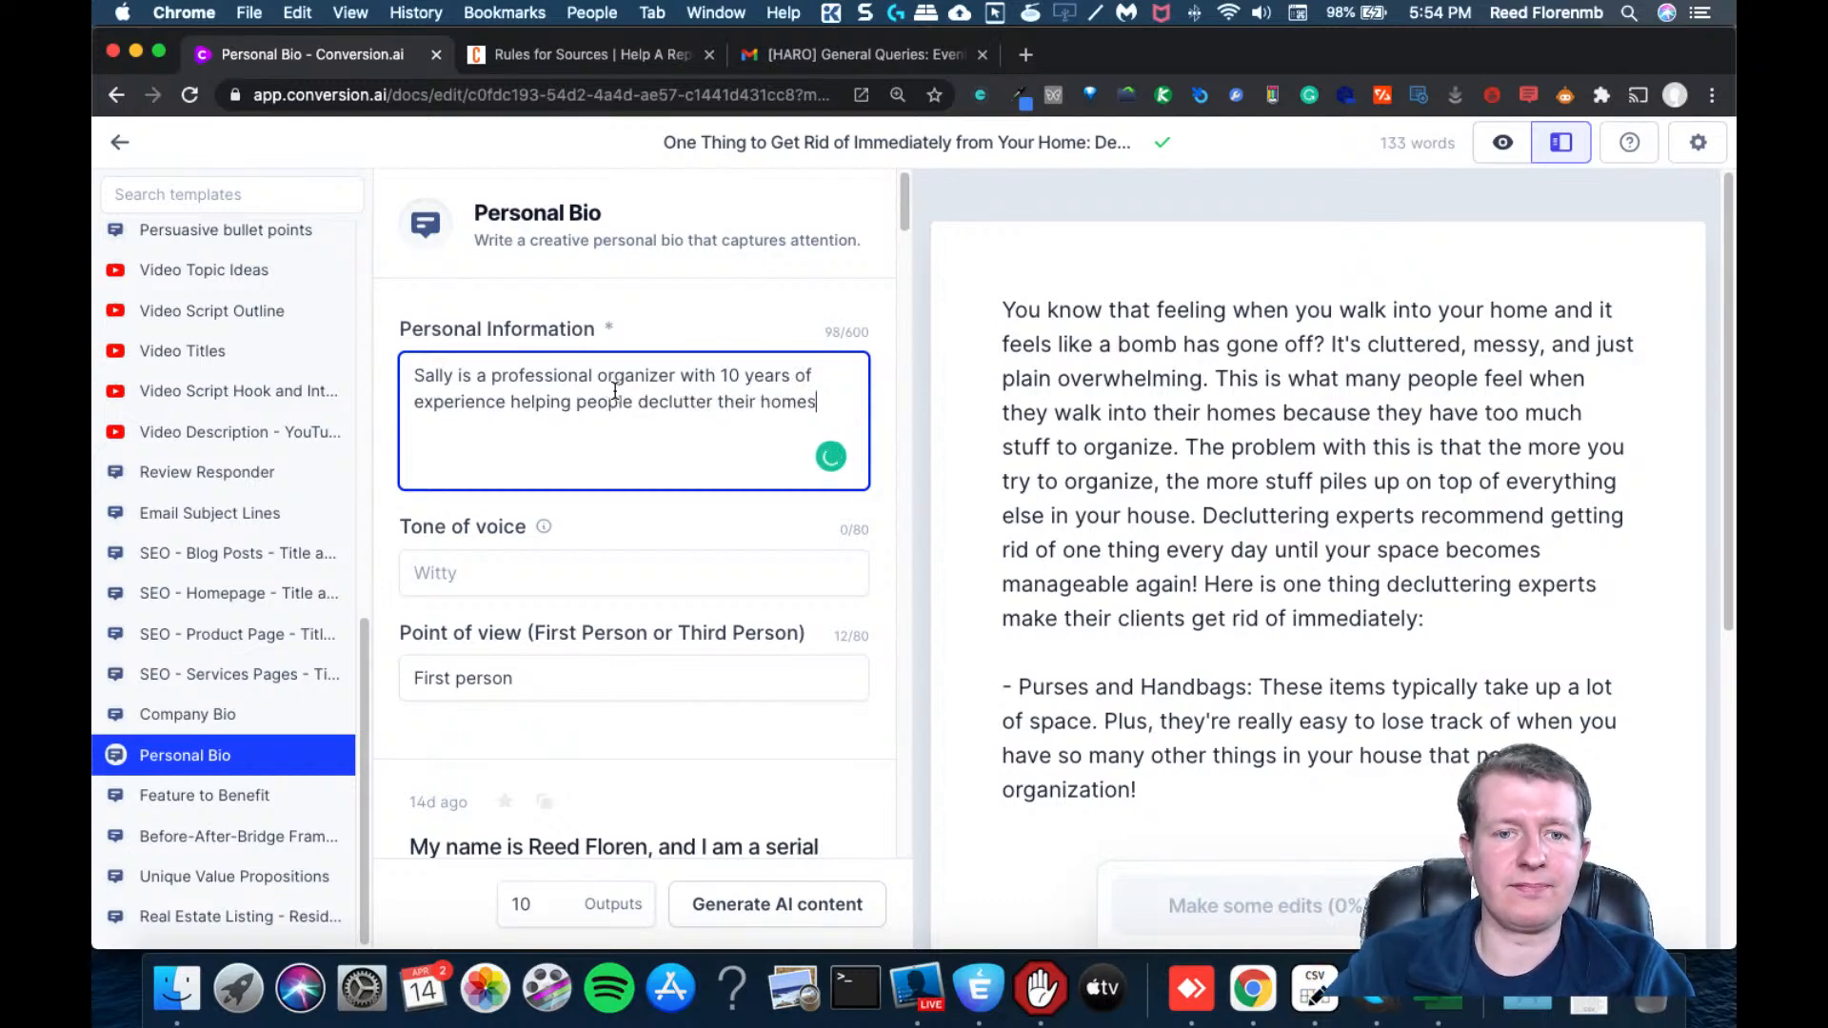
click(552, 914)
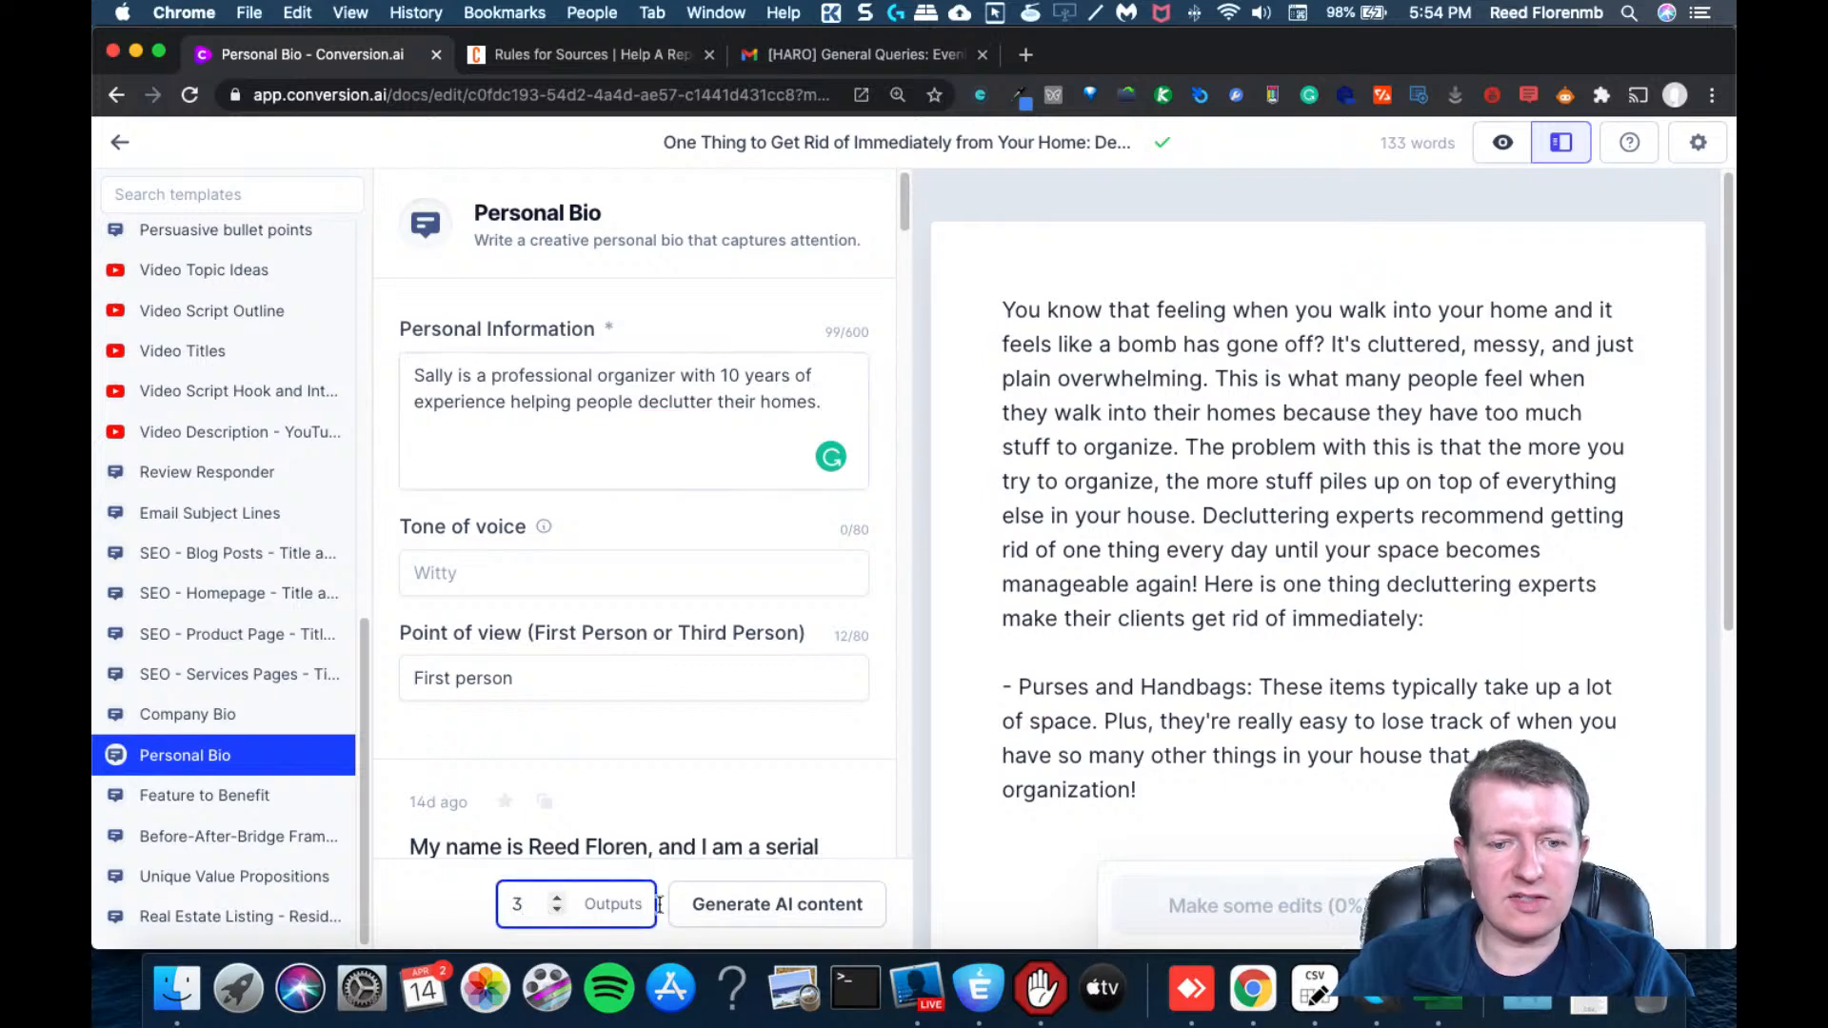
click(777, 904)
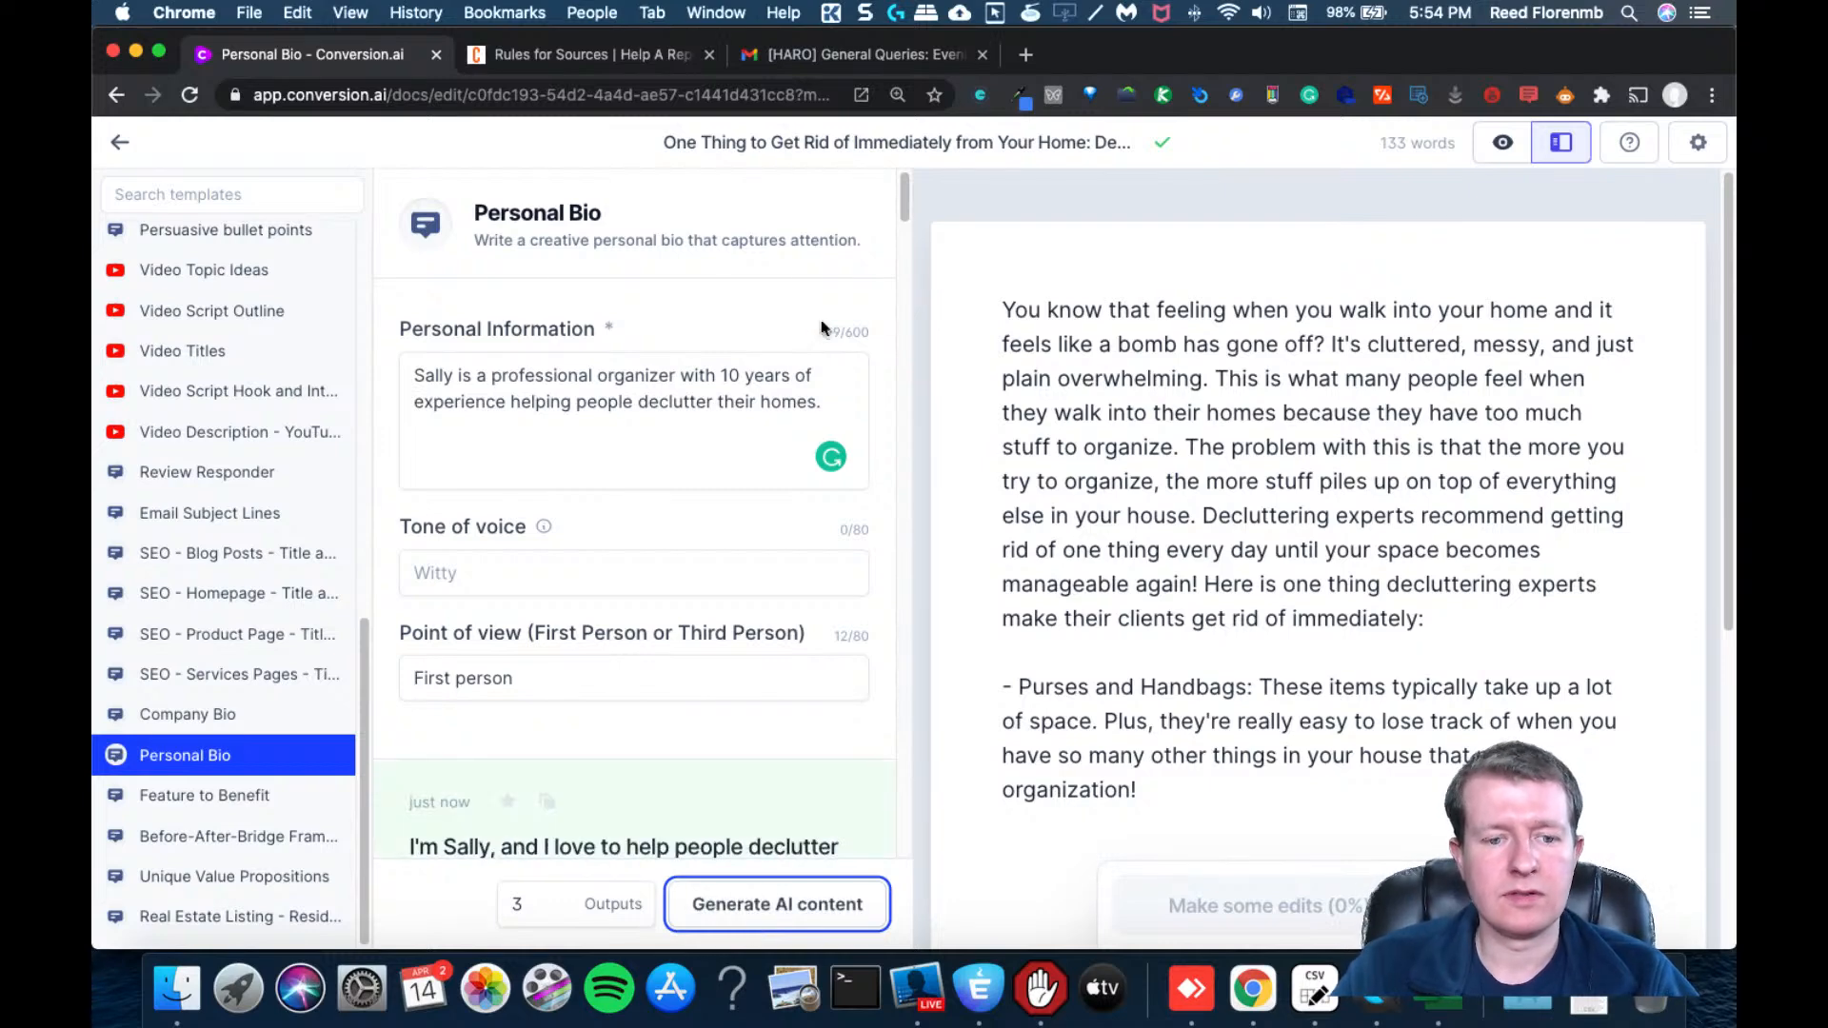
Copy the third-person Sally bio from the generated outputs
scroll(down, 3)
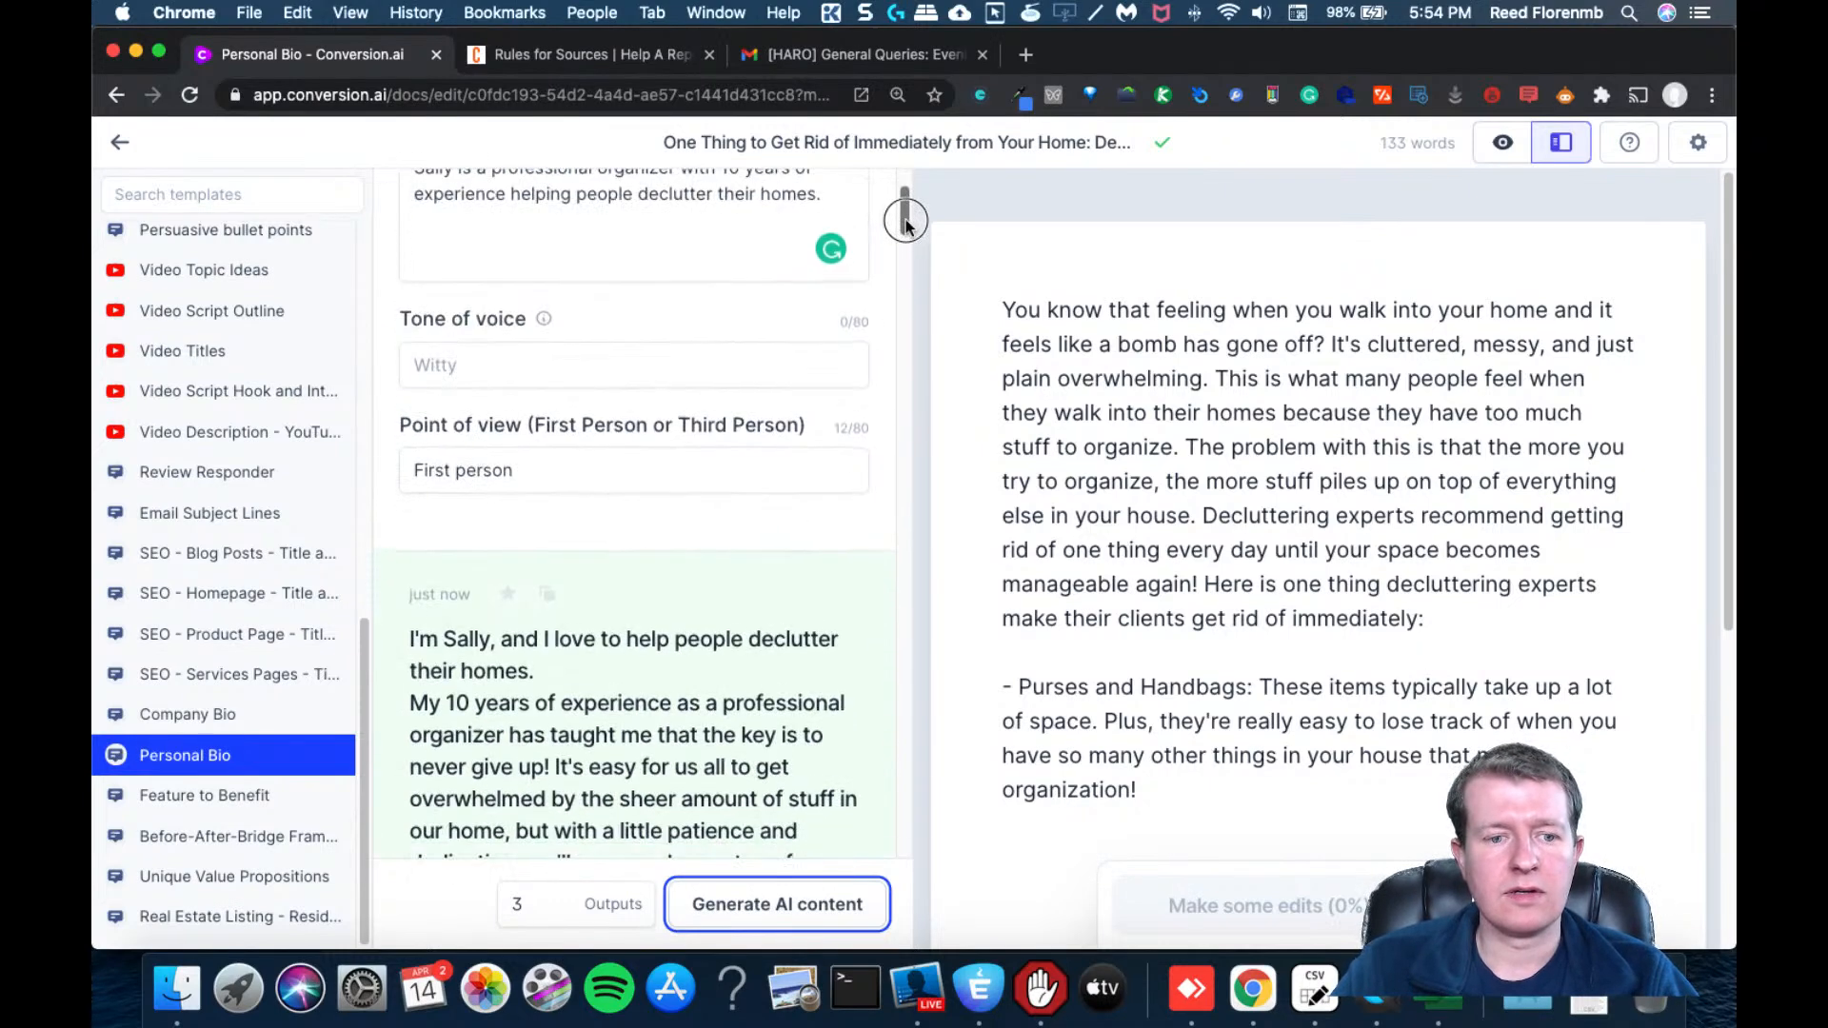
scroll(down, 3)
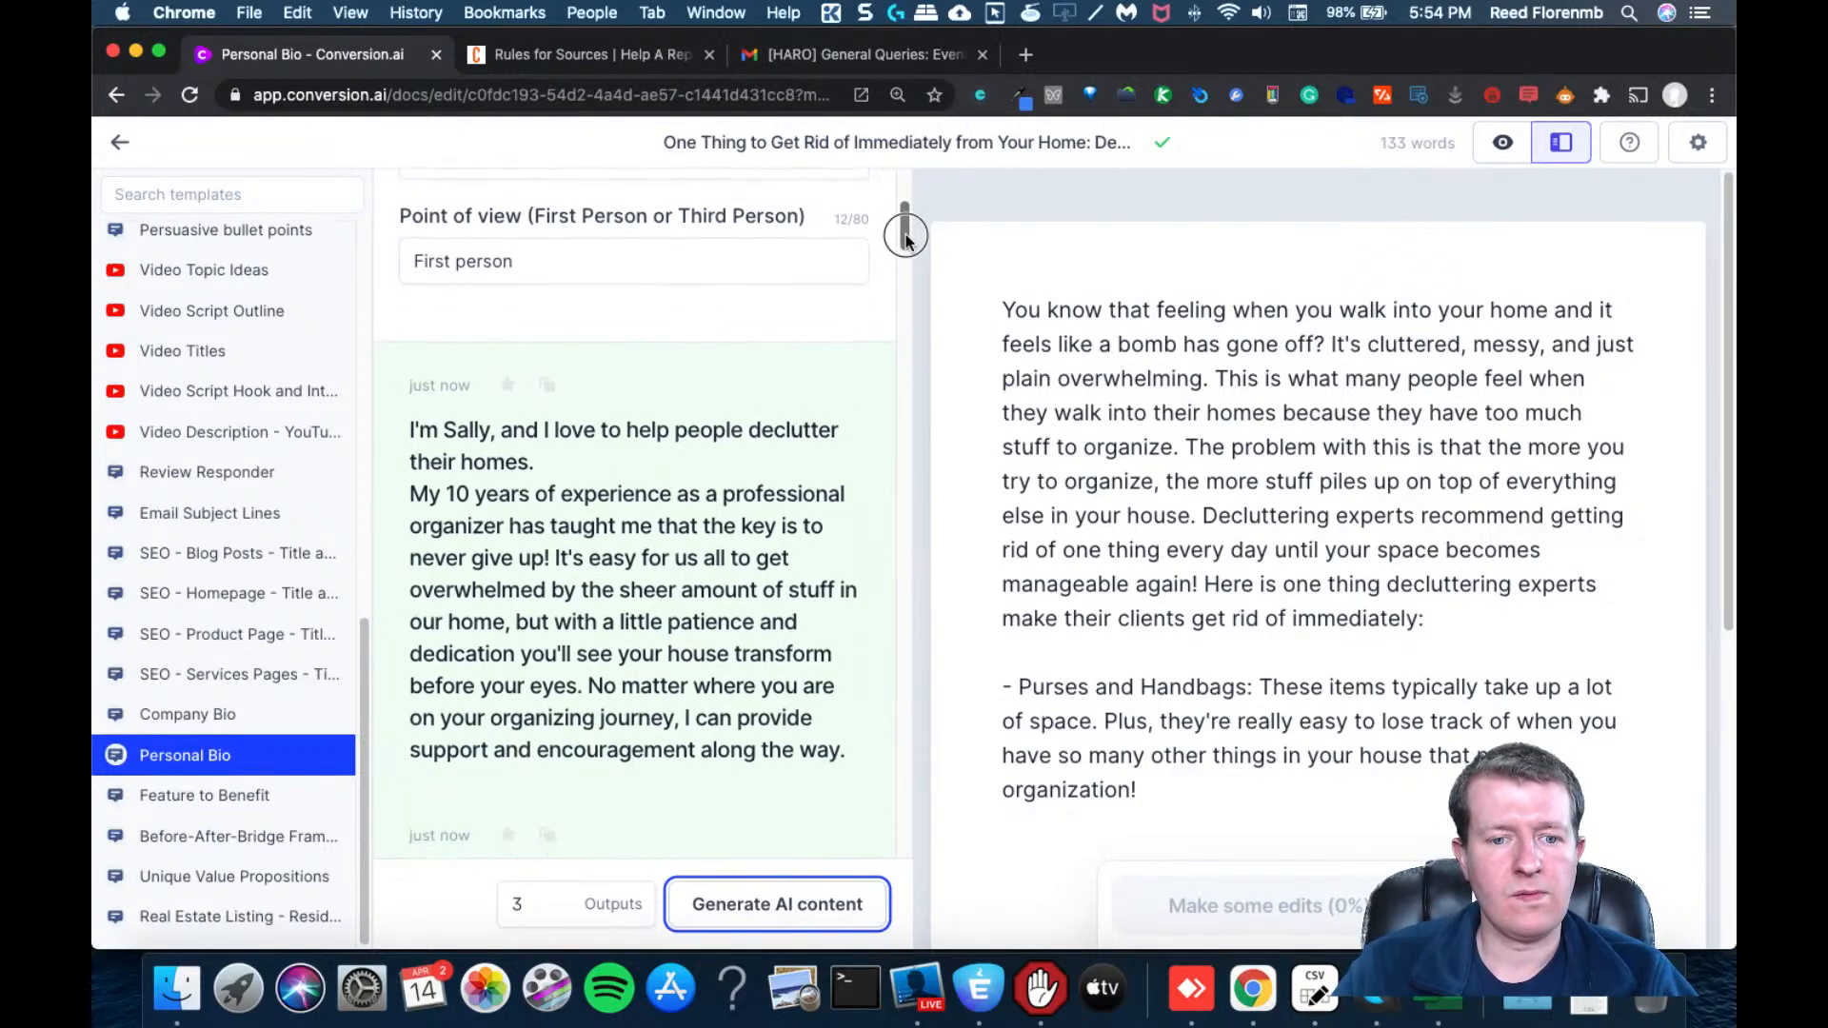
scroll(down, 3)
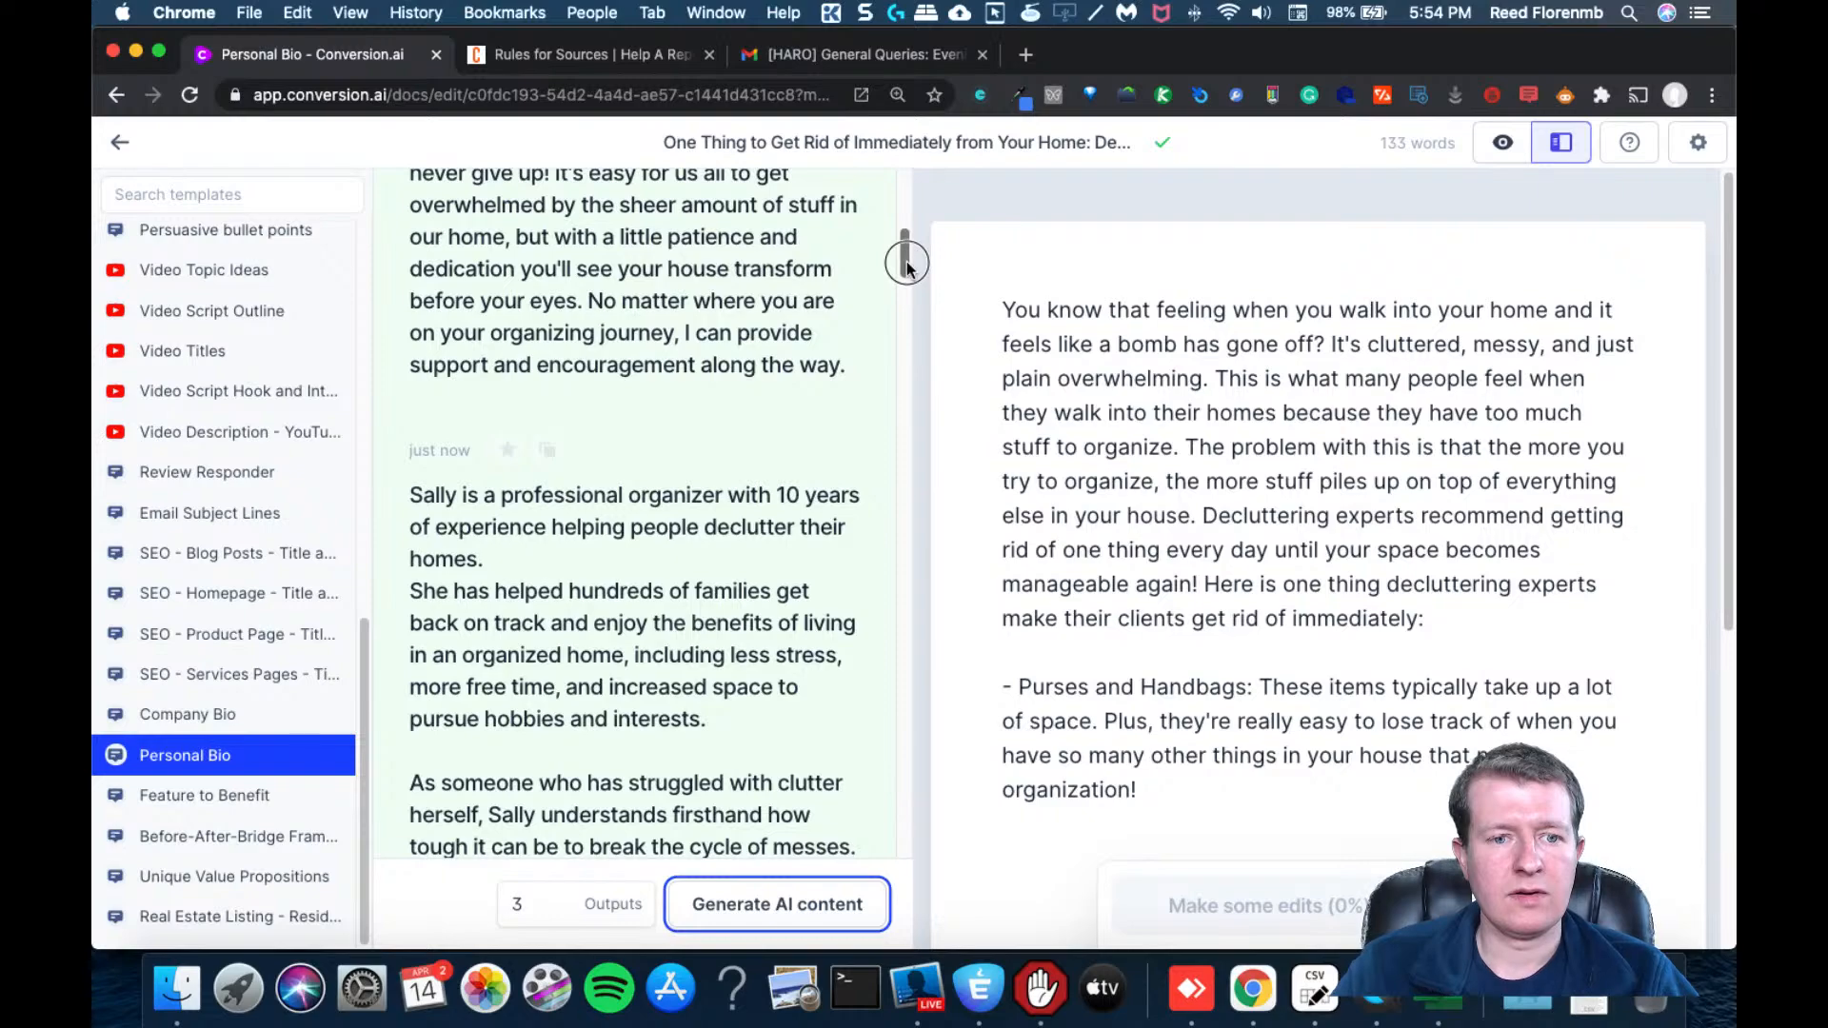
scroll(down, 3)
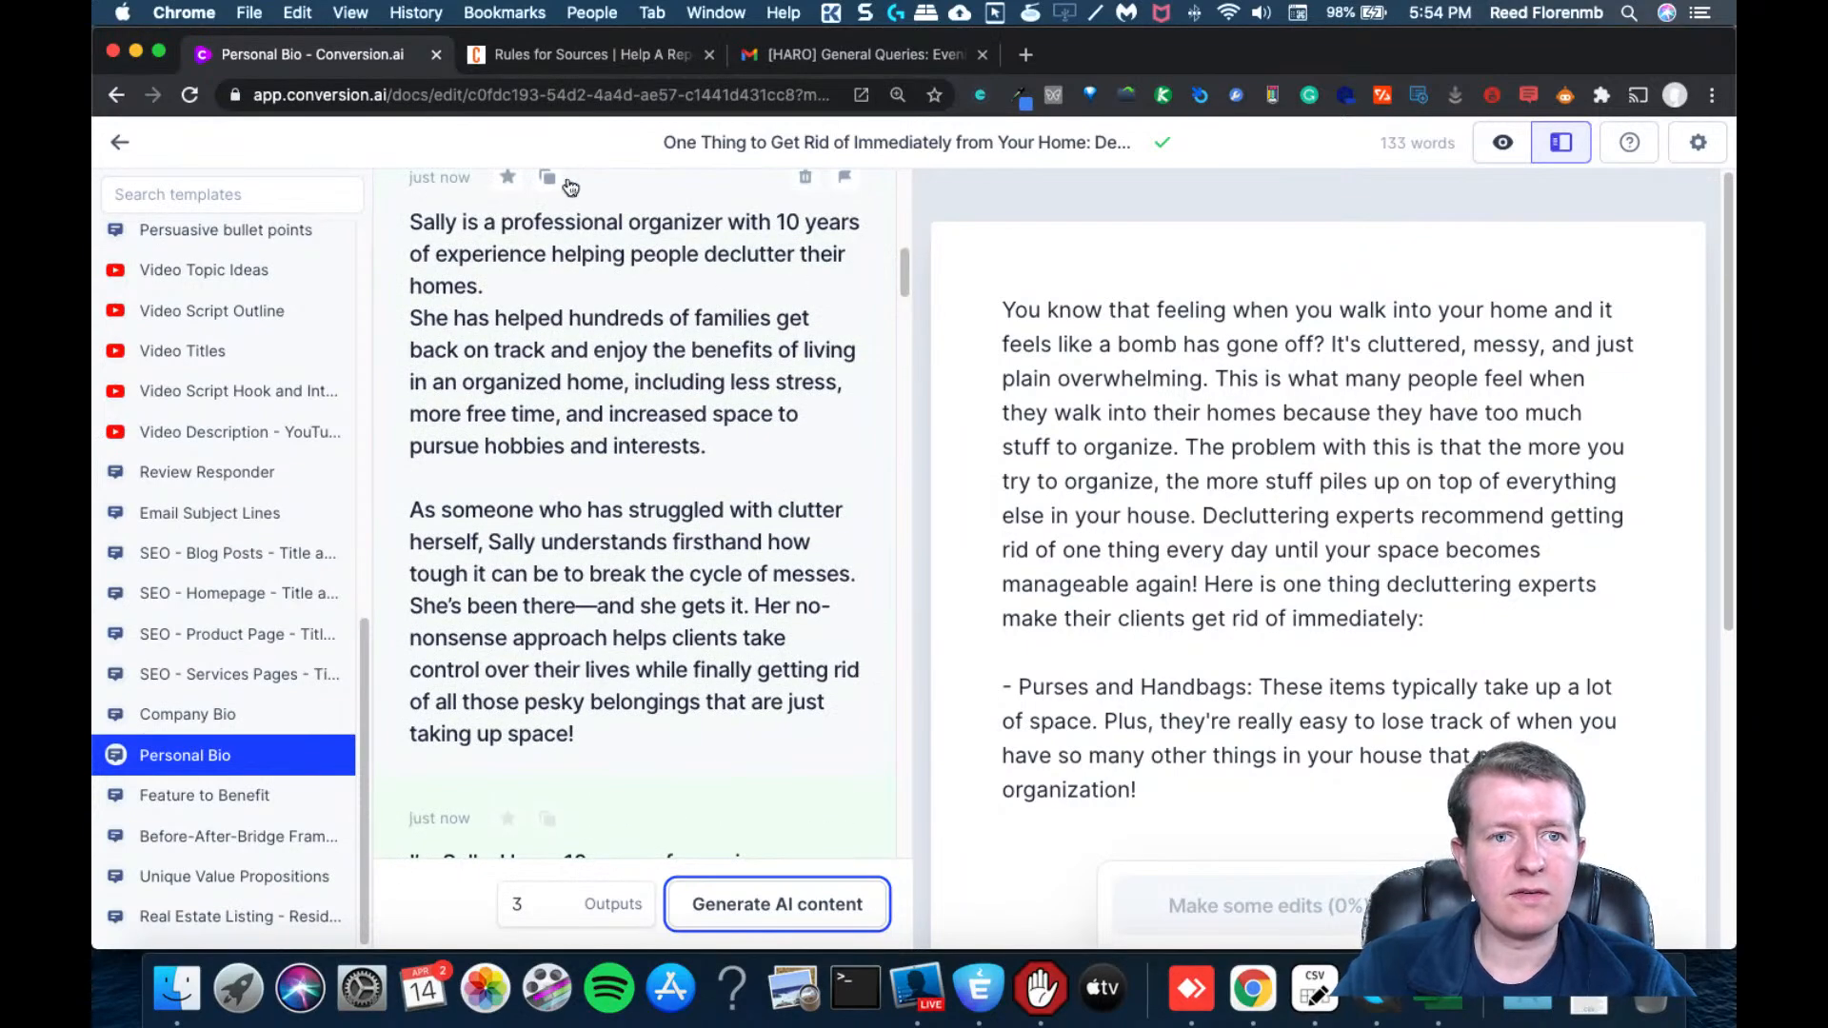
click(548, 181)
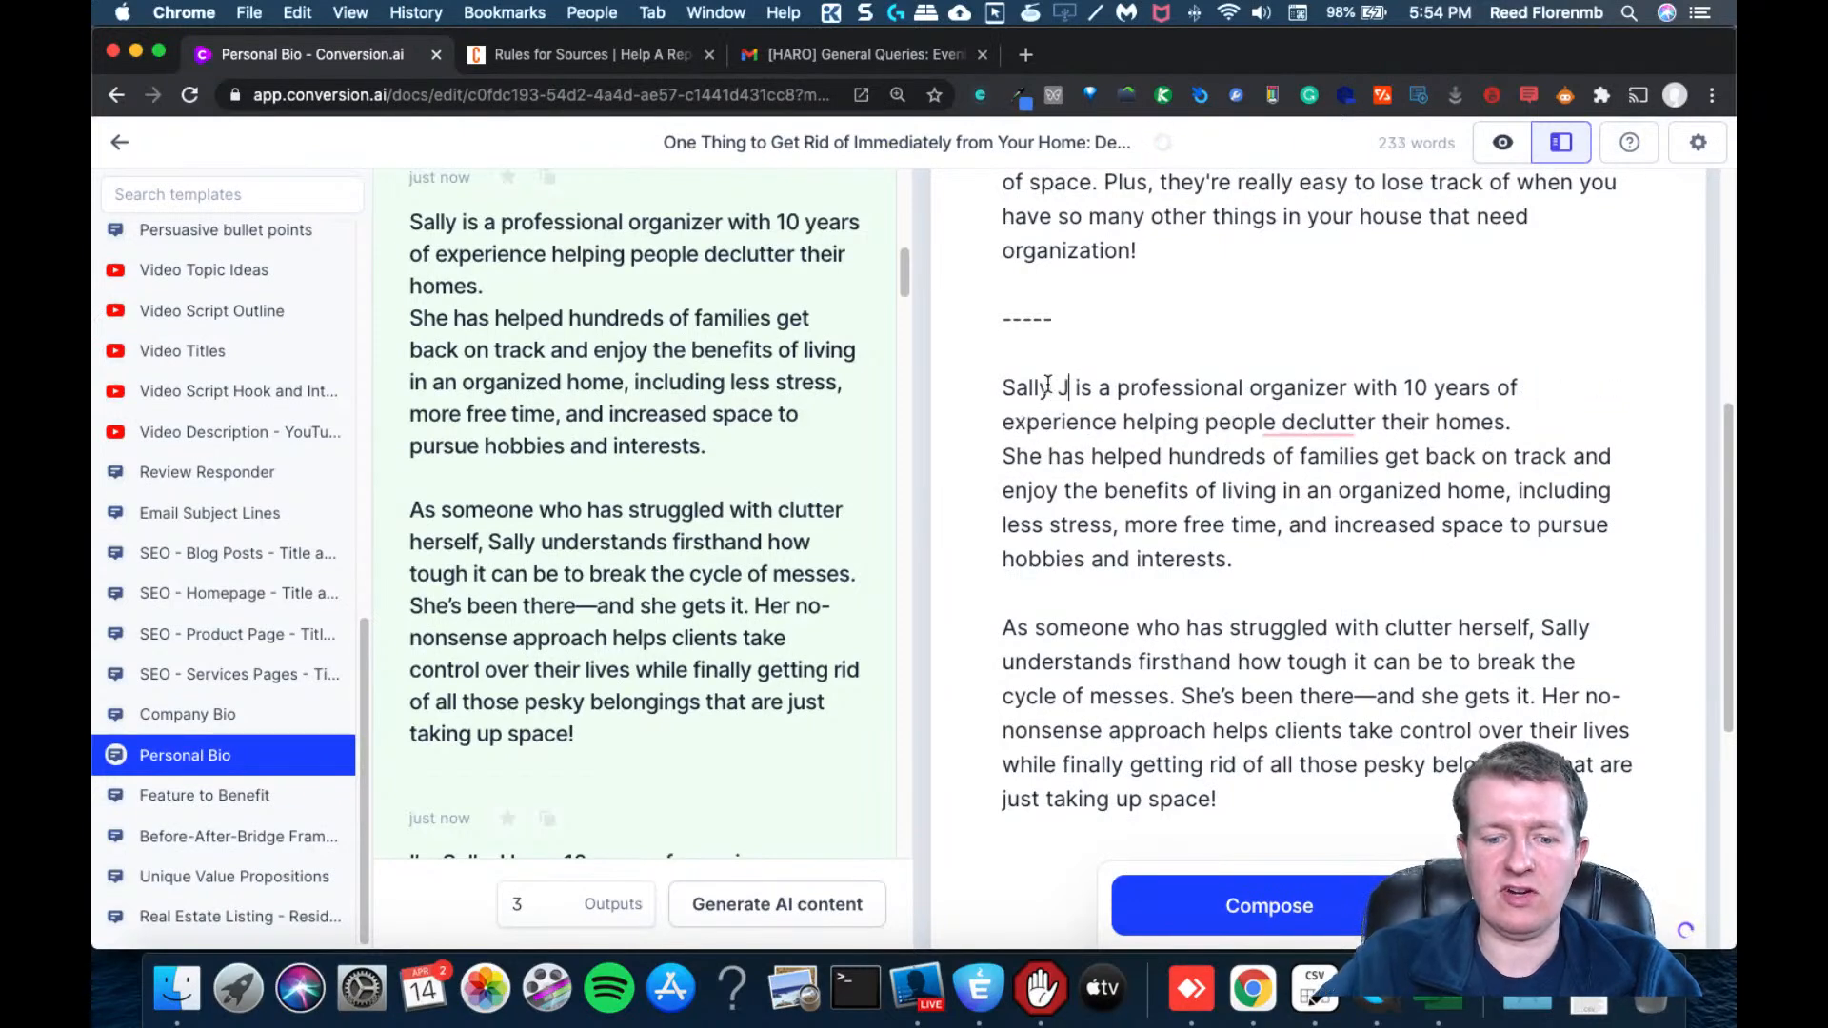
Complete the bio's name as 'Sally Johnson' under the divider line
text(ohnson)
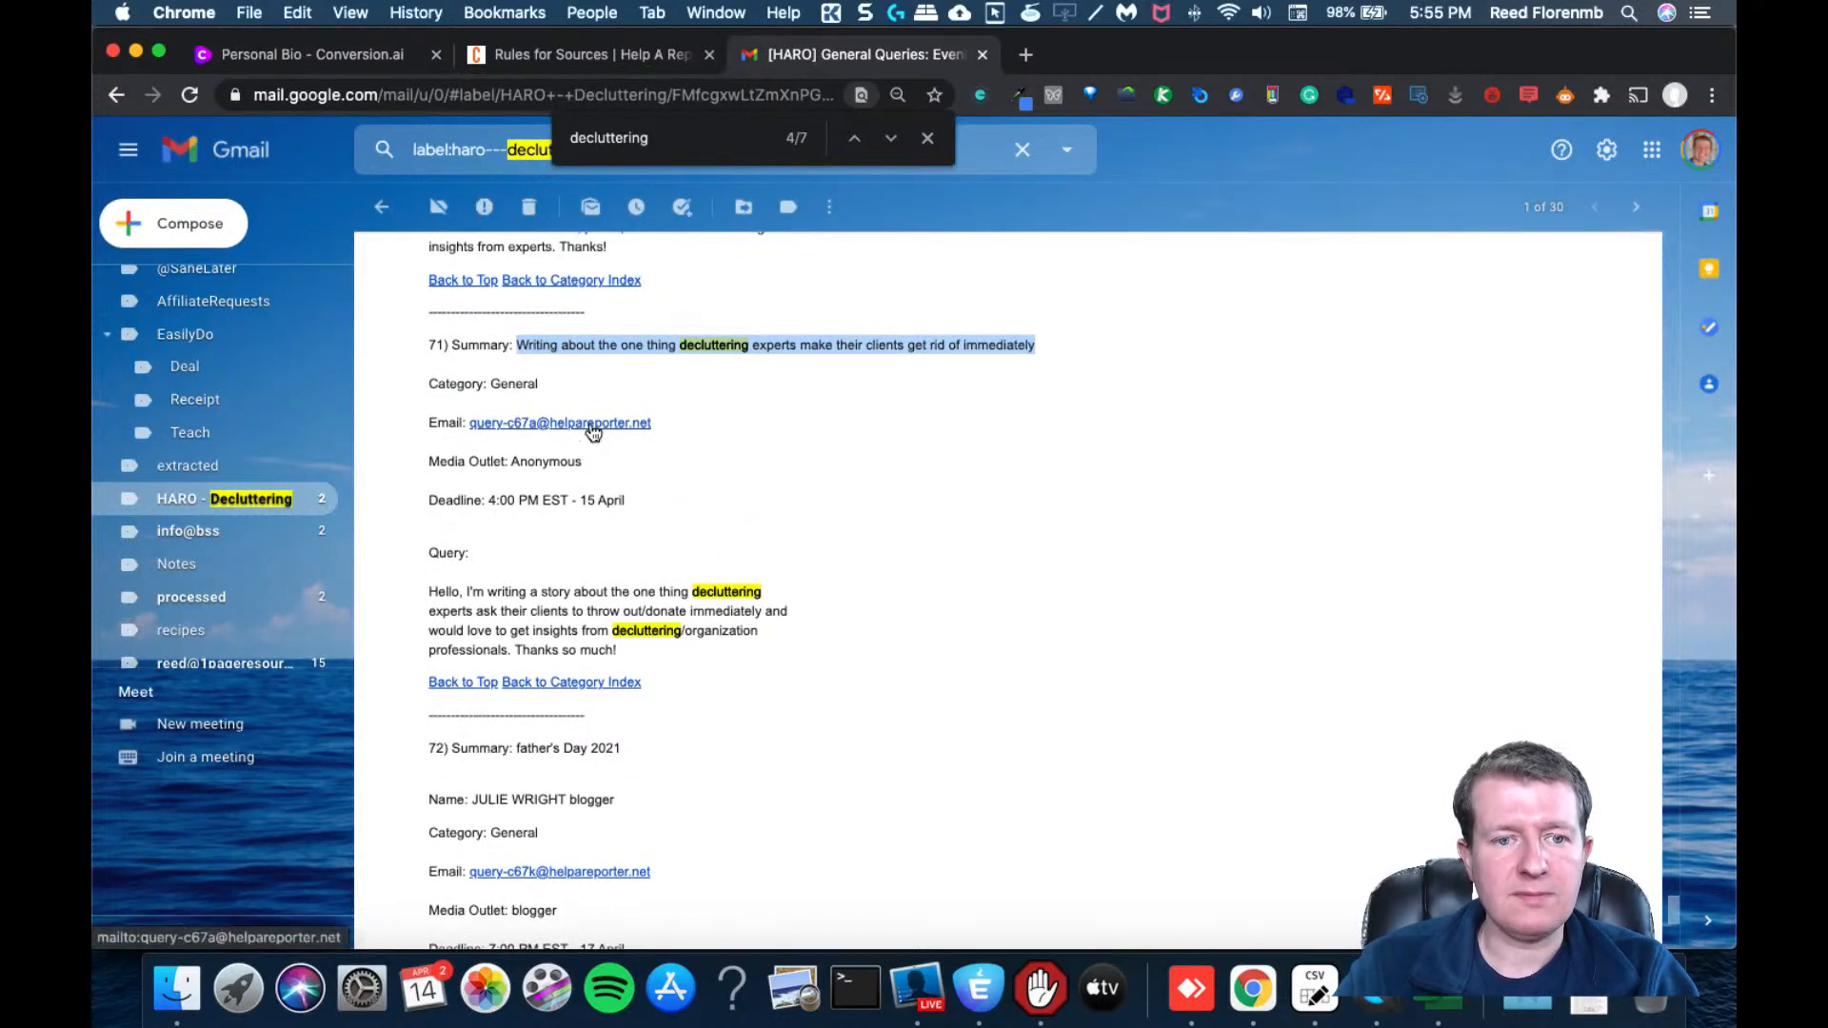
Start an email to the query address with the pitch and bio, subject 'Decluttering expert', then close it
click(577, 422)
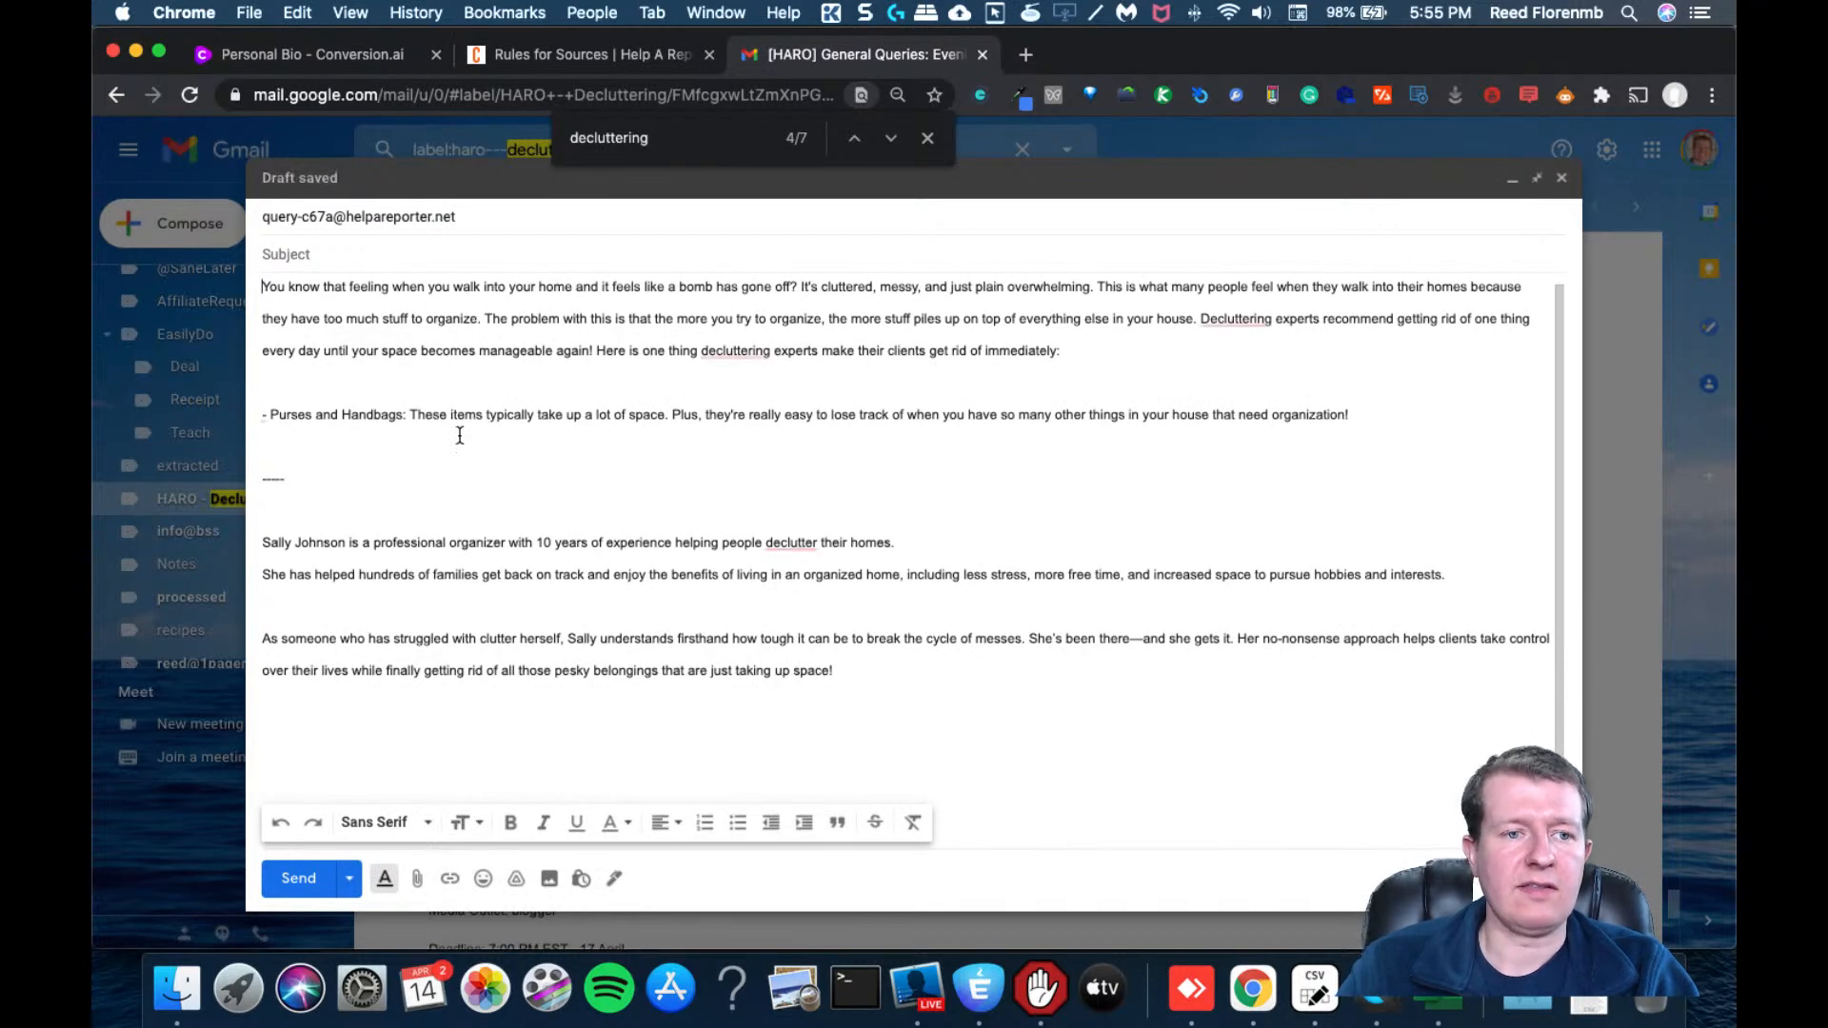
mouse_move(431, 483)
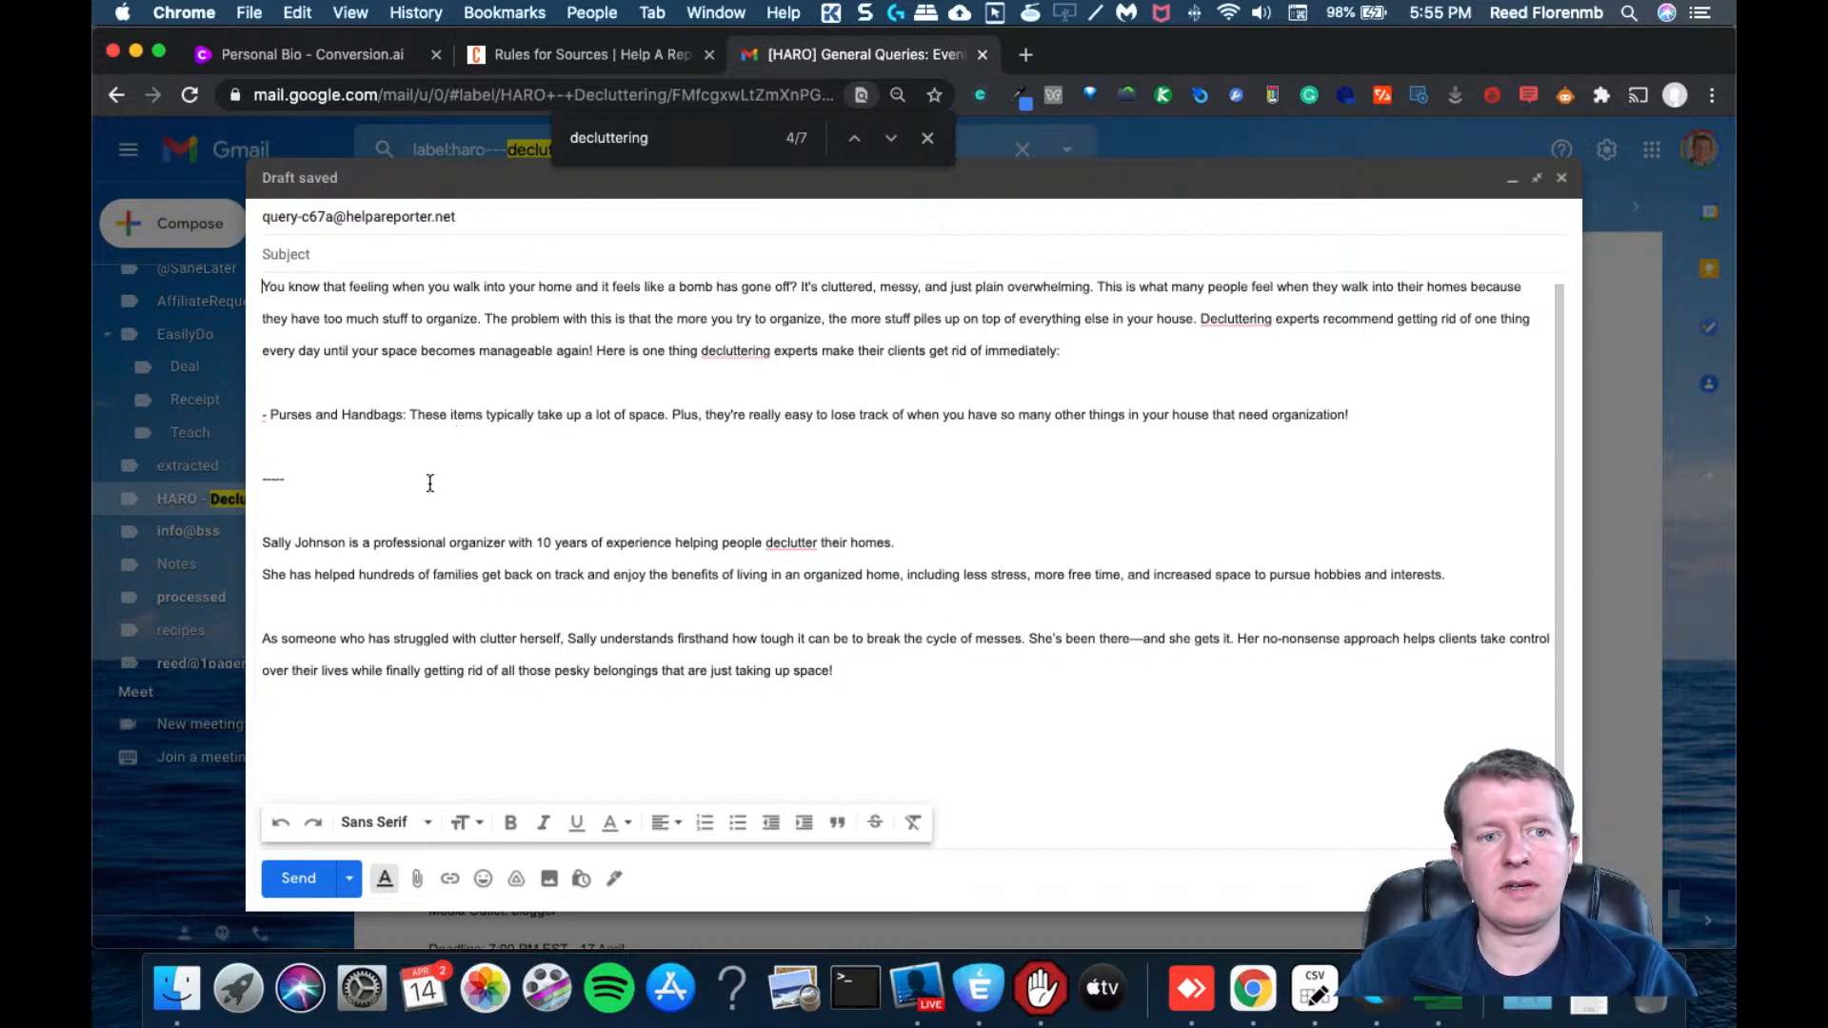
mouse_move(362, 594)
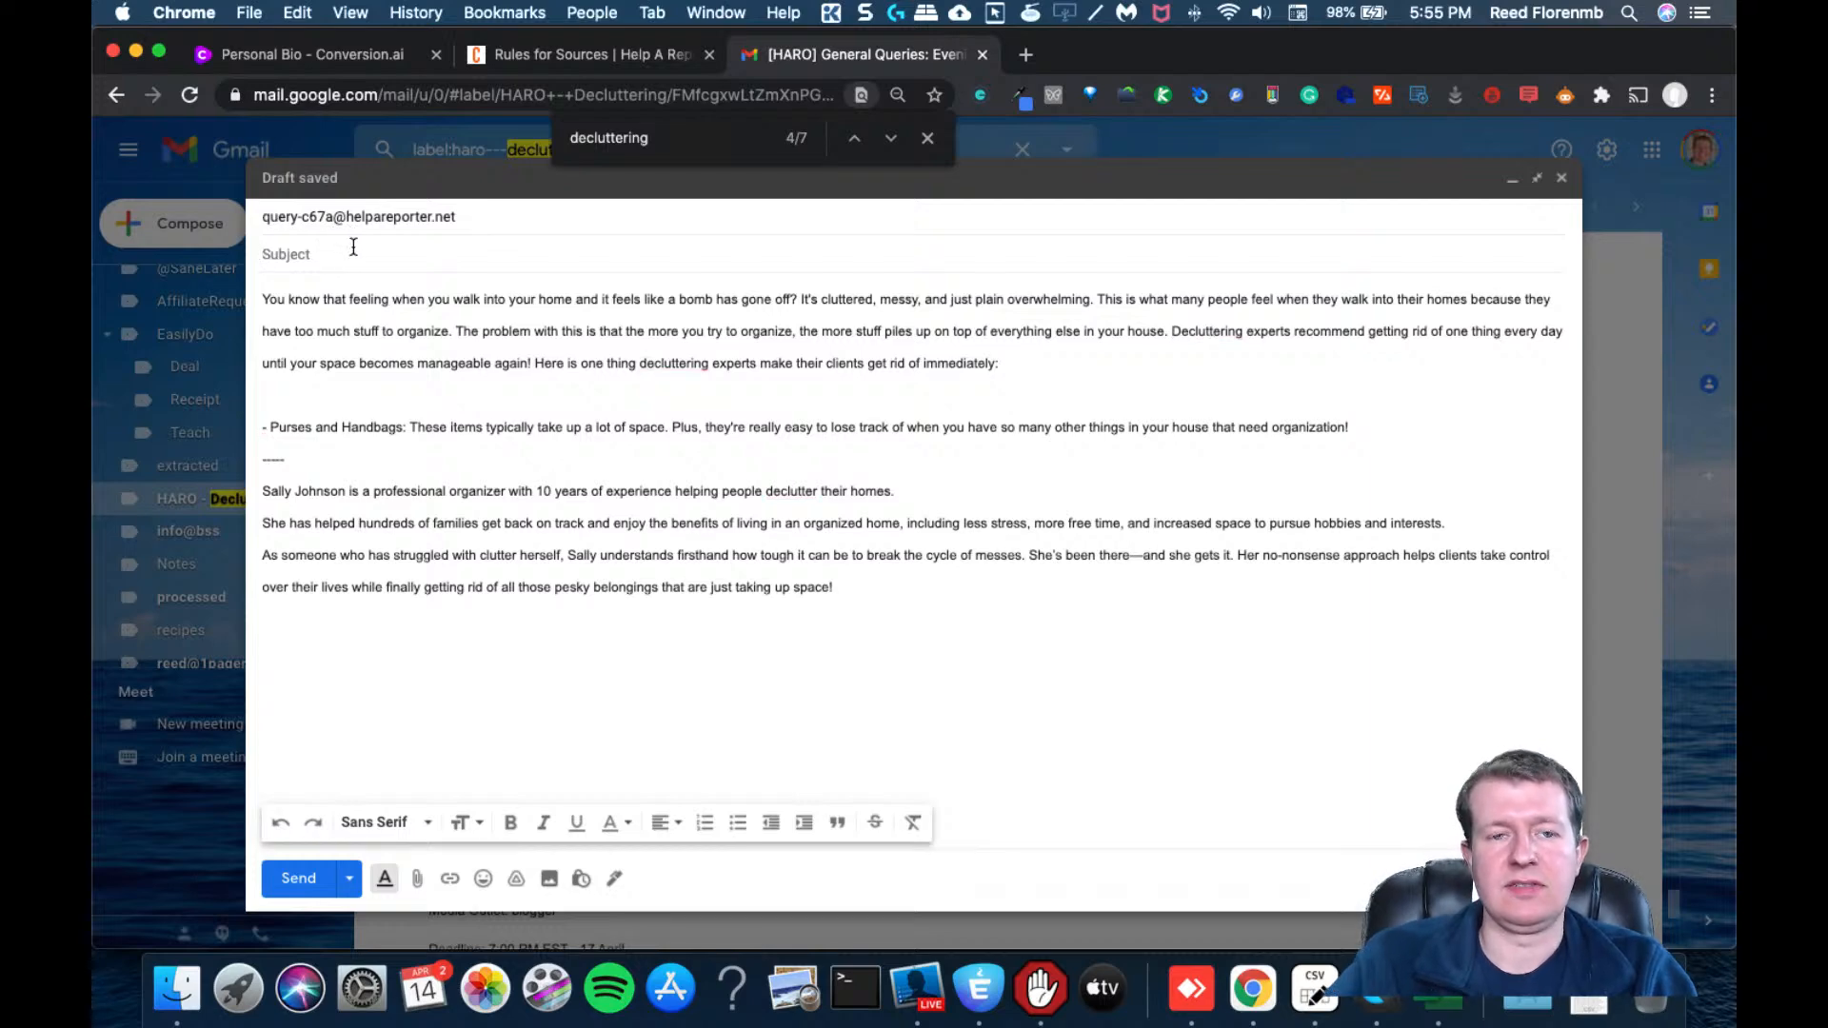
text(Decluttering expert)
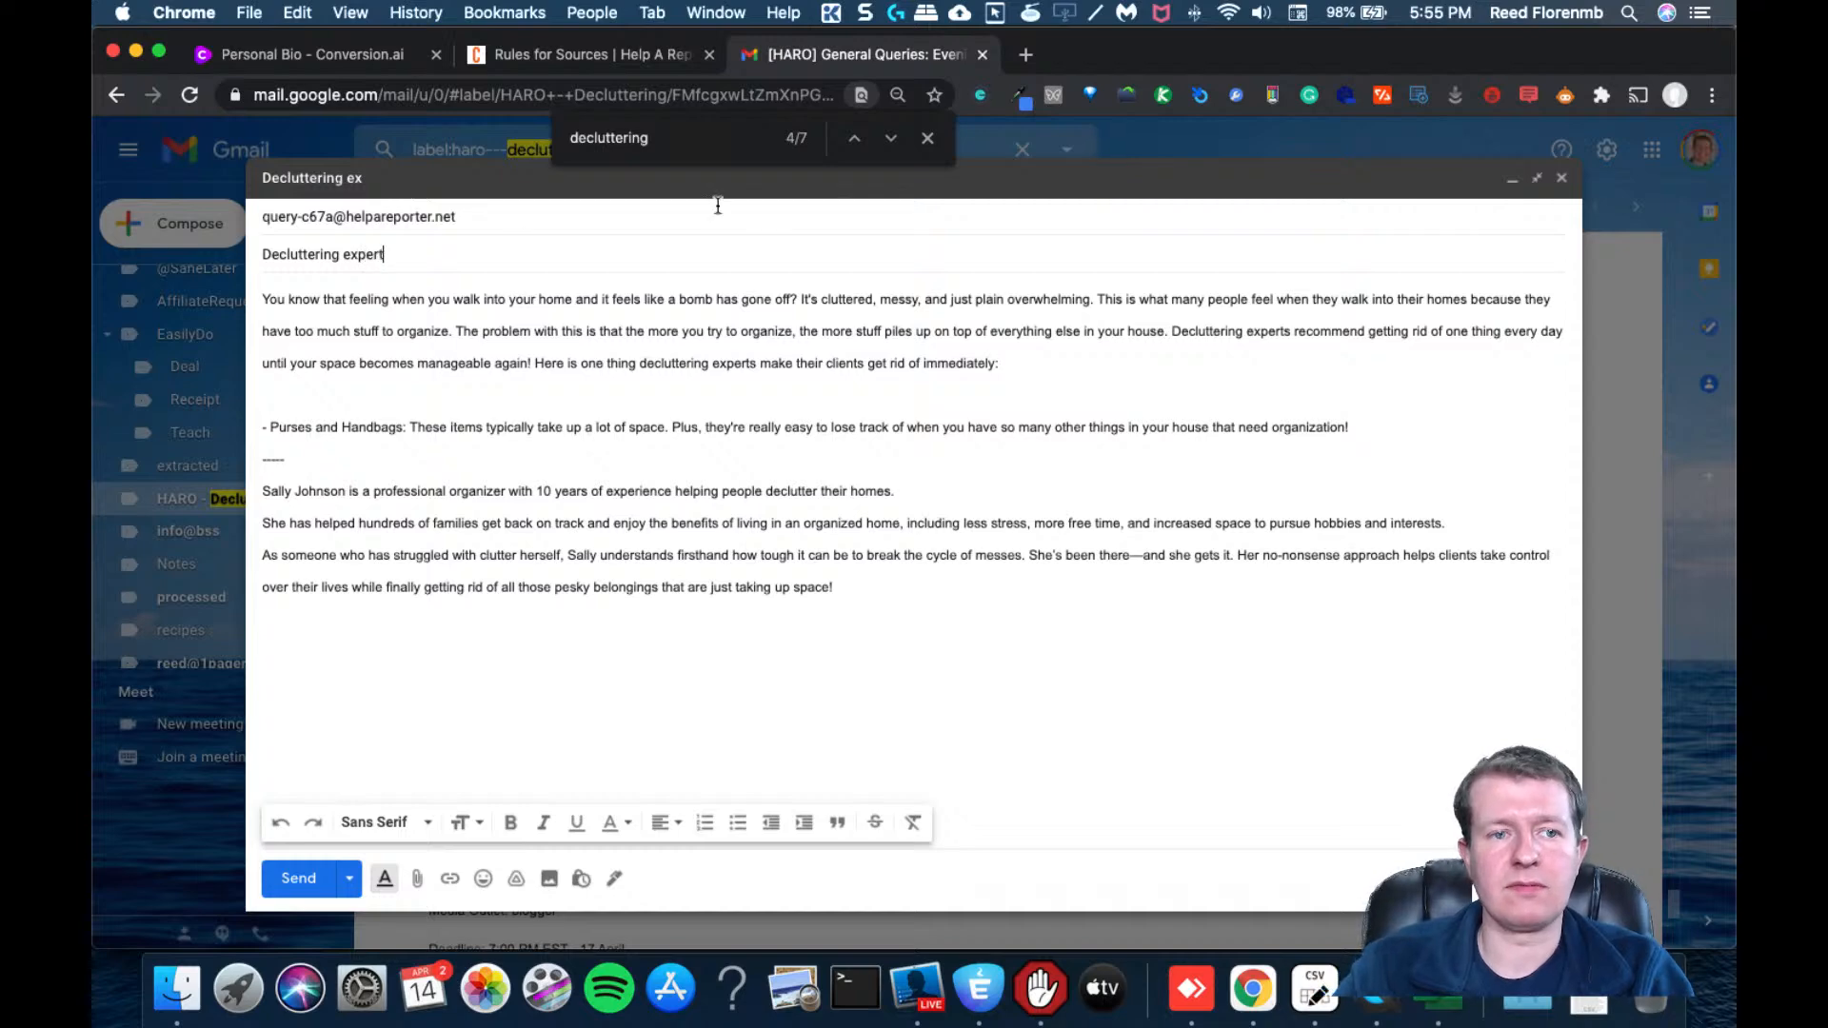
click(1561, 179)
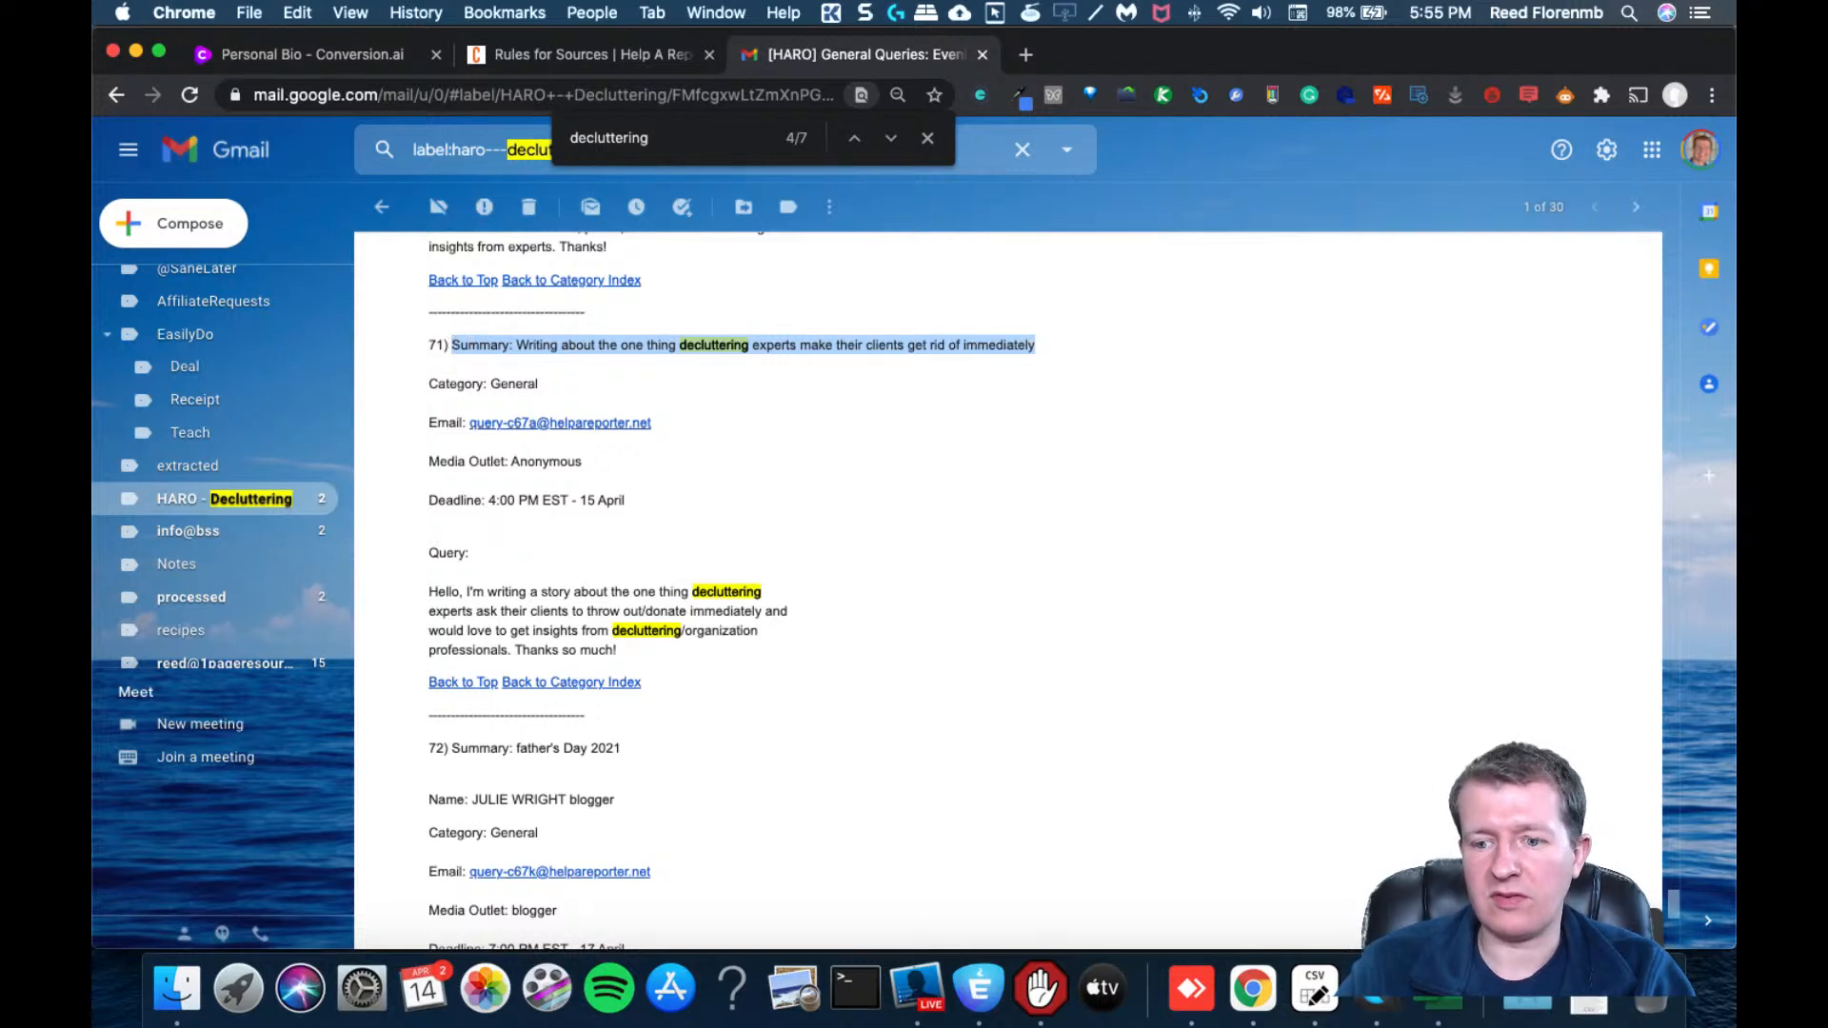
Start a fresh email to query 71's address using the query summary as the subject
click(559, 422)
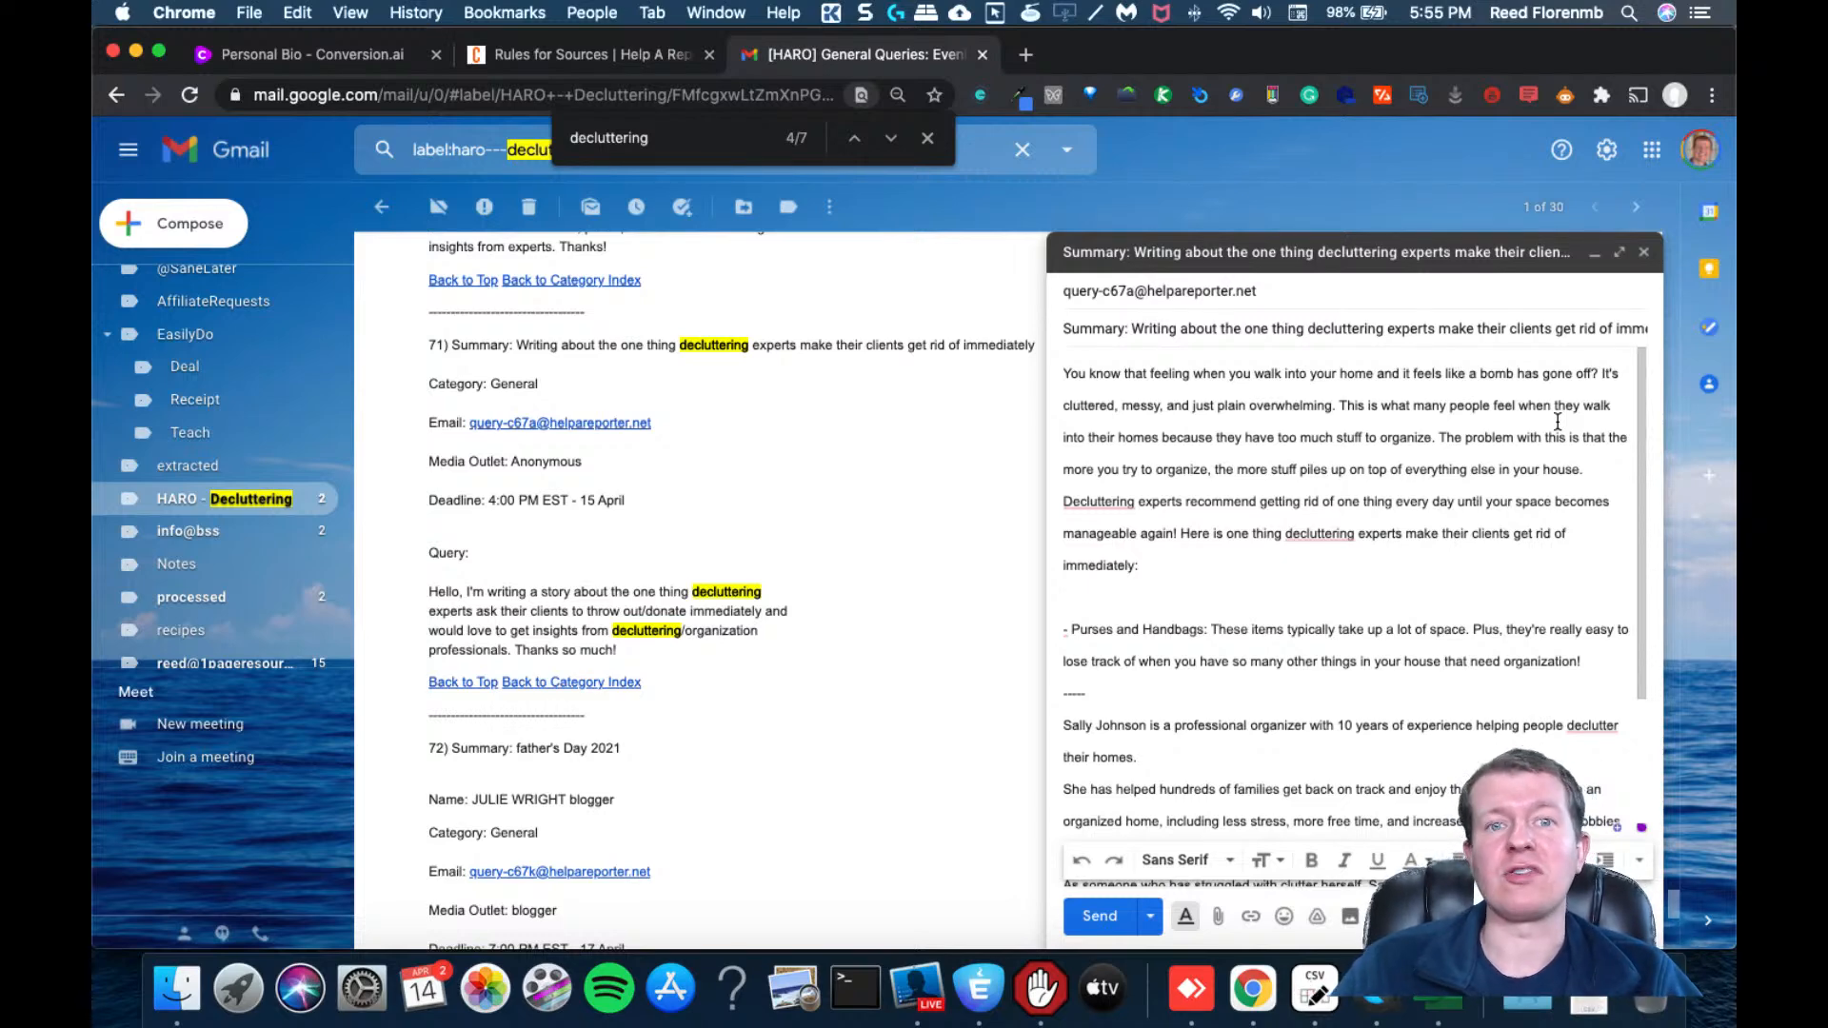
mouse_move(1443, 198)
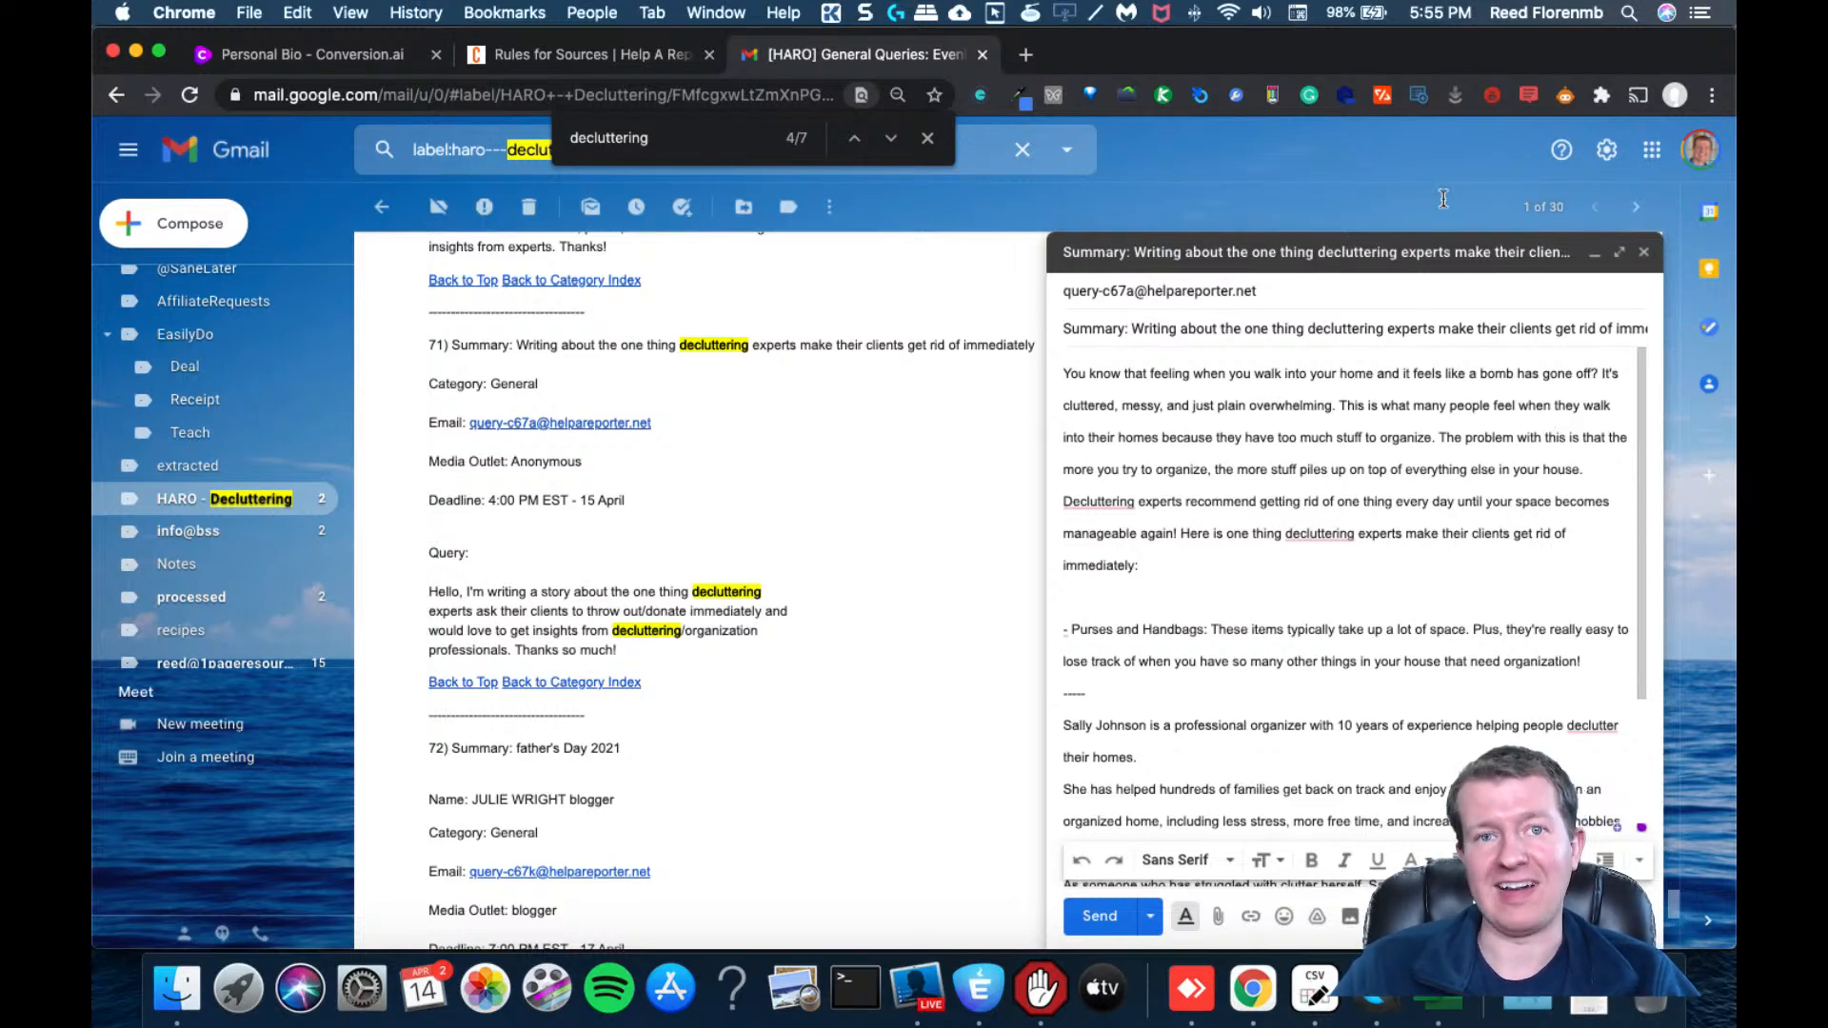